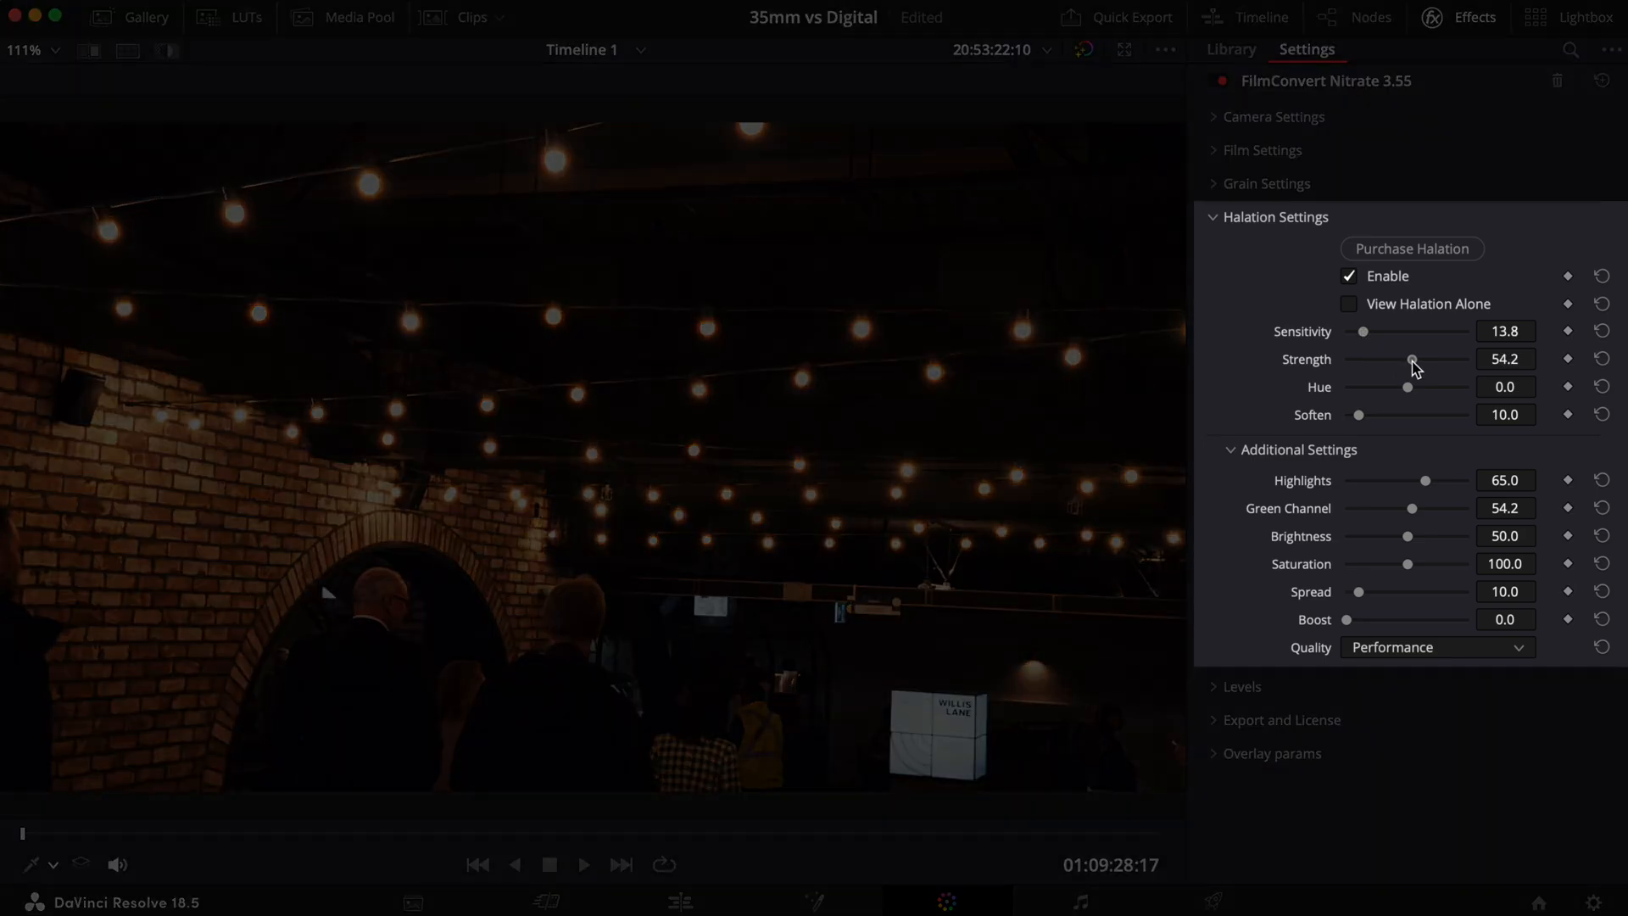
Set halation sensitivity 31.2, strength 61.5 and green channel 56, then play the water clip back
left_click_drag(1412, 358, 1428, 358)
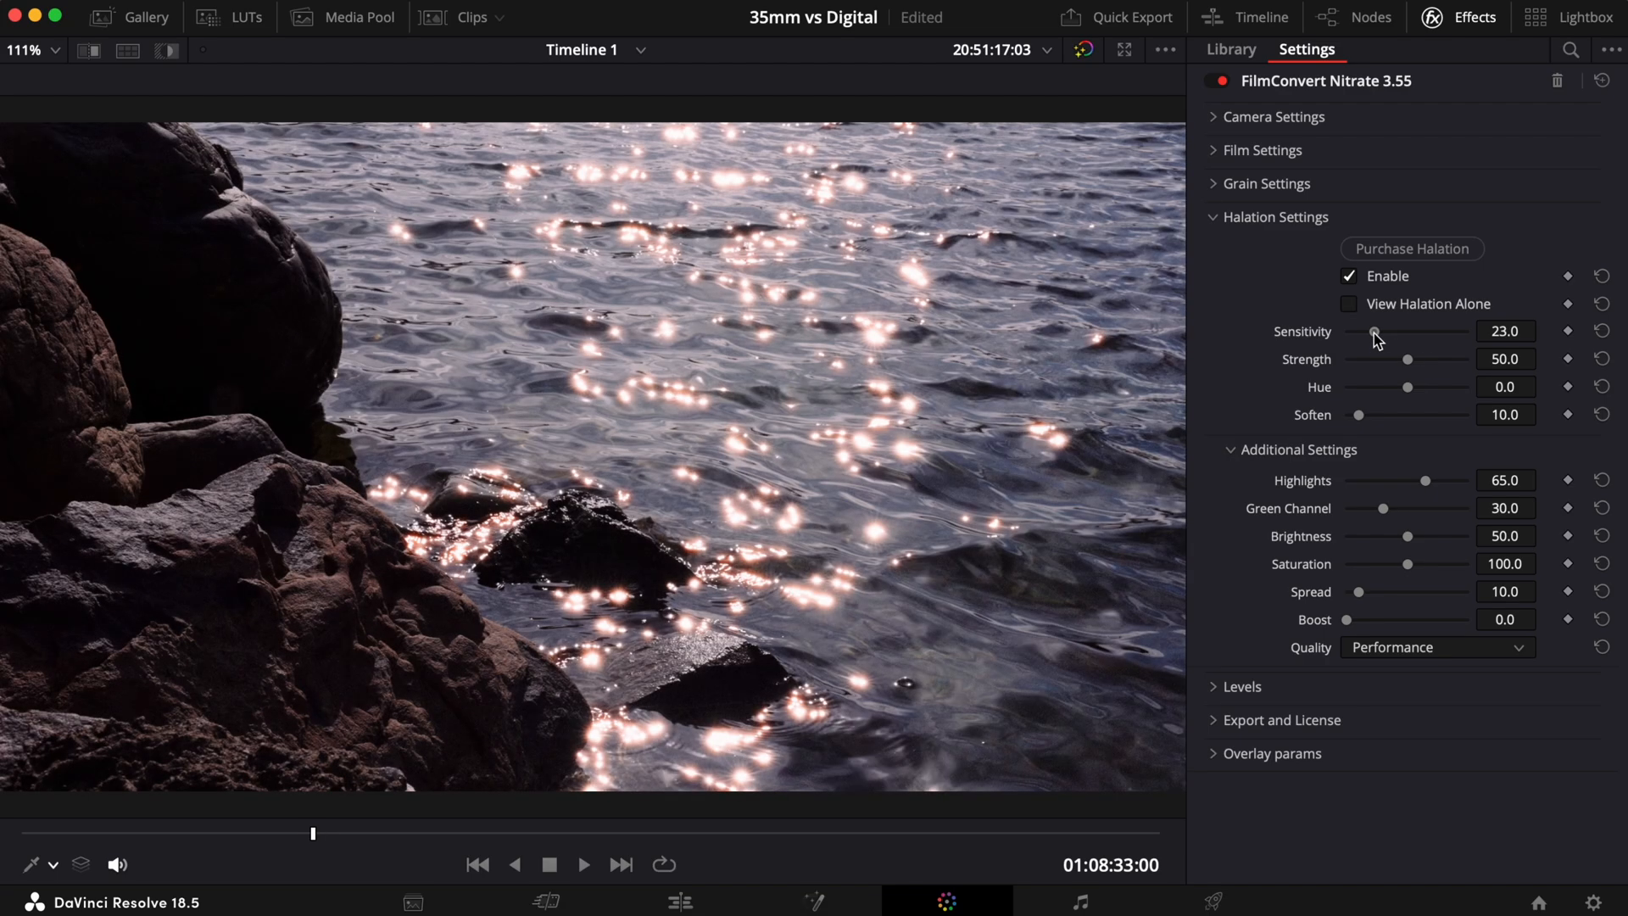
left_click_drag(1373, 331, 1383, 331)
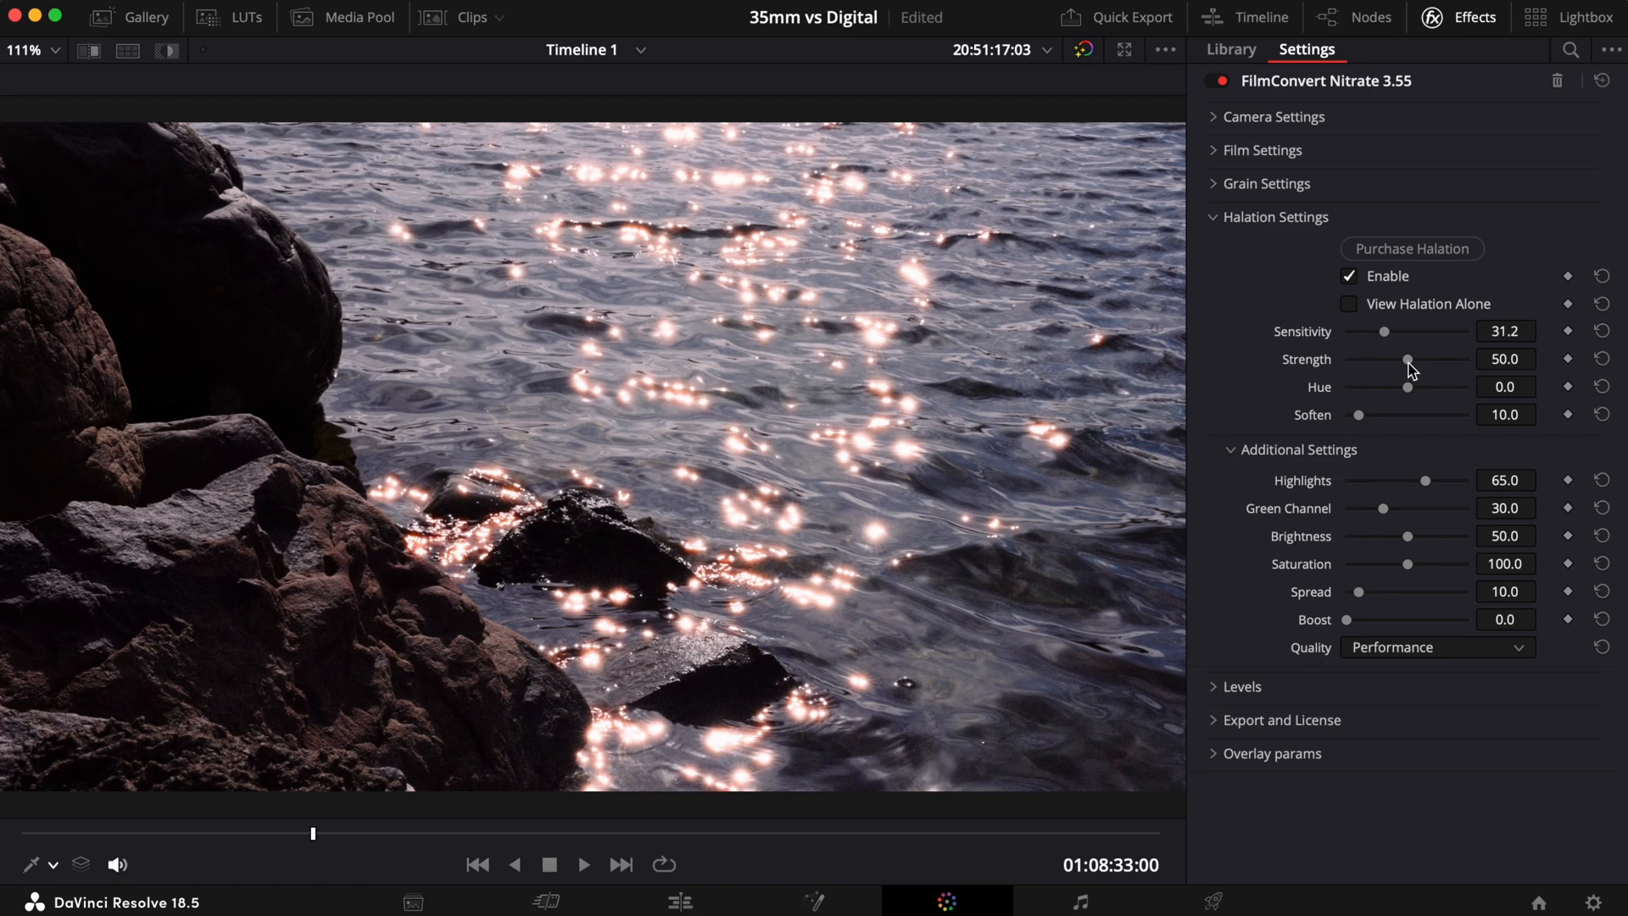
left_click_drag(1407, 360, 1422, 359)
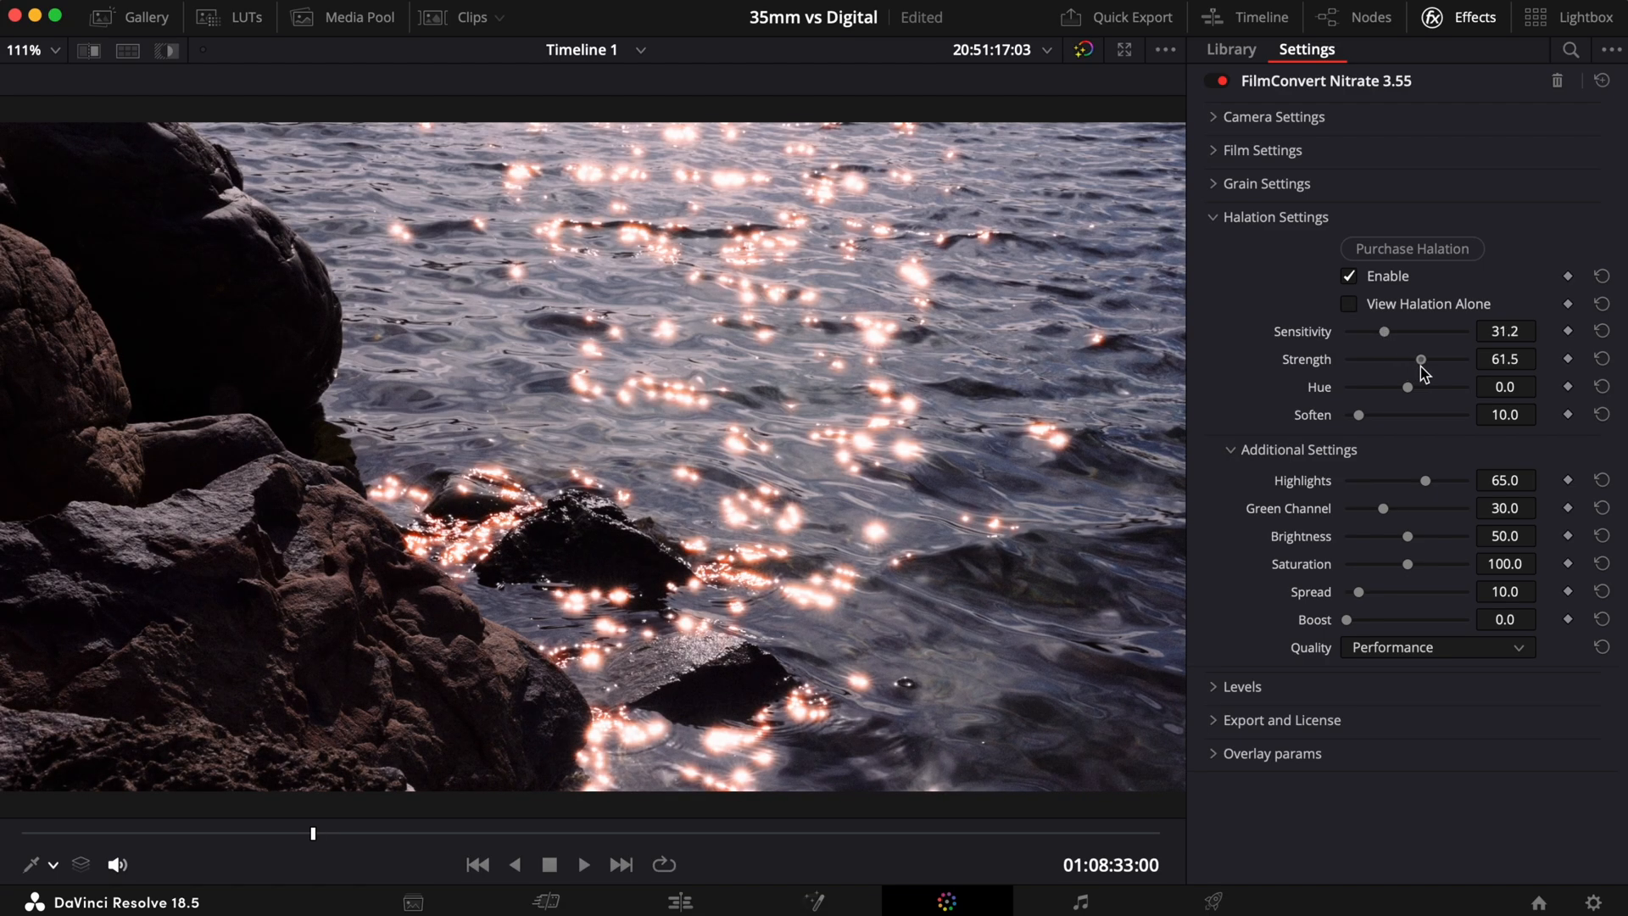
left_click_drag(1384, 507, 1398, 507)
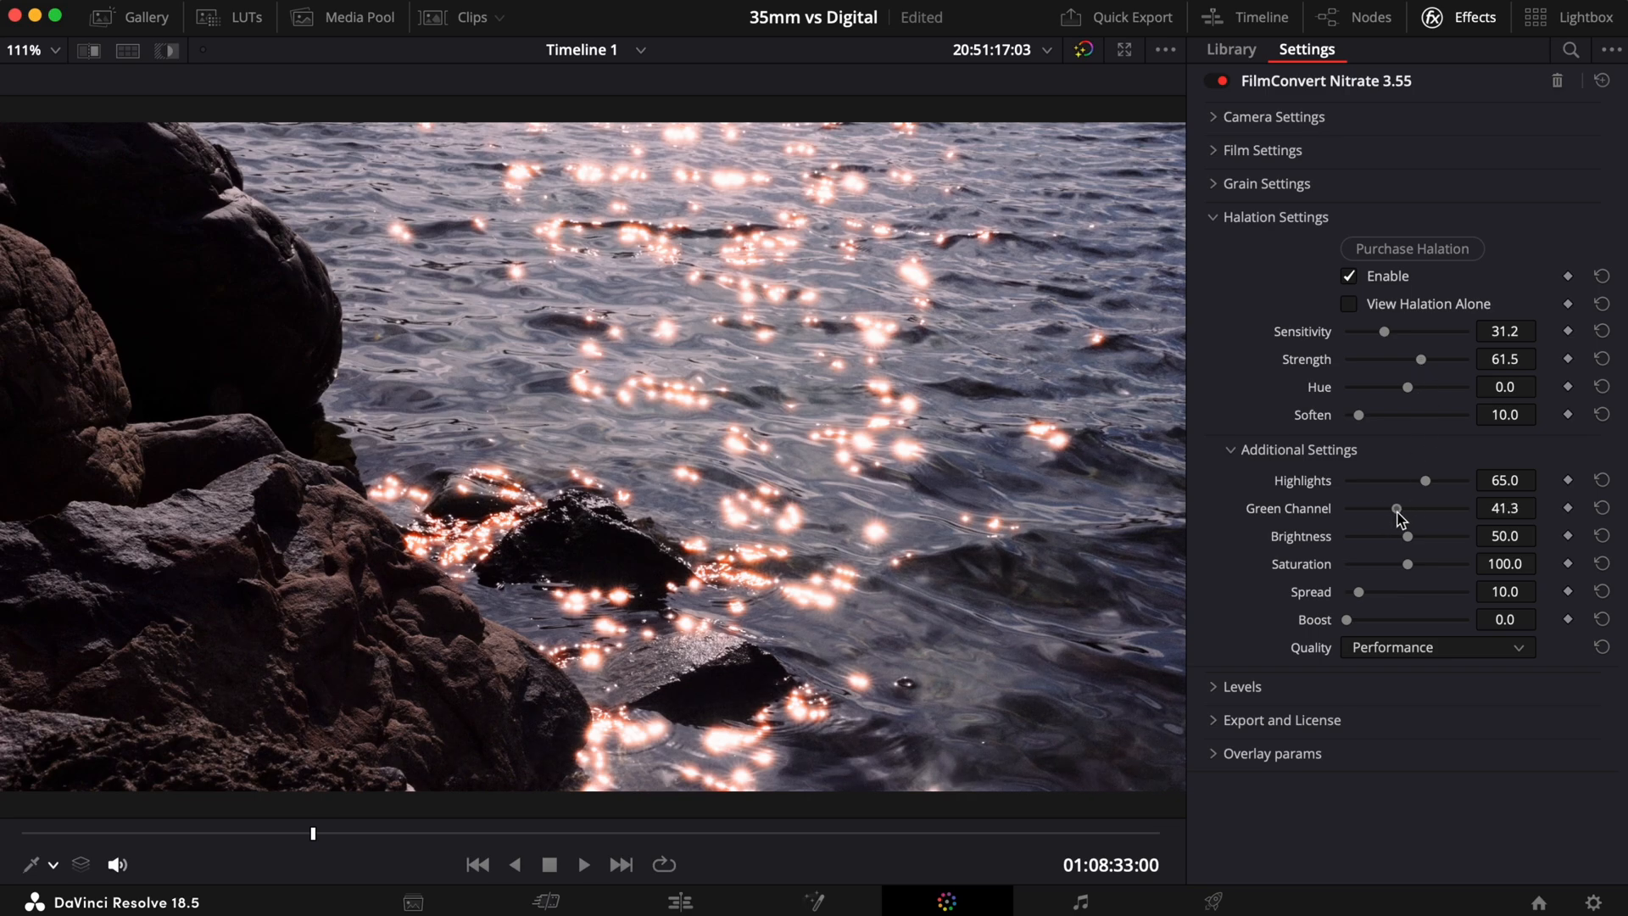
left_click_drag(1396, 508, 1415, 507)
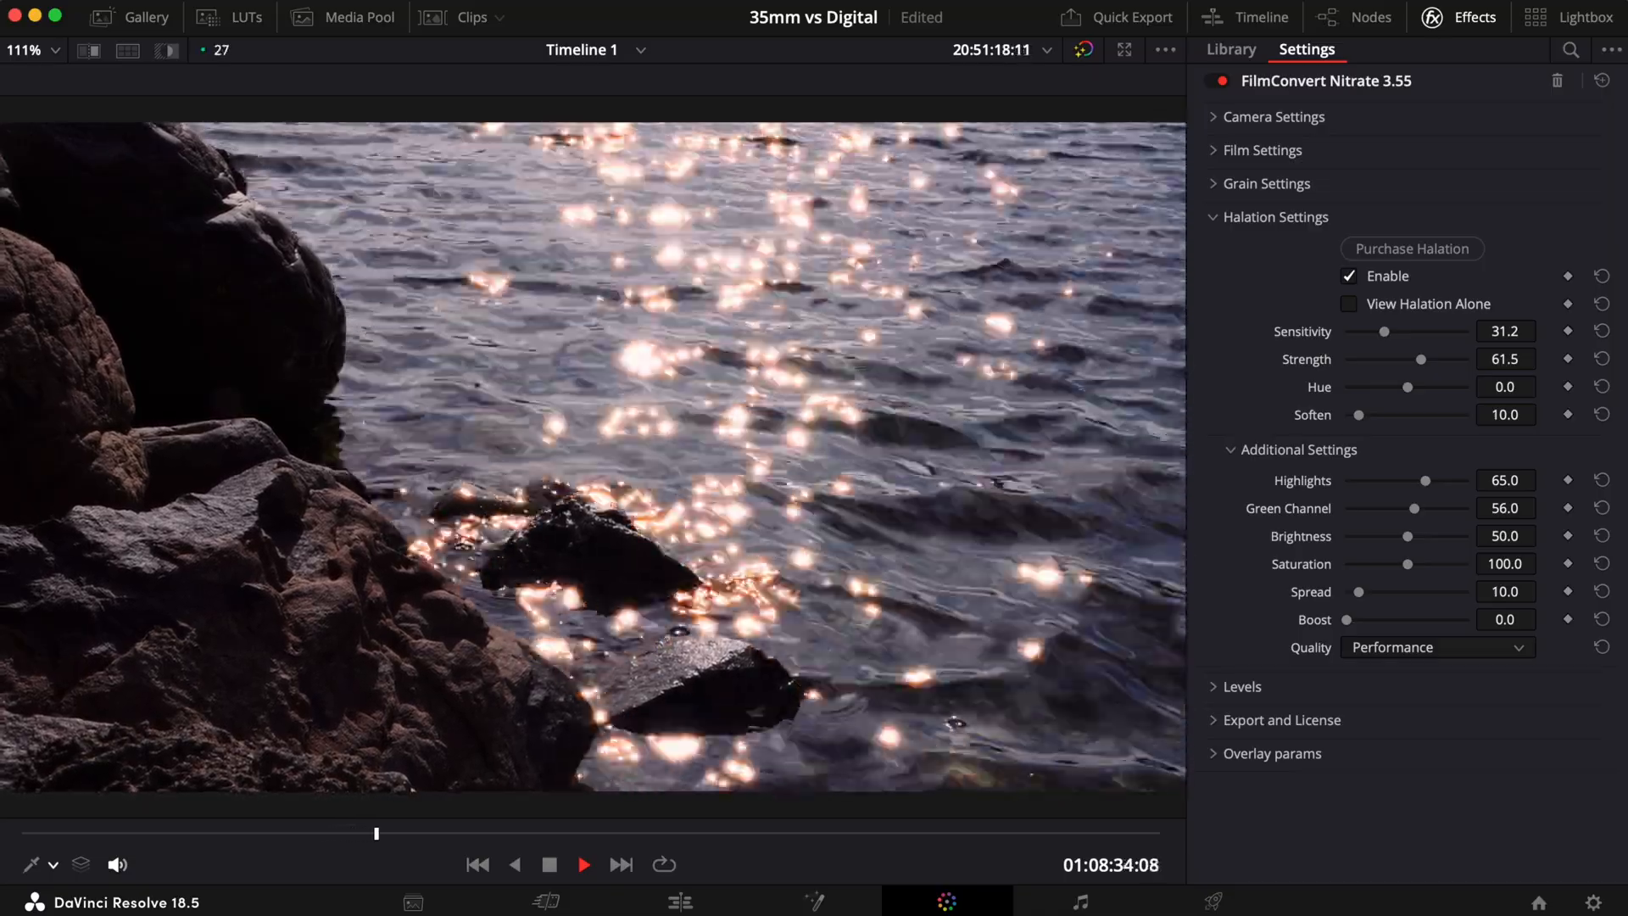
left_click(583, 863)
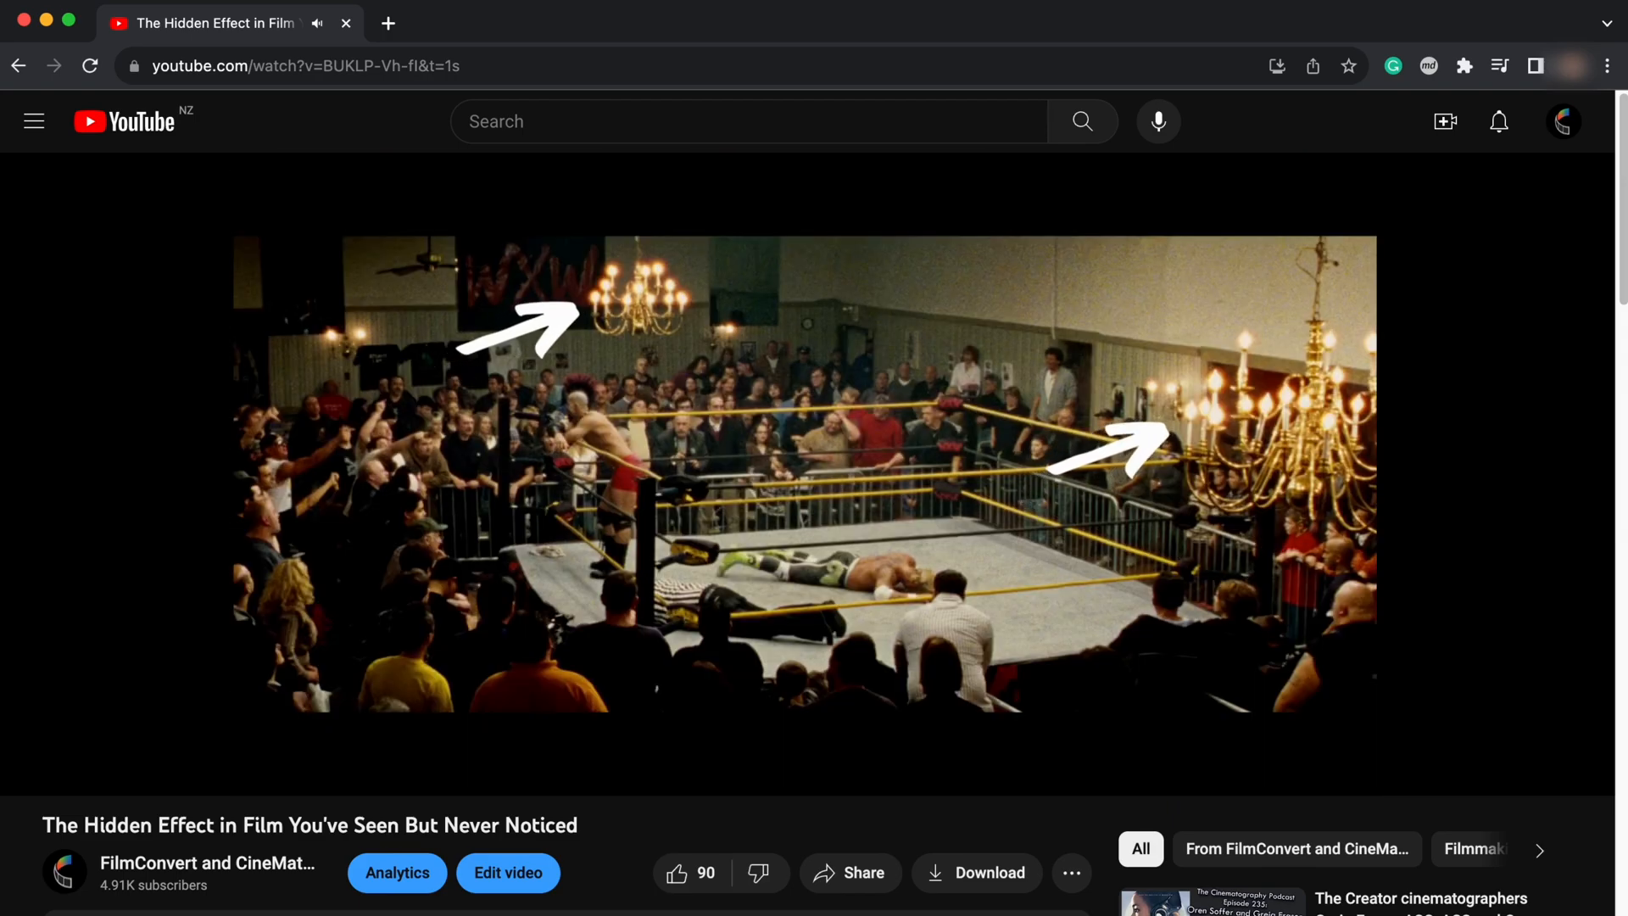
Show the film halation video frame pointing out the glowing chandeliers in the wrestling hall
left_click(207, 864)
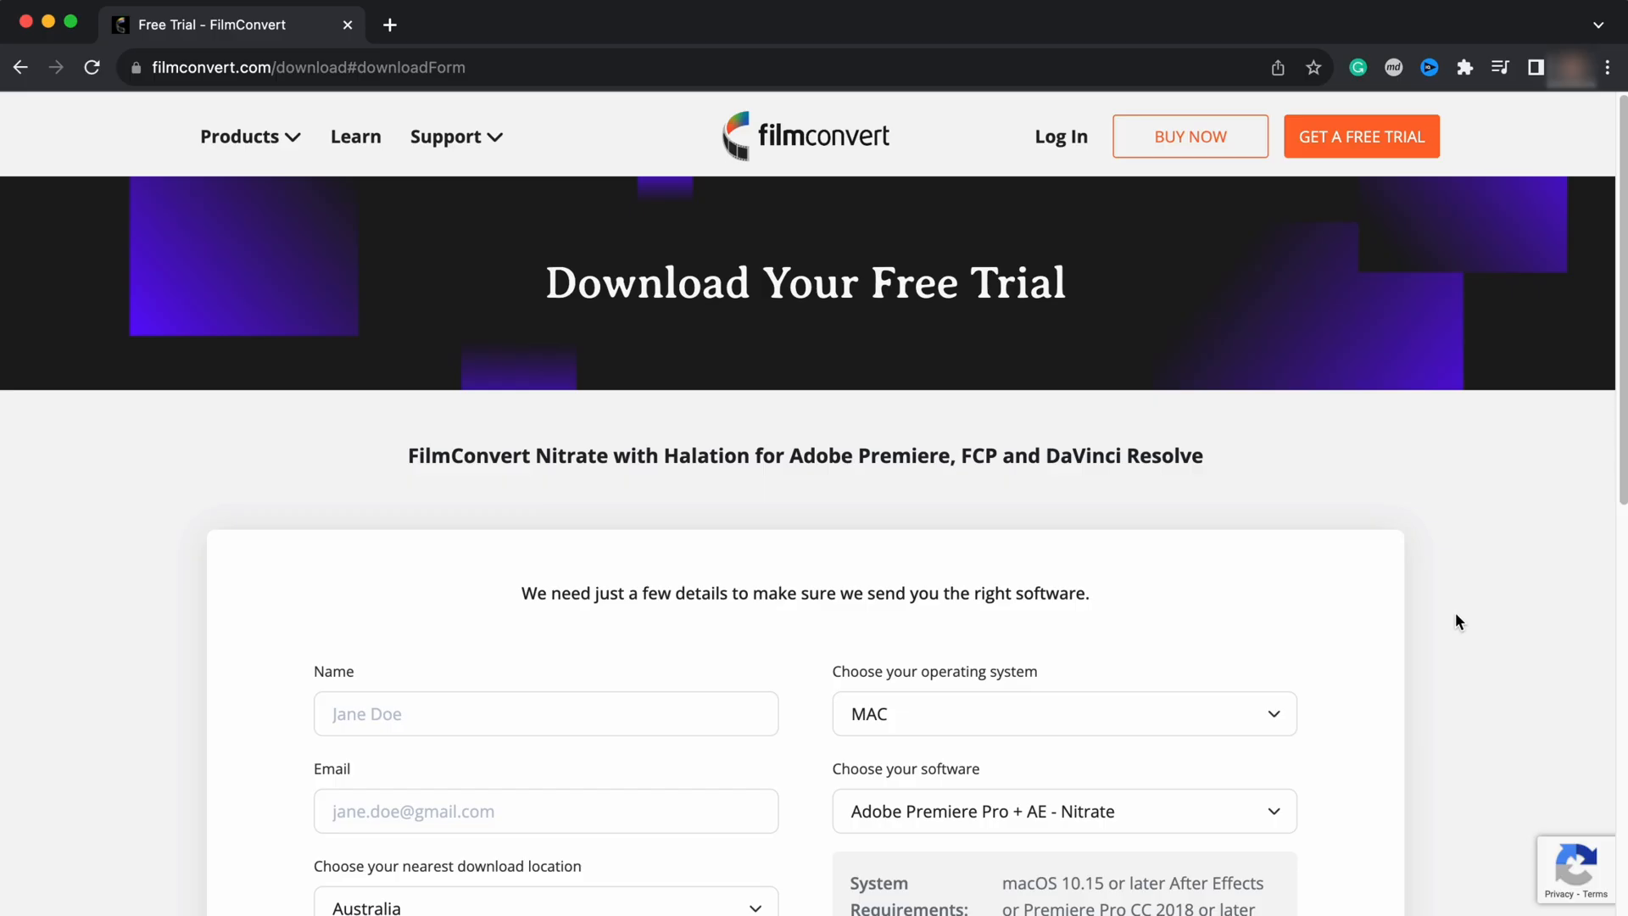
Scroll the FilmConvert download page to the Download Your Free Trial form
scroll("down", 3)
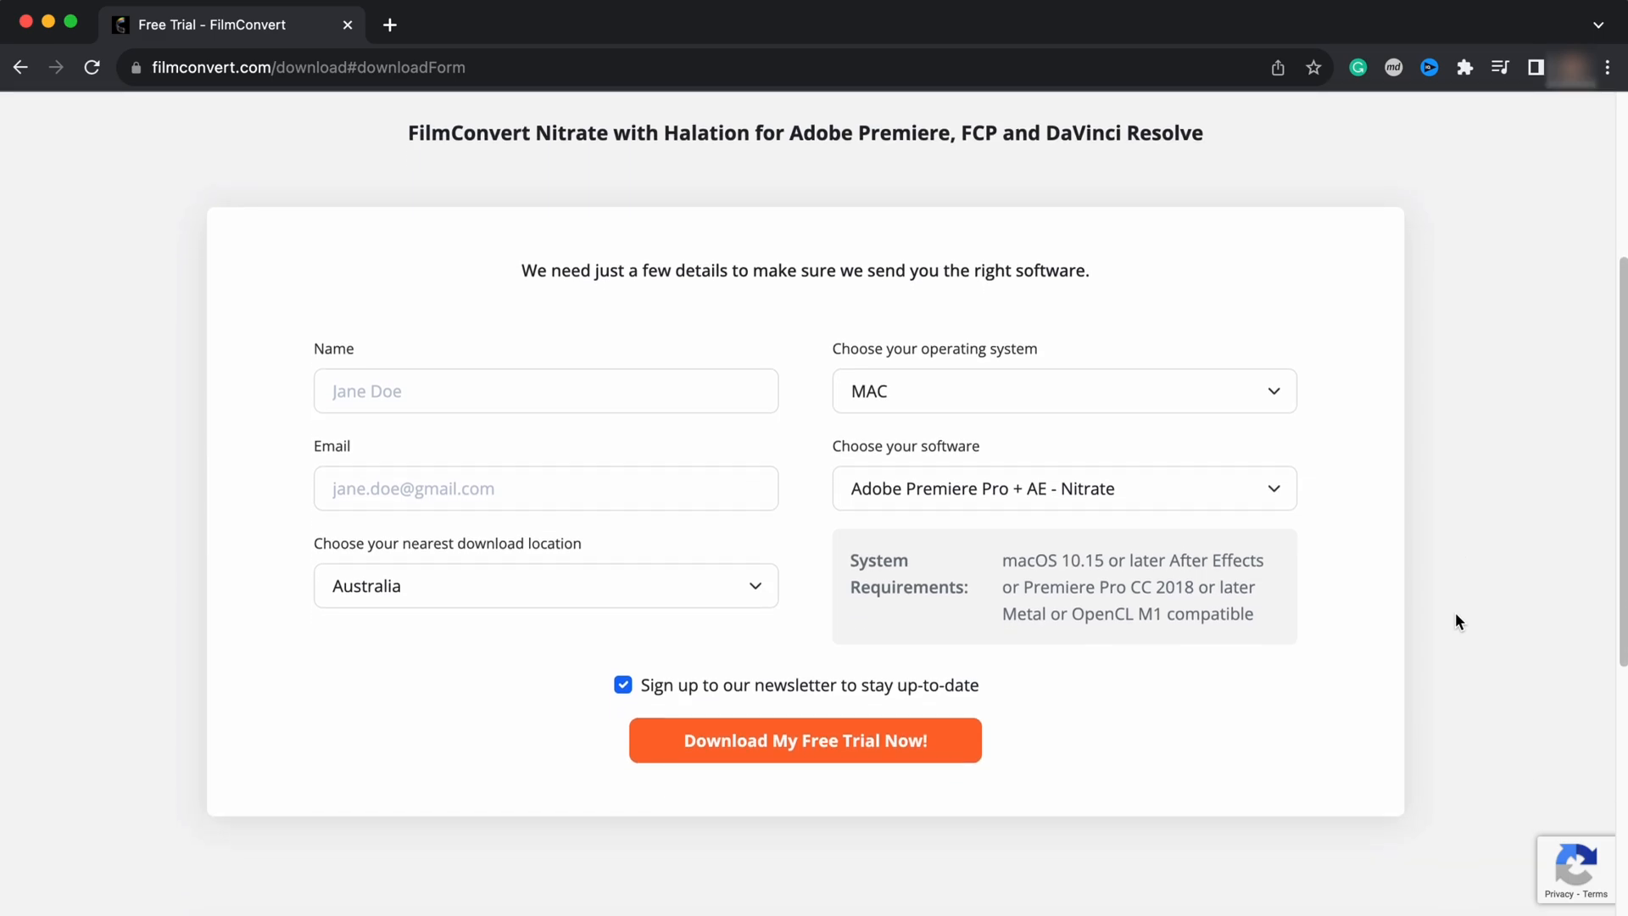
left_click(1063, 489)
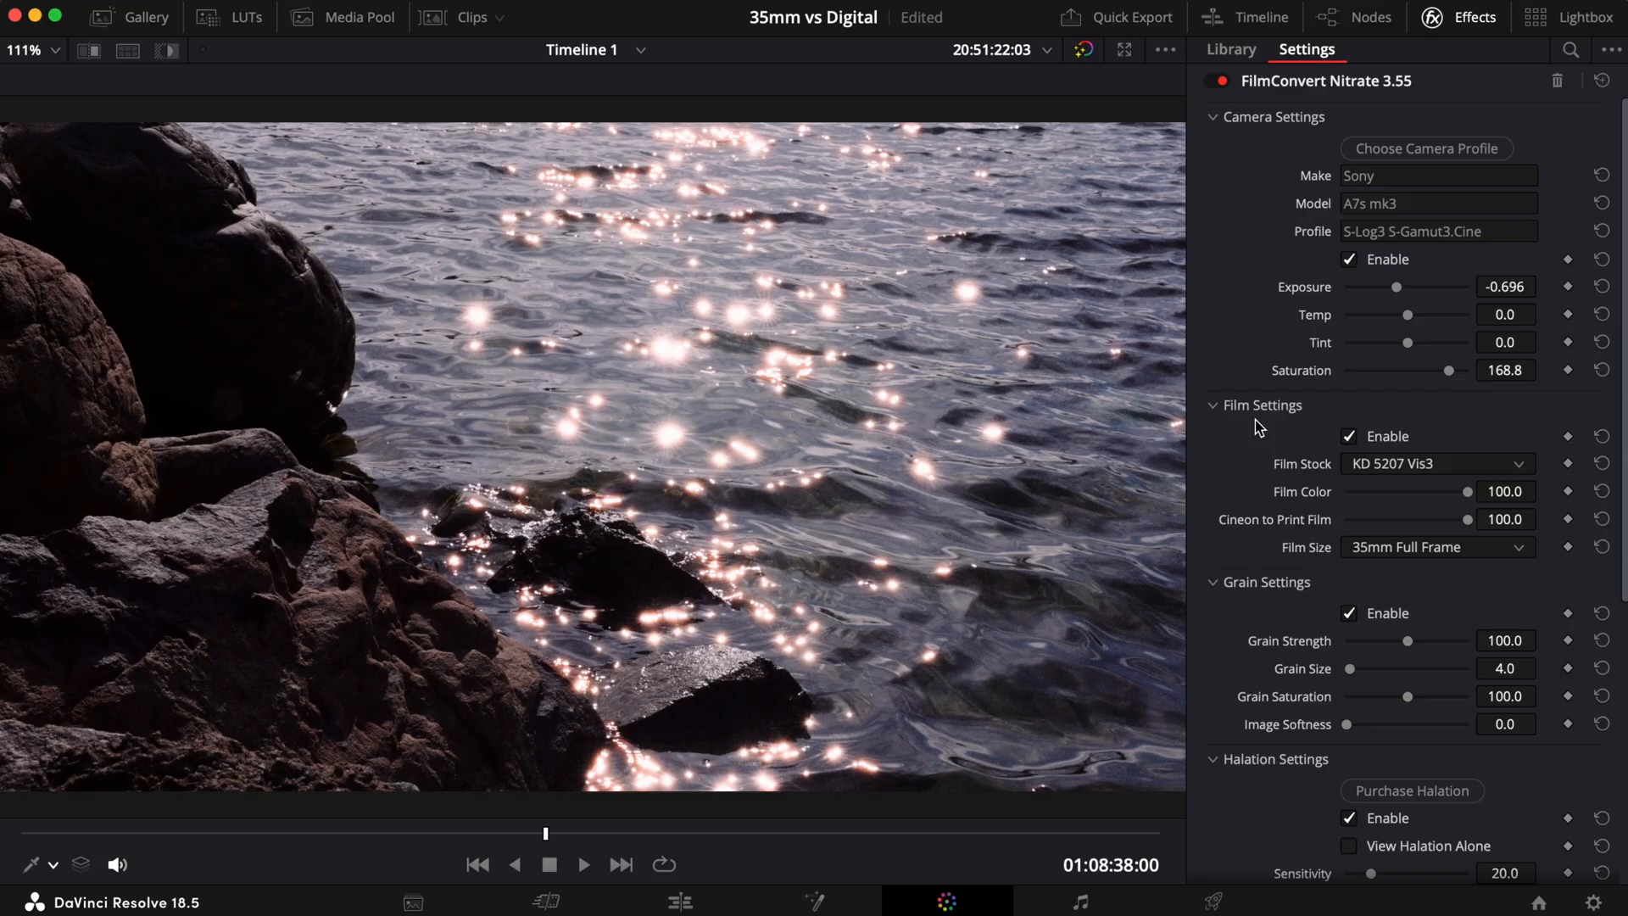
Scroll to Halation Settings and set sensitivity 37.6 and strength 66.1 on the water clip
scroll("down", 3)
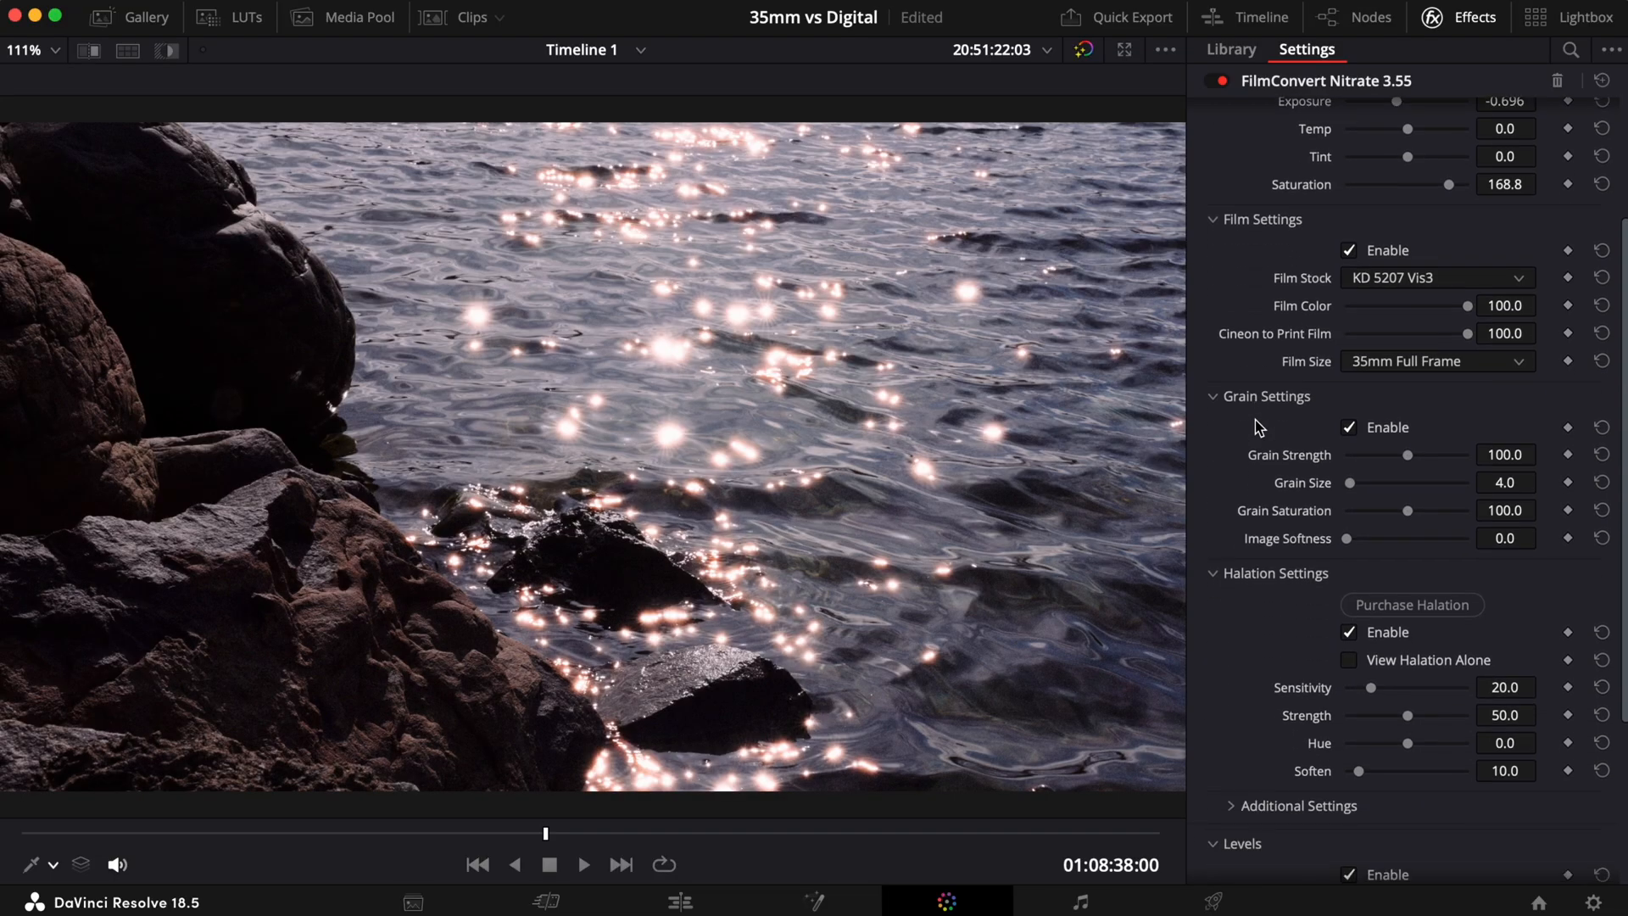
scroll("down", 3)
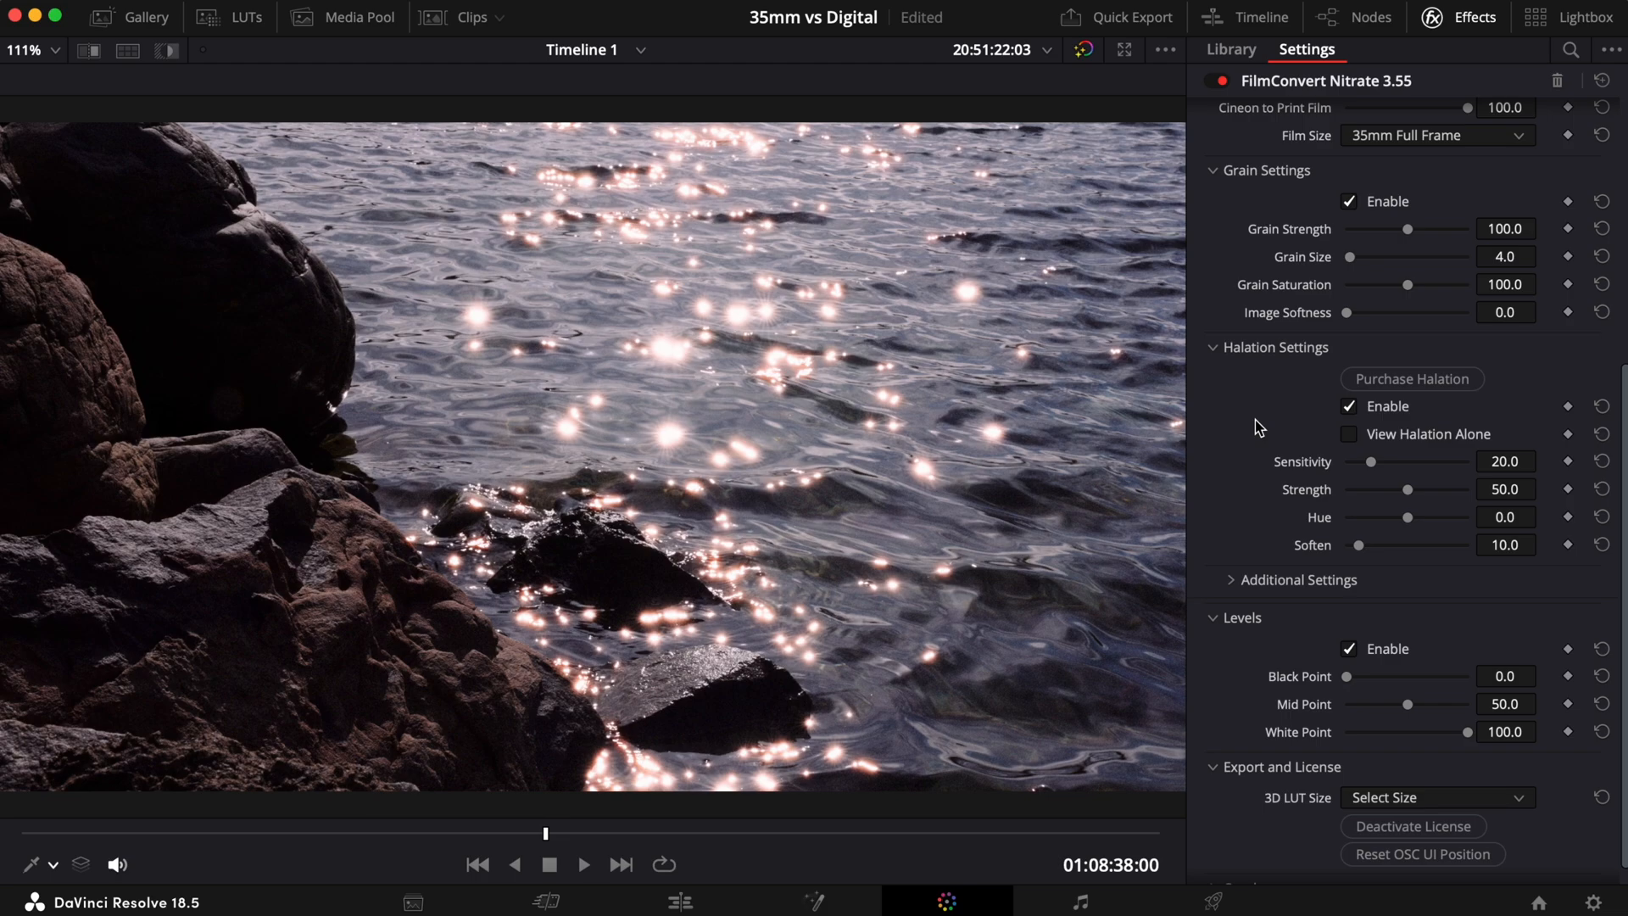
left_click_drag(1375, 461, 1370, 461)
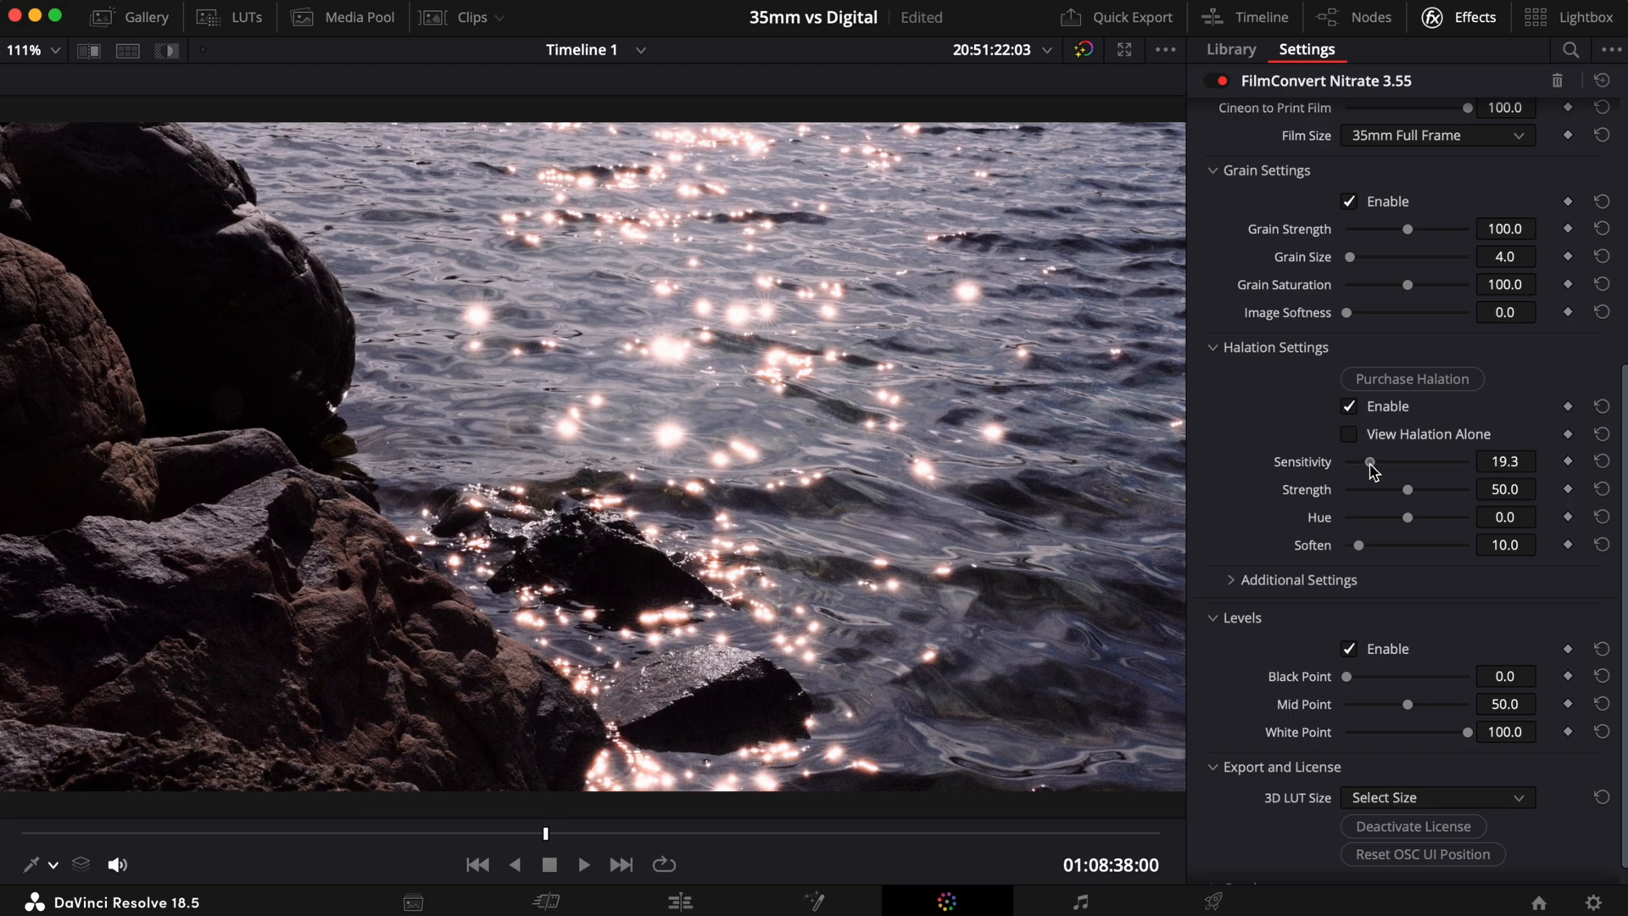
left_click_drag(1370, 462, 1408, 462)
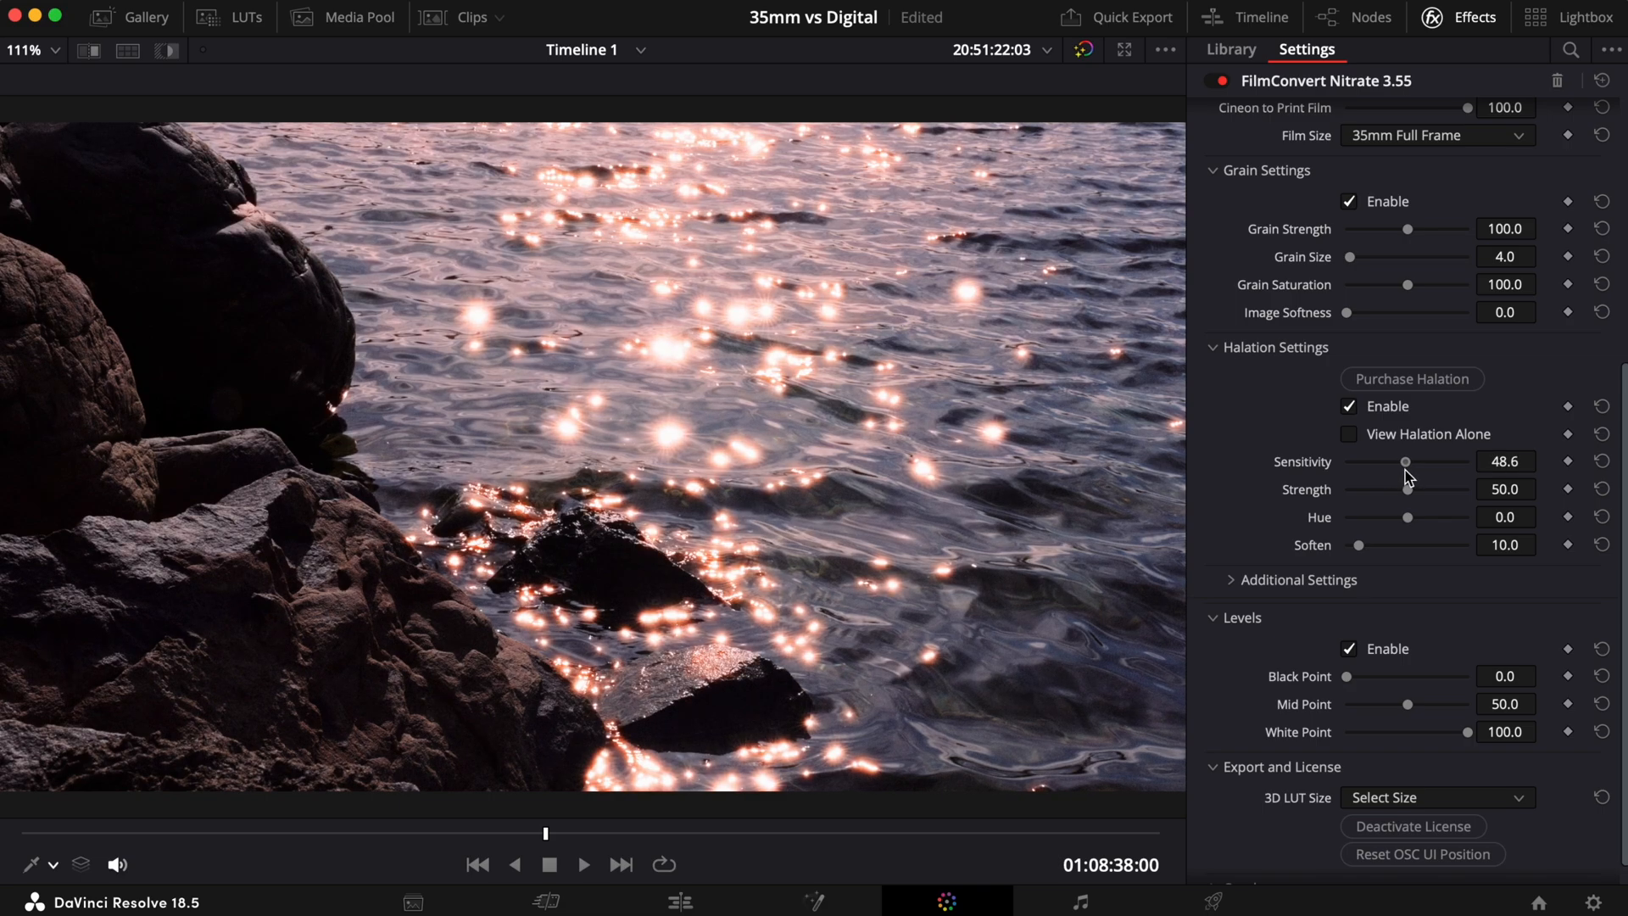
left_click_drag(1408, 461, 1372, 461)
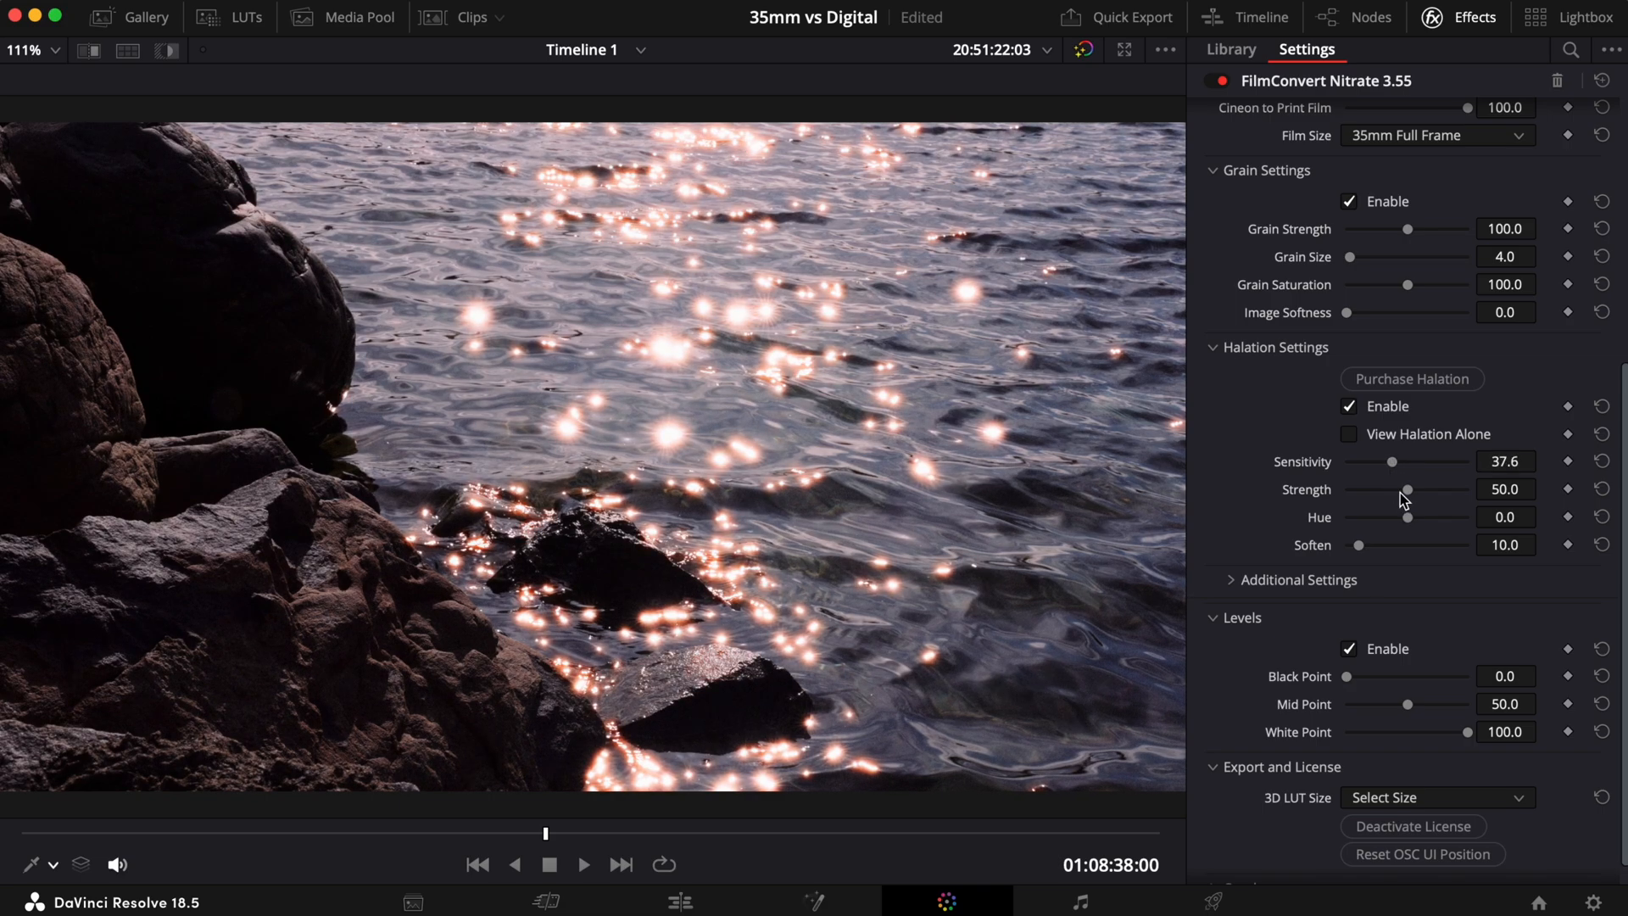
left_click_drag(1409, 488, 1423, 489)
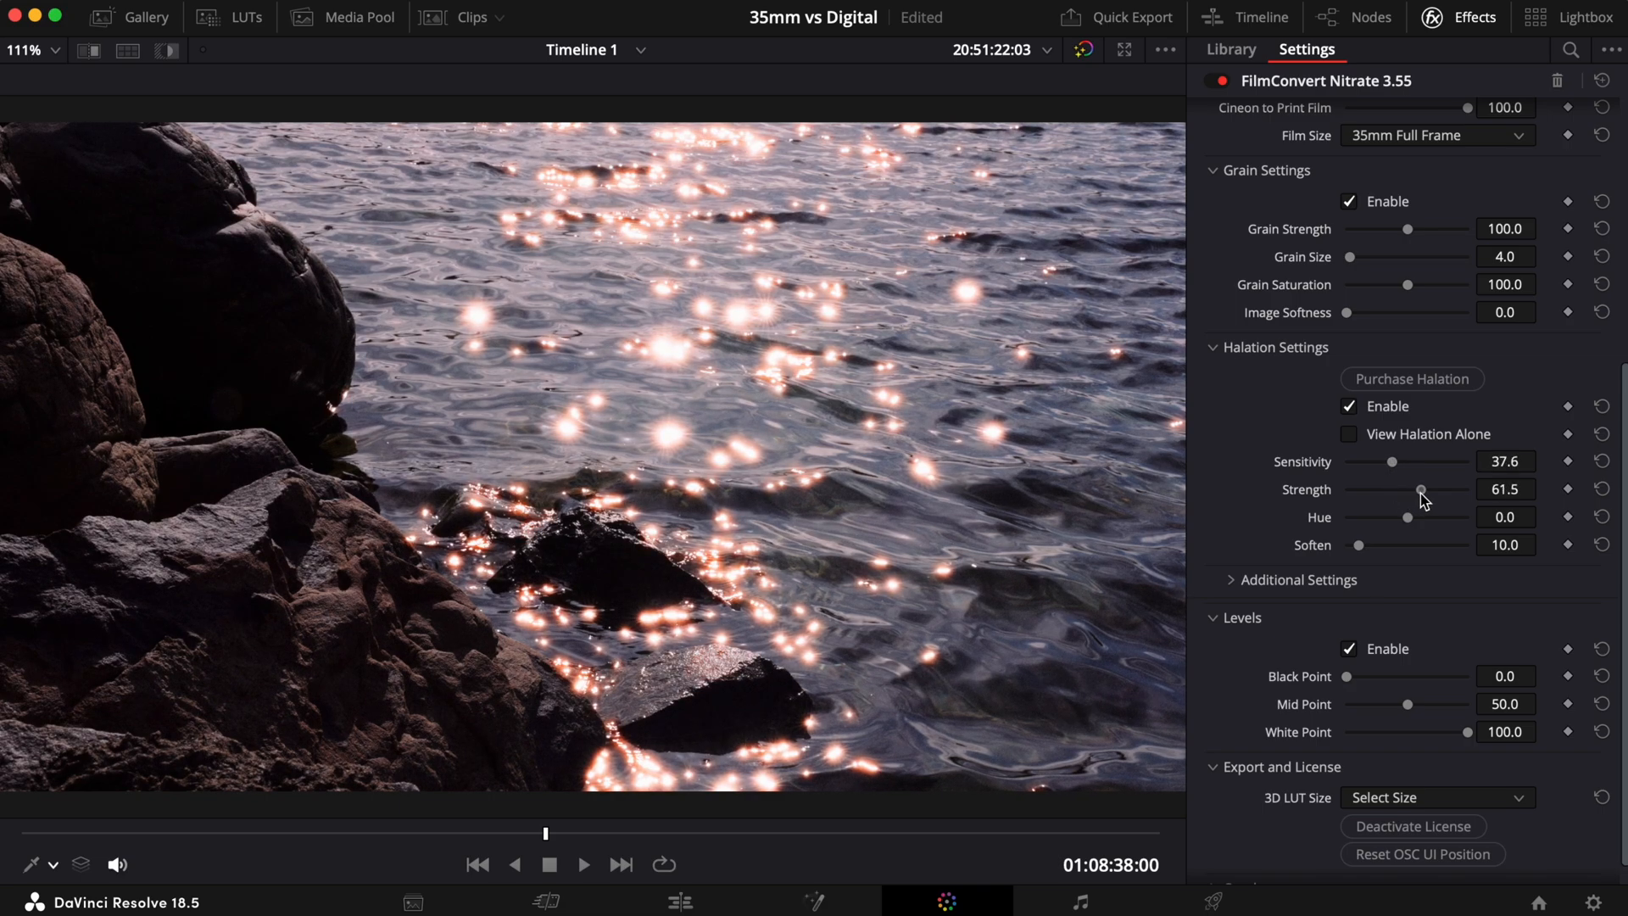
left_click_drag(1419, 489, 1426, 489)
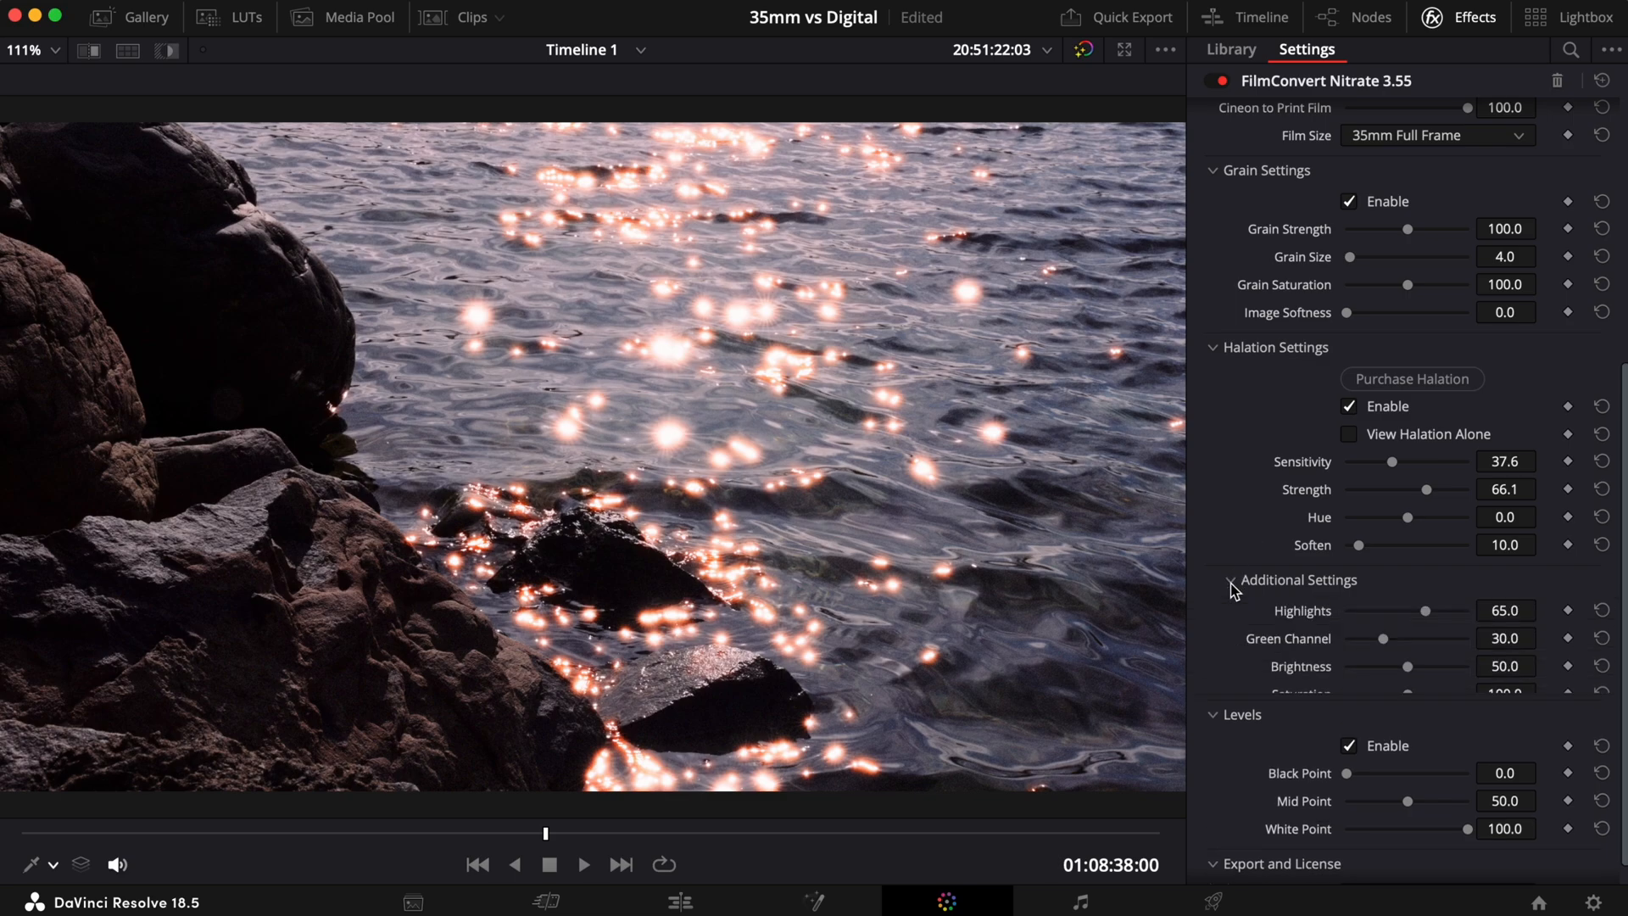
Expand the additional halation settings and boost the glow's saturation
left_click(1231, 580)
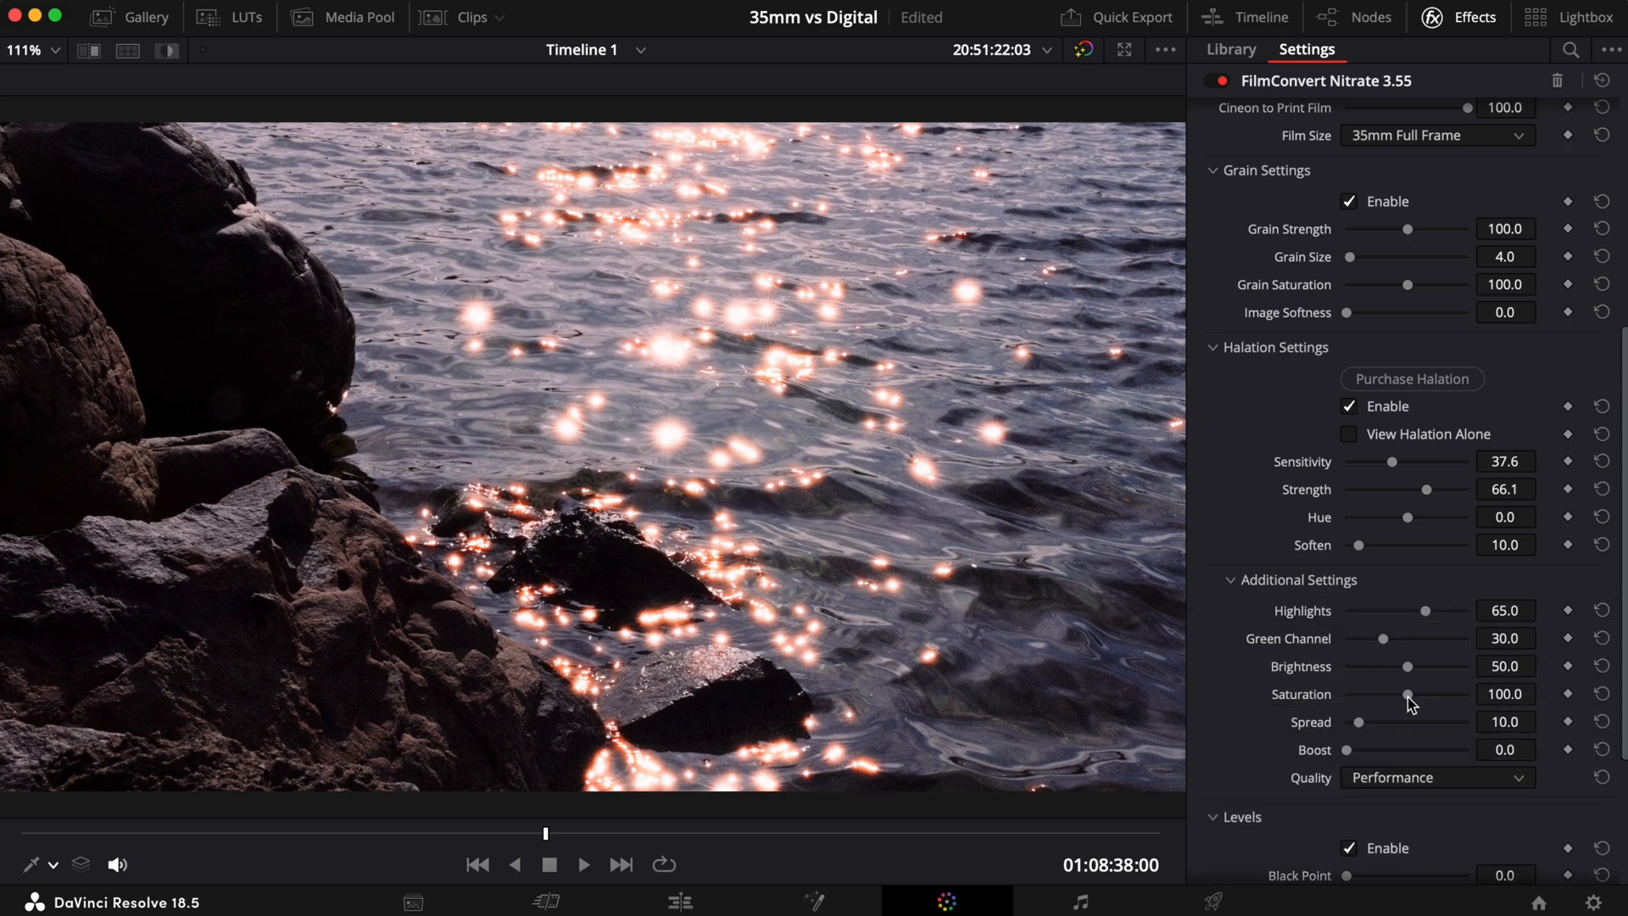
left_click_drag(1407, 694, 1426, 693)
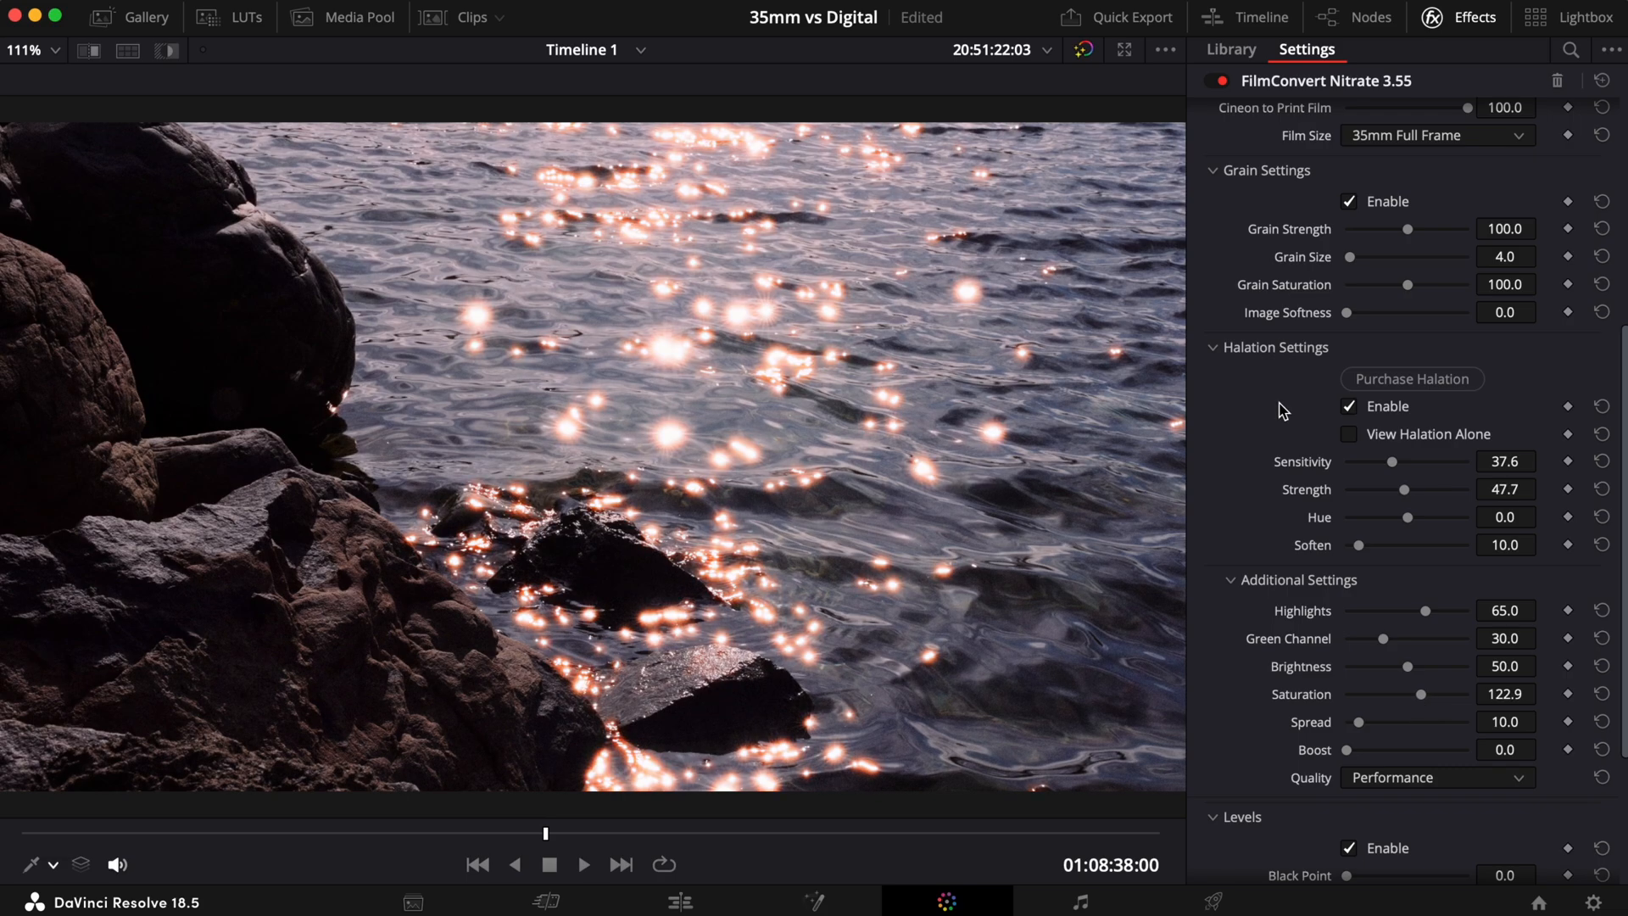
left_click(1388, 405)
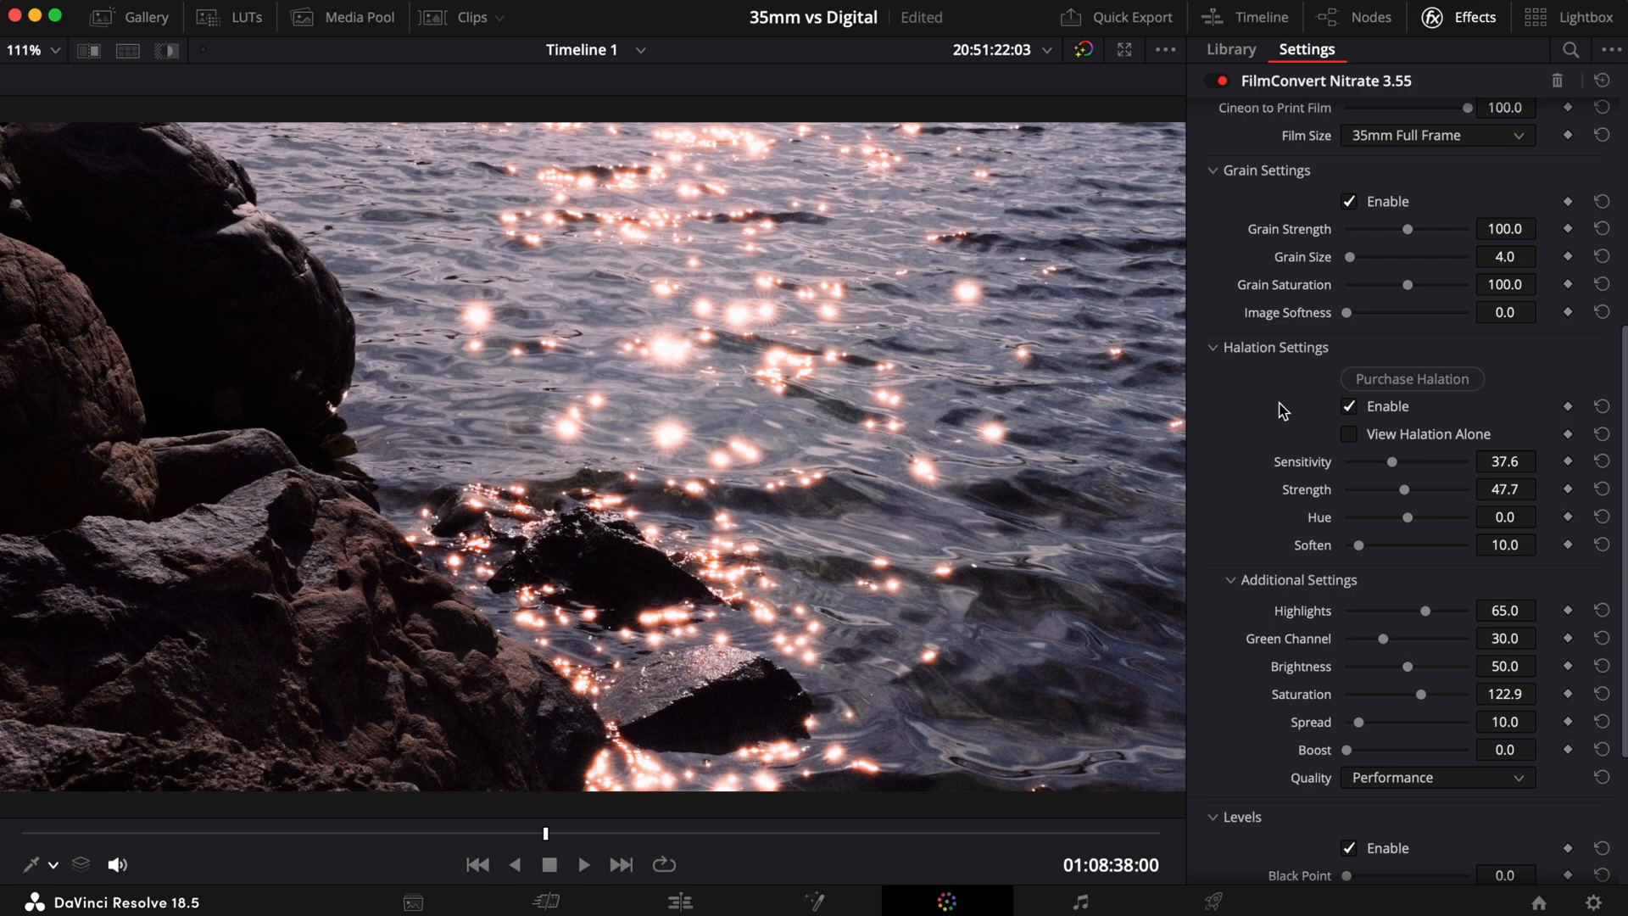
Toggle halation off and back on to compare, then view the halation glow alone
left_click(1349, 405)
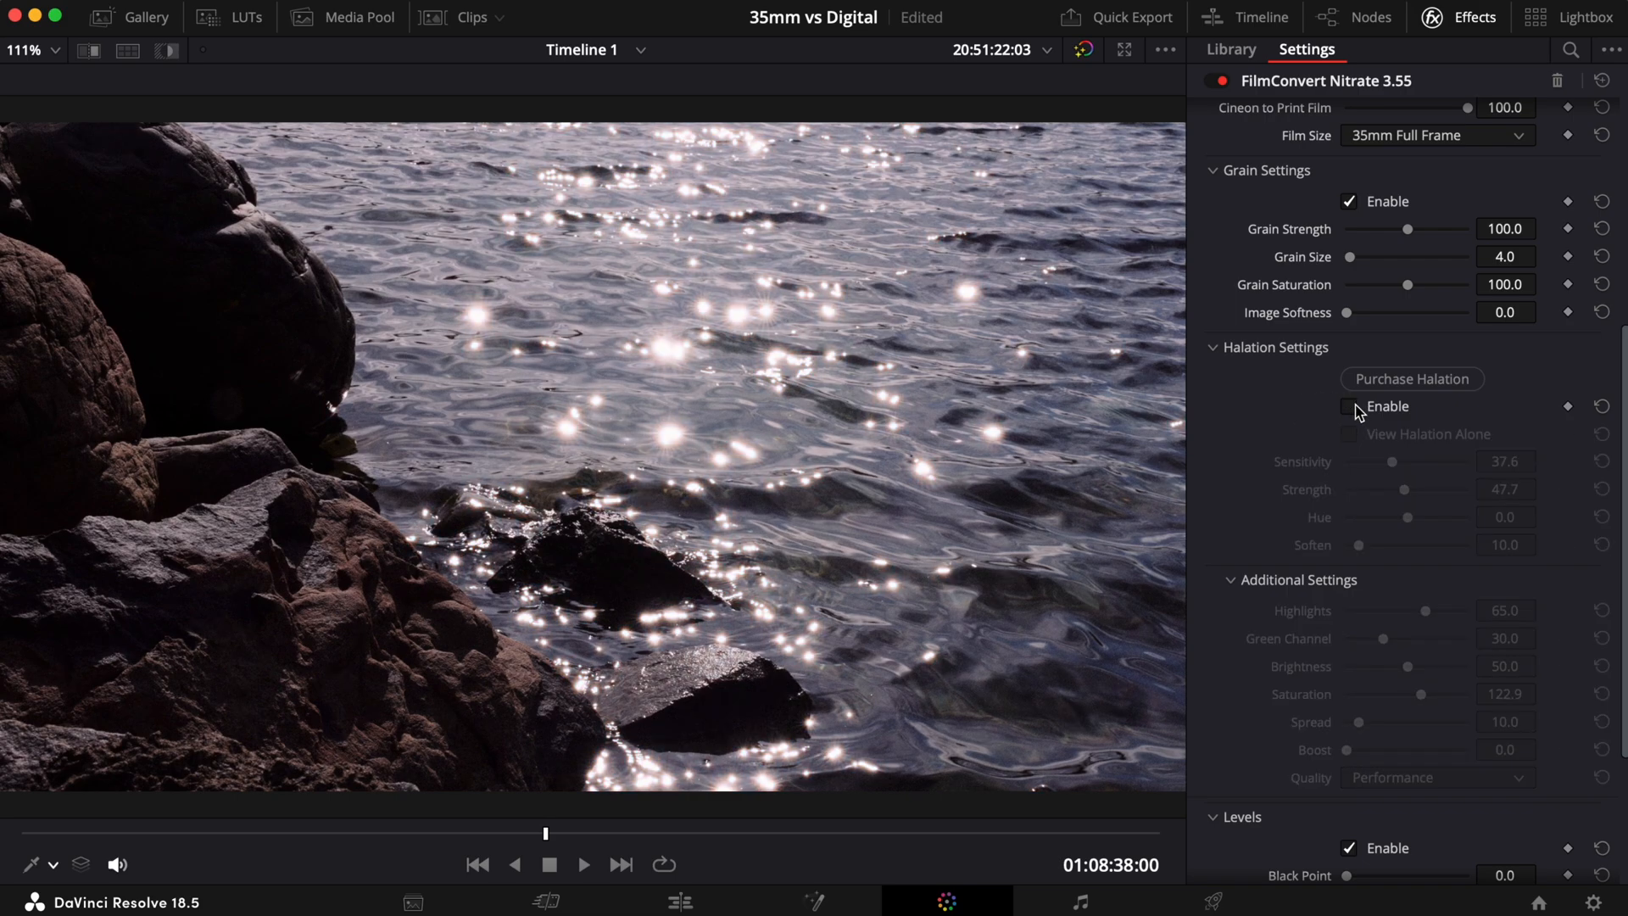
left_click(1348, 406)
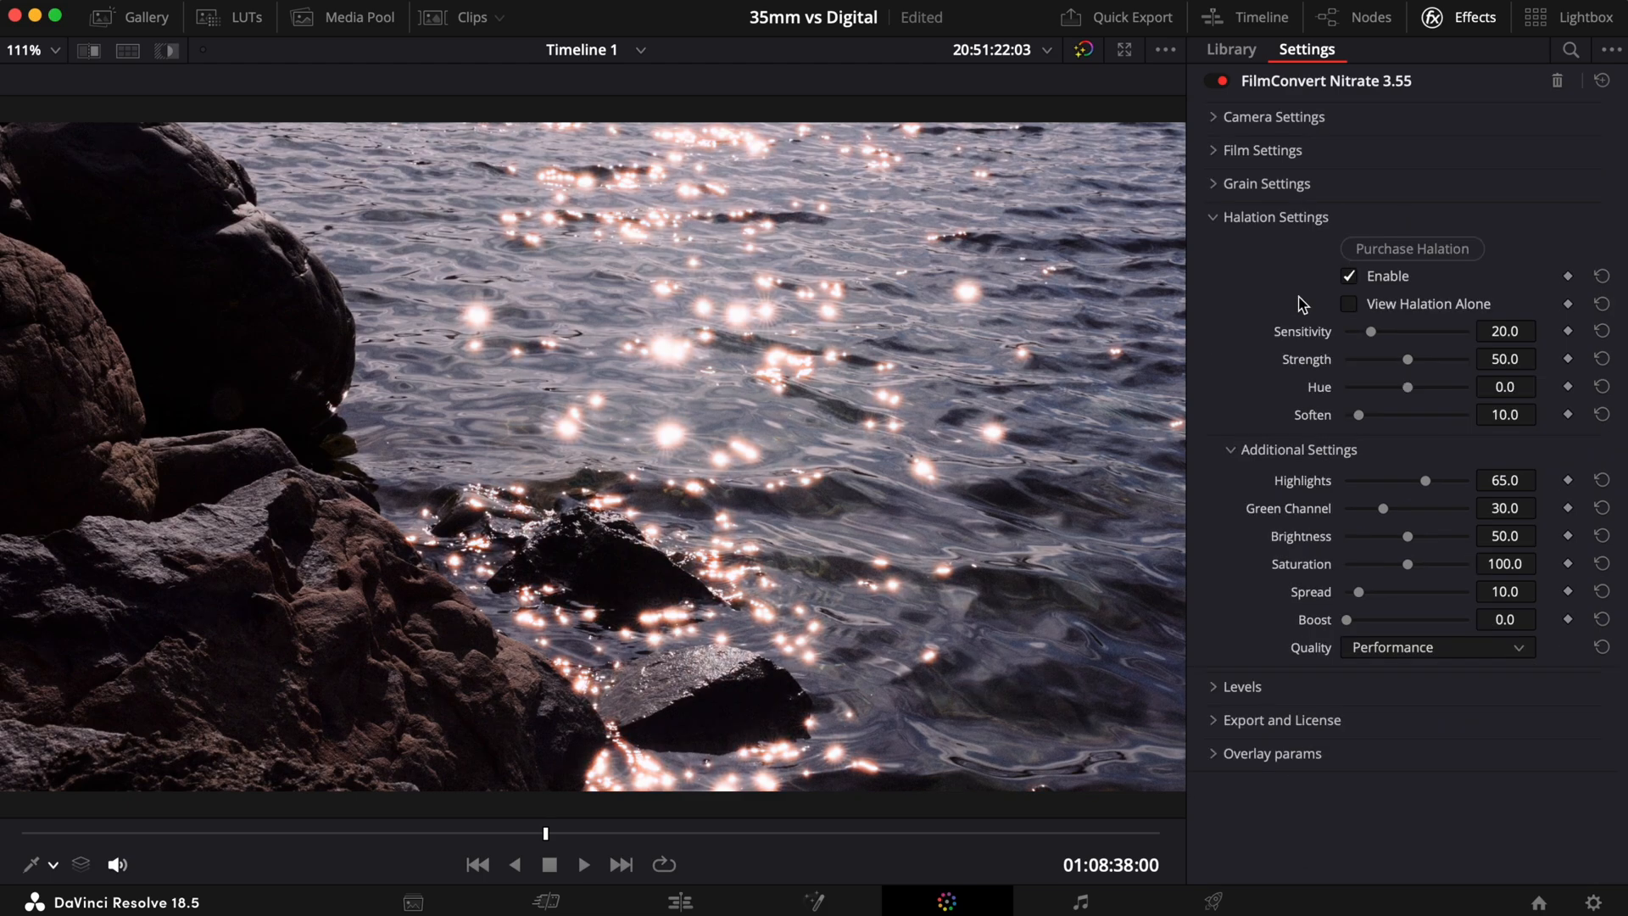
left_click(1349, 303)
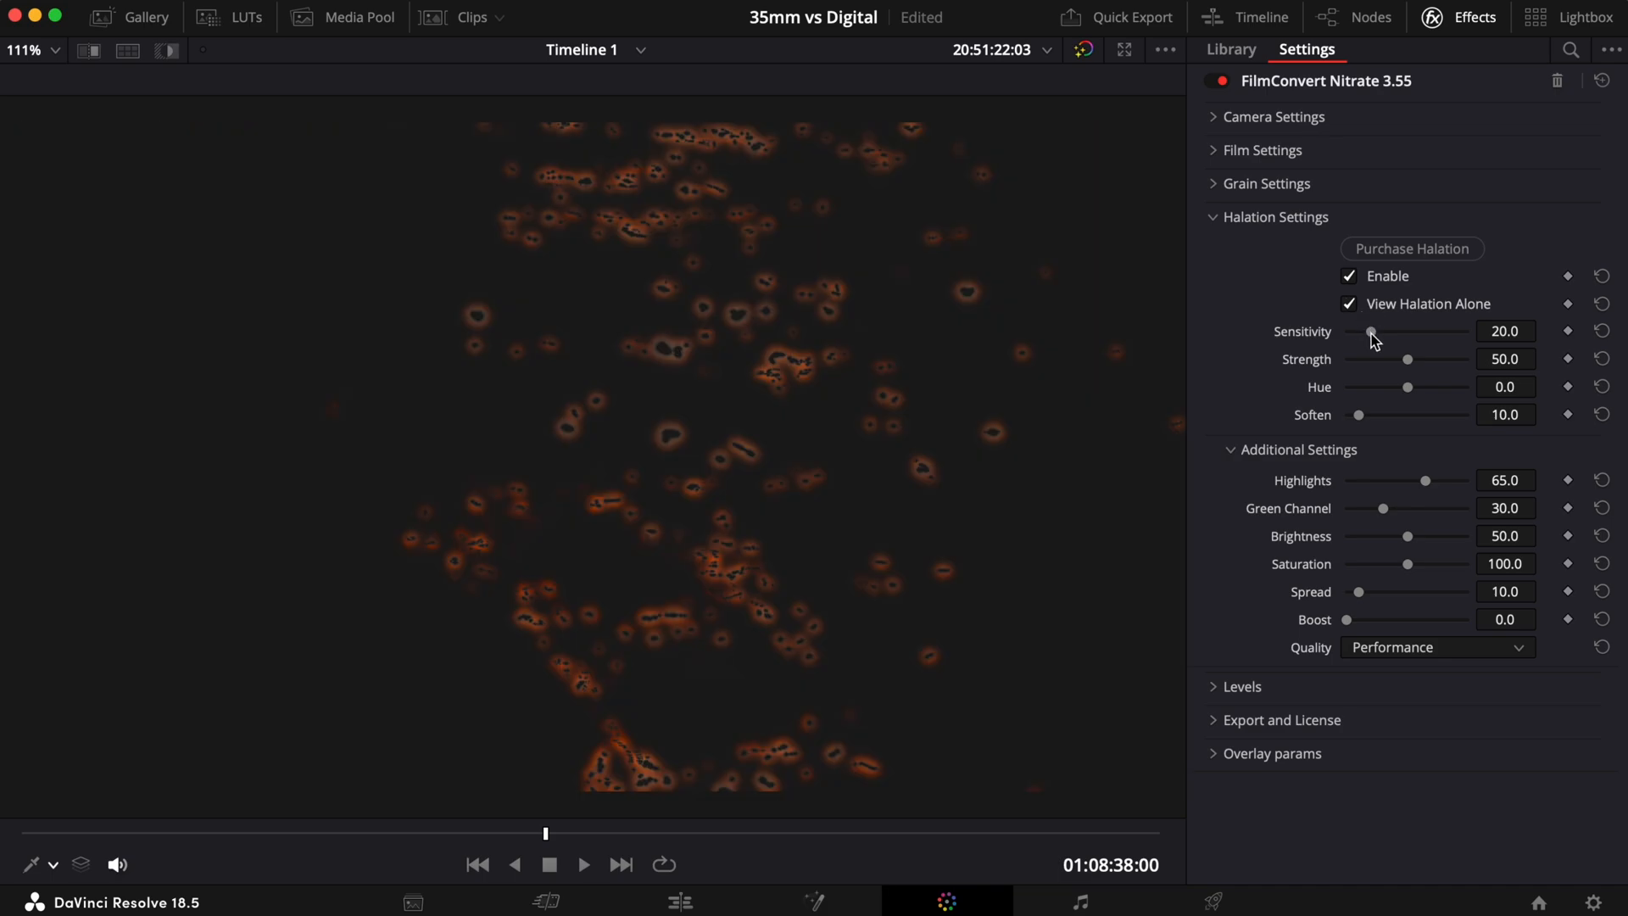
Sweep sensitivity up on the isolated glow, then return to the full graded image
left_click_drag(1370, 330, 1438, 330)
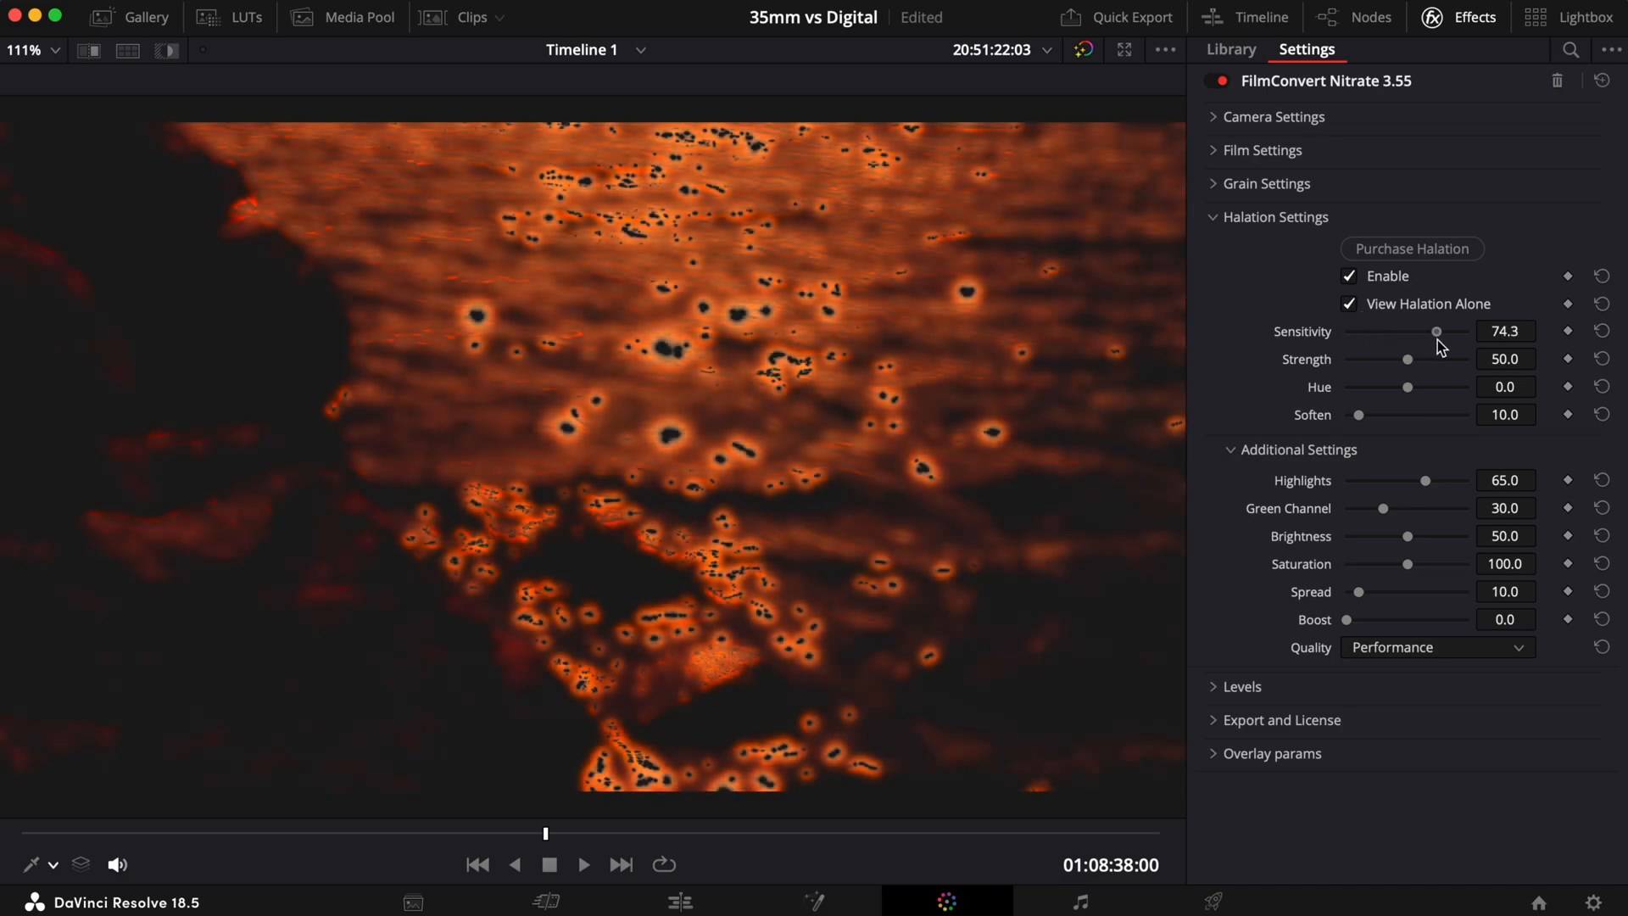
left_click_drag(1437, 331, 1403, 330)
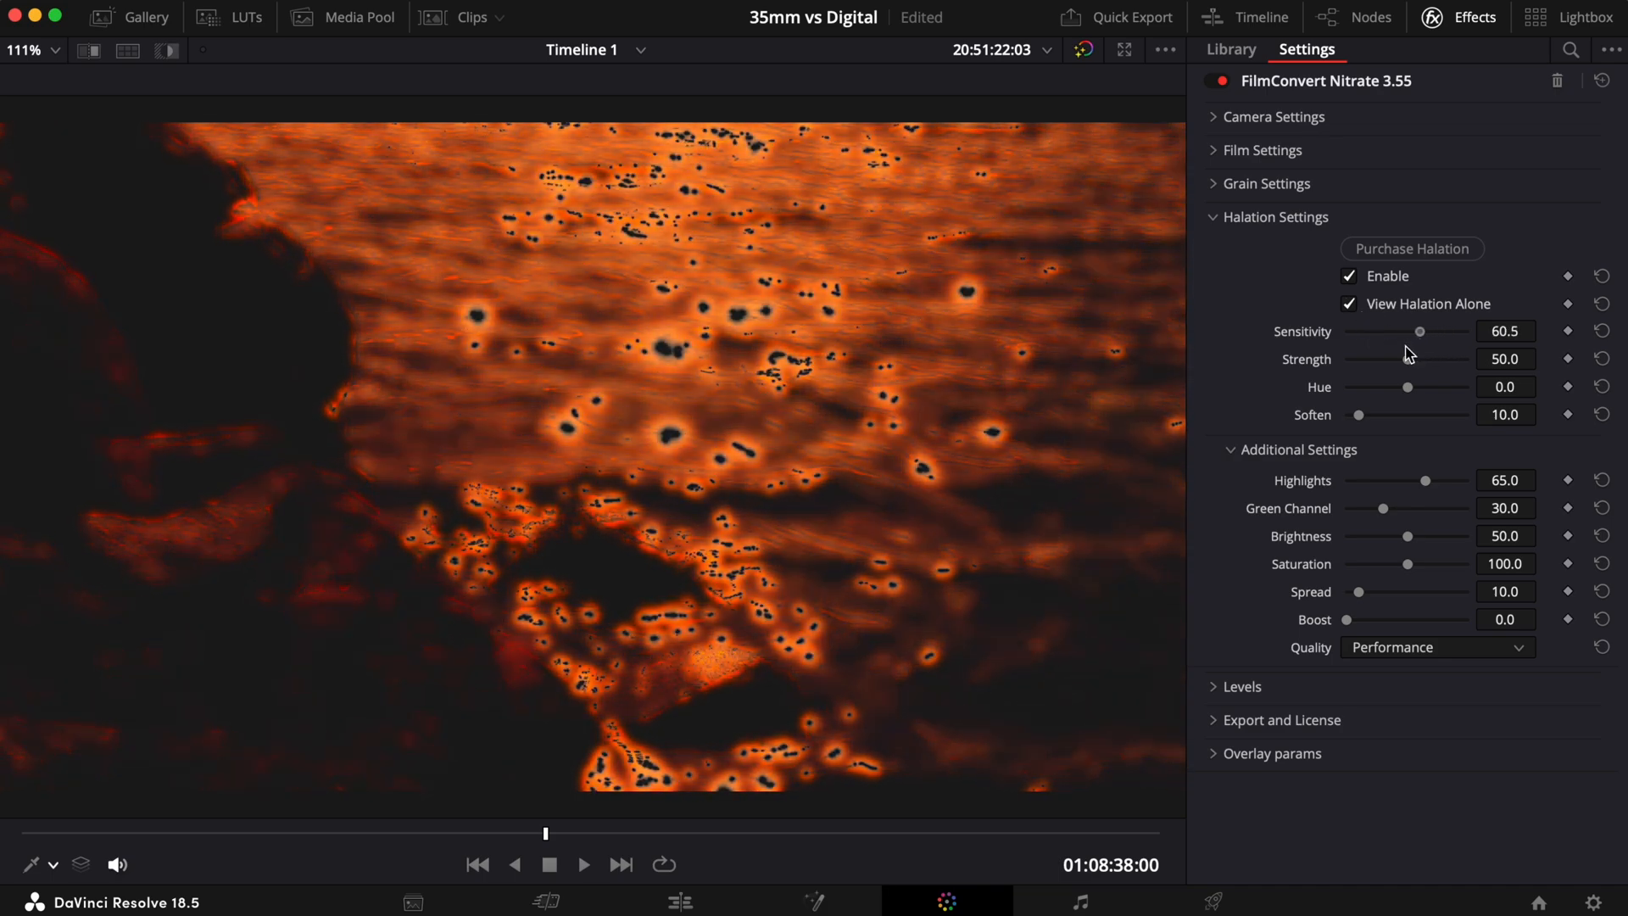
left_click(1349, 304)
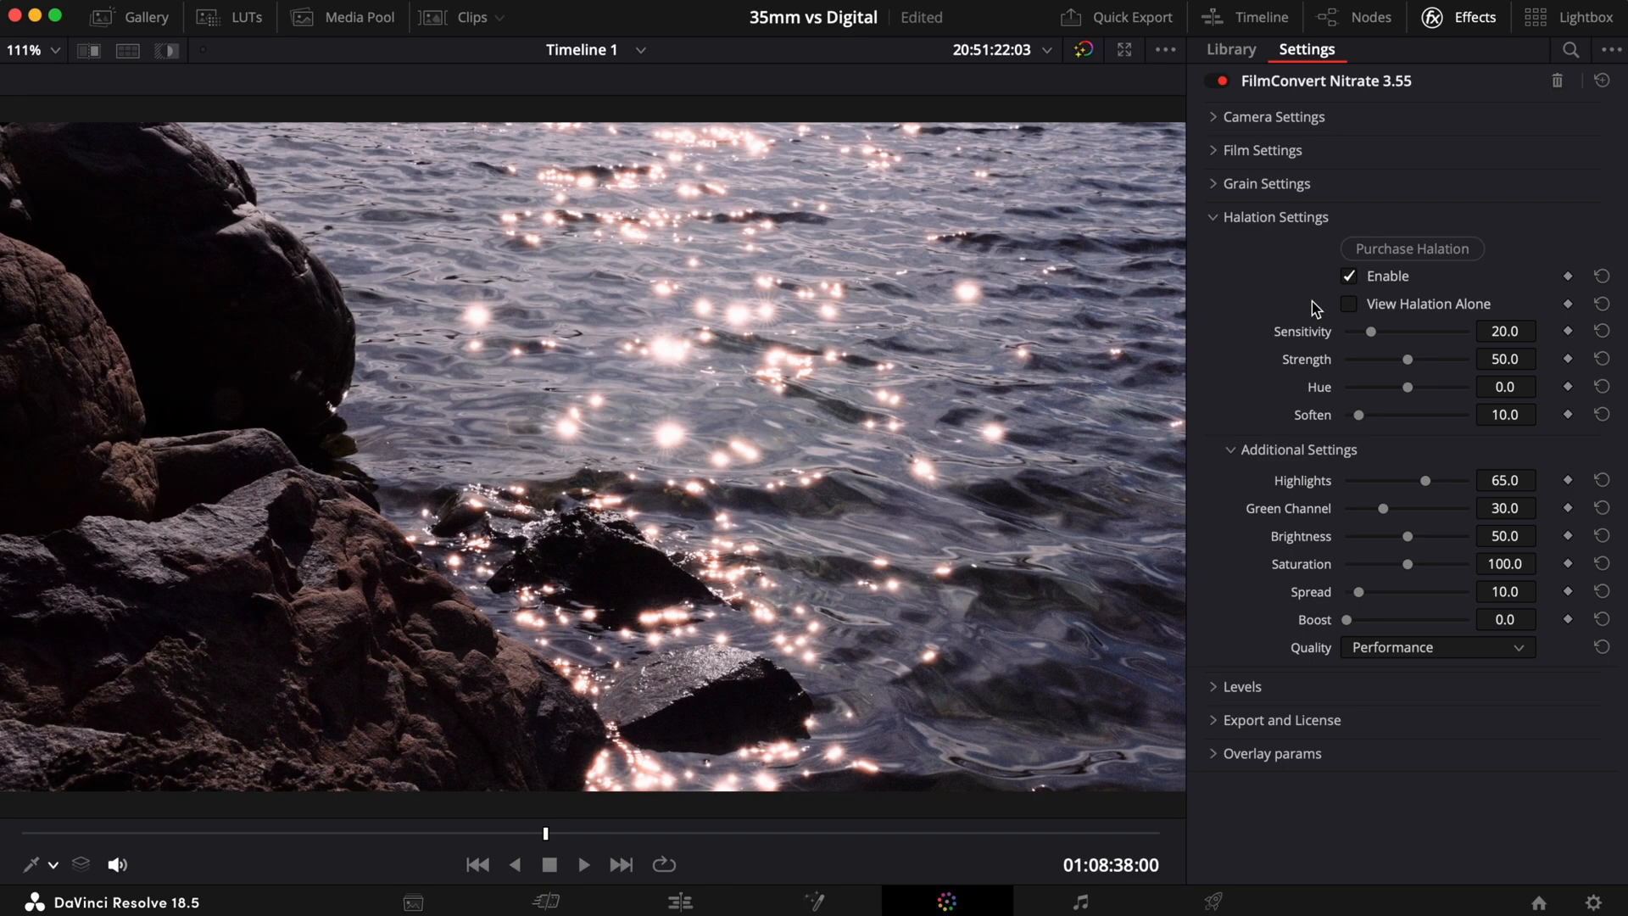
Sweep halation sensitivity up to 96.3 for an intense orange tint, then settle it at 13.8
left_click_drag(1372, 331, 1370, 331)
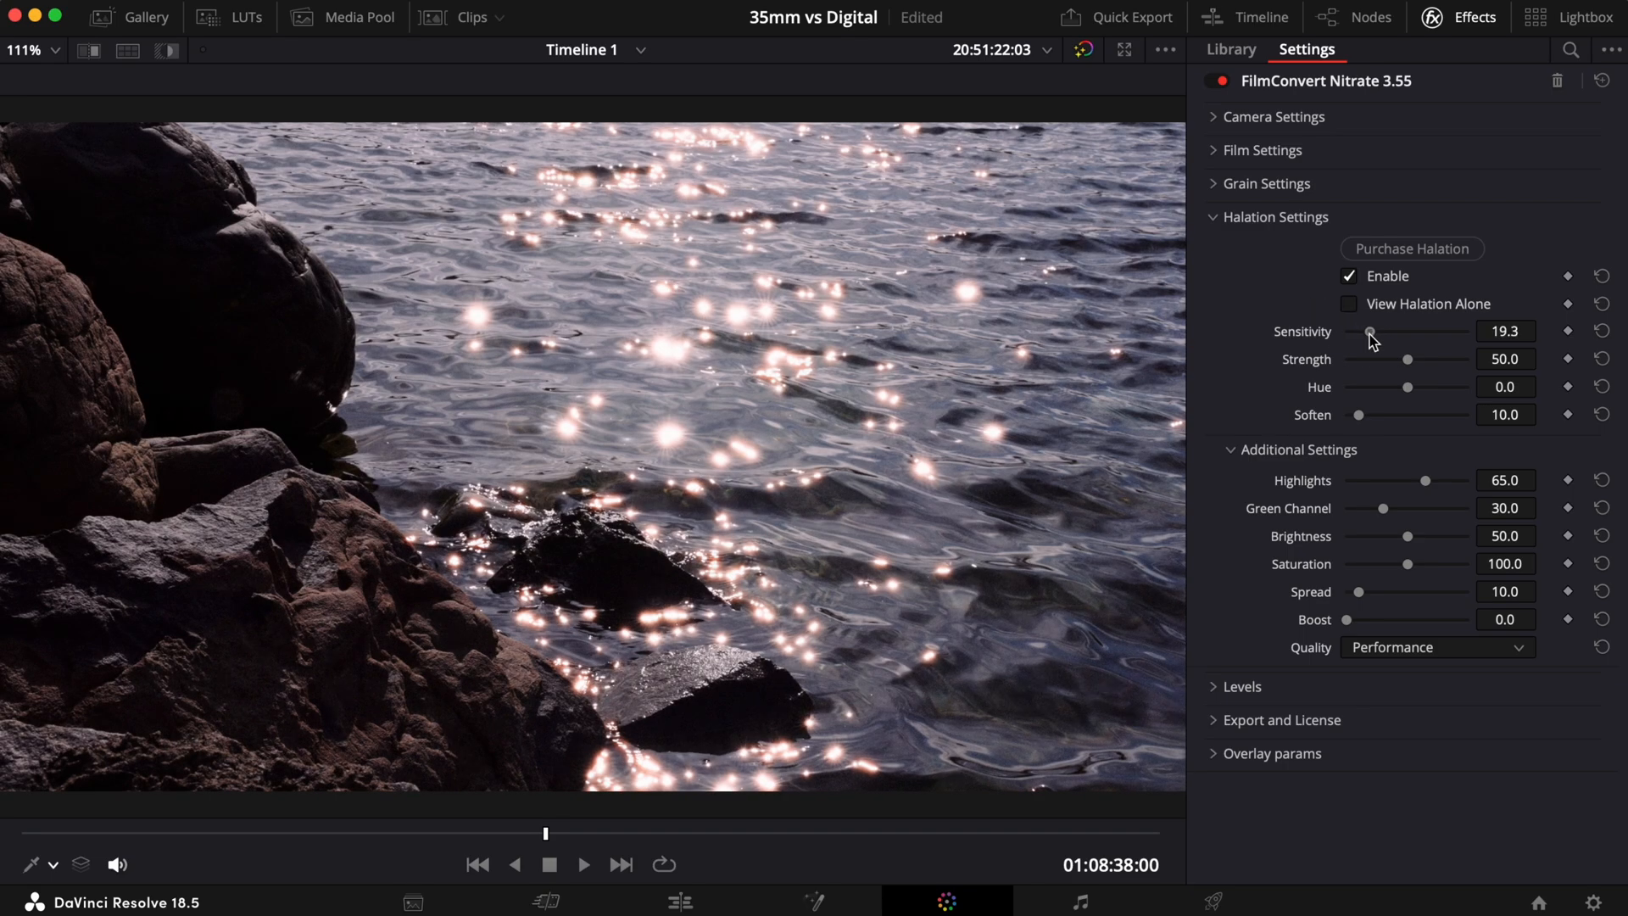
left_click_drag(1371, 331, 1433, 331)
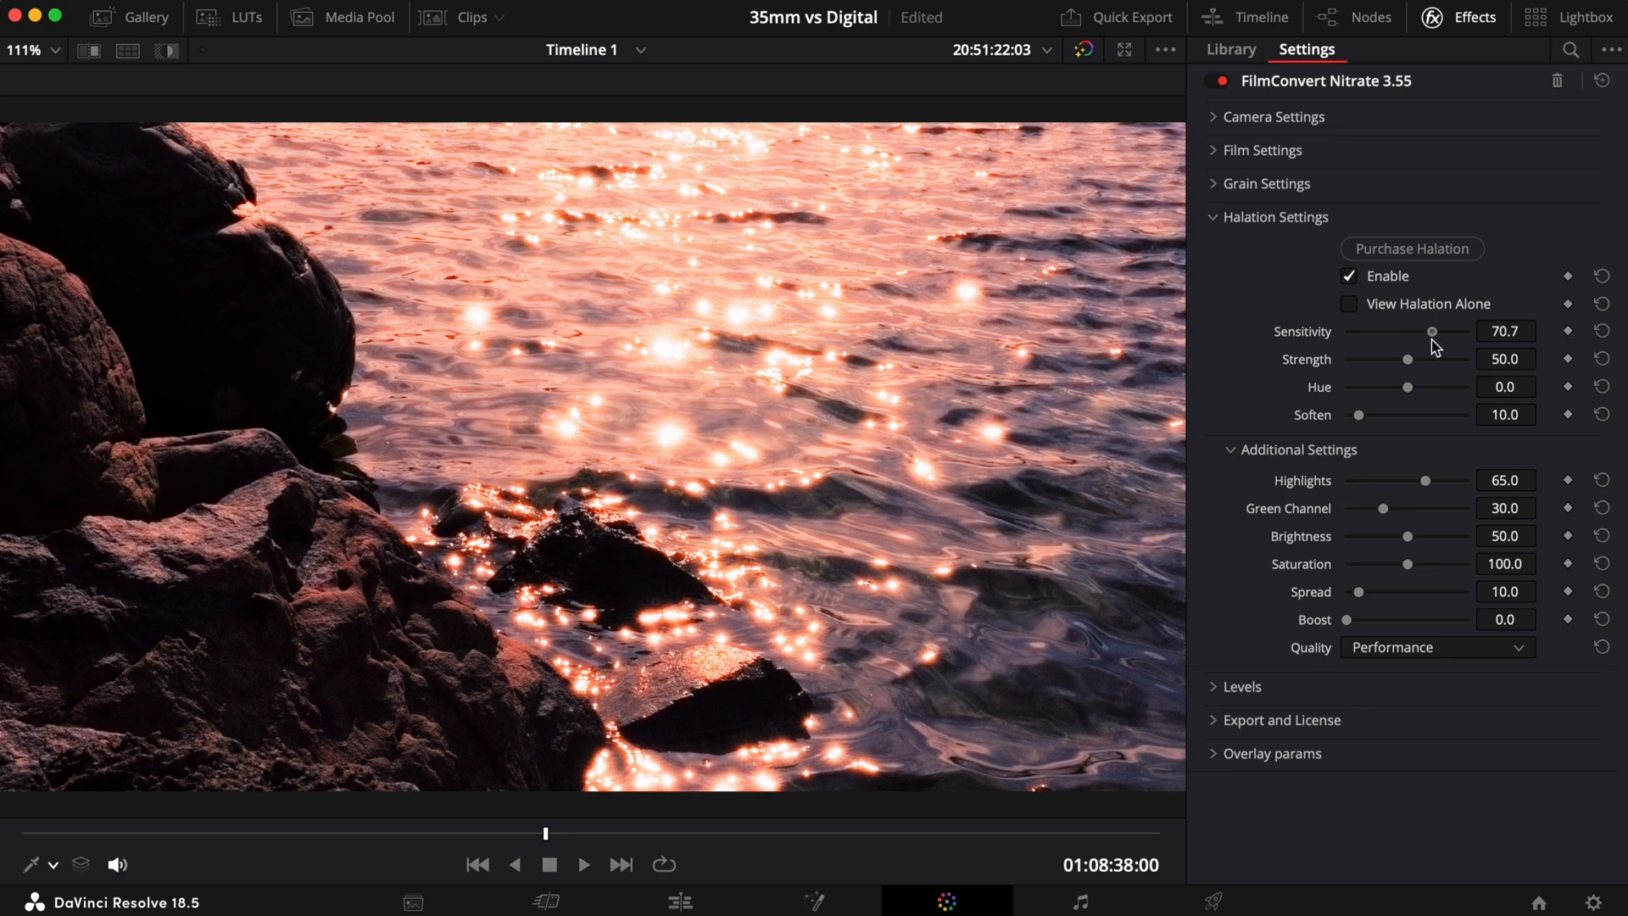
left_click_drag(1435, 331, 1367, 331)
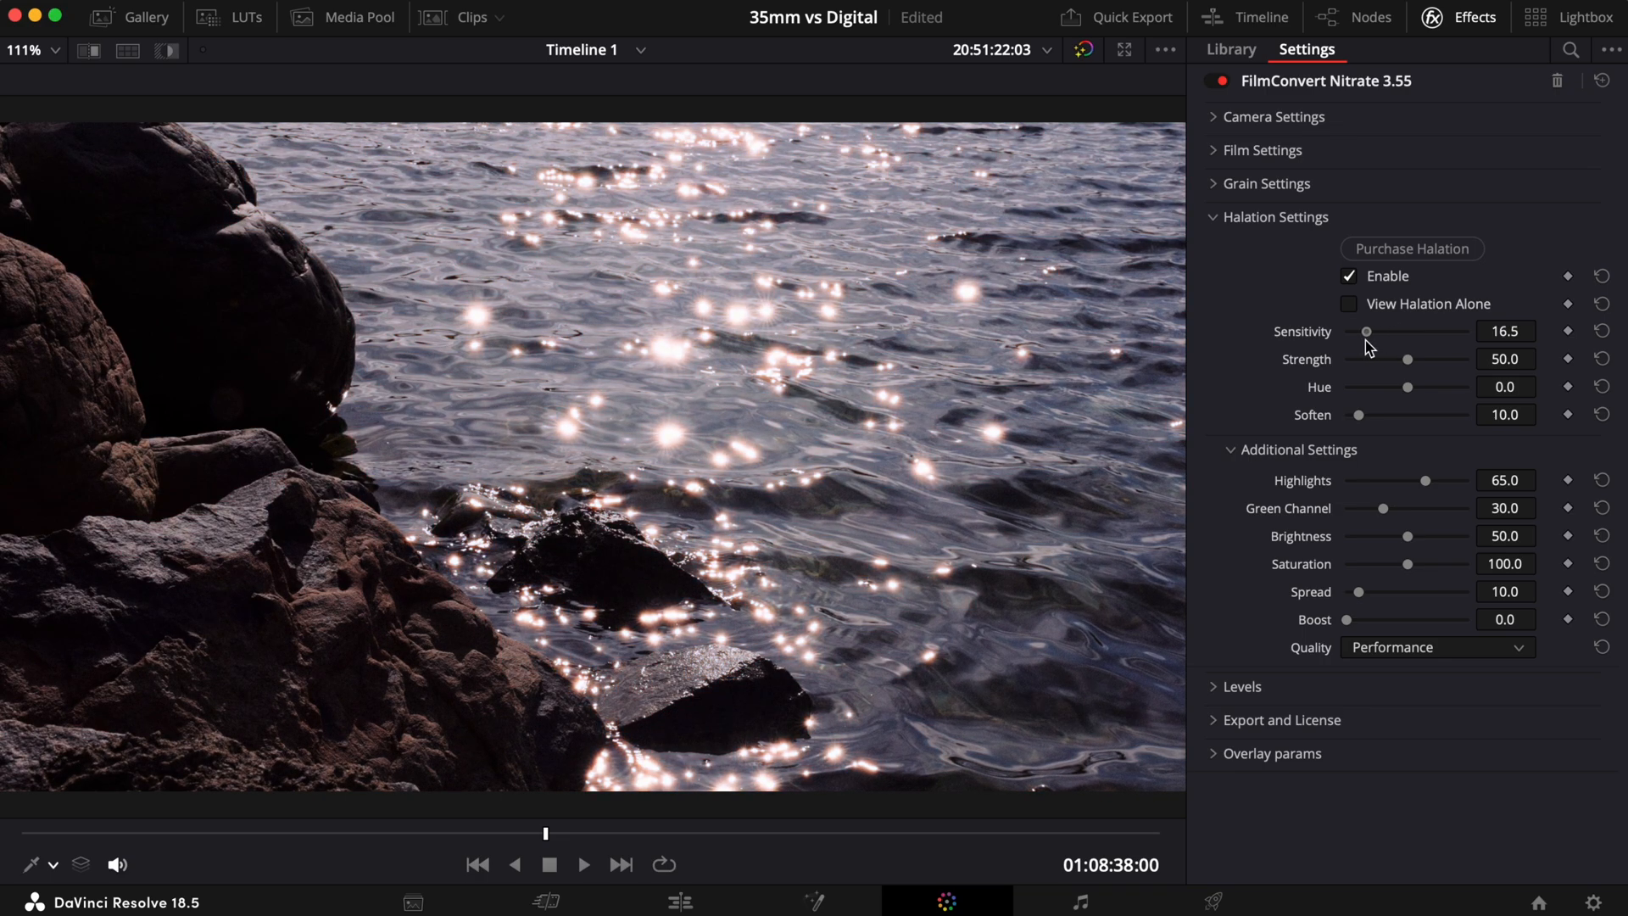
left_click_drag(1367, 331, 1432, 330)
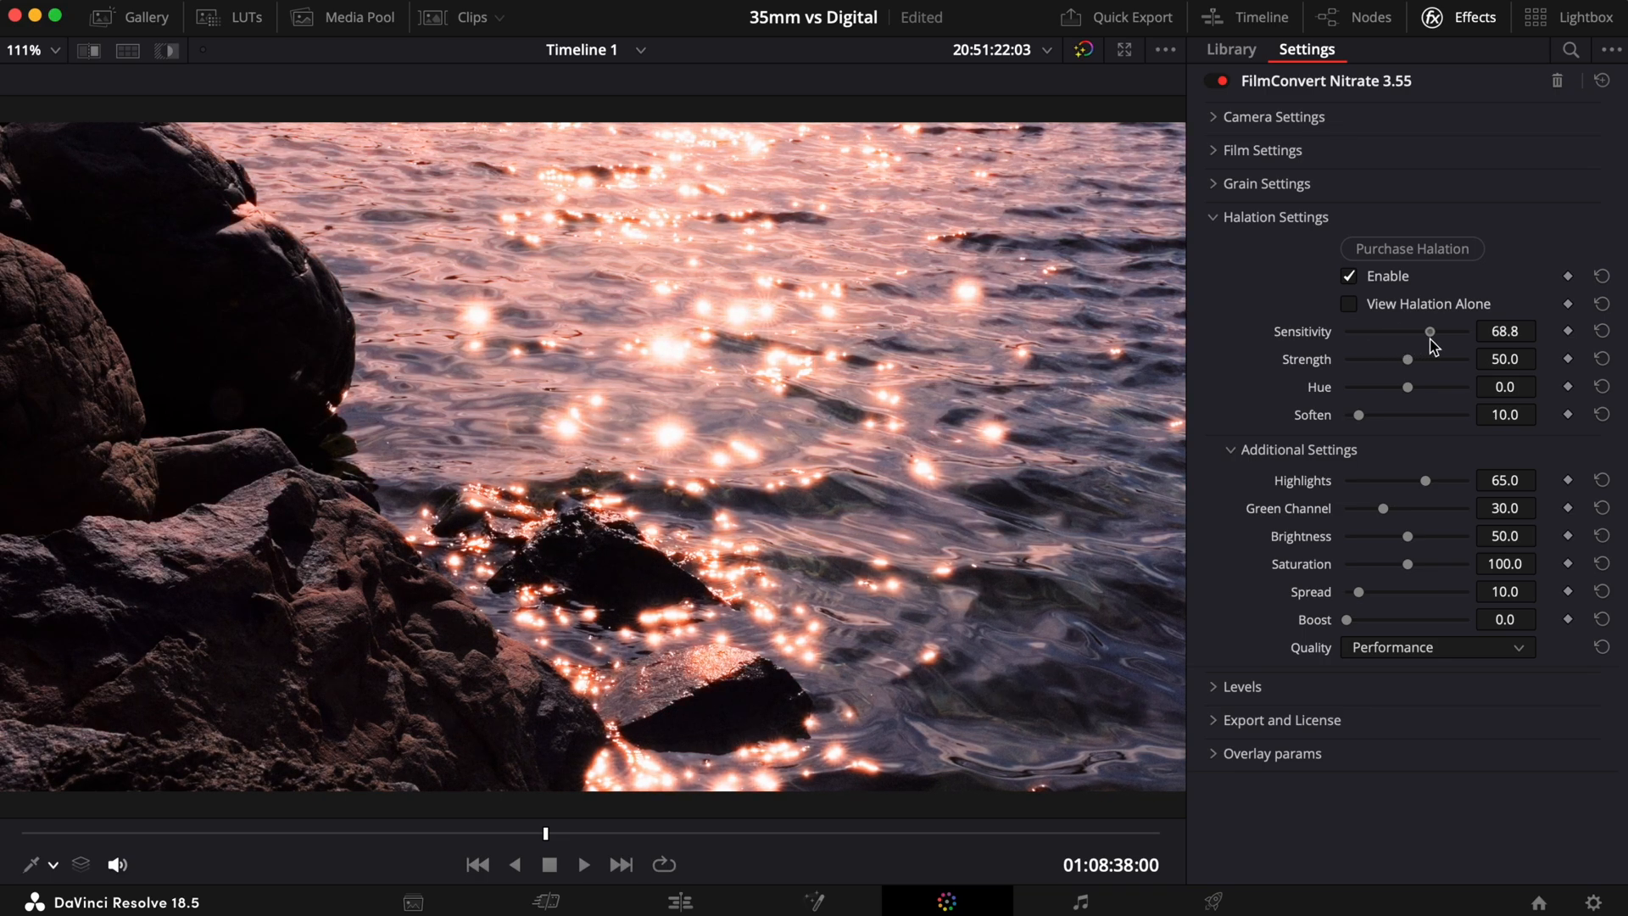
left_click_drag(1431, 331, 1464, 331)
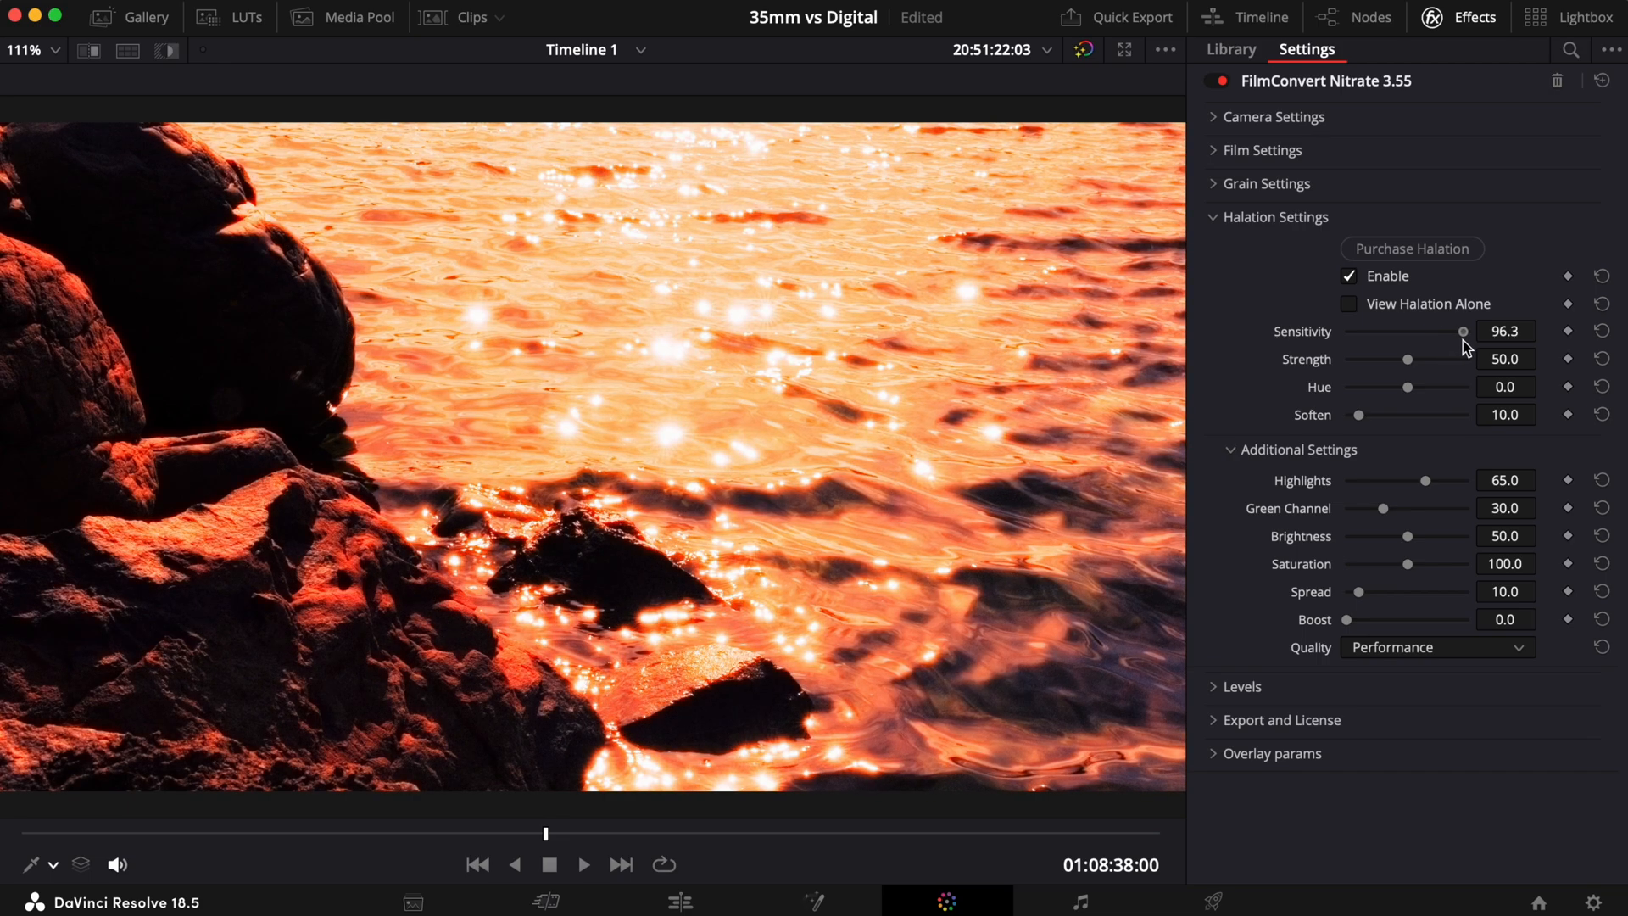
left_click_drag(1462, 331, 1426, 330)
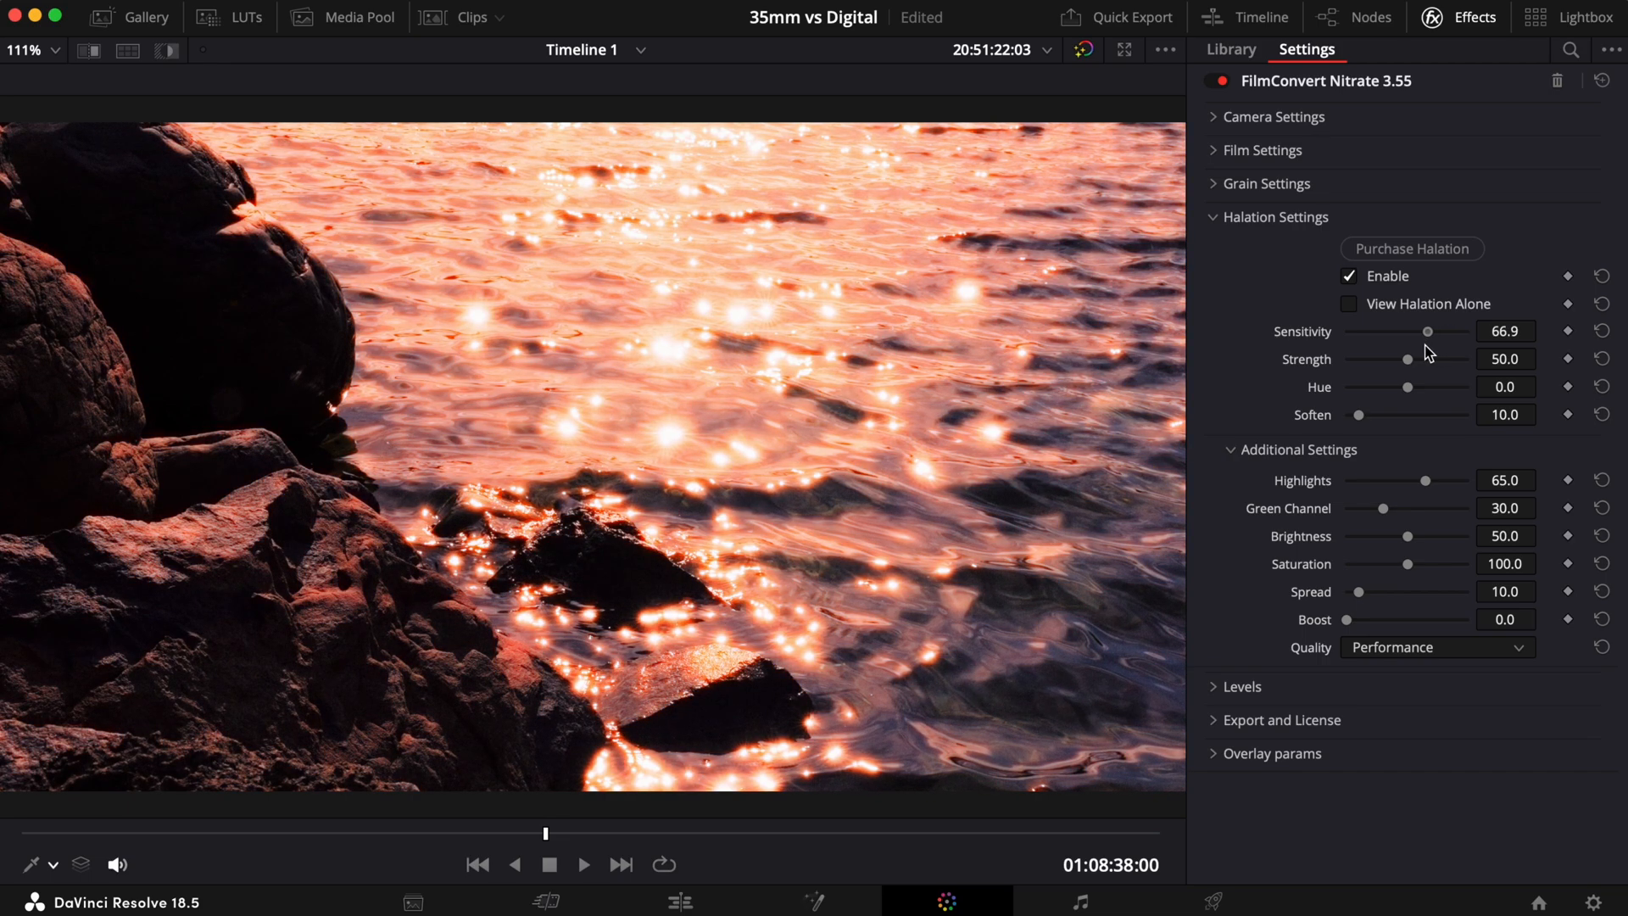
left_click_drag(1426, 330, 1372, 330)
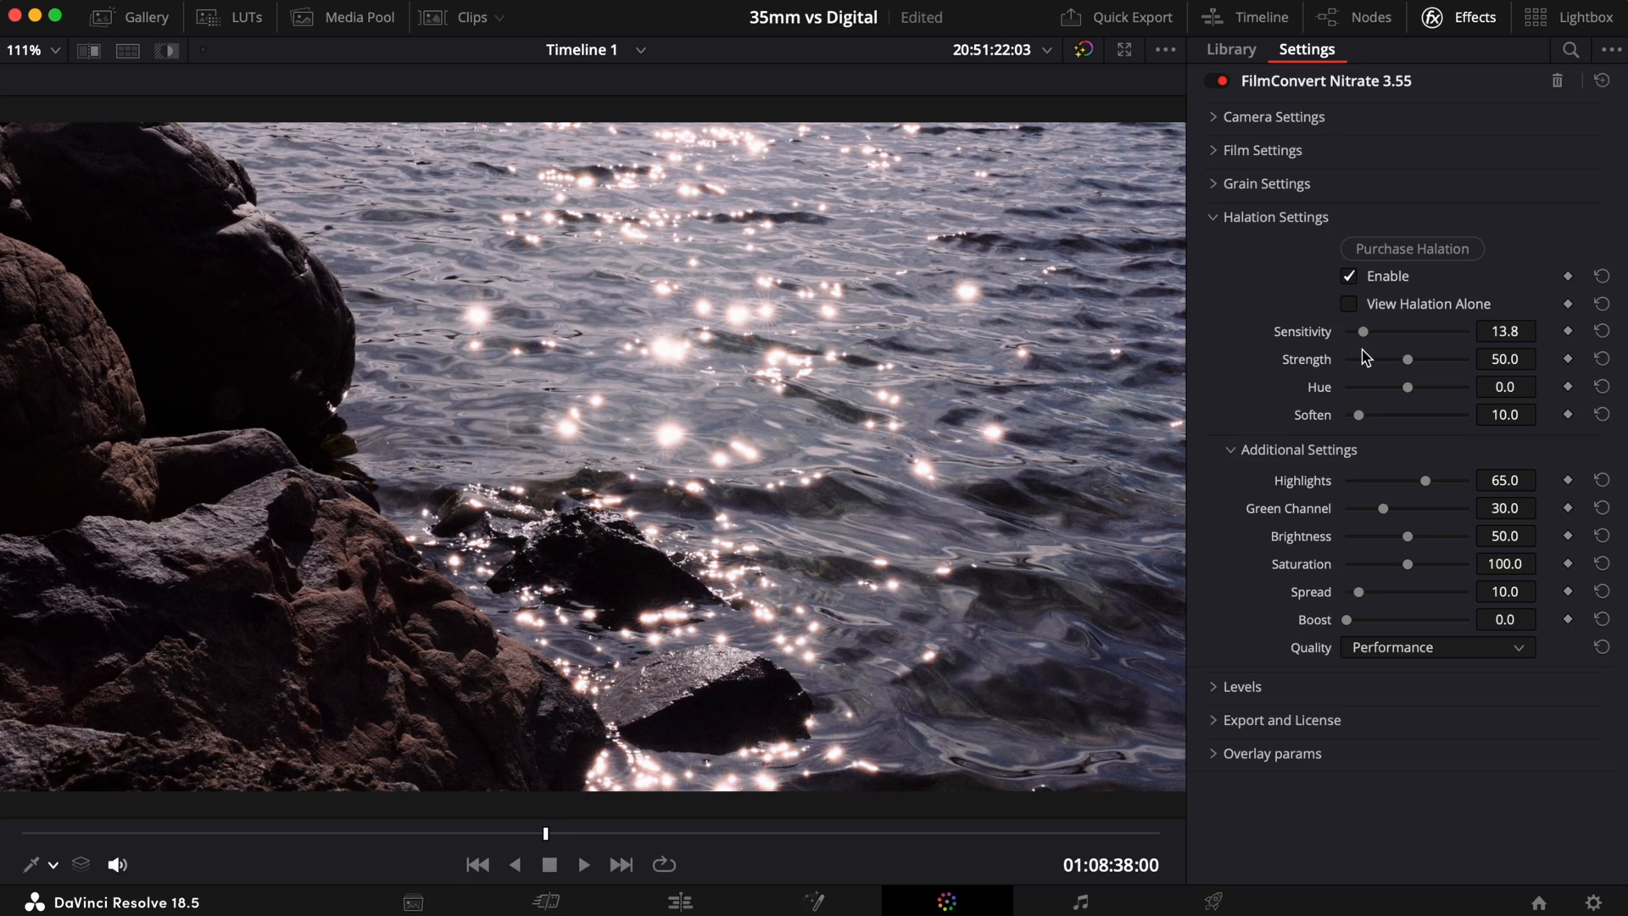
Raise sensitivity to 30.3 and sweep strength between minimum and maximum, settling at 66.1
left_click_drag(1365, 330, 1383, 331)
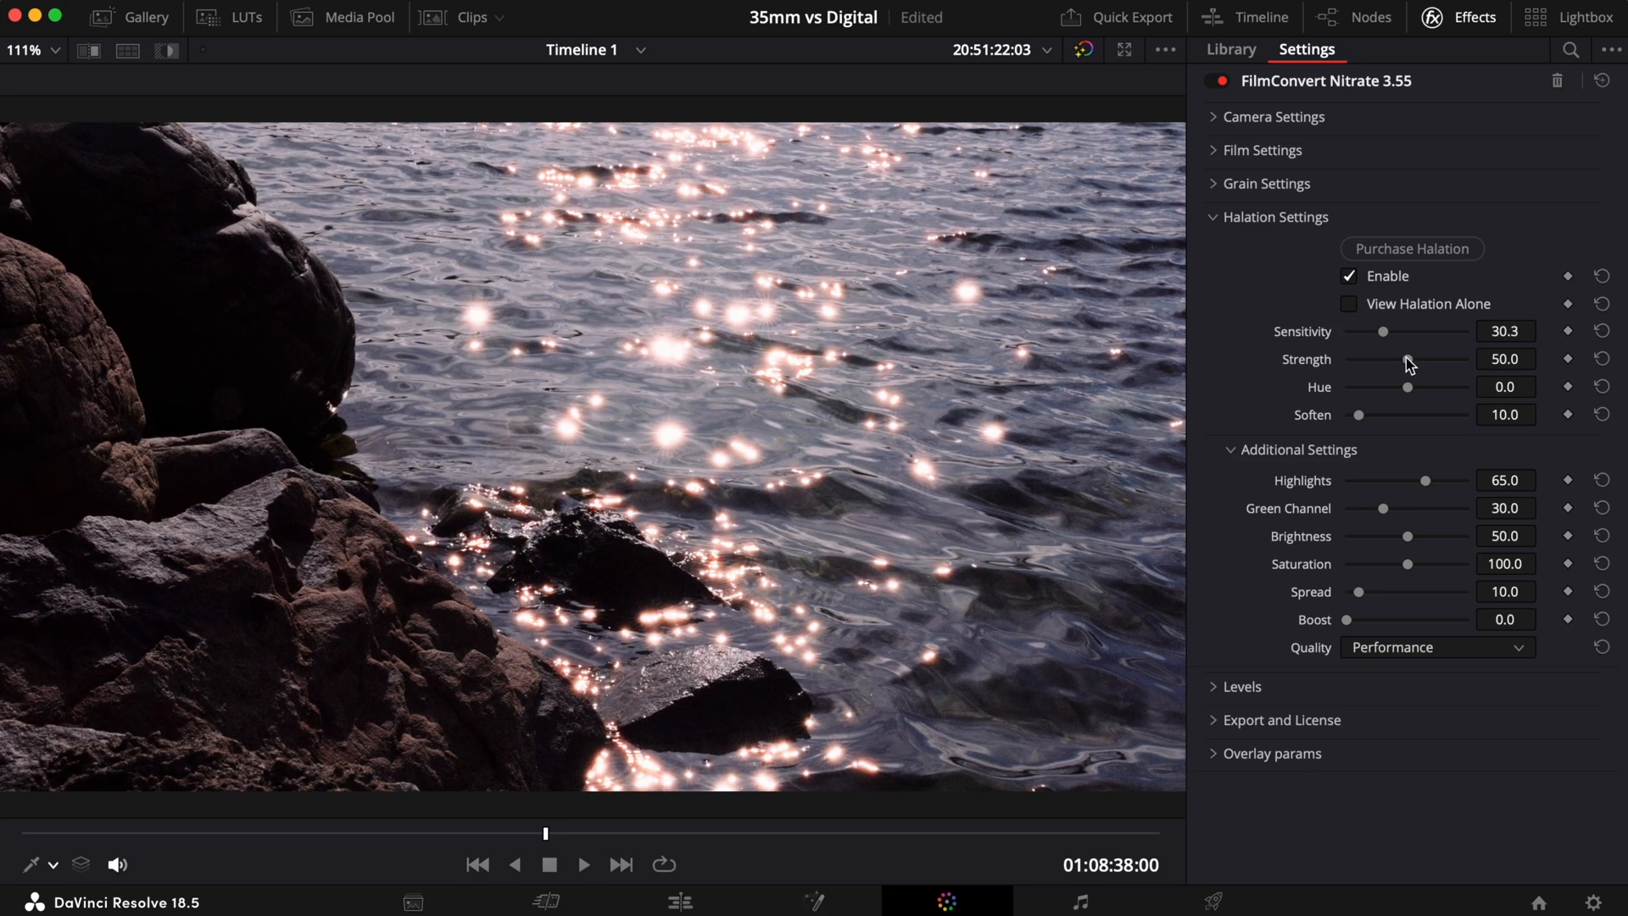
left_click_drag(1406, 359, 1446, 359)
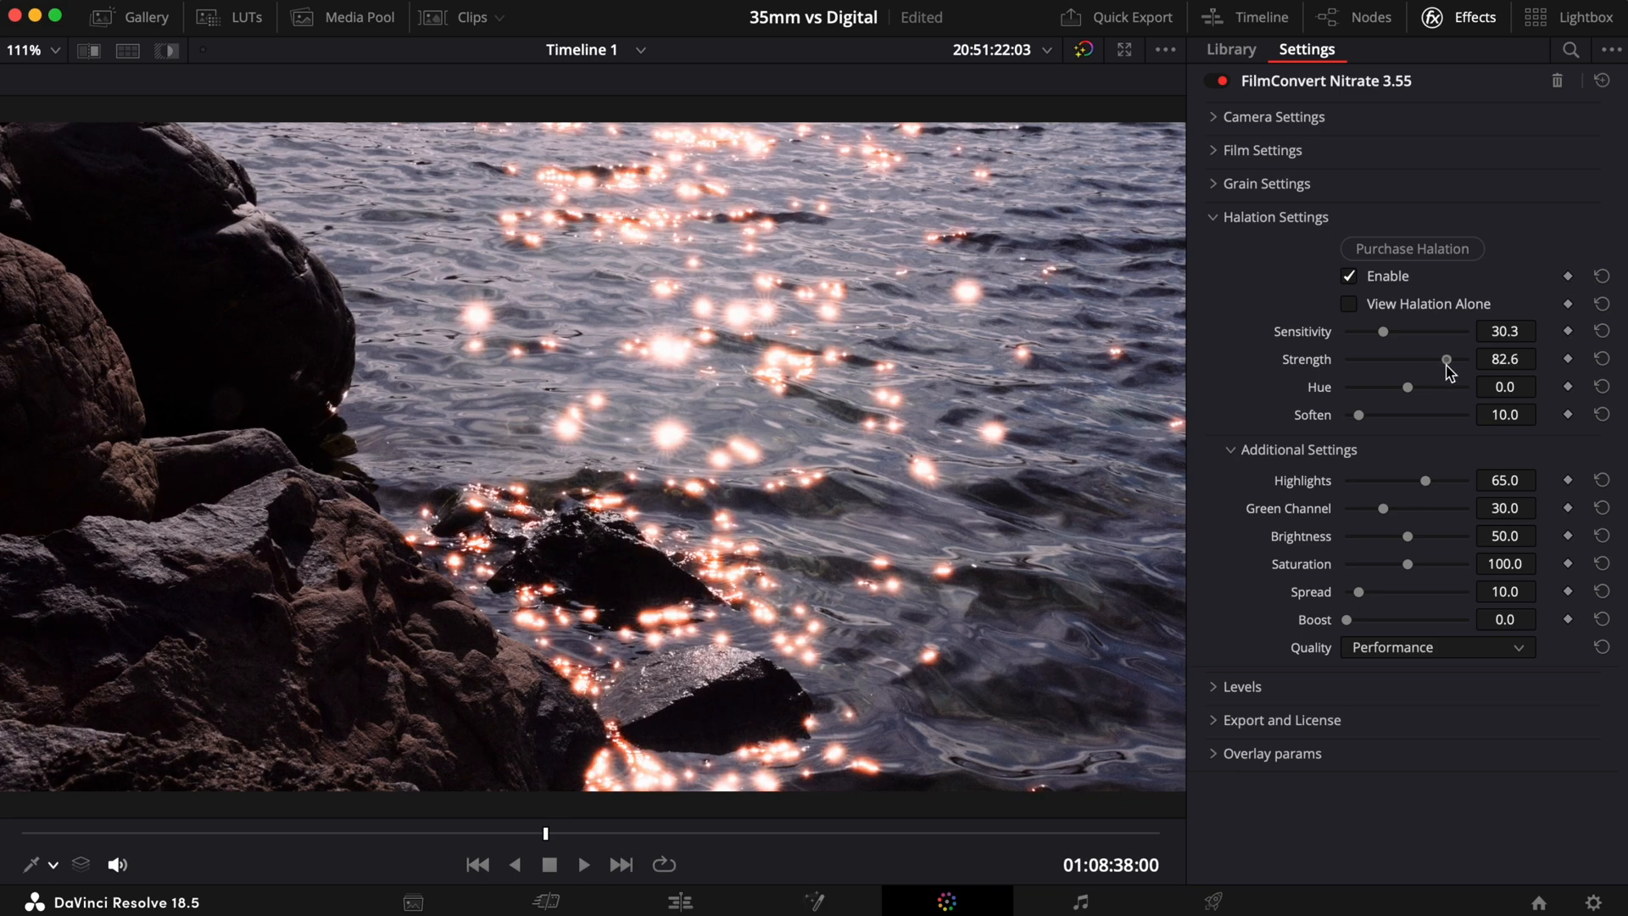
left_click_drag(1445, 360, 1350, 359)
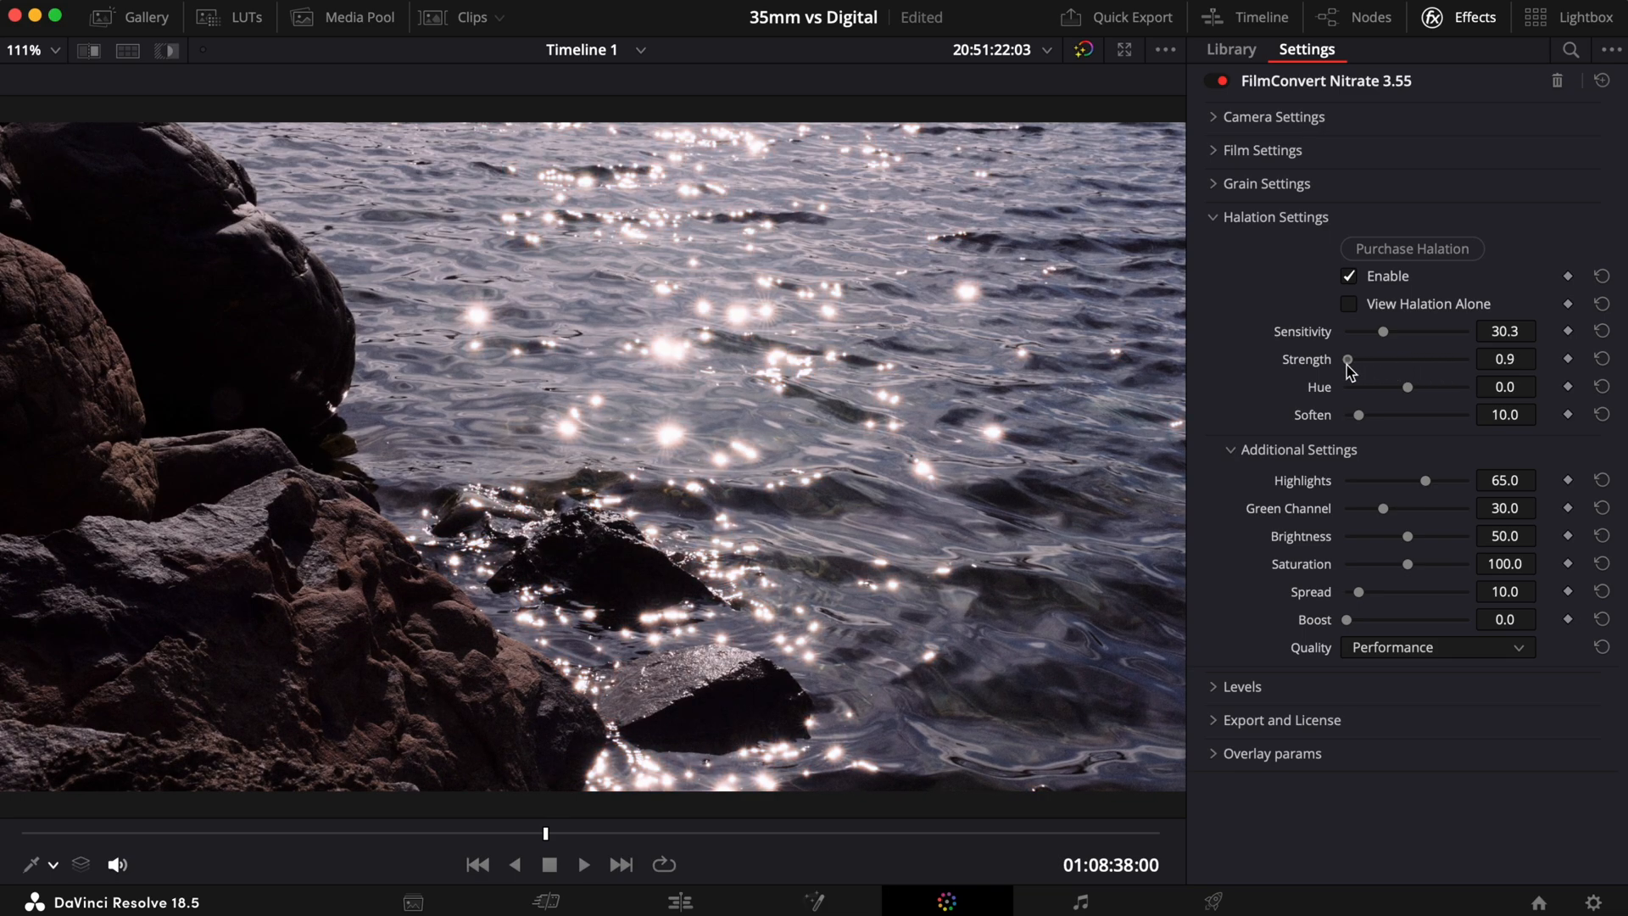
left_click_drag(1349, 359, 1466, 360)
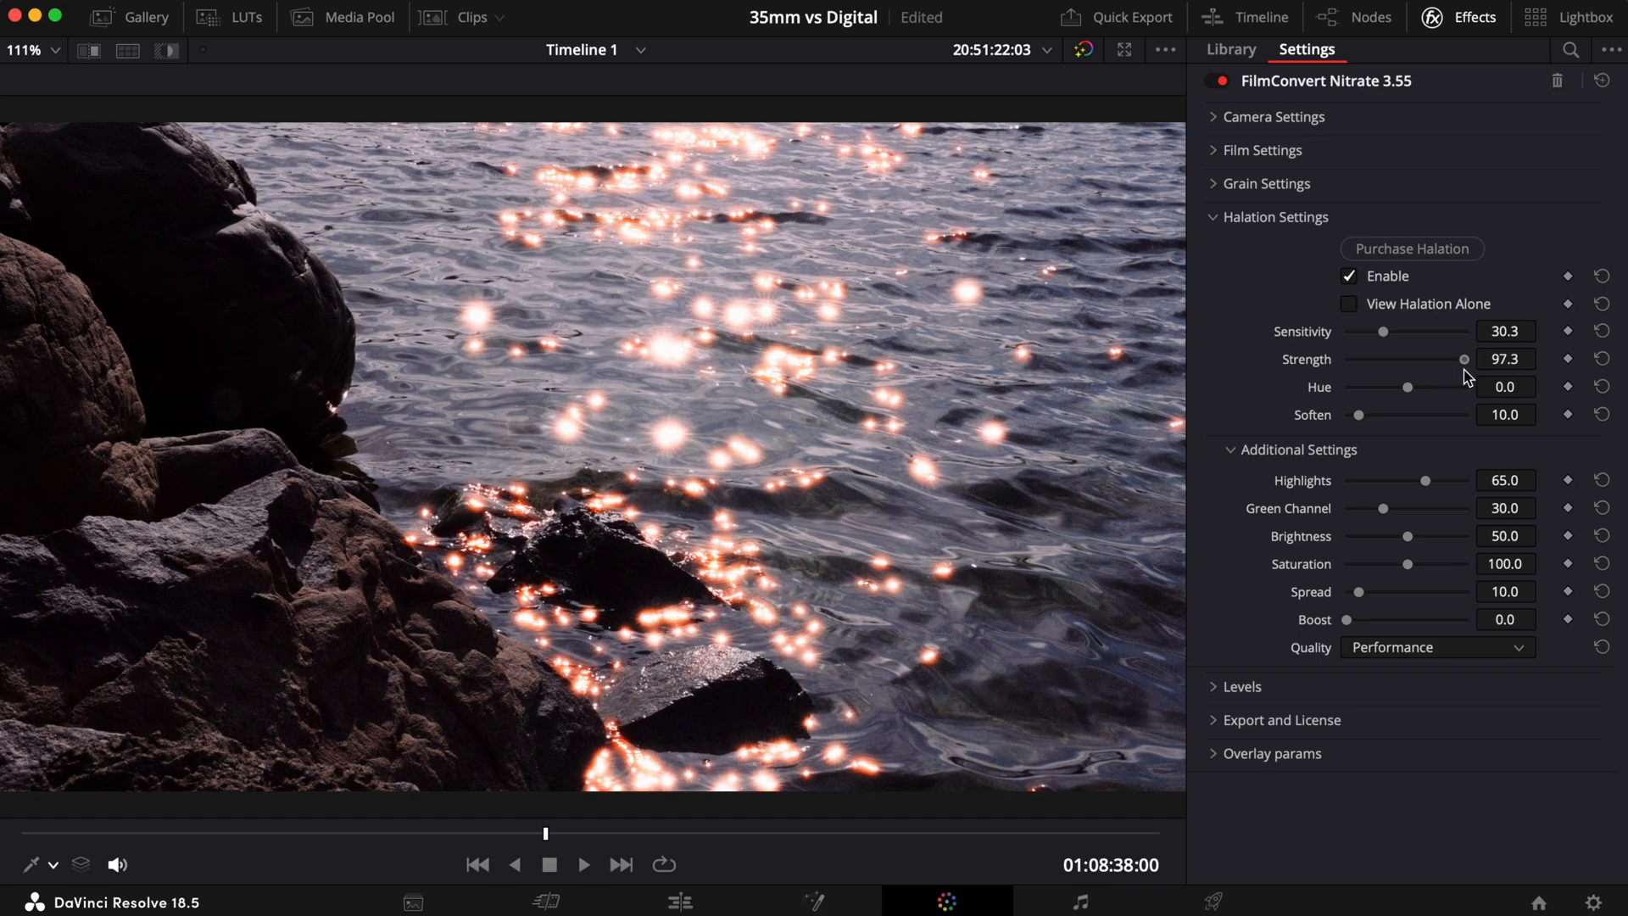
left_click_drag(1464, 359, 1350, 359)
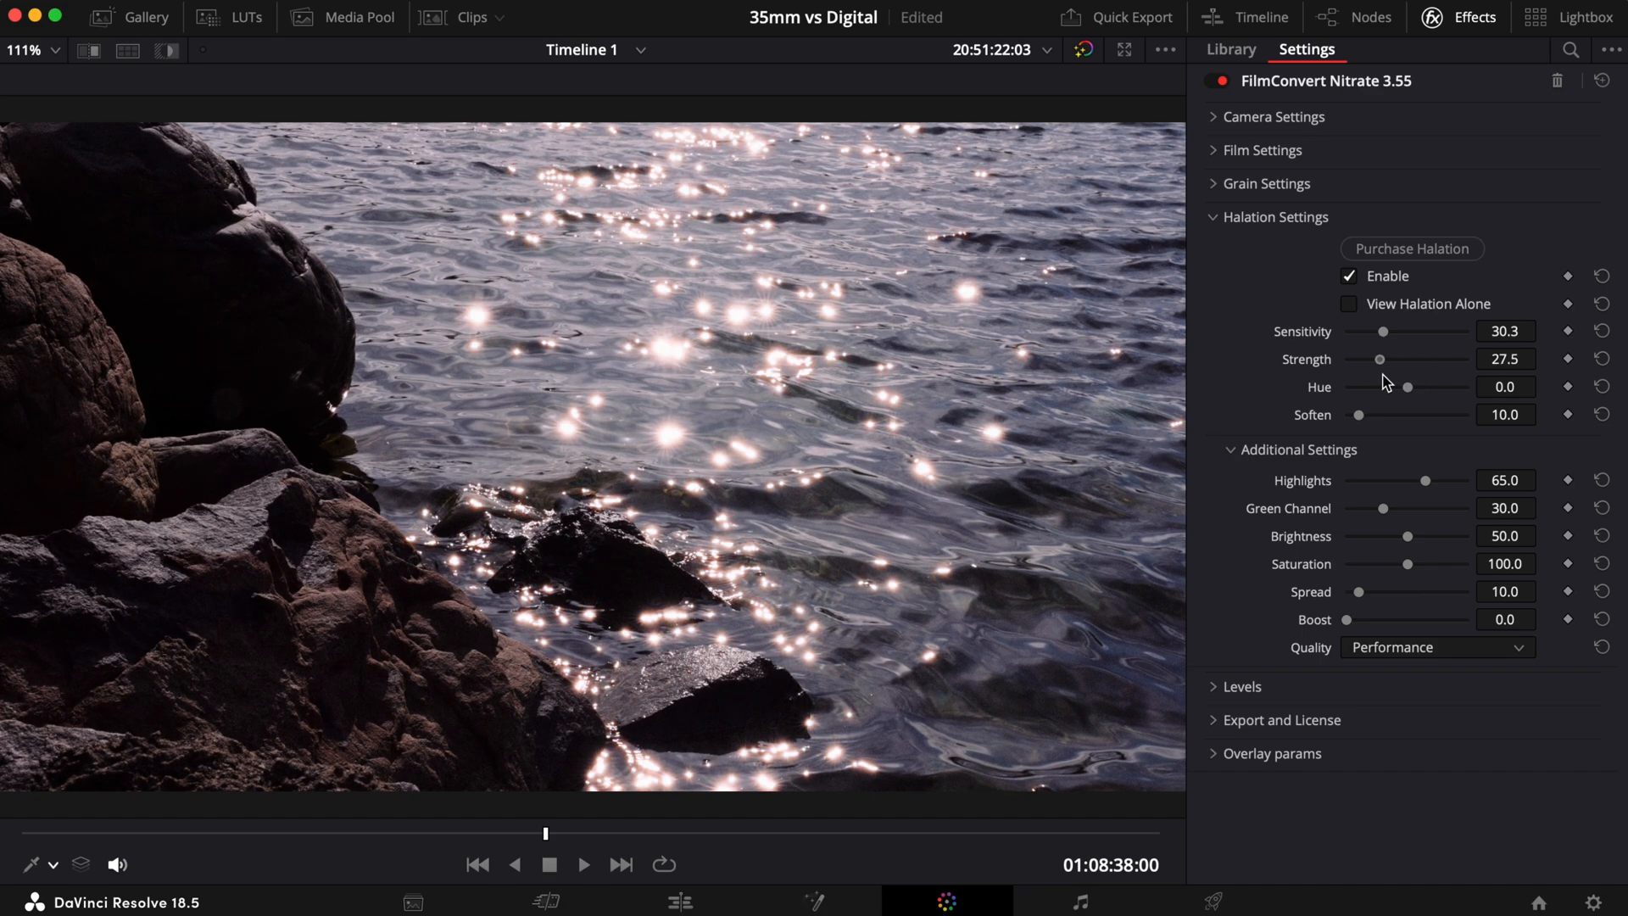
left_click_drag(1381, 359, 1468, 359)
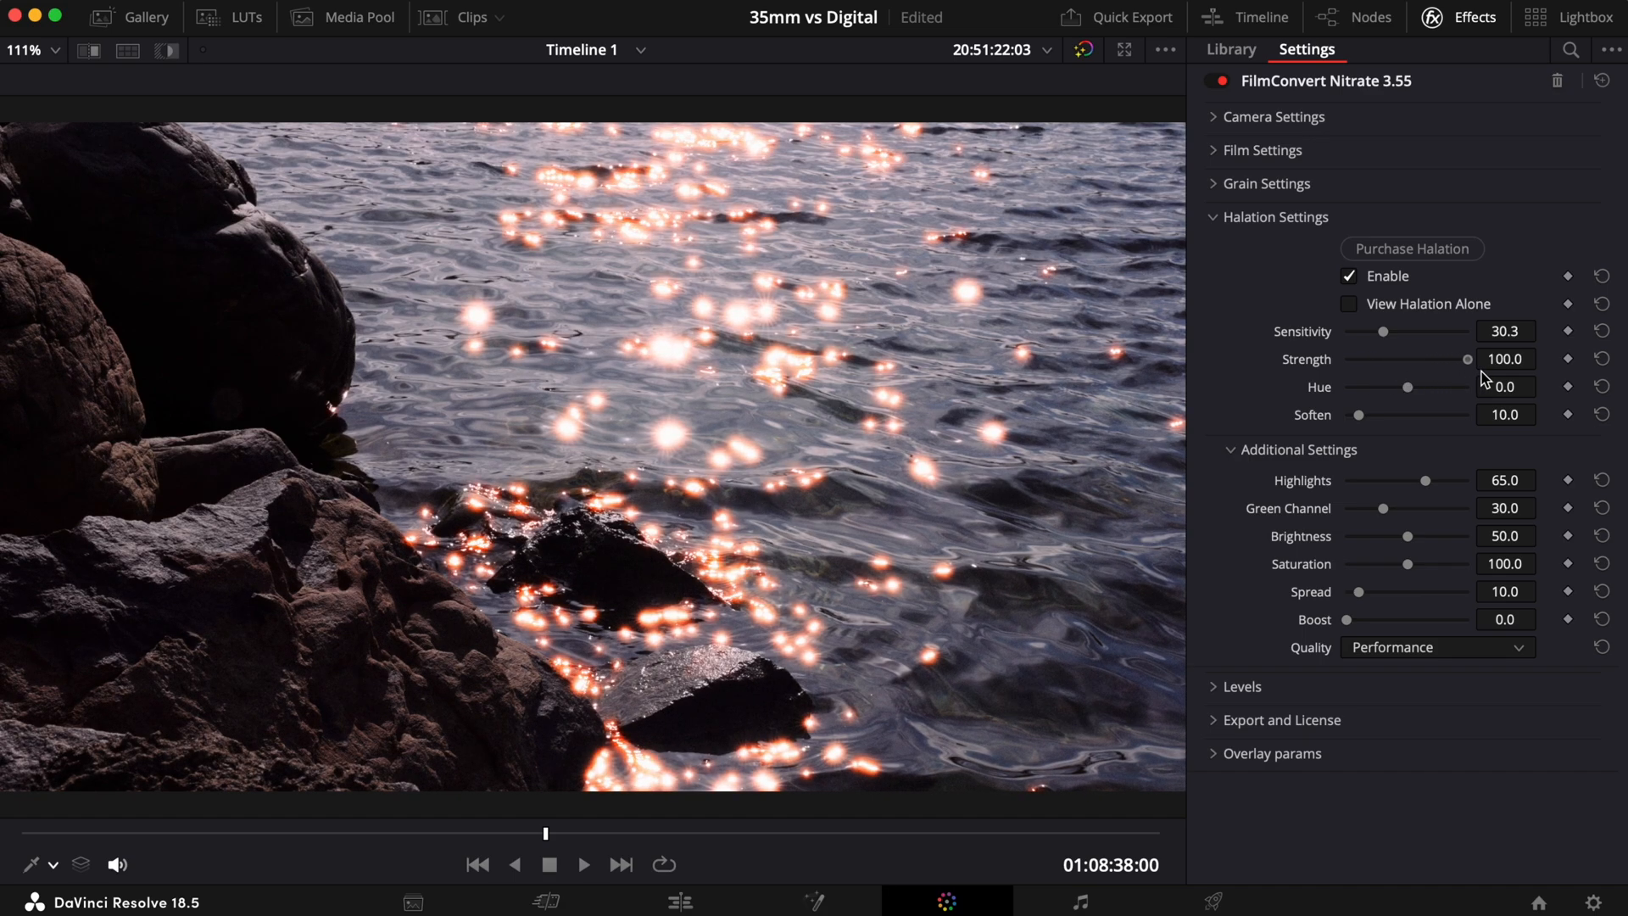
left_click_drag(1470, 359, 1344, 360)
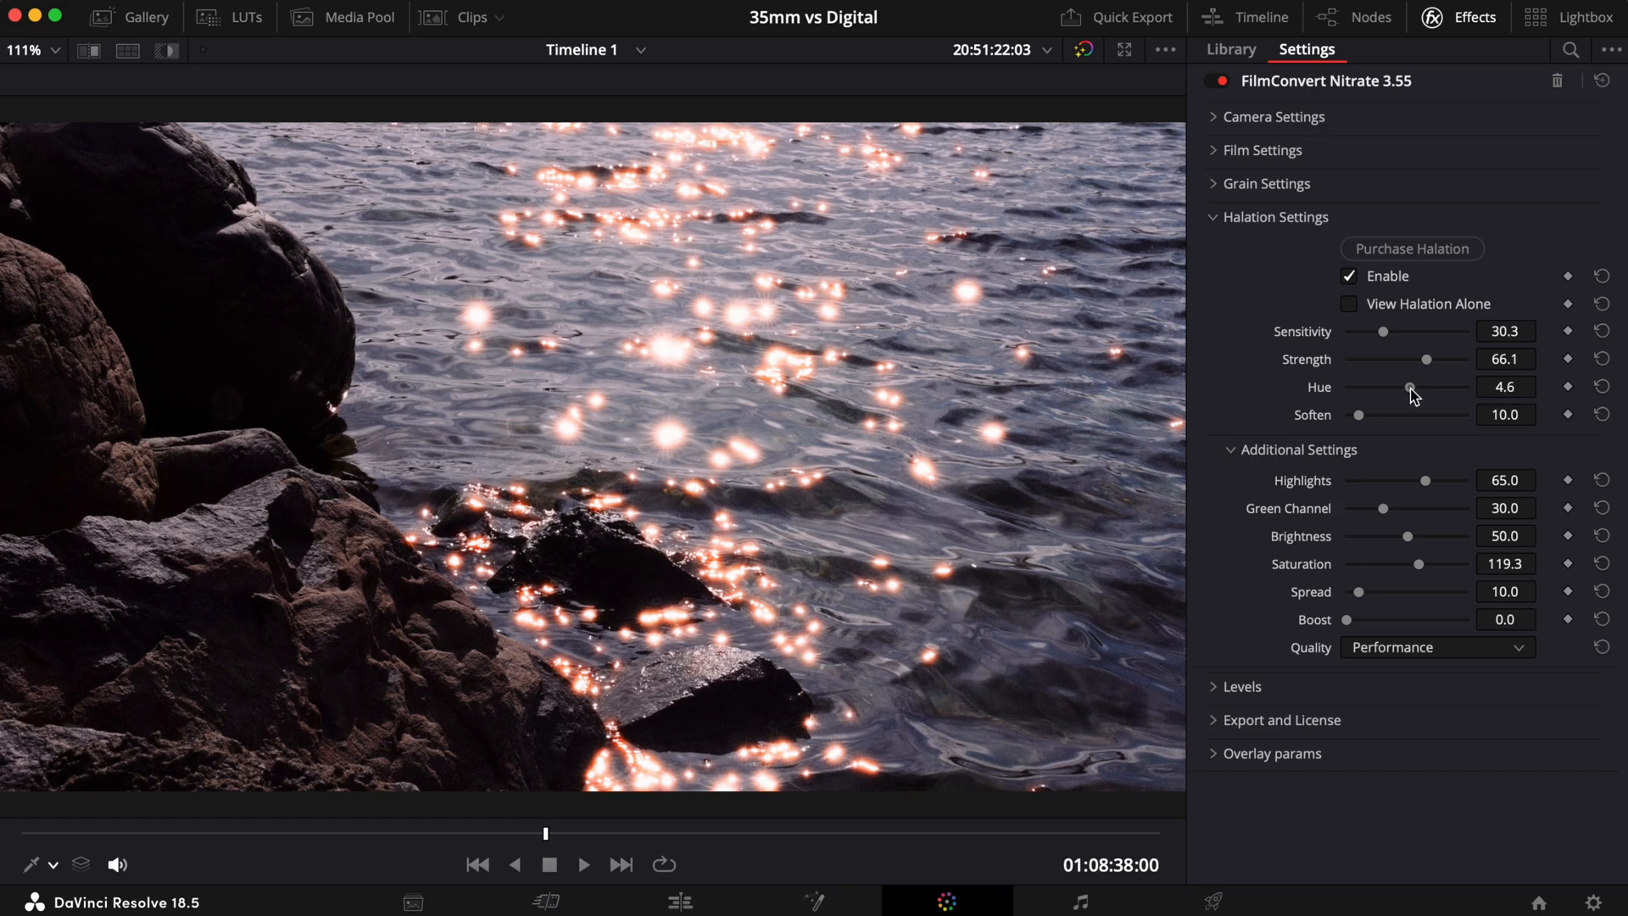
Shift the glow hue to -43.1 toward pink and push the green channel up to 100
left_click_drag(1413, 387, 1452, 386)
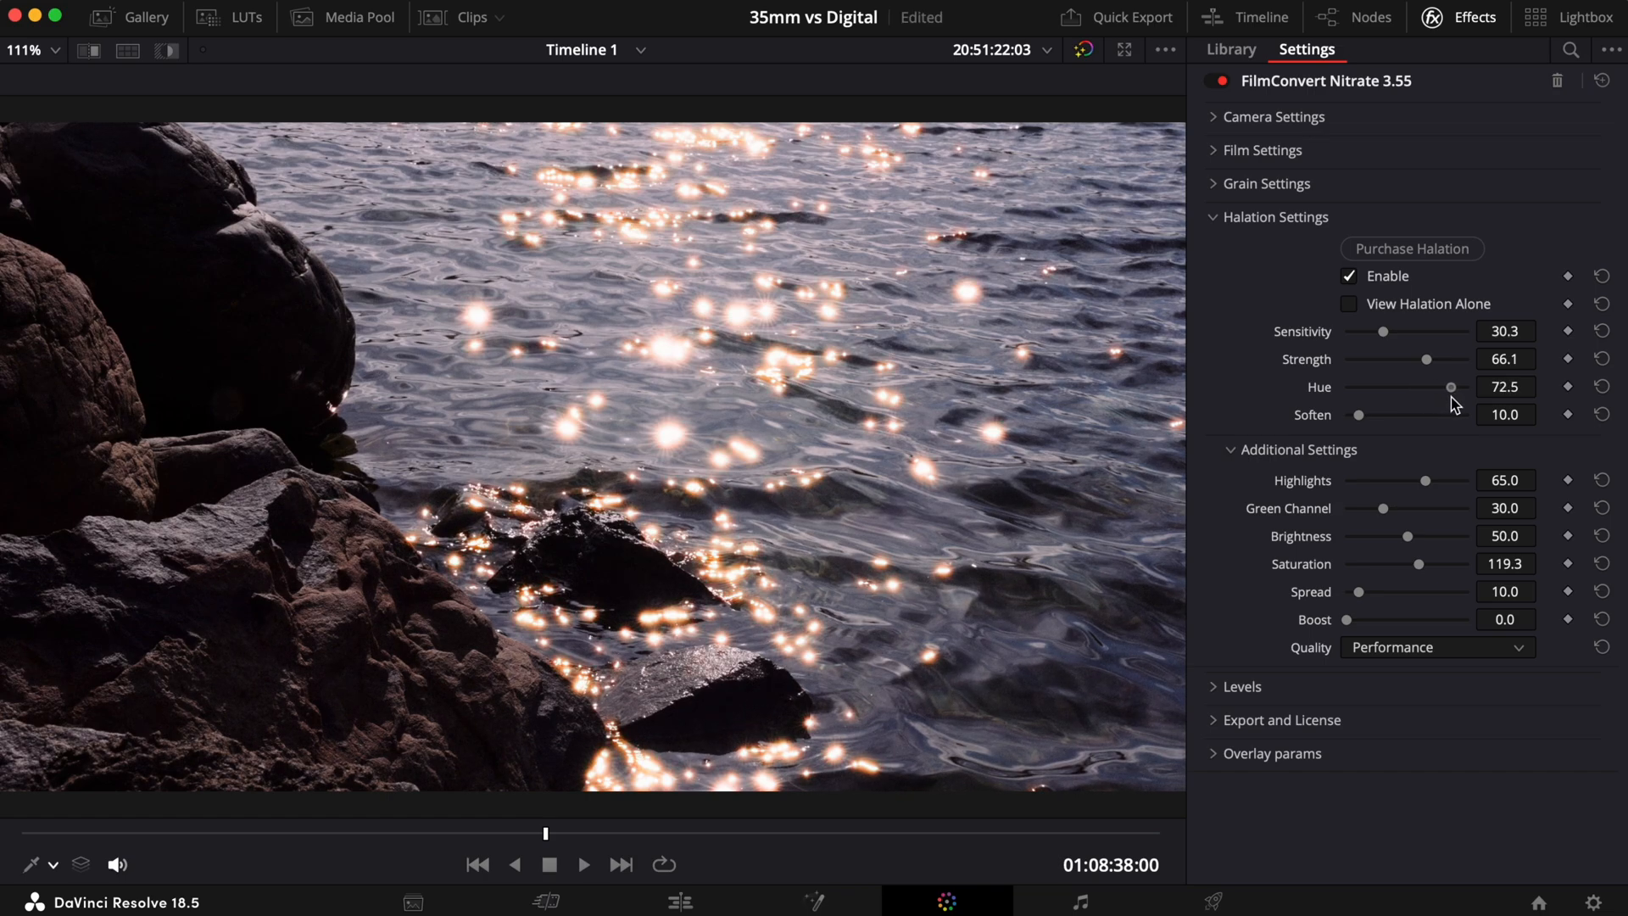
left_click_drag(1450, 387, 1406, 386)
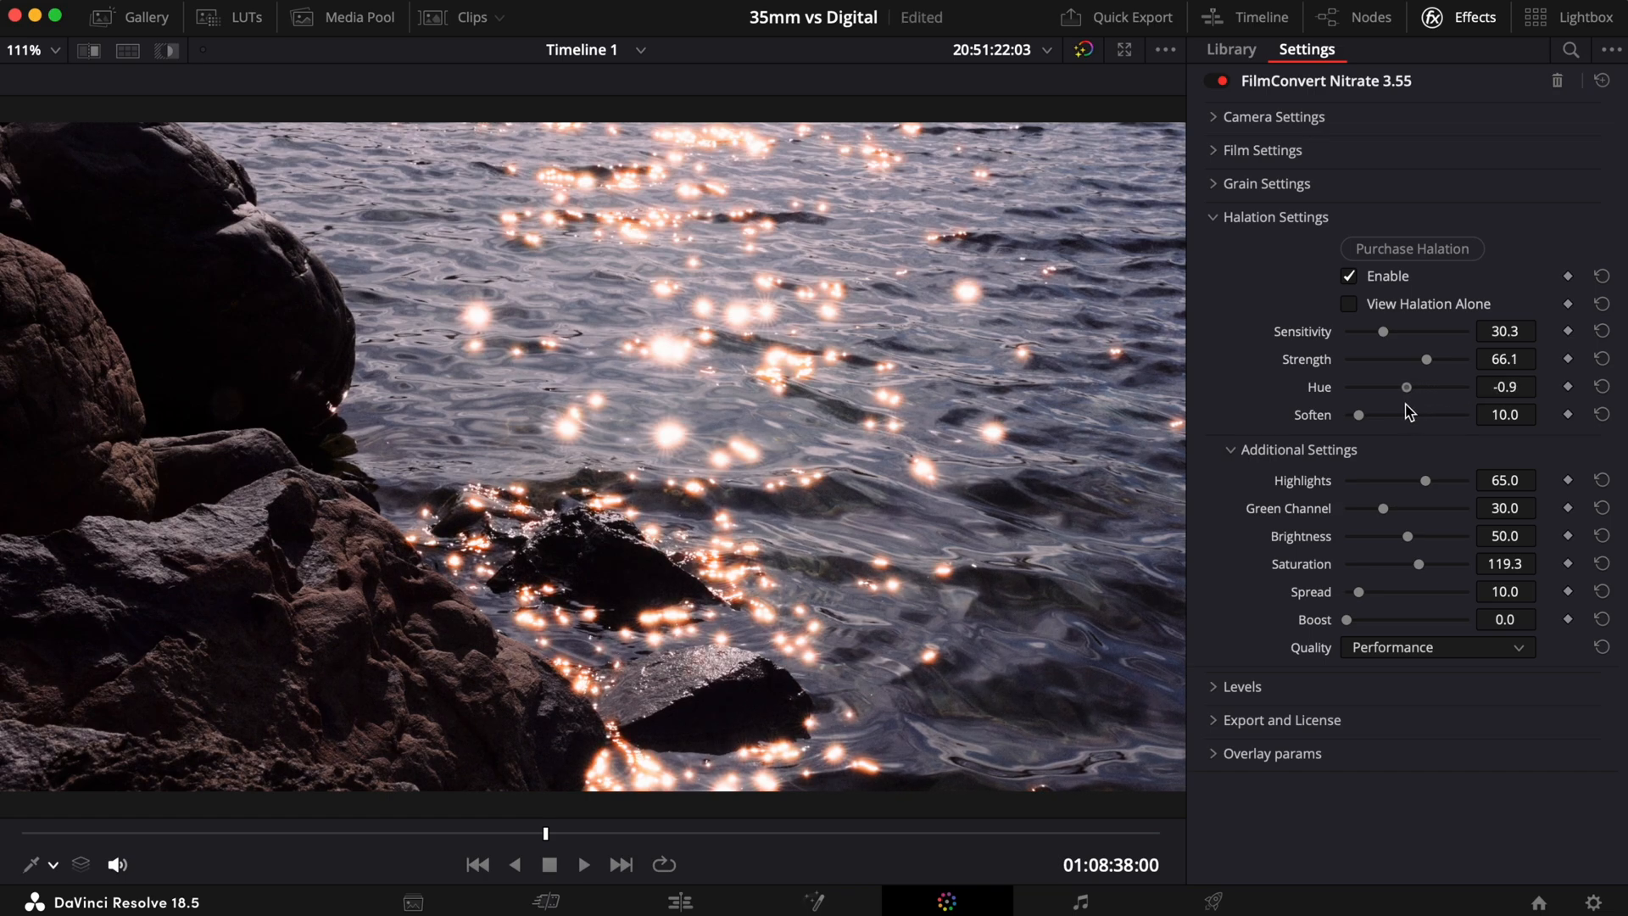
left_click_drag(1408, 387, 1381, 387)
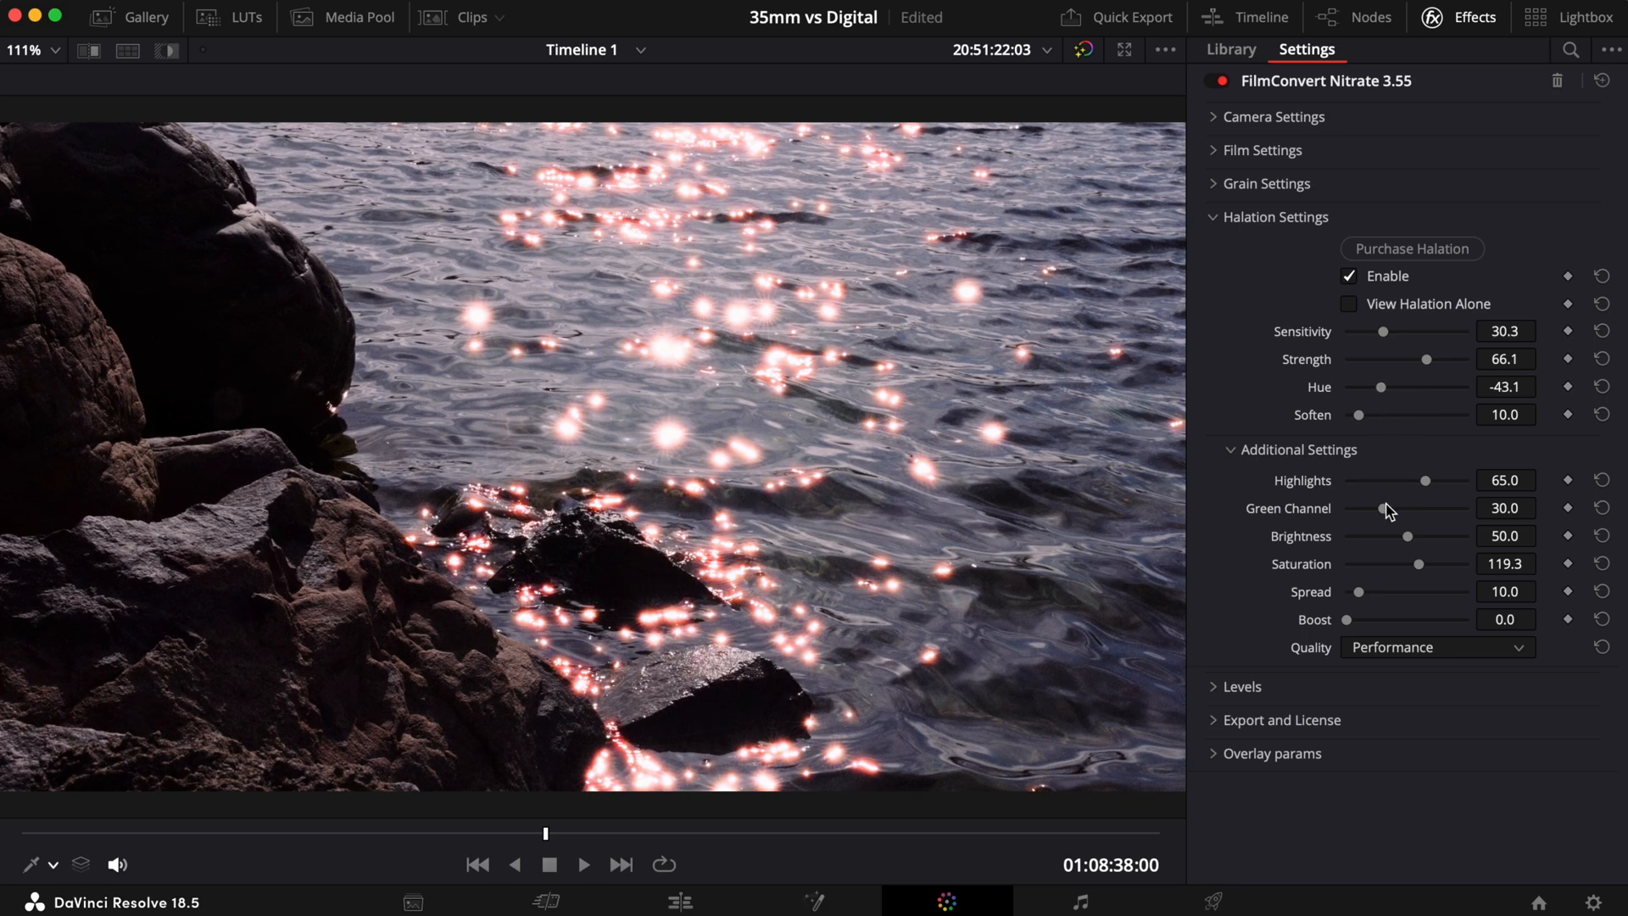
left_click_drag(1384, 507, 1399, 509)
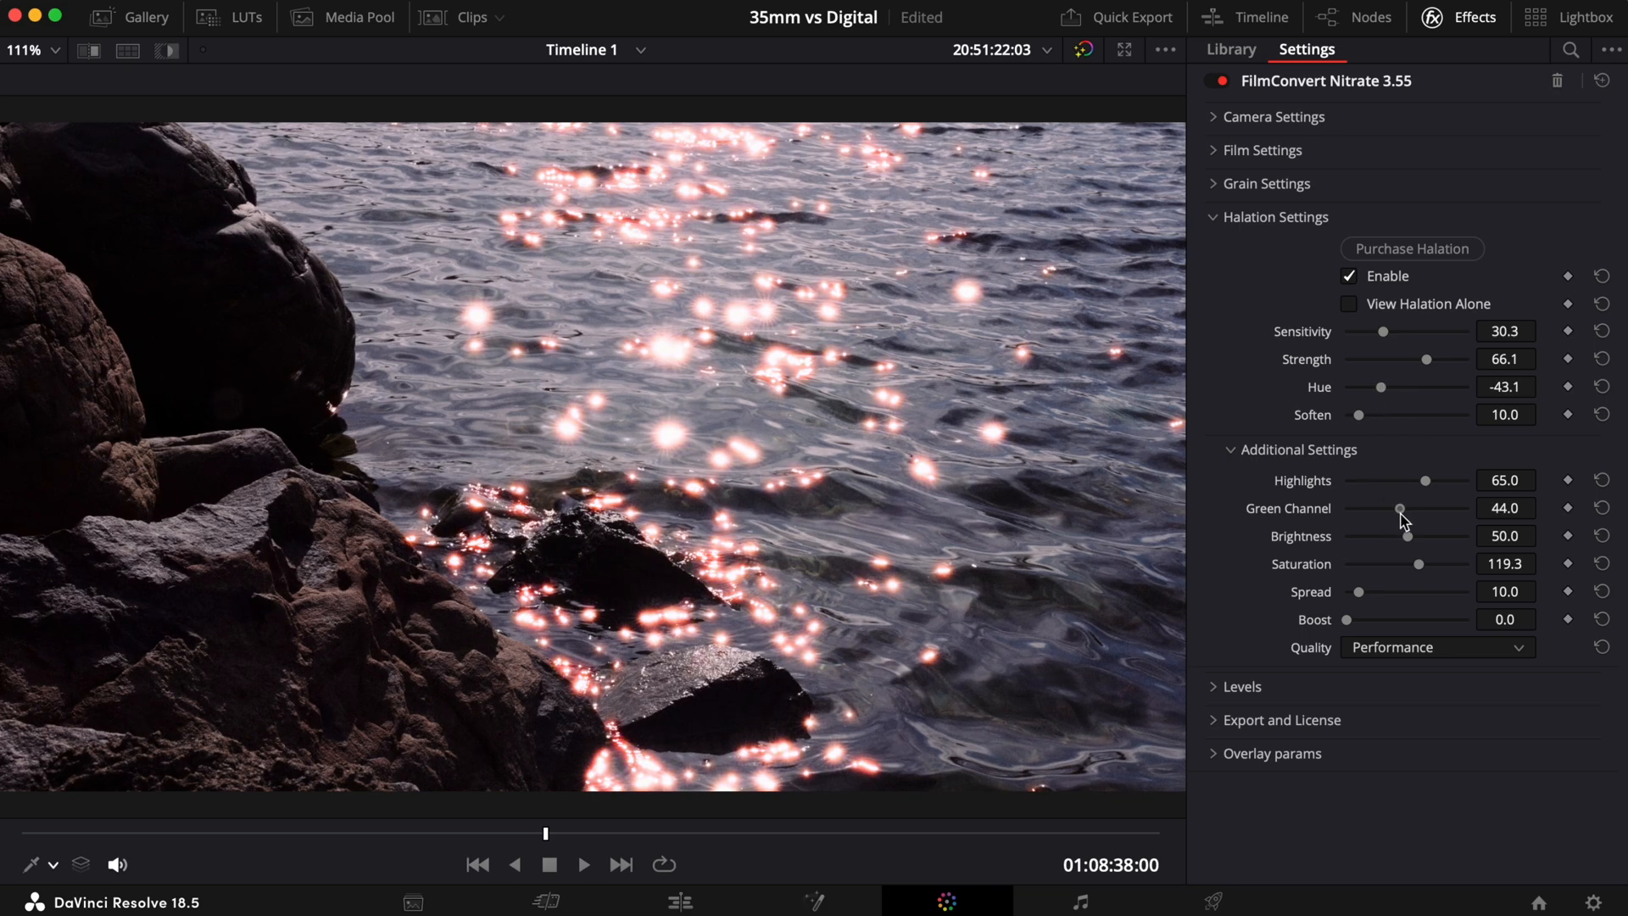
left_click_drag(1399, 509, 1447, 508)
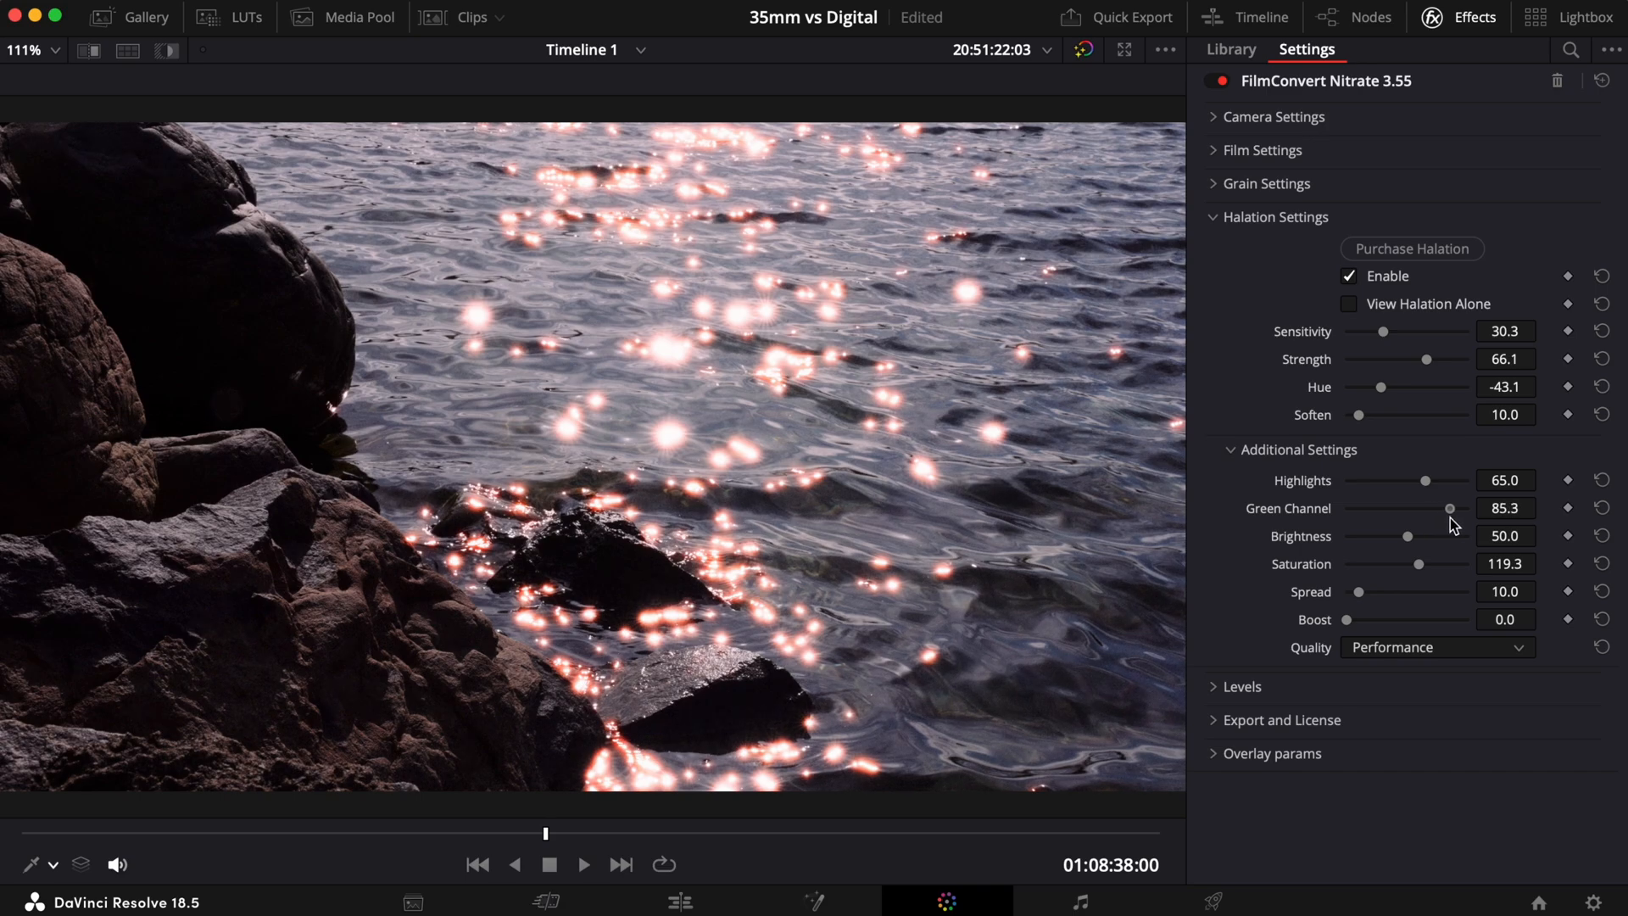
left_click_drag(1431, 507, 1469, 507)
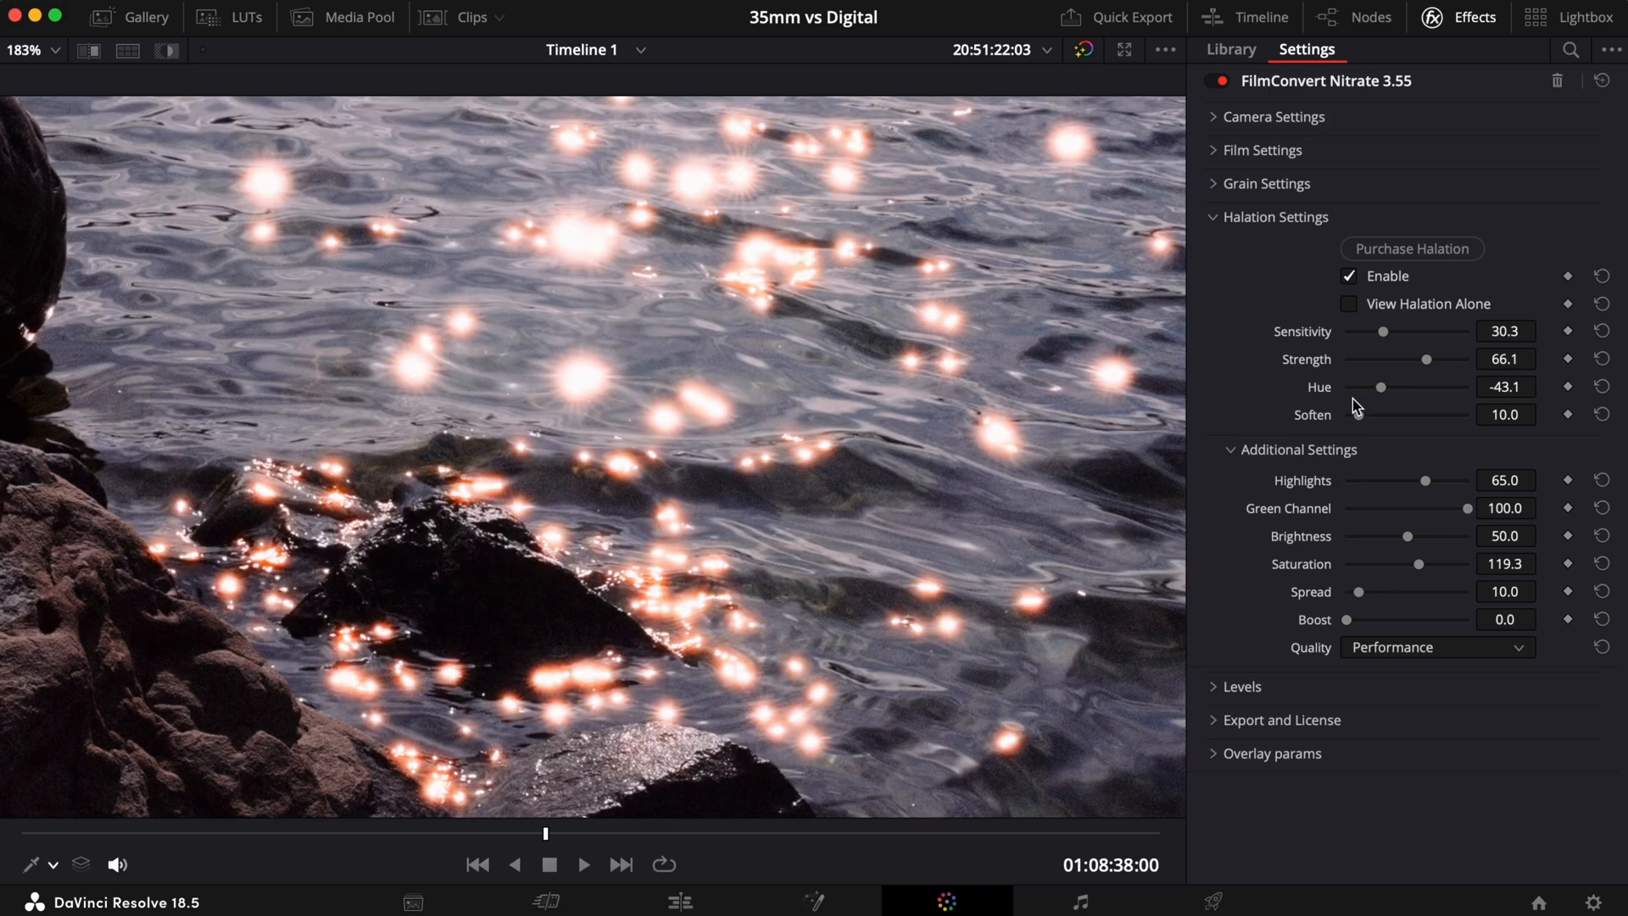
Sweep the Soften slider across its range, return it to 10 and trim strength to 56
left_click_drag(1356, 414, 1372, 414)
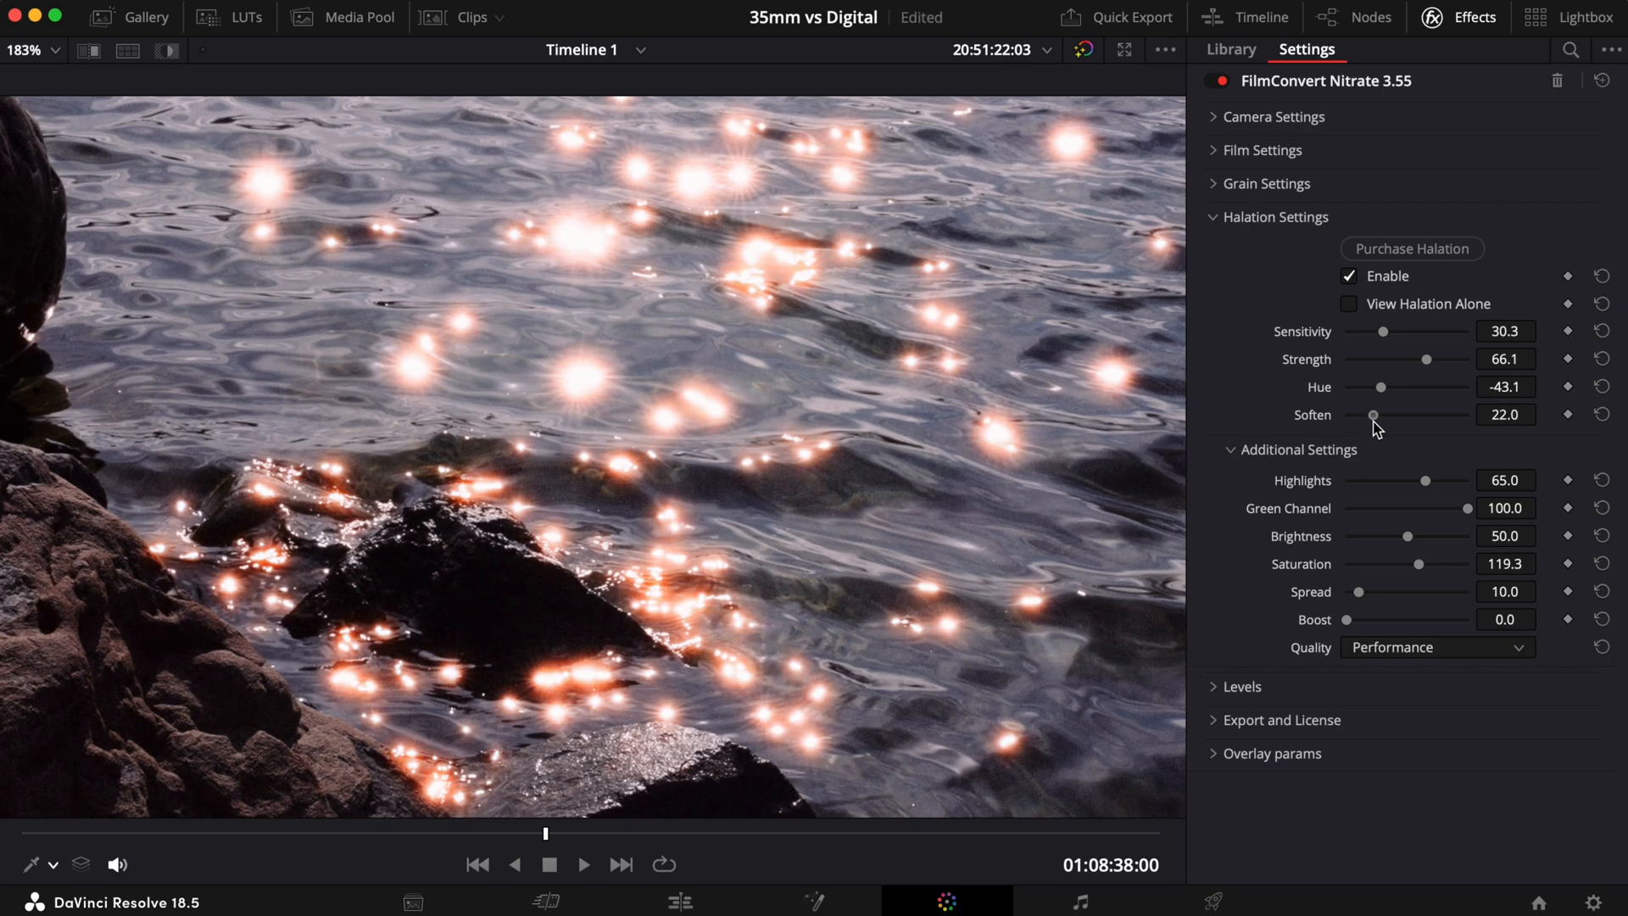
left_click_drag(1373, 414, 1420, 414)
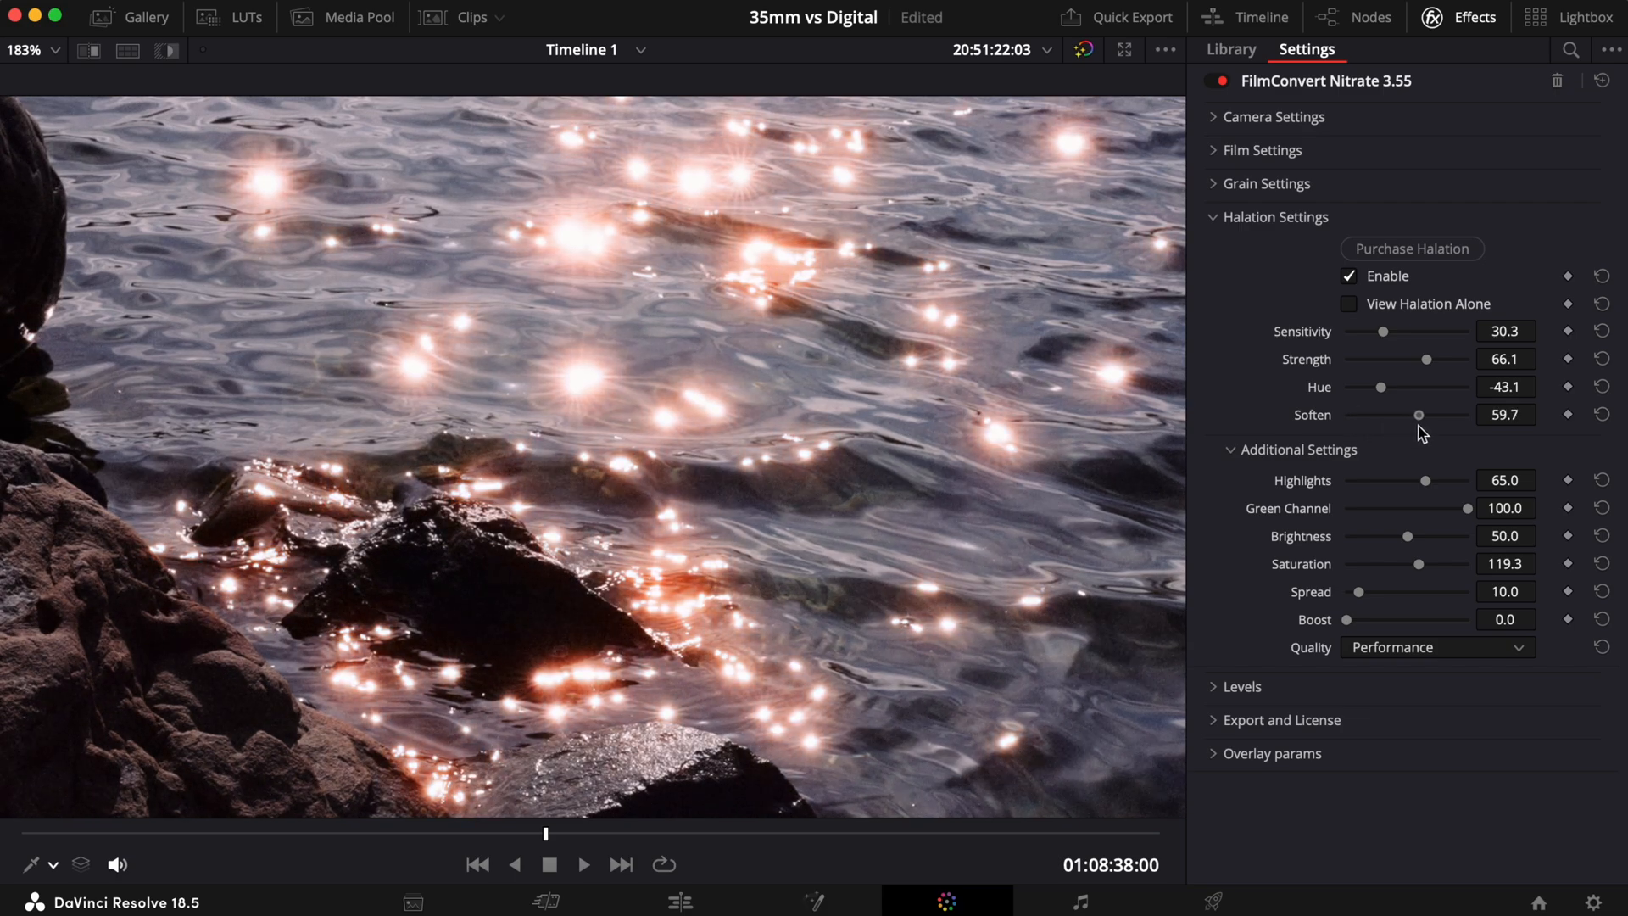
left_click_drag(1403, 414, 1464, 414)
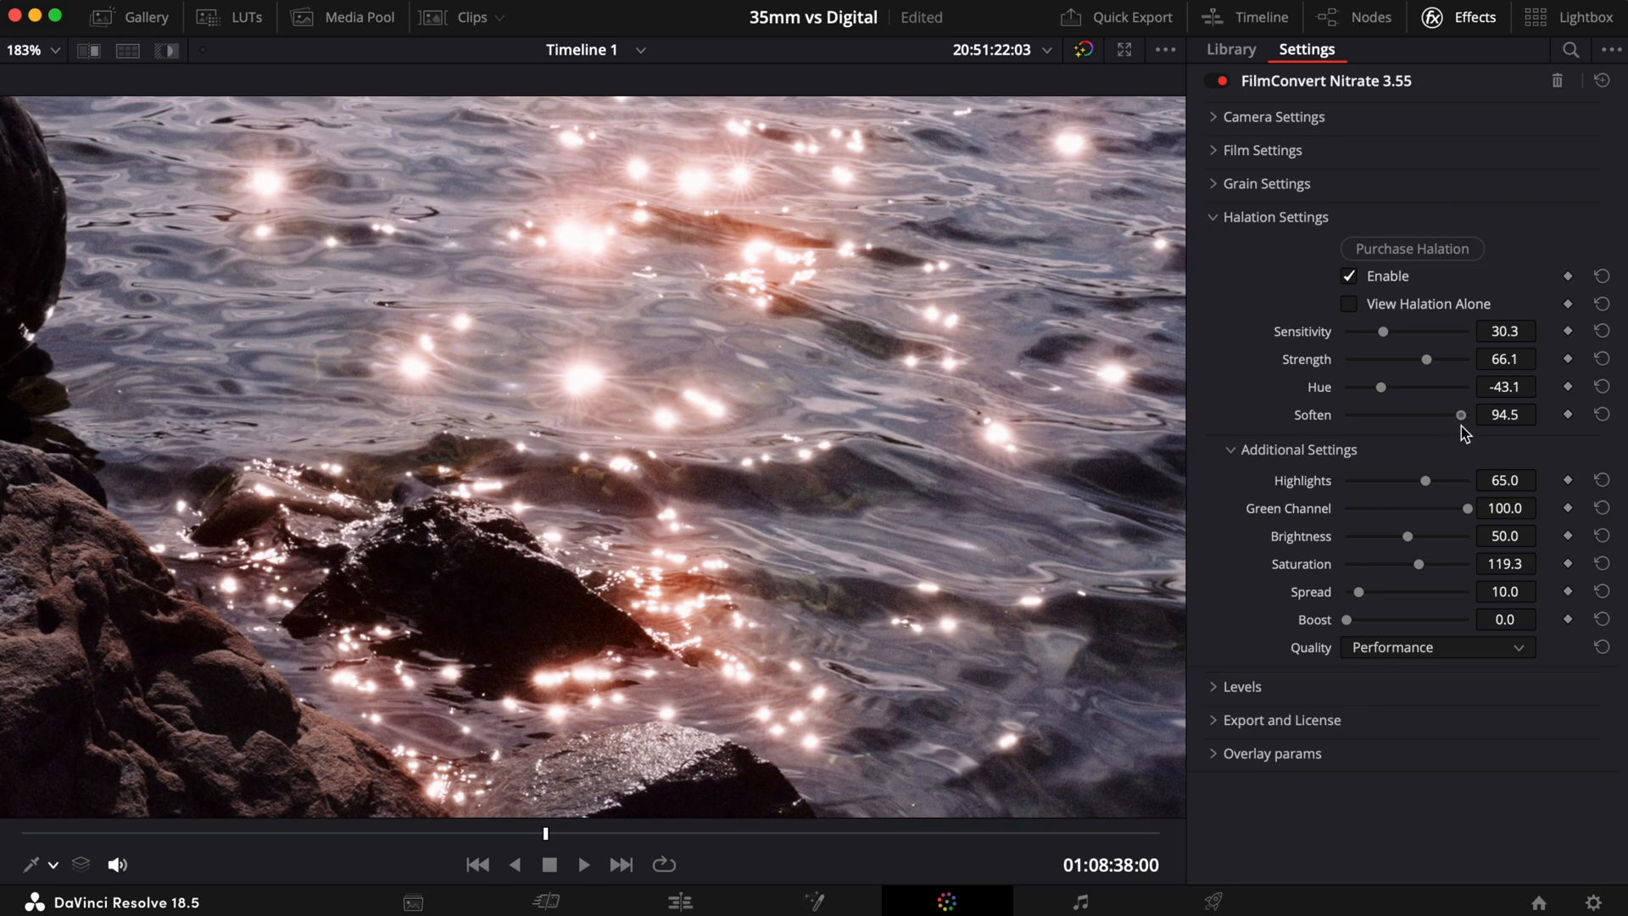
left_click_drag(1453, 414, 1462, 414)
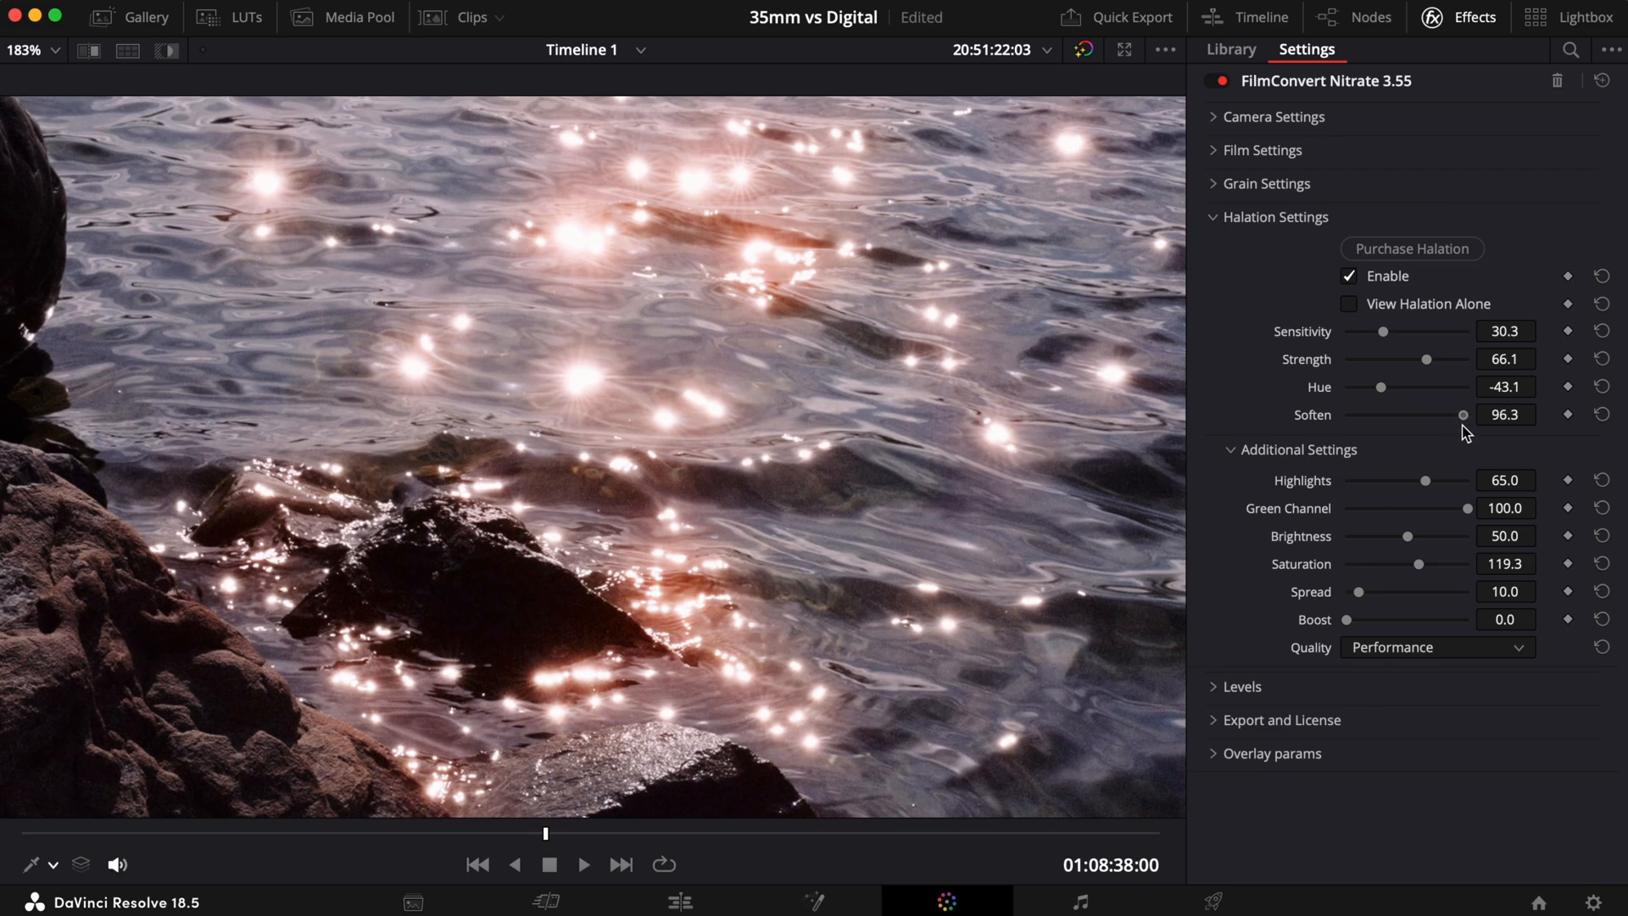
left_click_drag(1464, 414, 1396, 414)
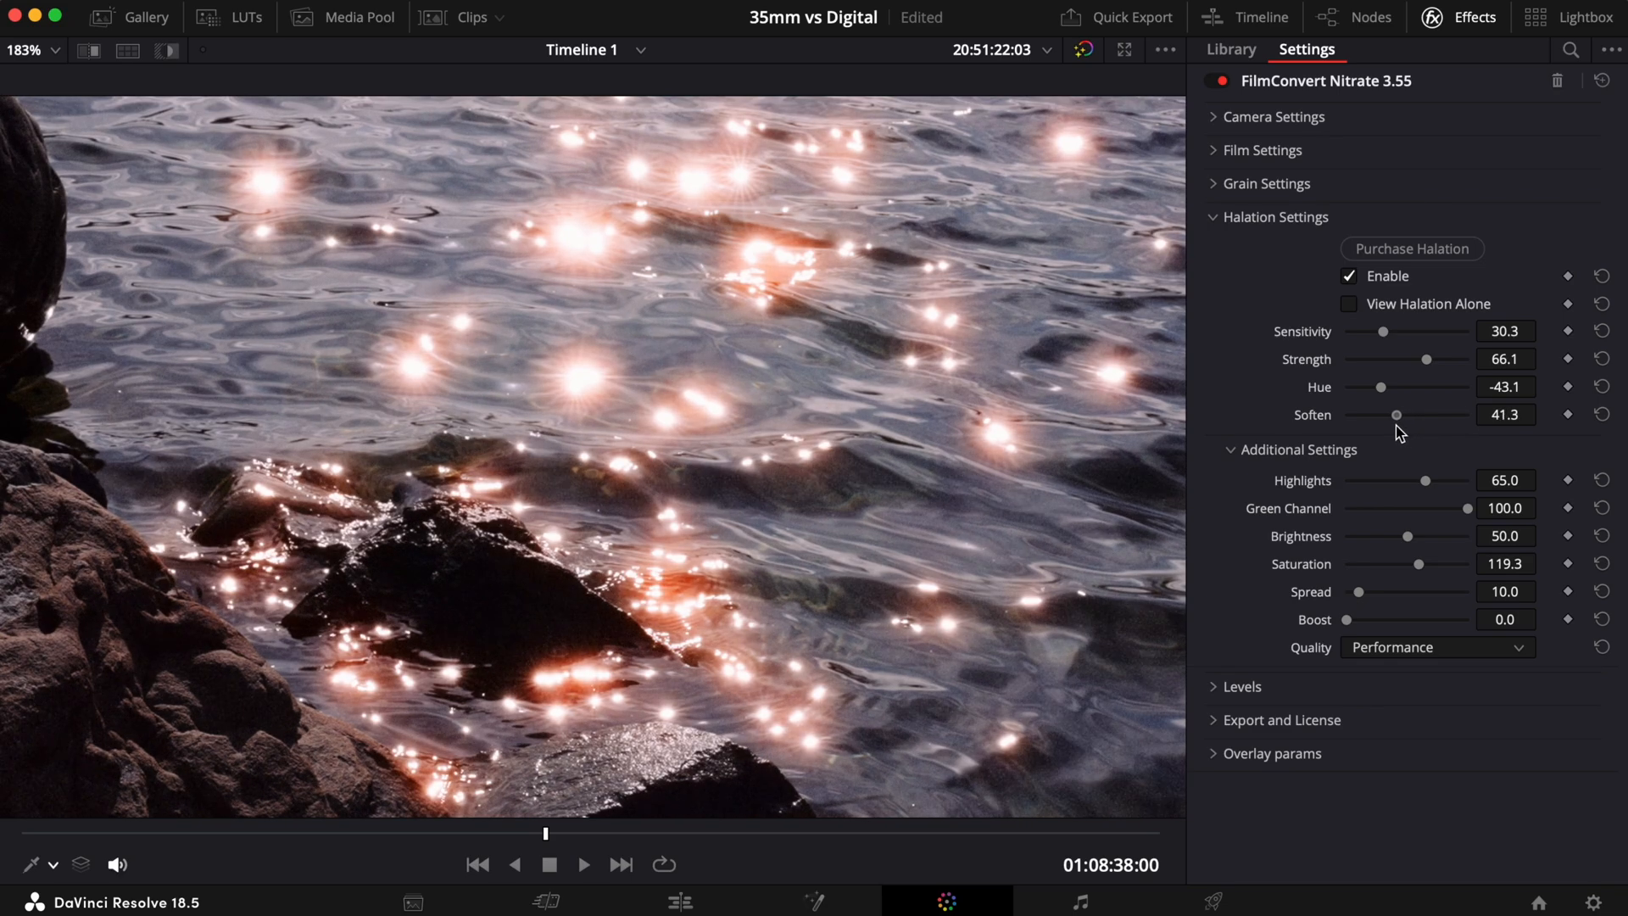
left_click_drag(1395, 414, 1347, 414)
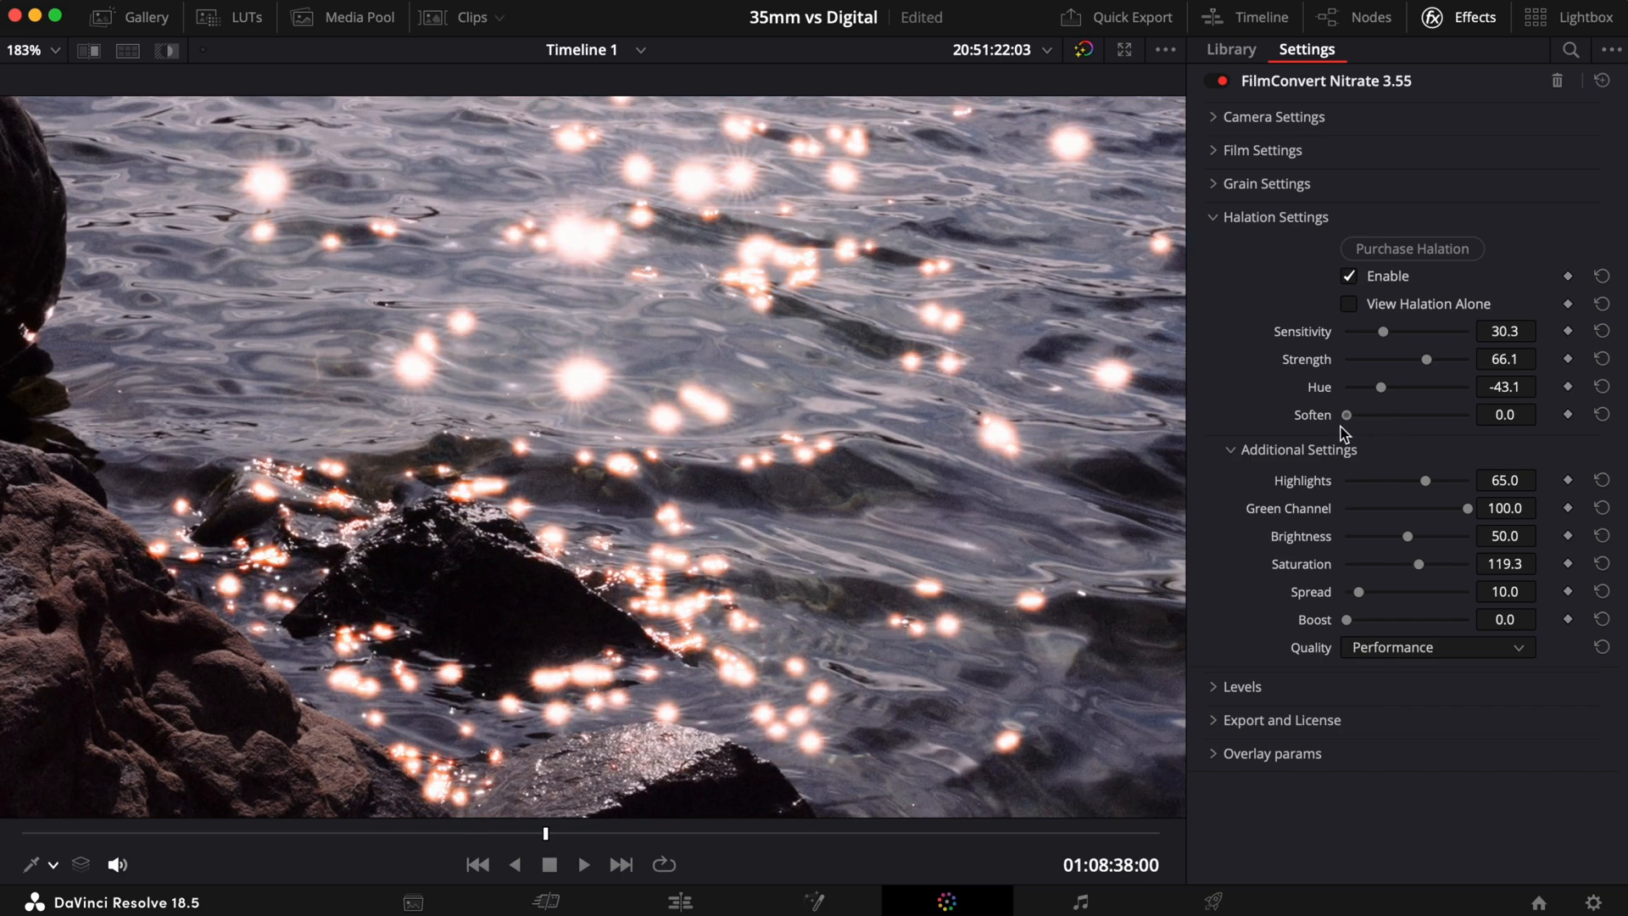
mouse_move(1335, 434)
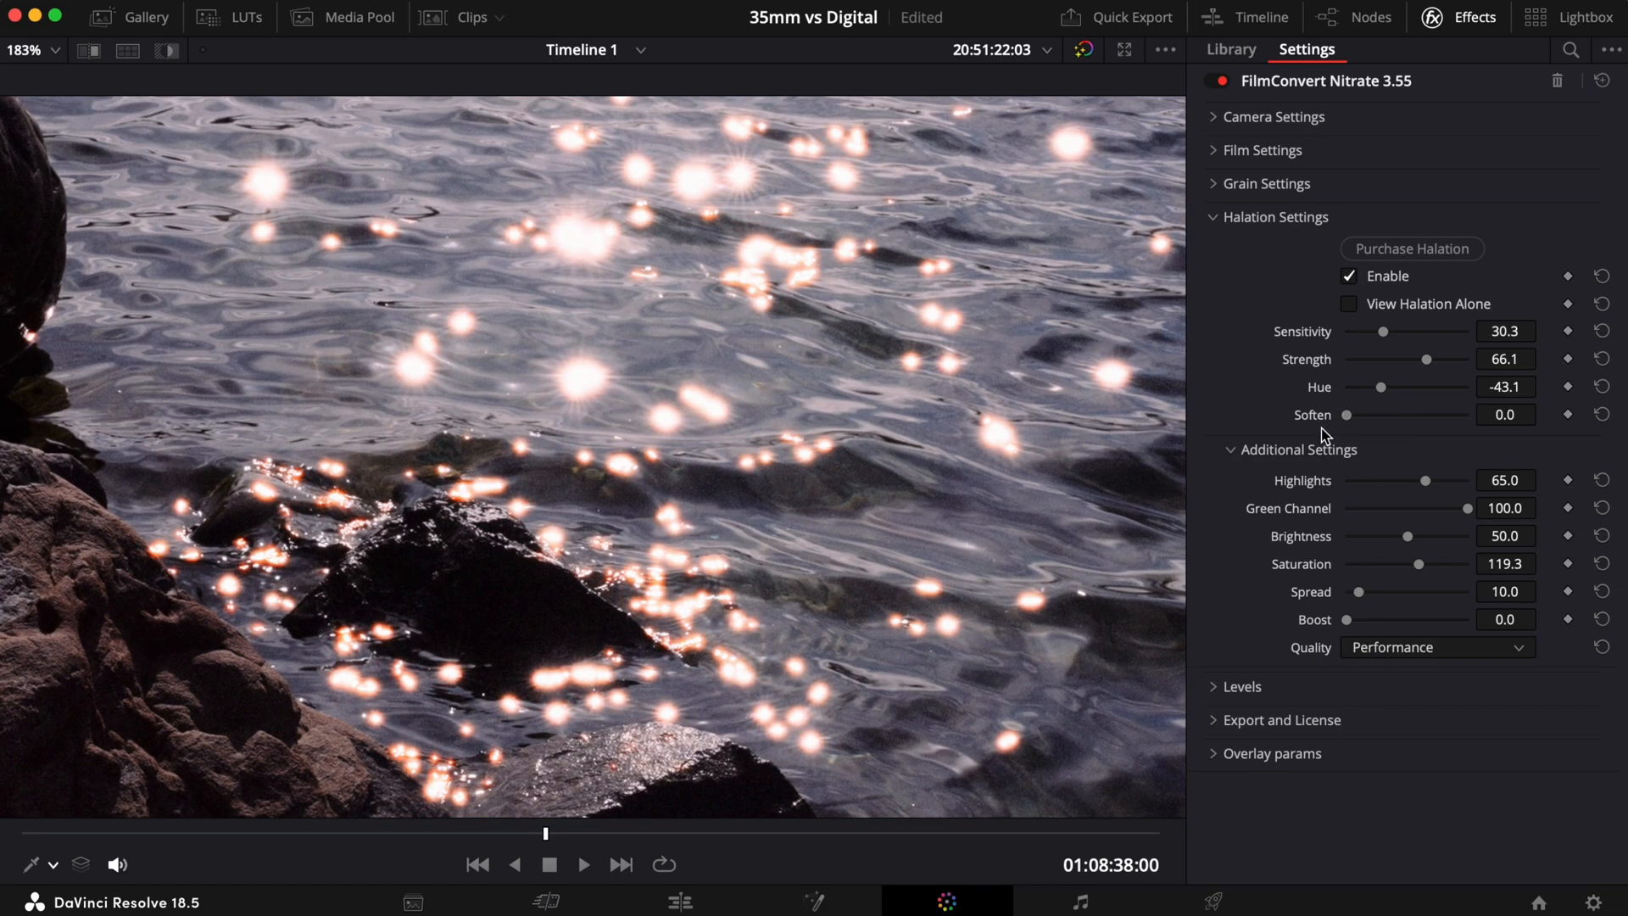
left_click_drag(1345, 414, 1355, 414)
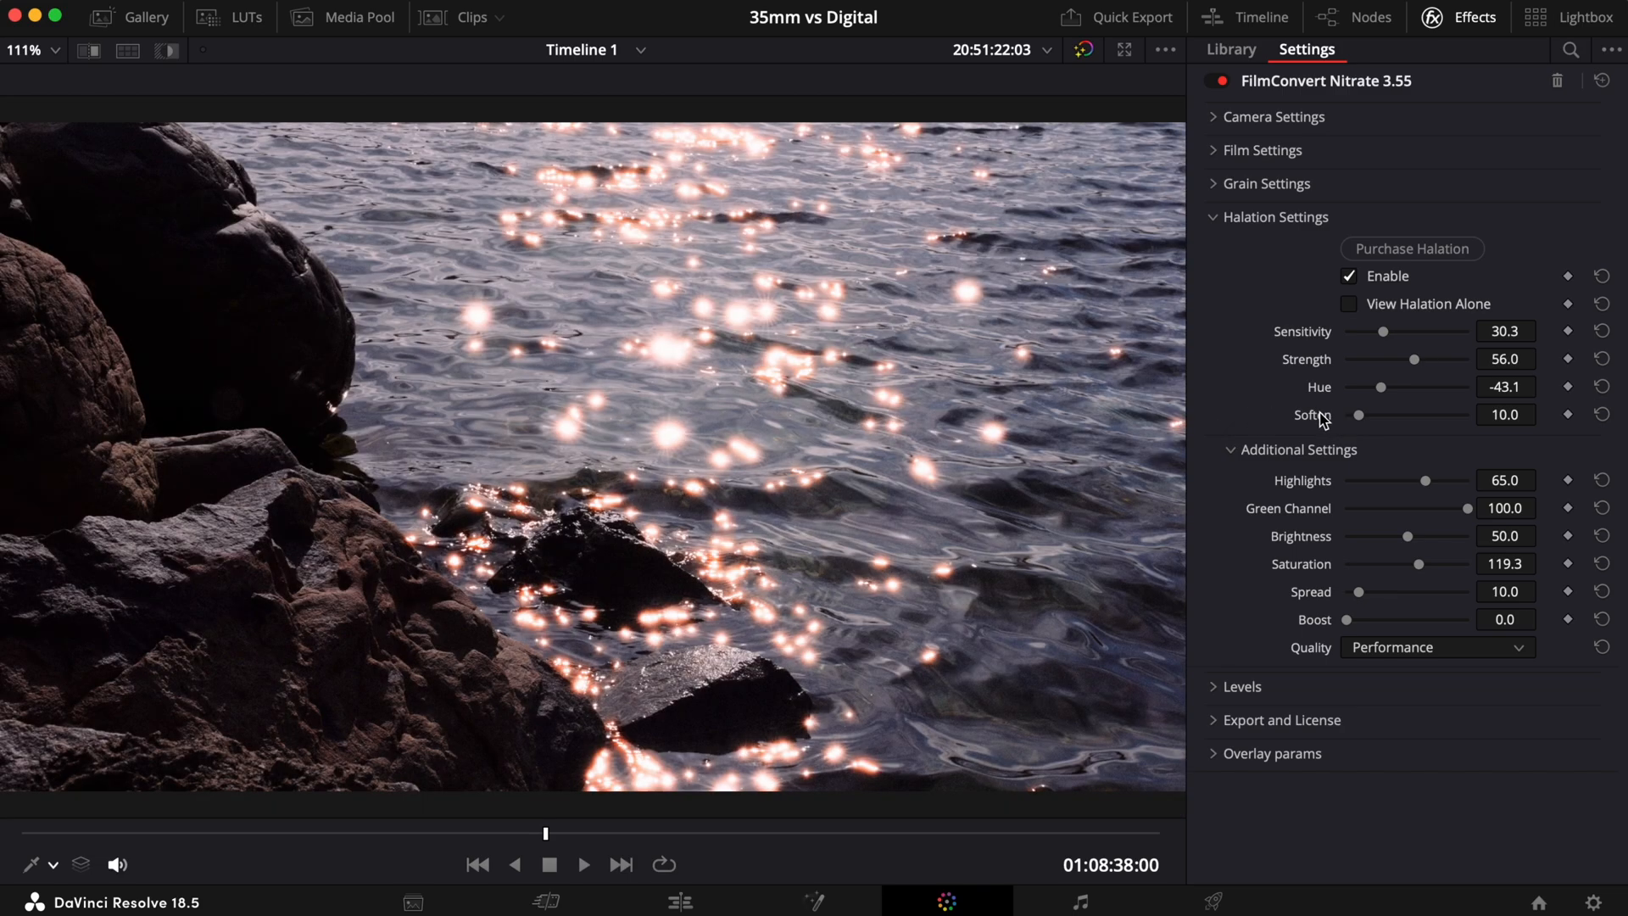
mouse_move(1320, 415)
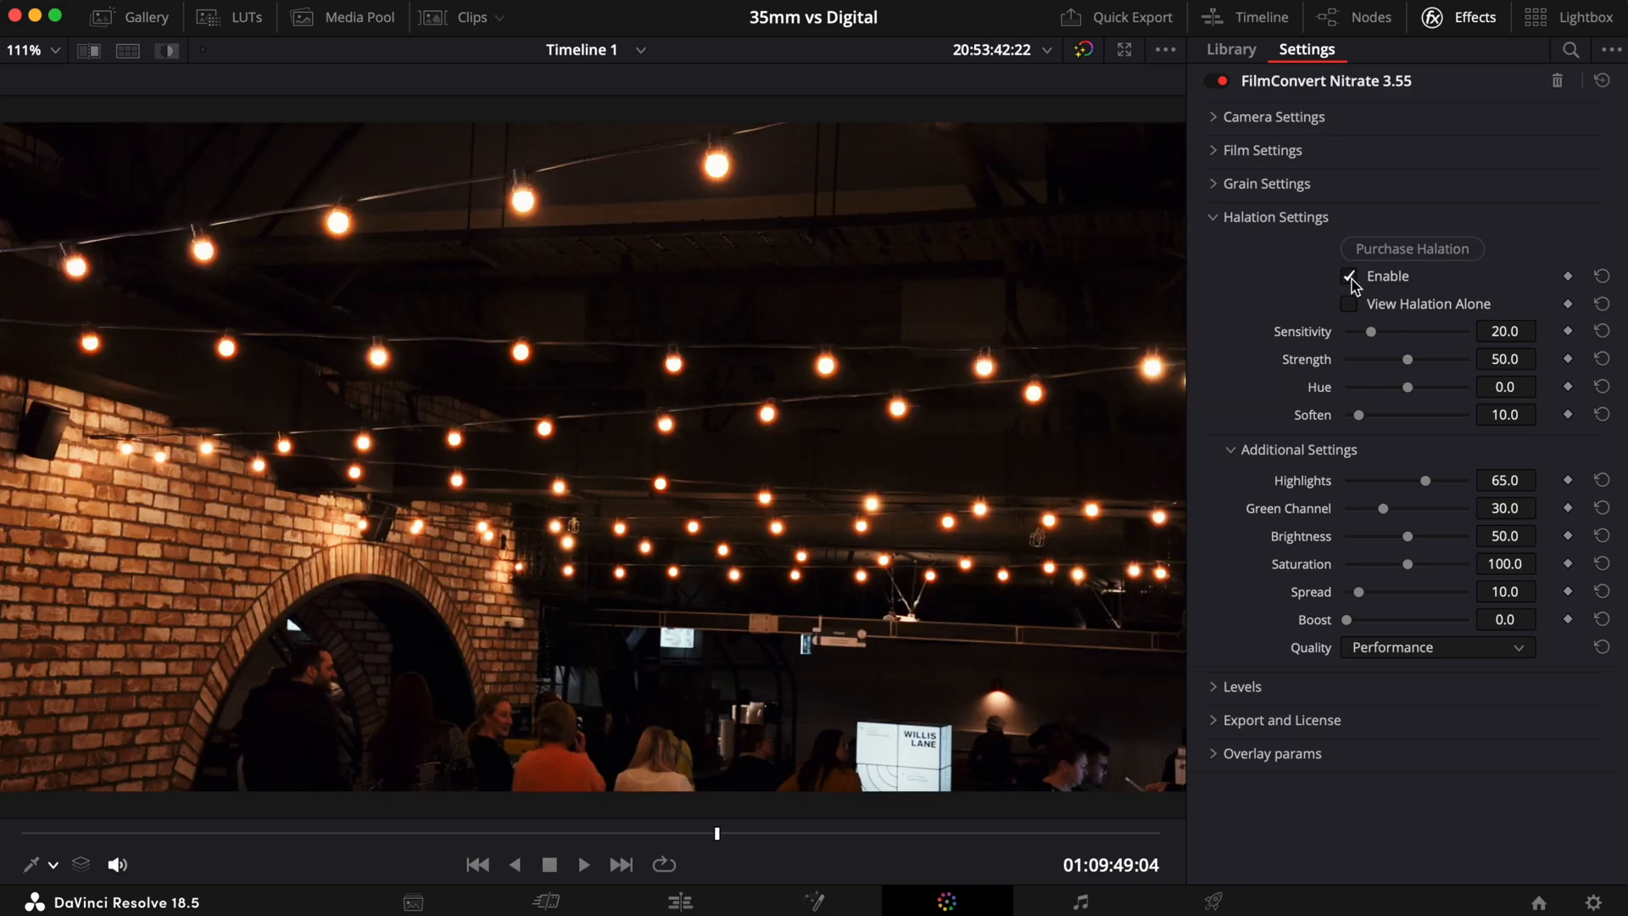
Enable halation on the string-lights clip with sensitivity 11 and hue shifted warmer to 19.3
left_click(1350, 277)
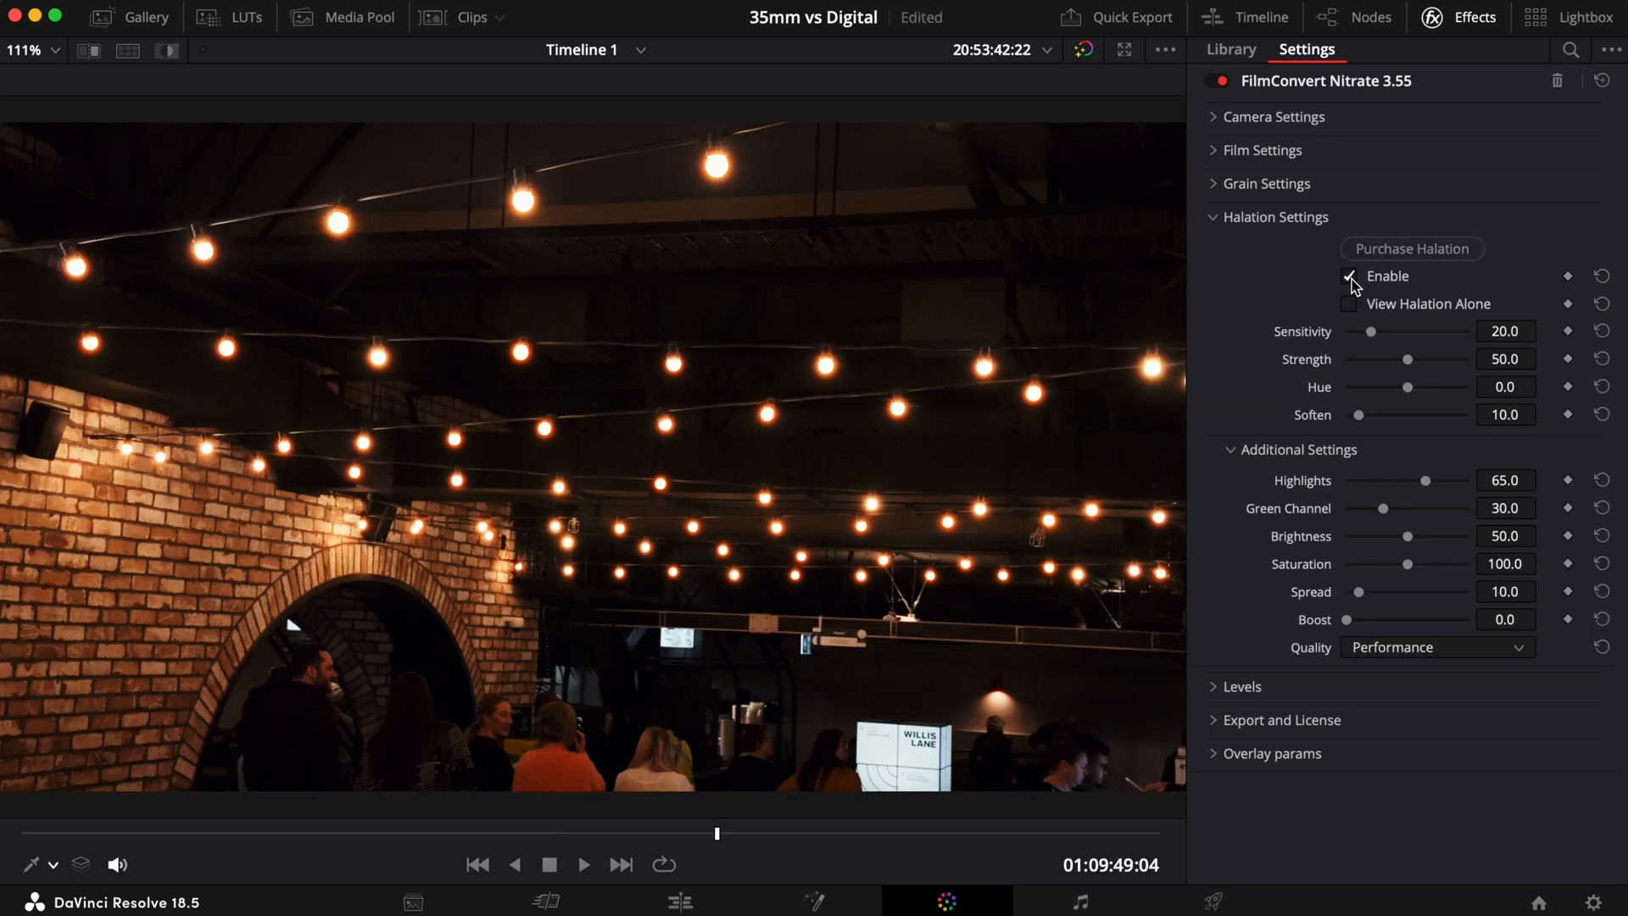
left_click_drag(1370, 330, 1379, 331)
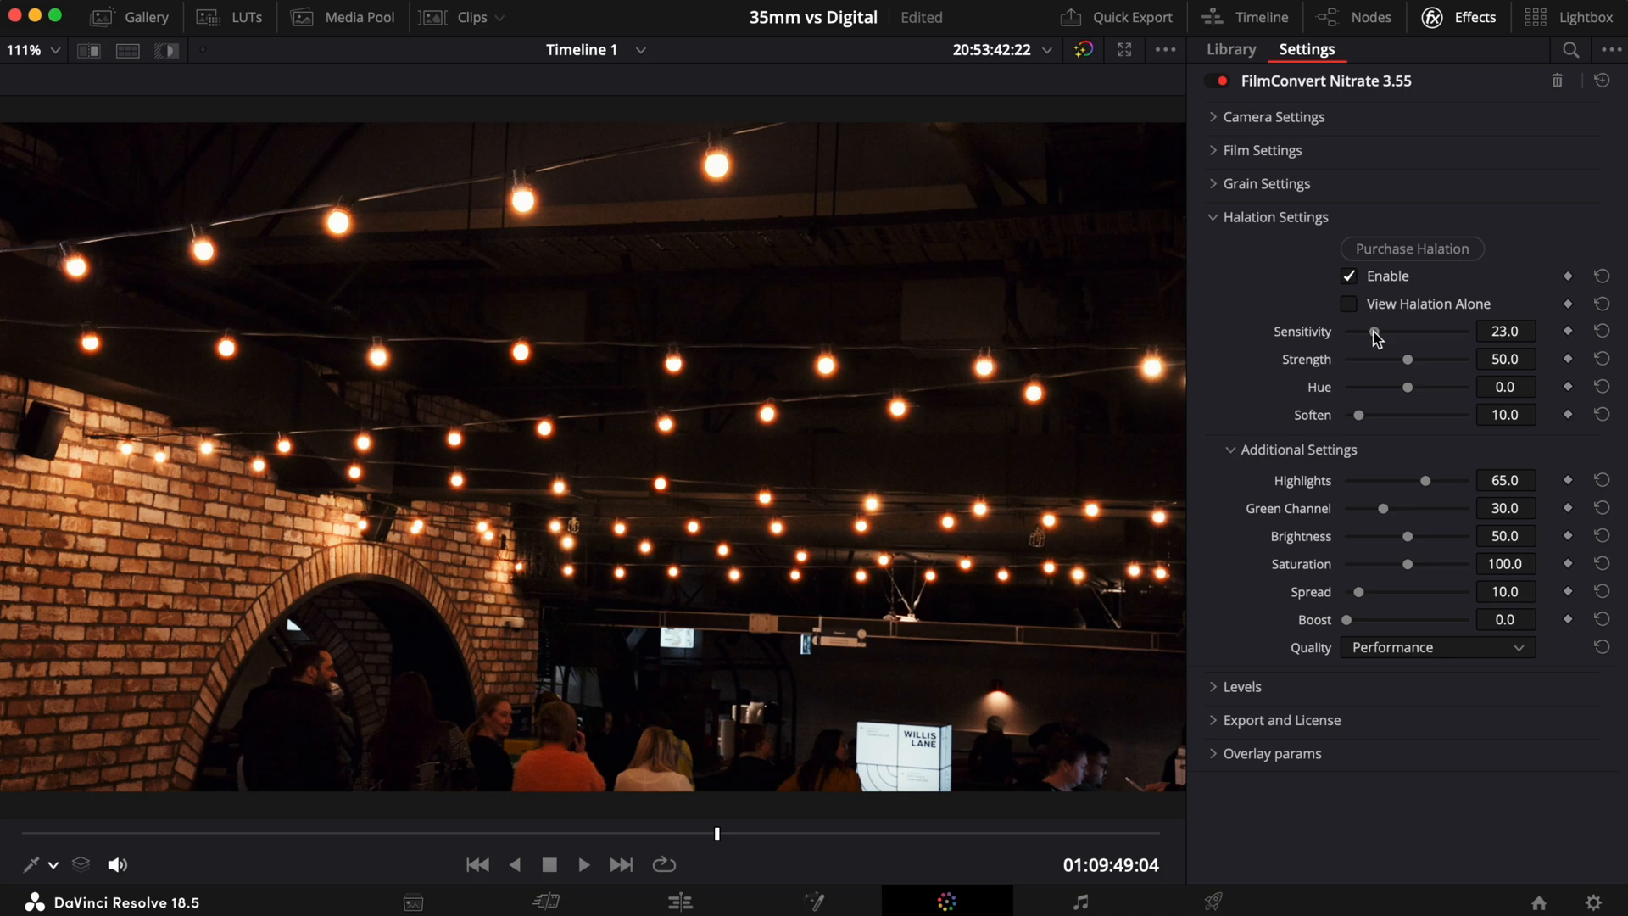
left_click_drag(1382, 331, 1362, 331)
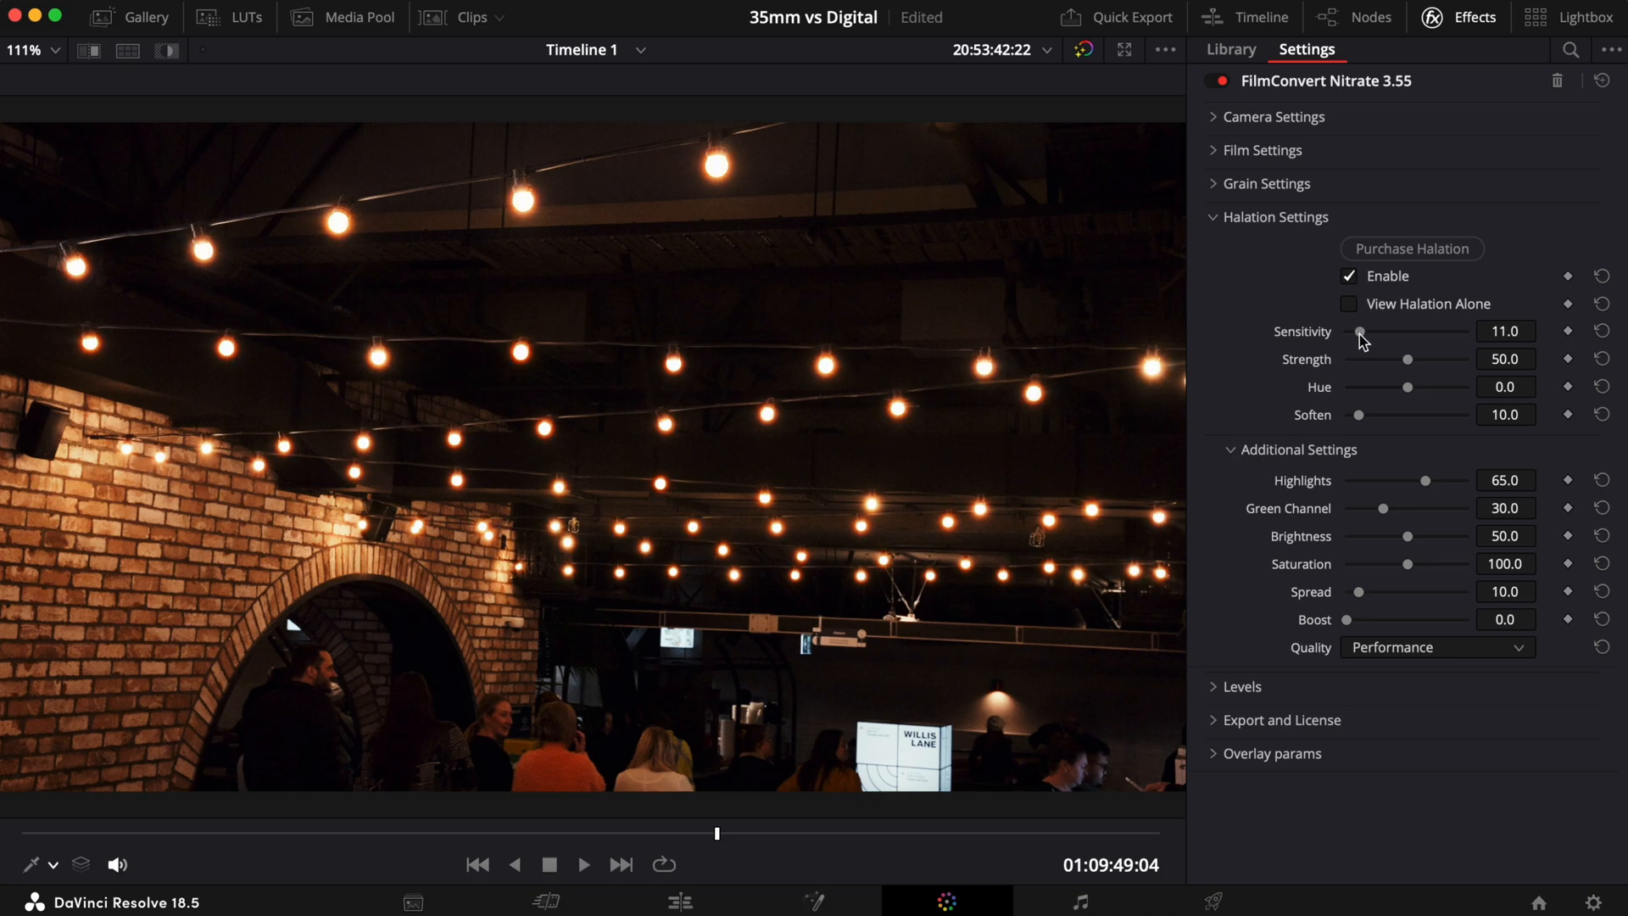
left_click_drag(1357, 386, 1419, 387)
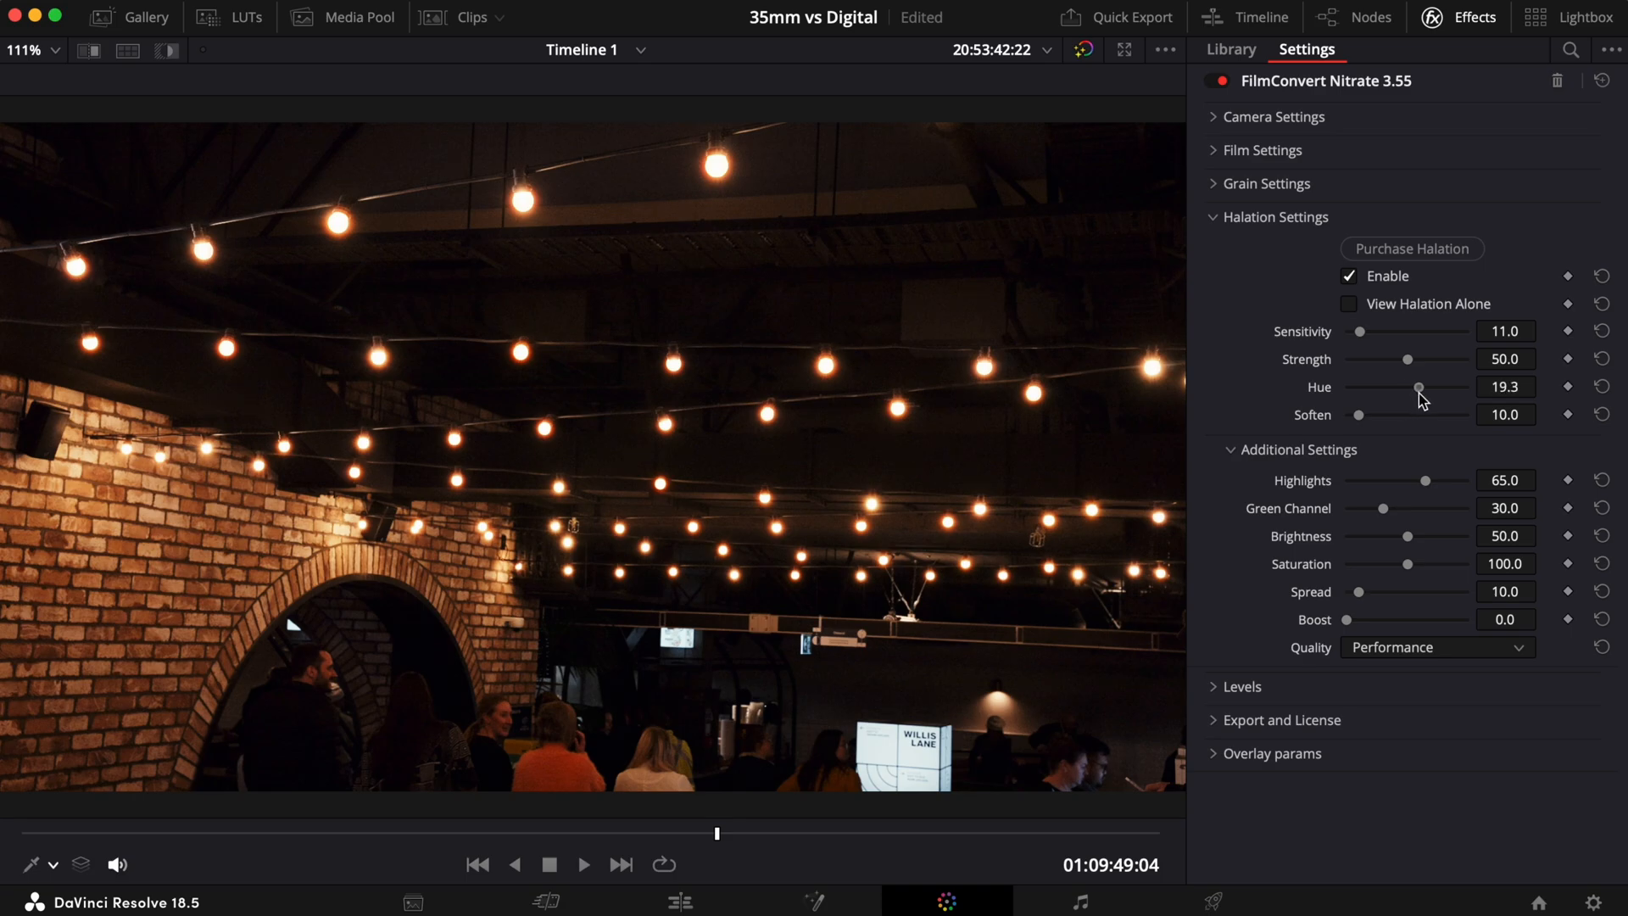
left_click_drag(1420, 386, 1439, 386)
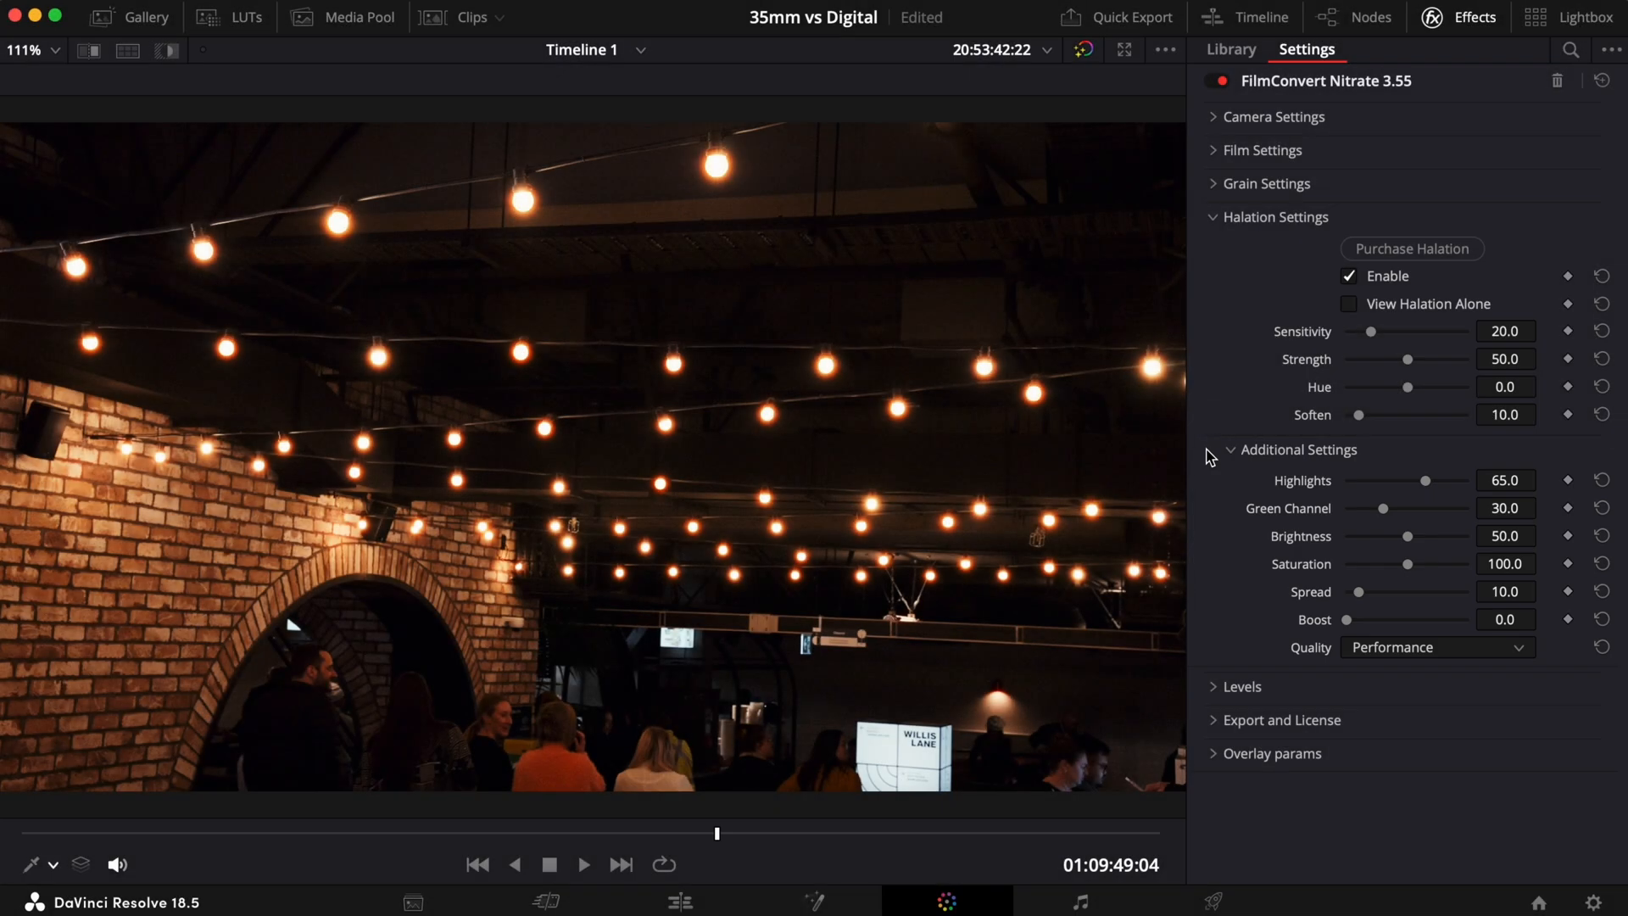
Sweep halation Highlights from zero up to full 100 and isolate the glow over black
left_click_drag(1428, 480, 1413, 480)
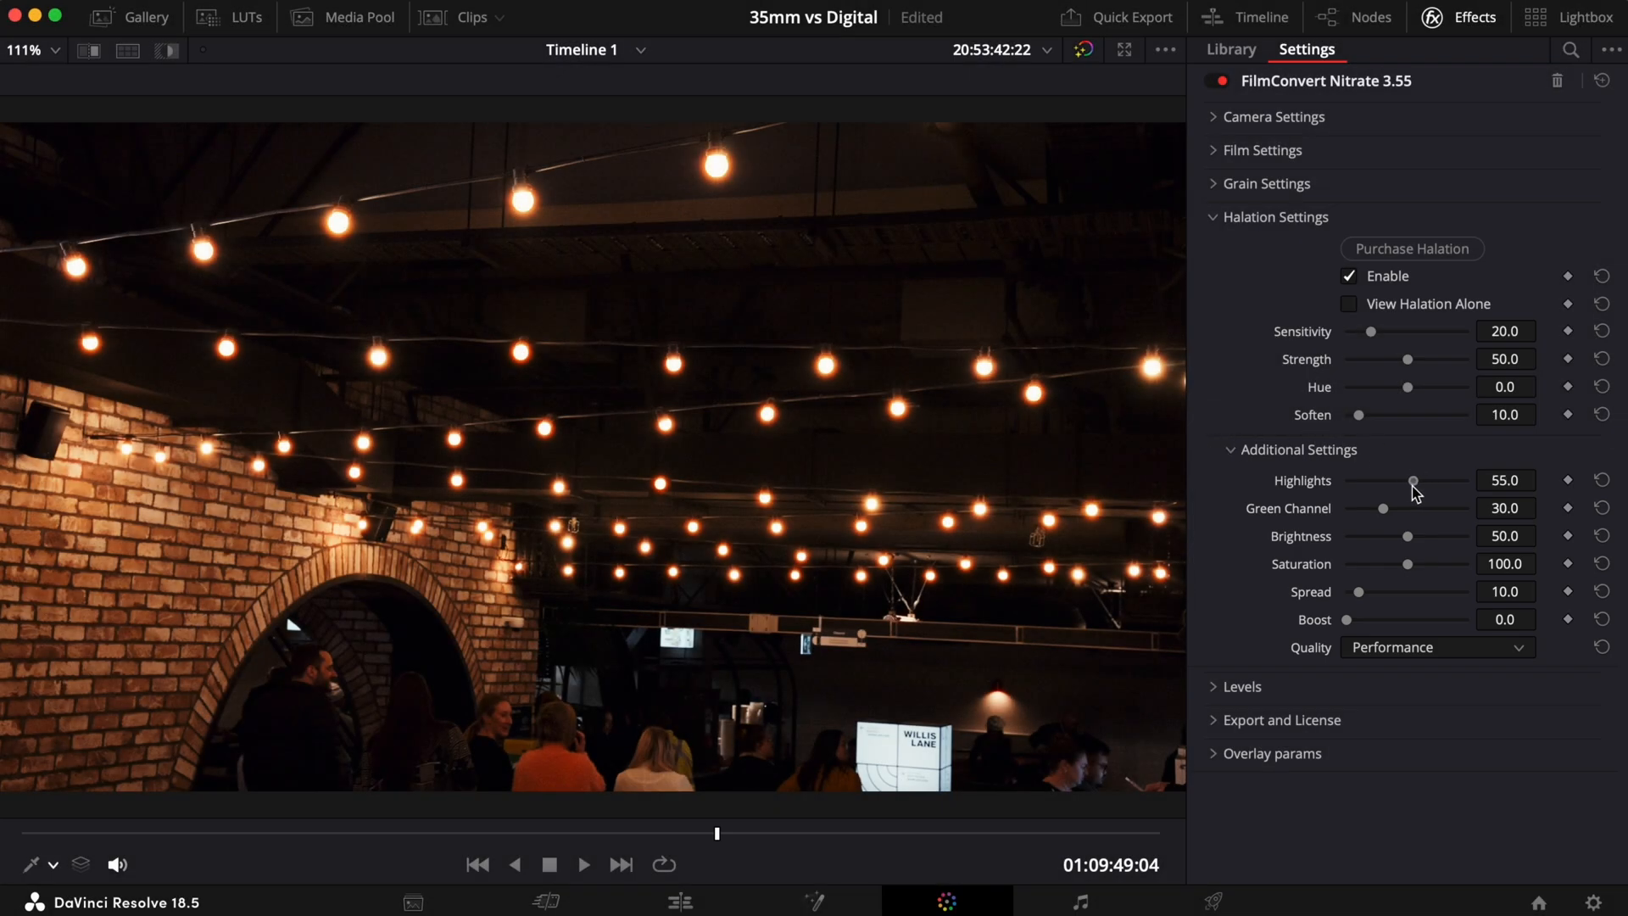
left_click_drag(1413, 480, 1349, 480)
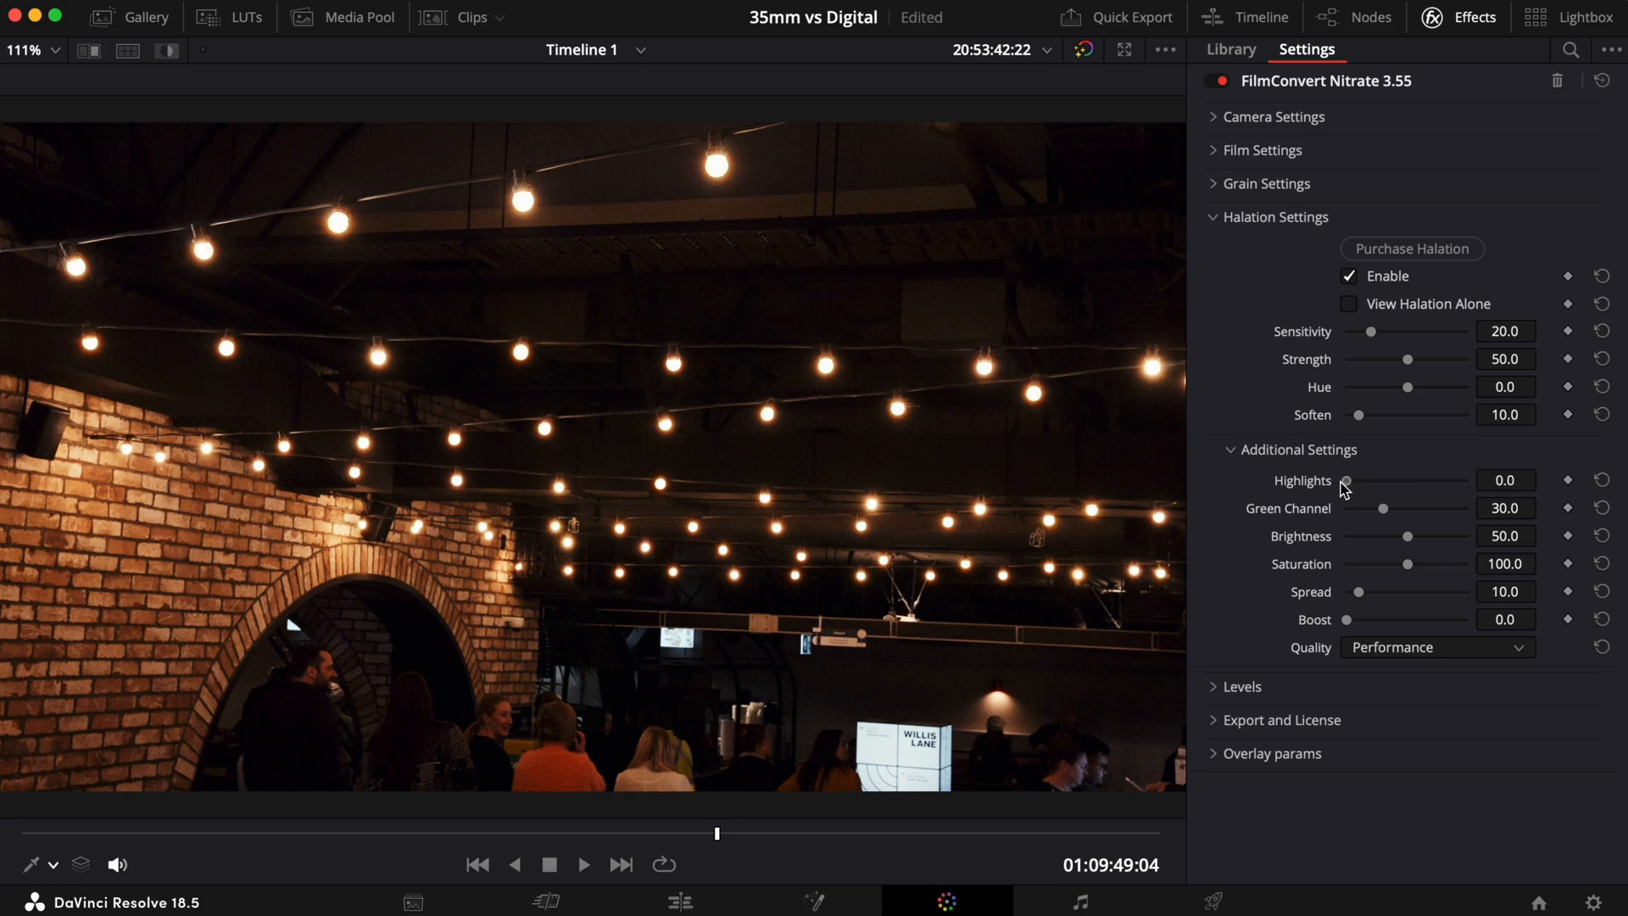
left_click_drag(1347, 480, 1467, 480)
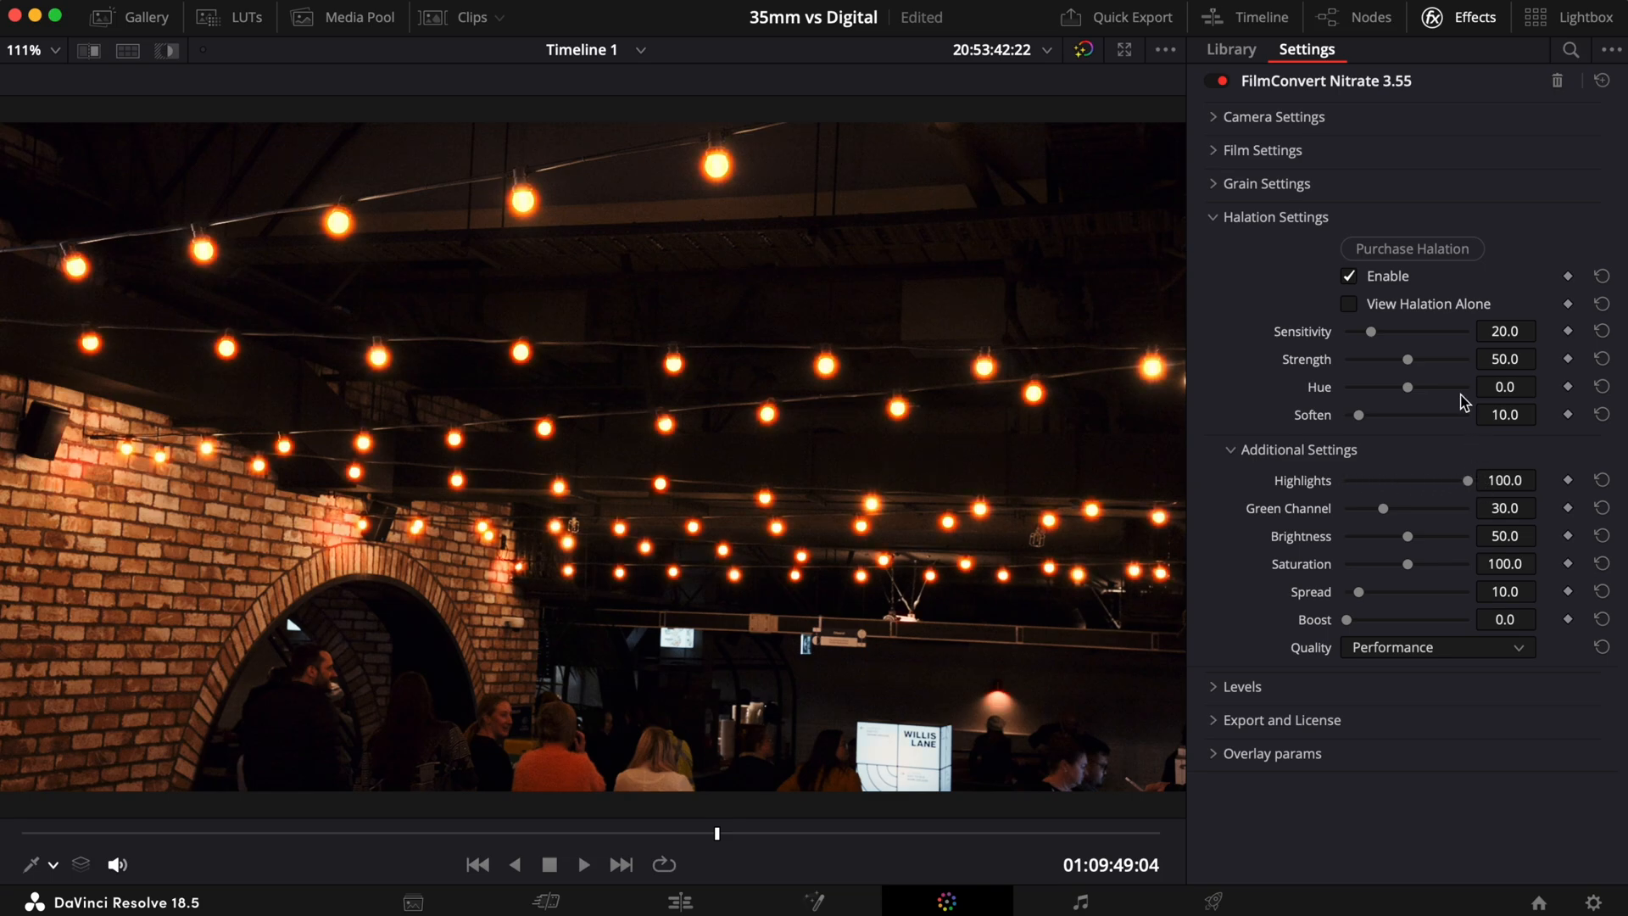
left_click(1348, 304)
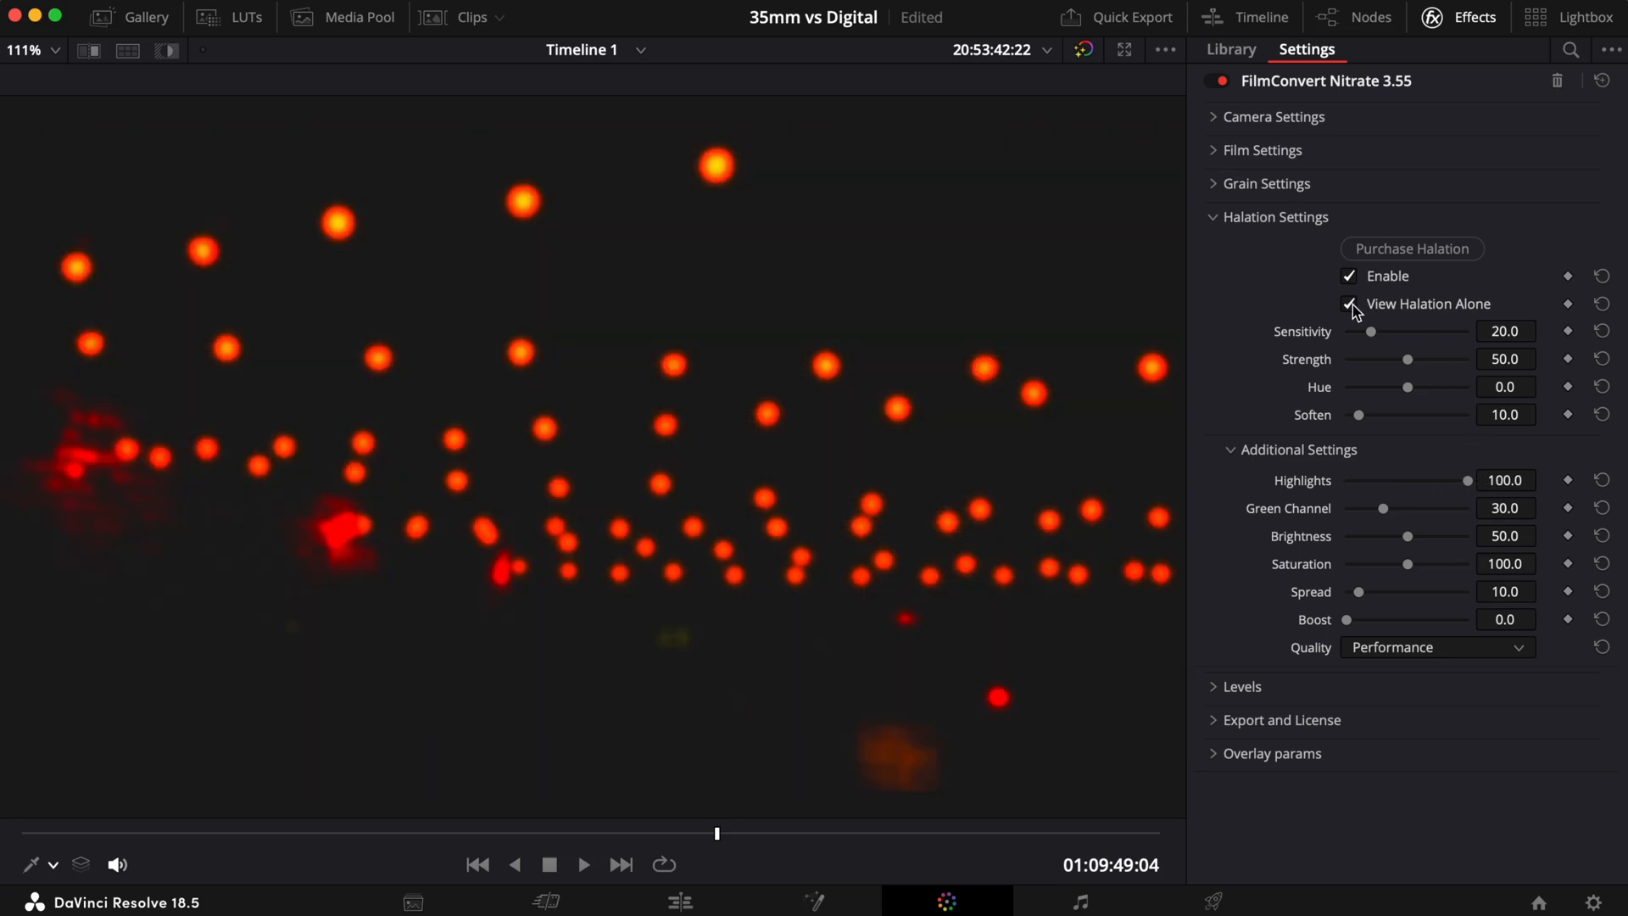
Drop Highlights from full strength to nearly zero, settling at a middle value of 65
left_click(1350, 303)
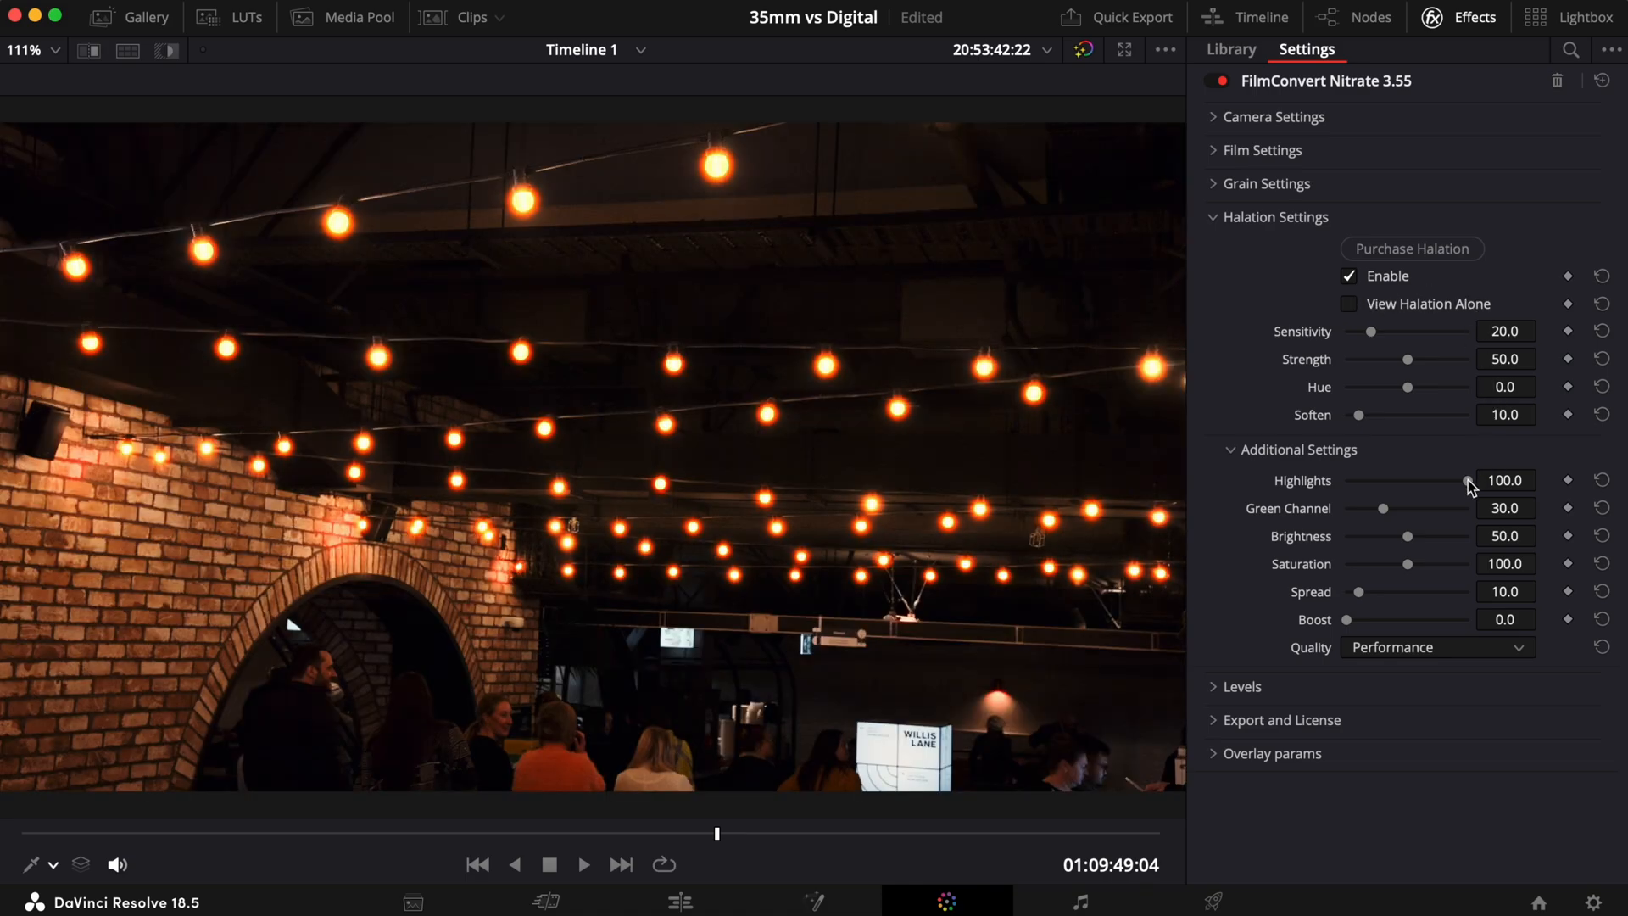
left_click_drag(1469, 480, 1369, 480)
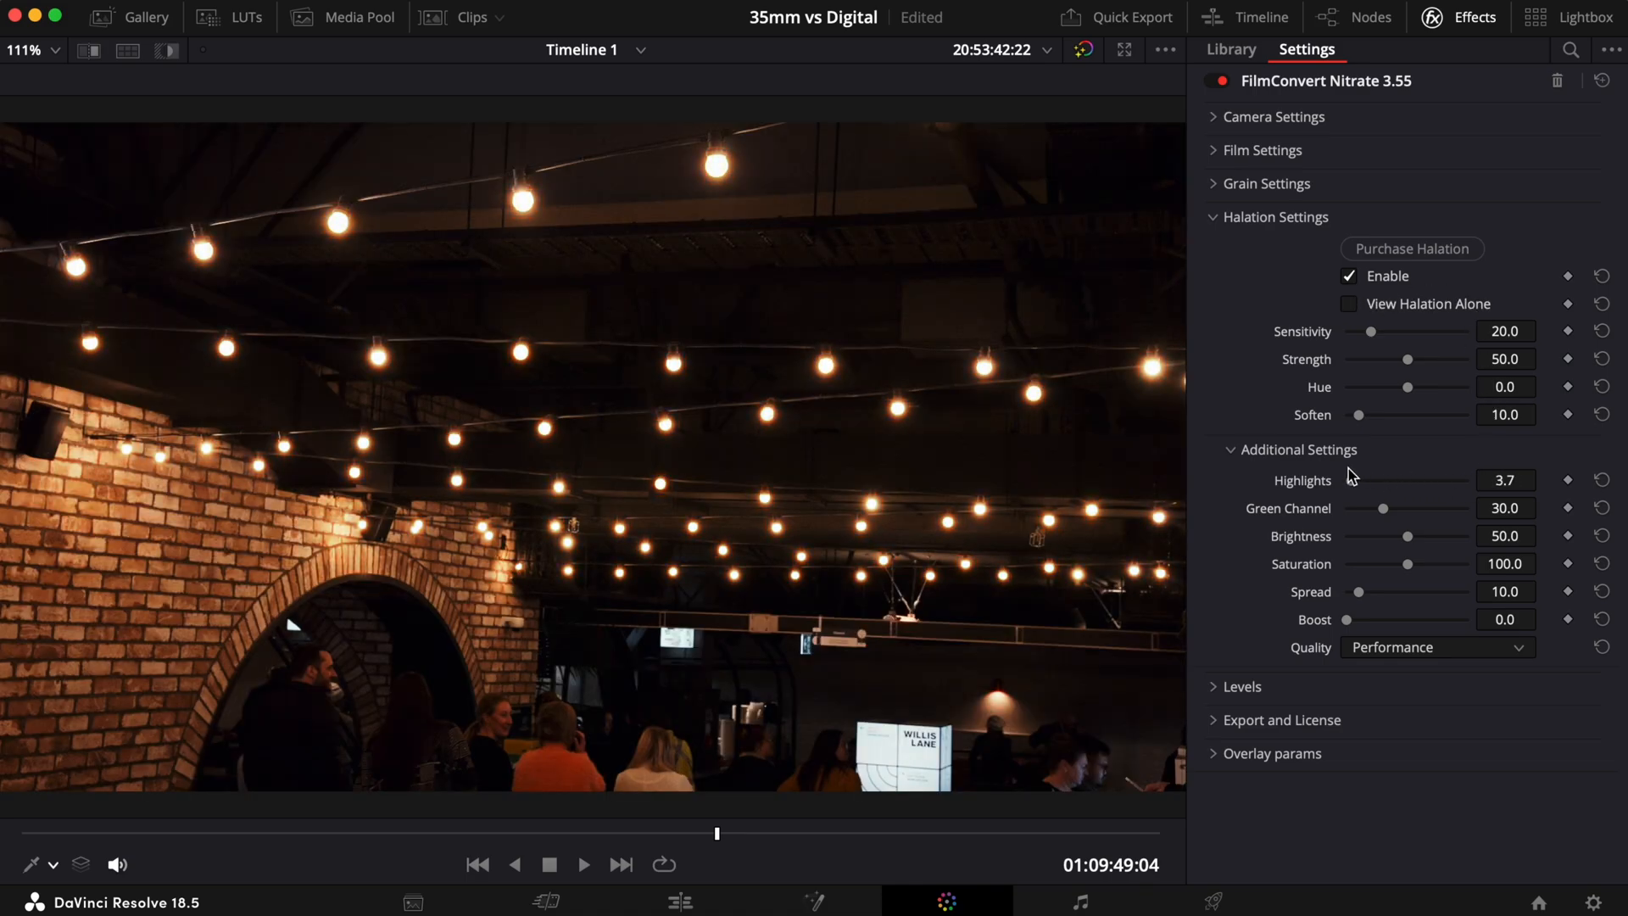
left_click(1348, 304)
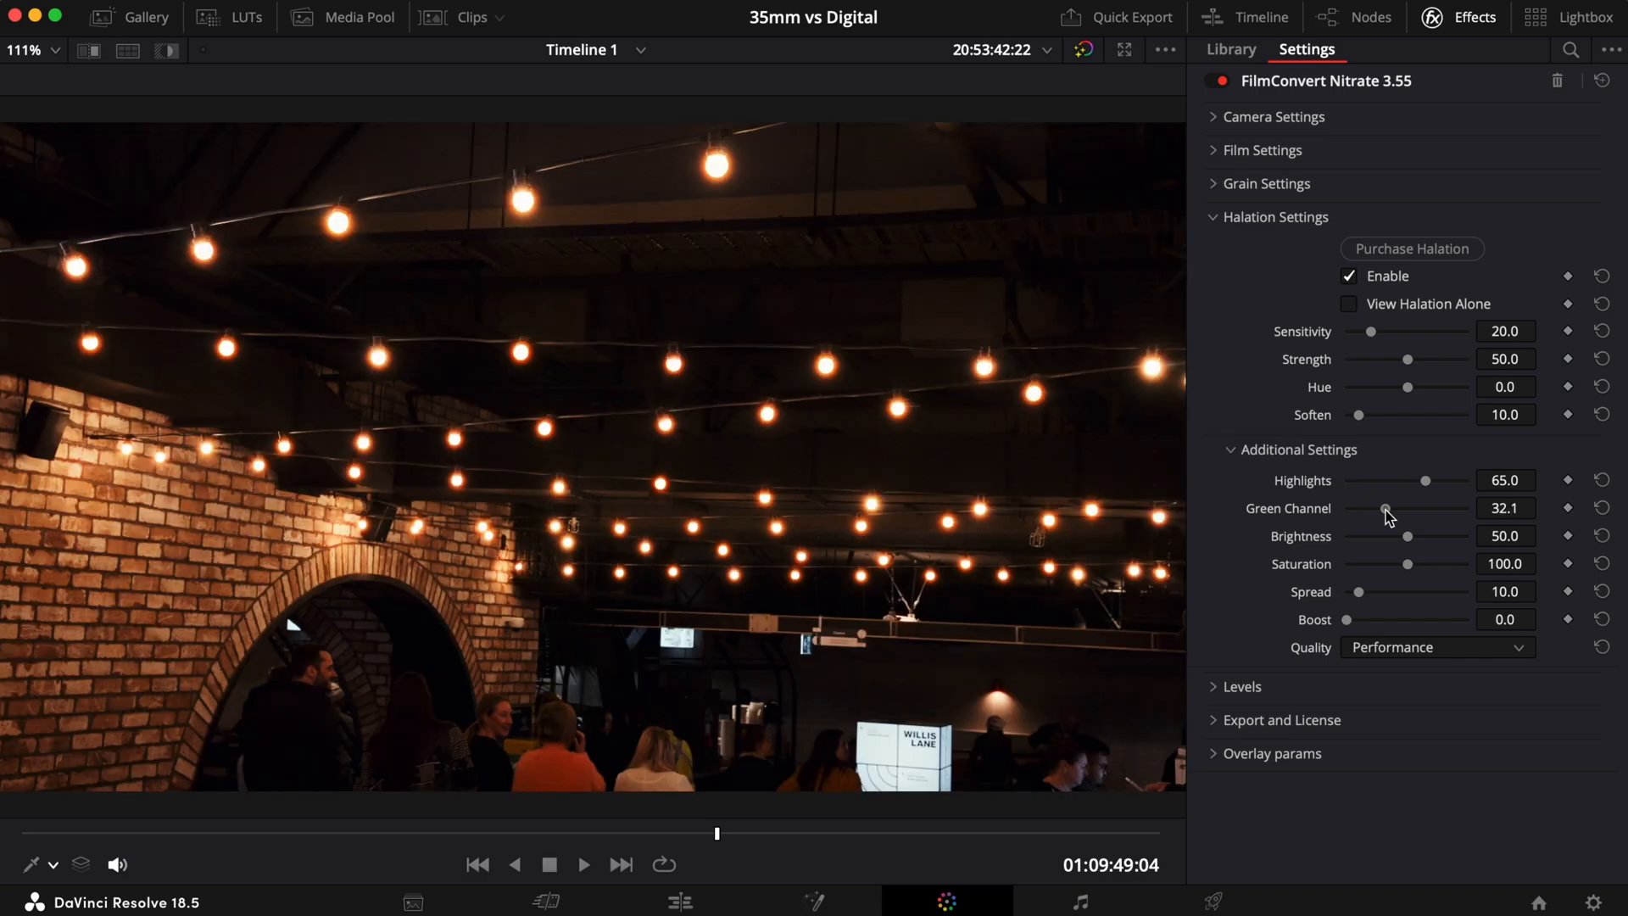
Sweep the halation Green Channel 0–100 and view the isolated glow as pure red
left_click_drag(1386, 508, 1346, 507)
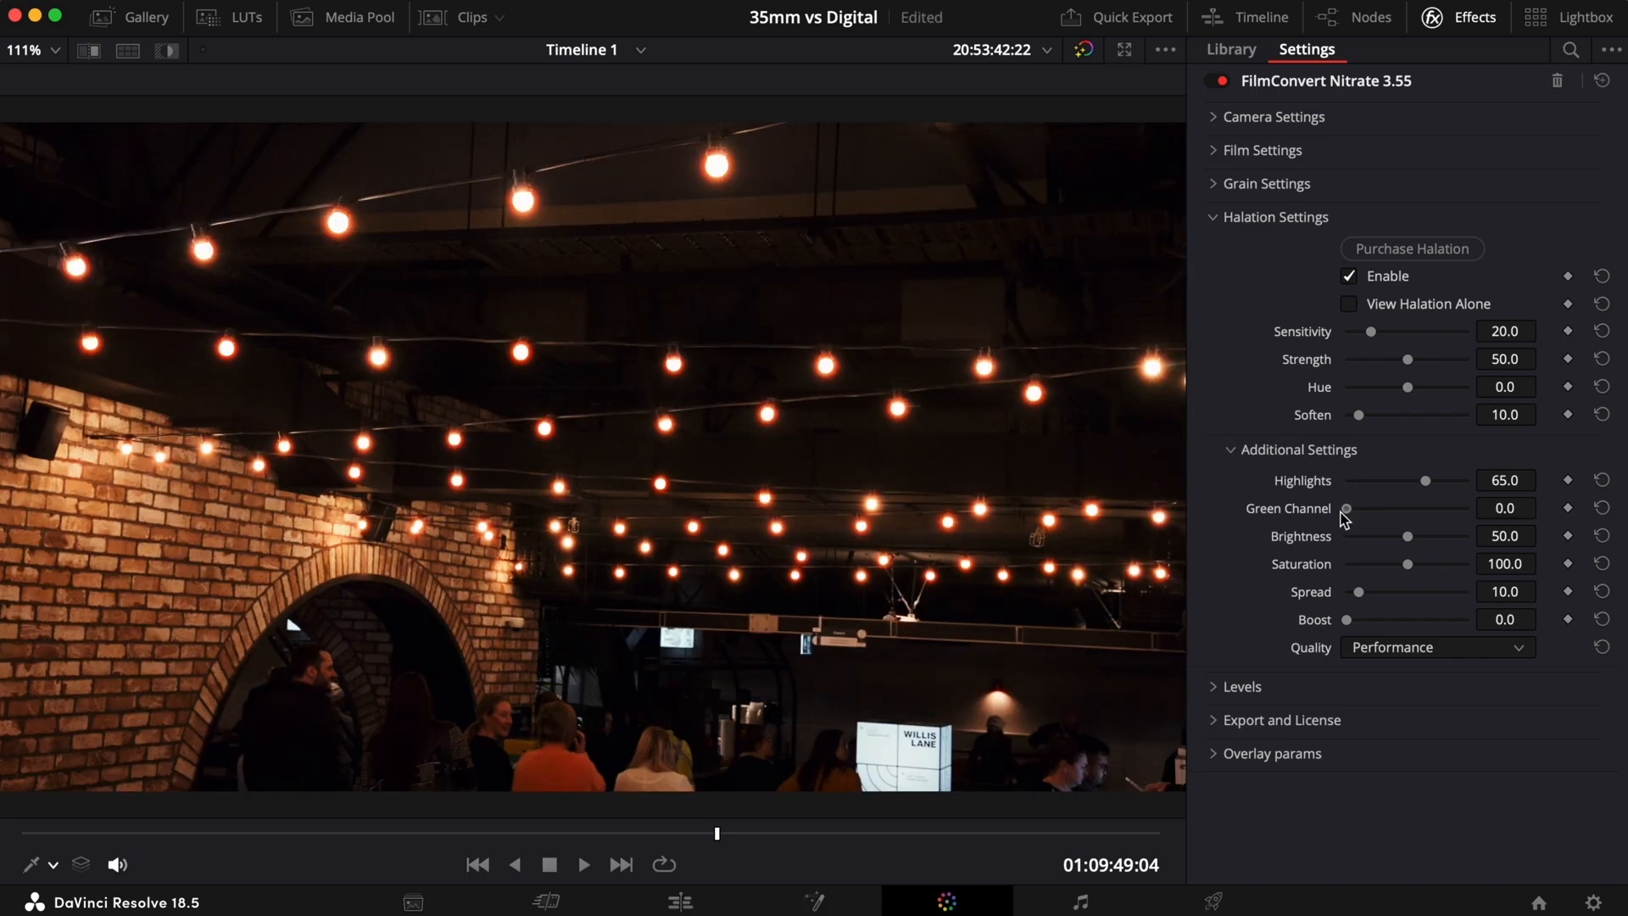
left_click_drag(1347, 509, 1472, 509)
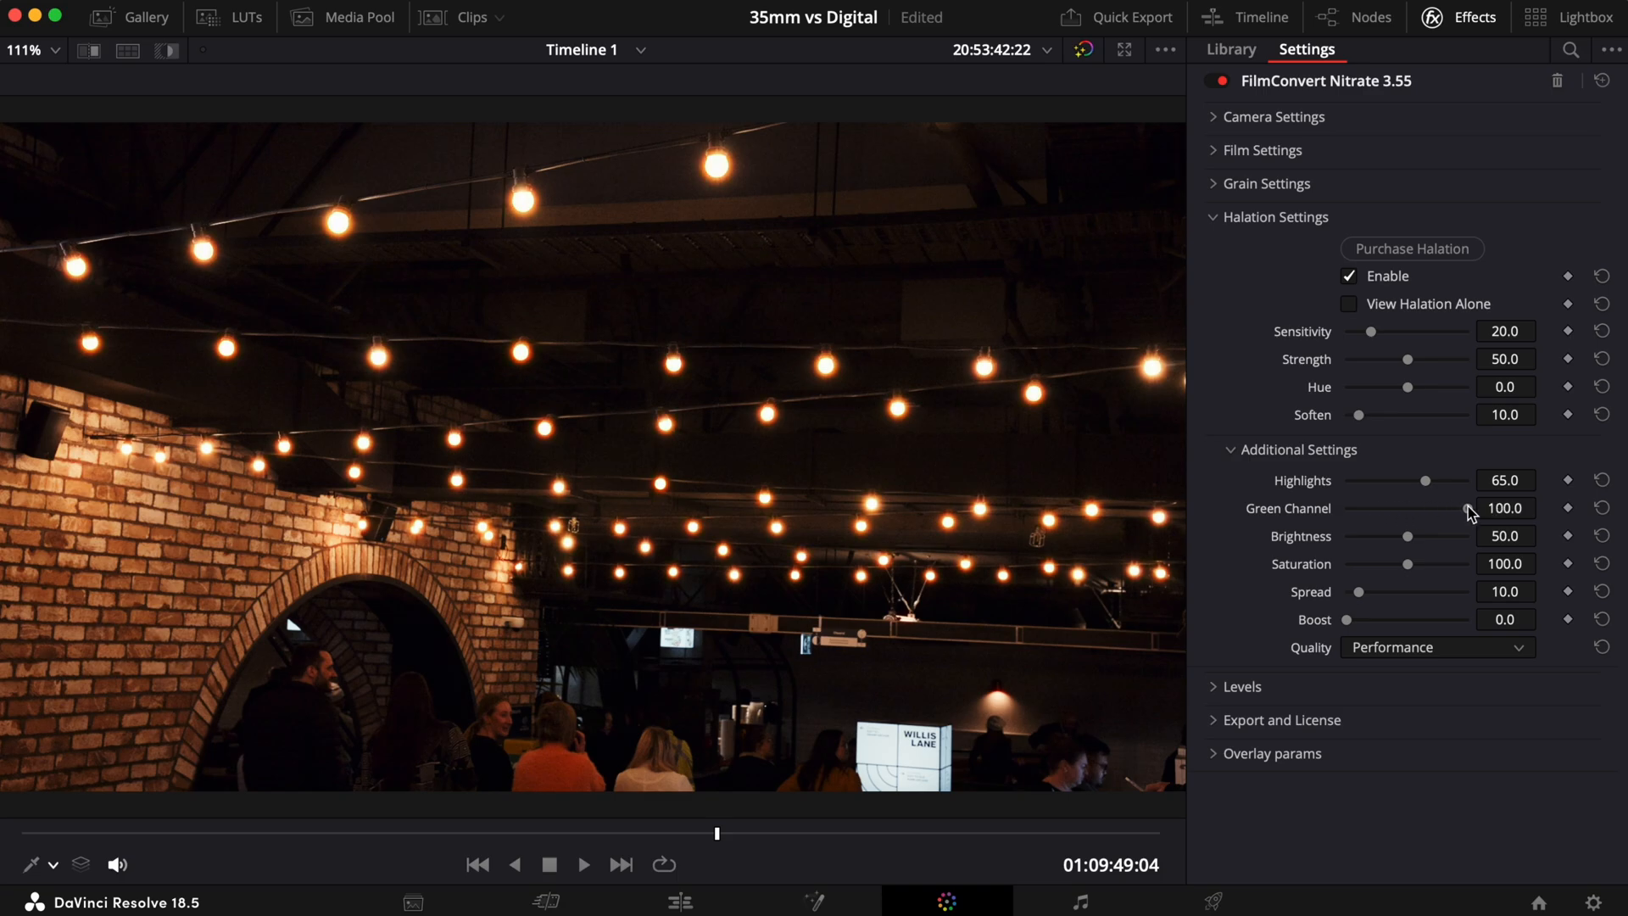
left_click(1349, 304)
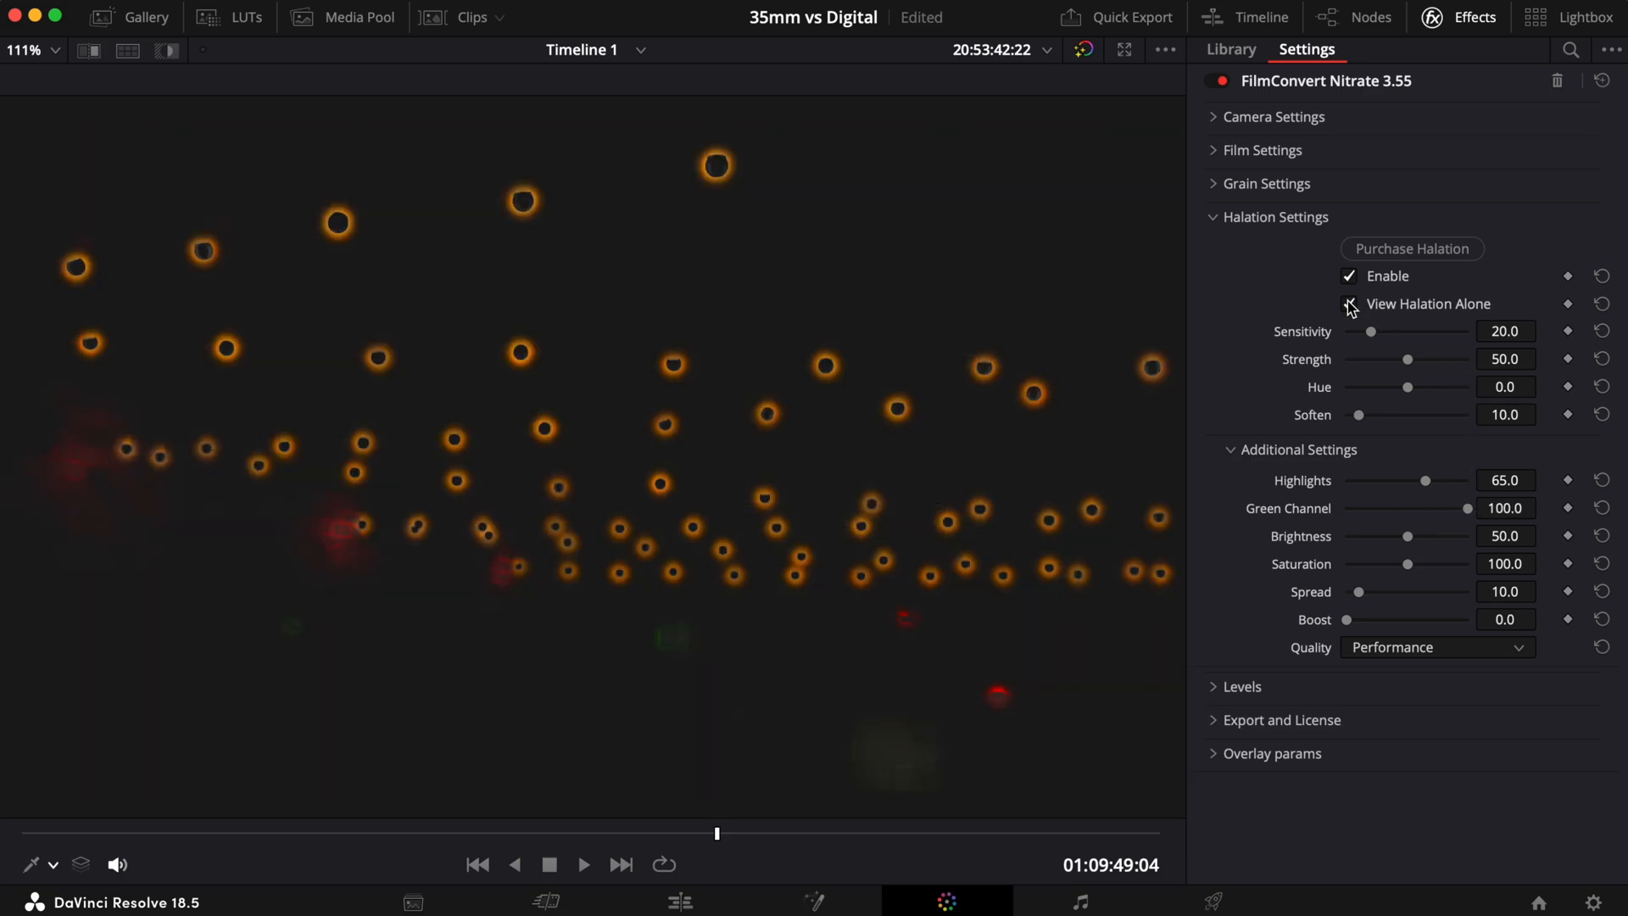
left_click_drag(1468, 508, 1441, 507)
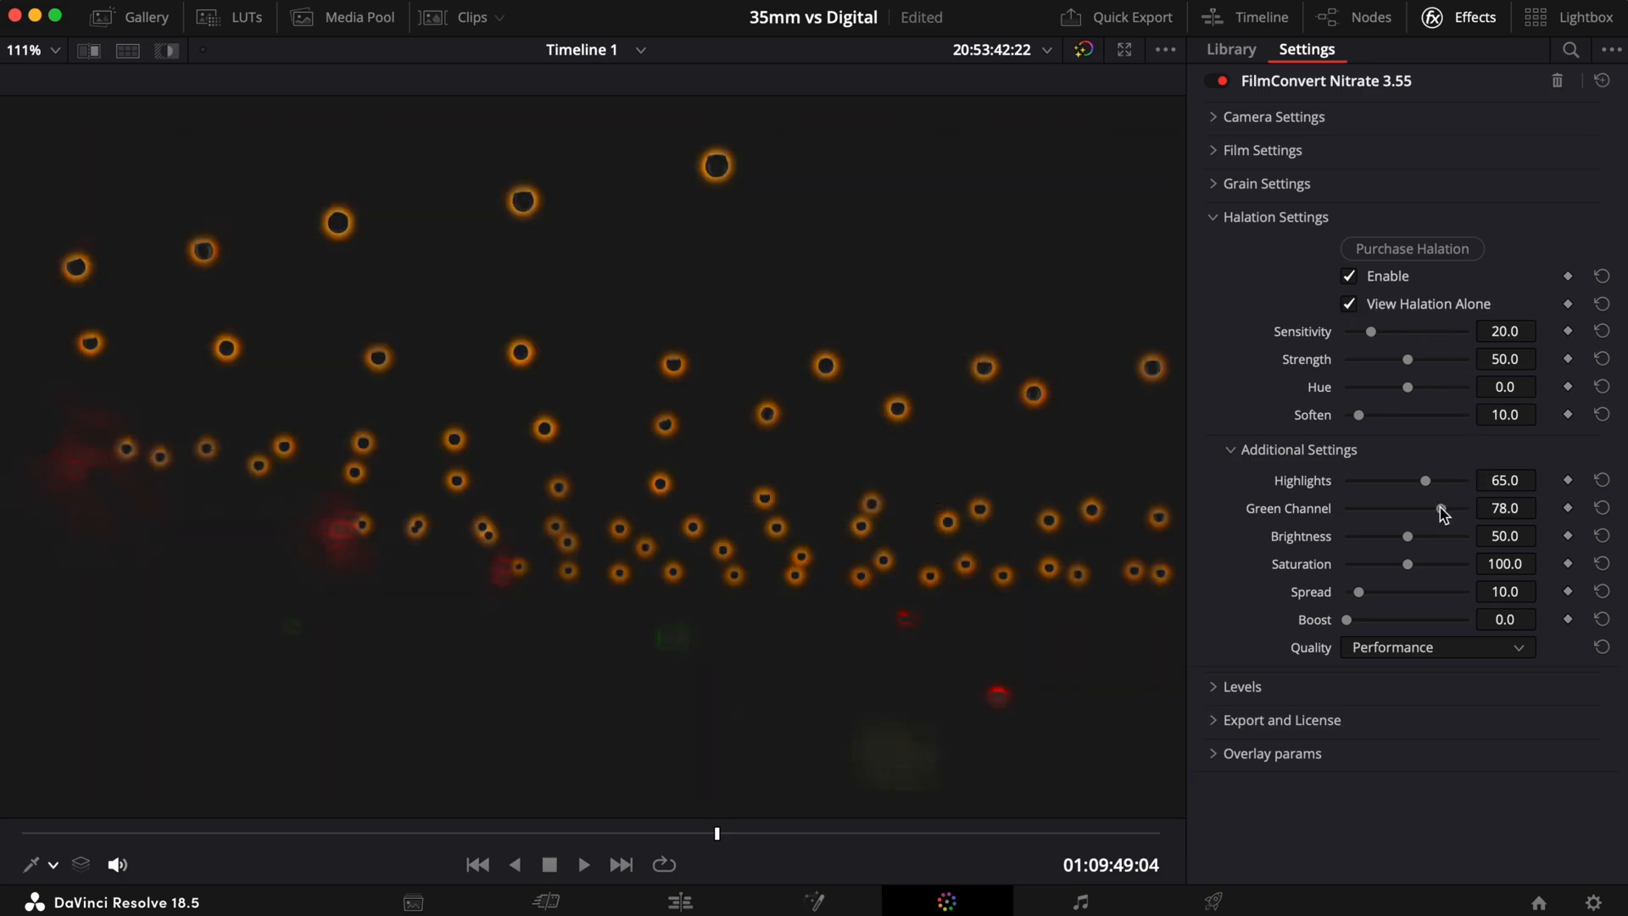
left_click_drag(1444, 508, 1370, 507)
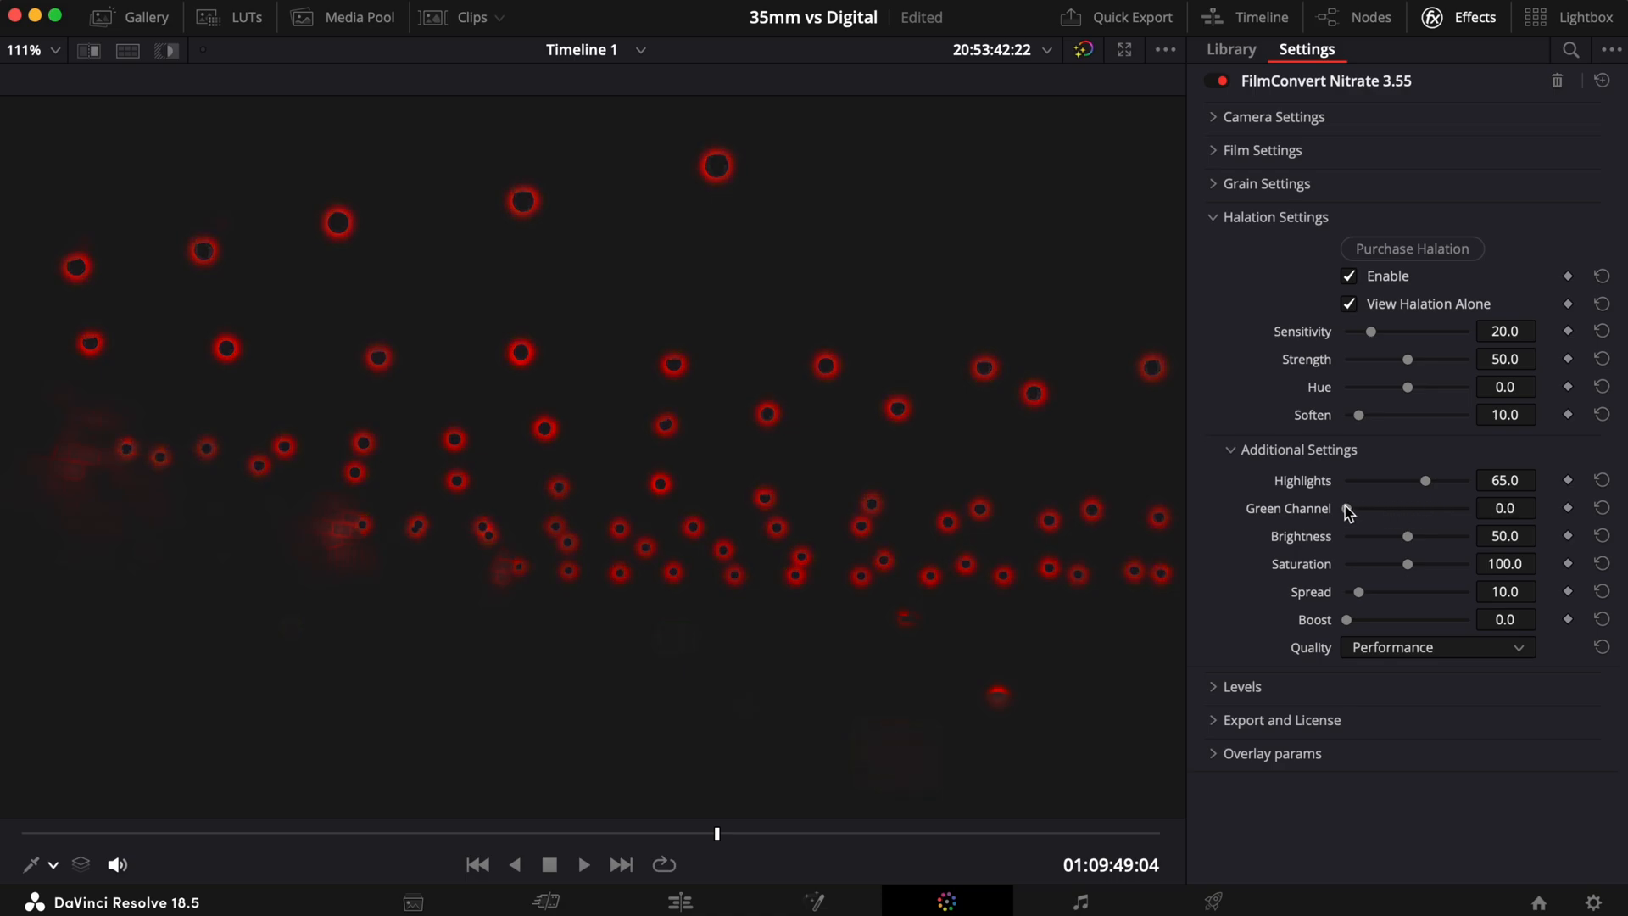
Back on the full image, push the Green Channel to 100 for an orange glow
left_click(1348, 303)
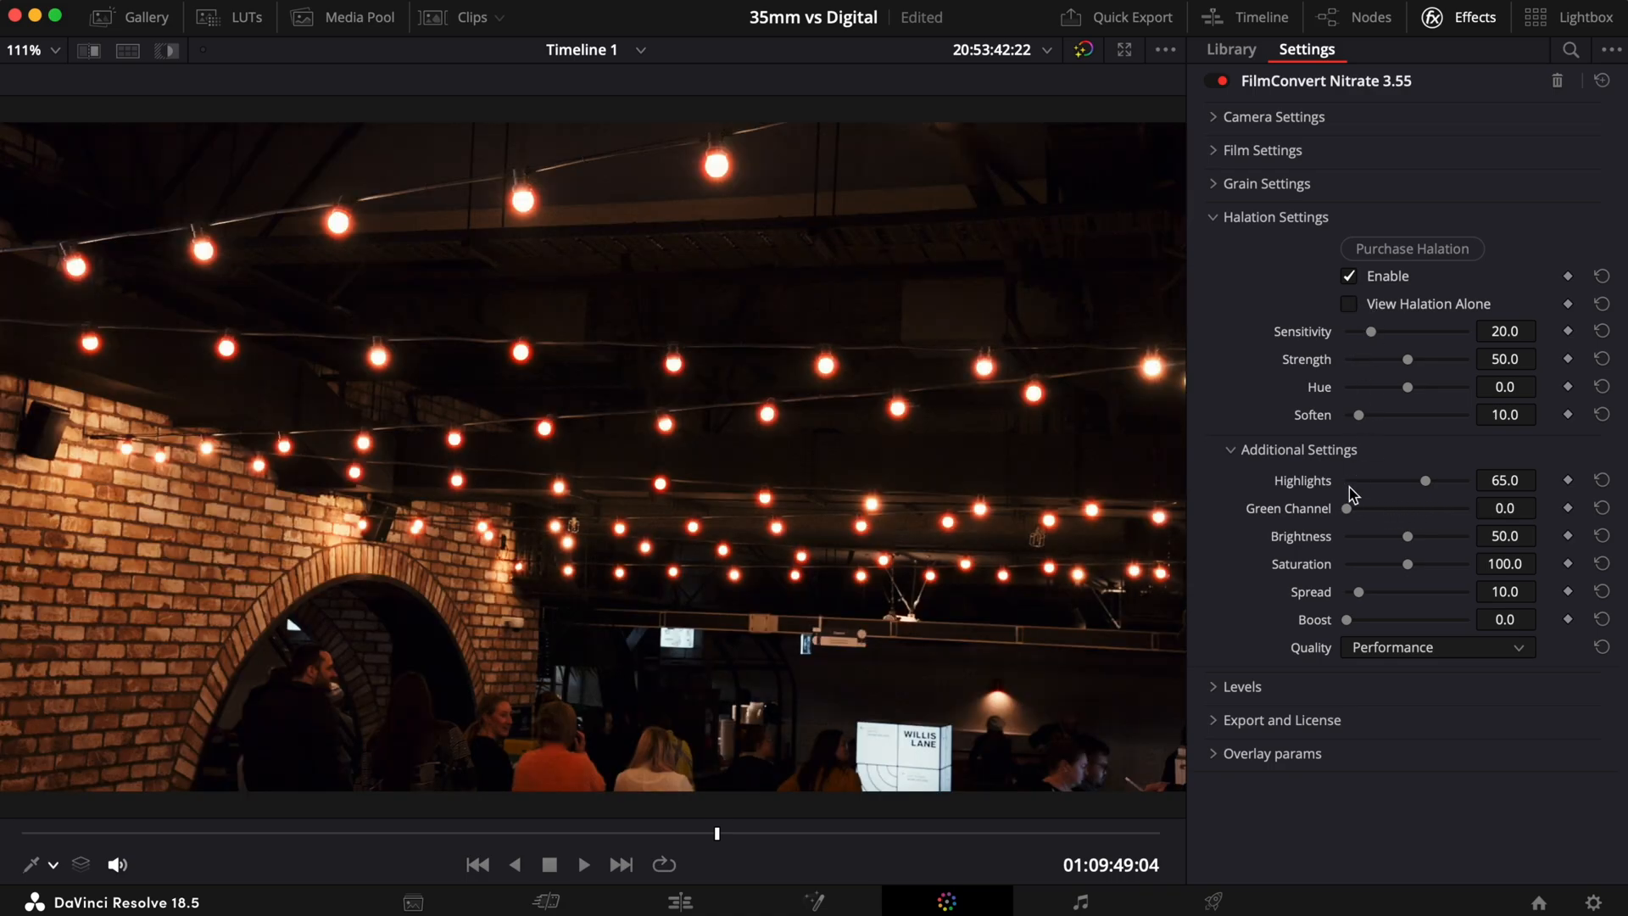
left_click_drag(1348, 509, 1425, 509)
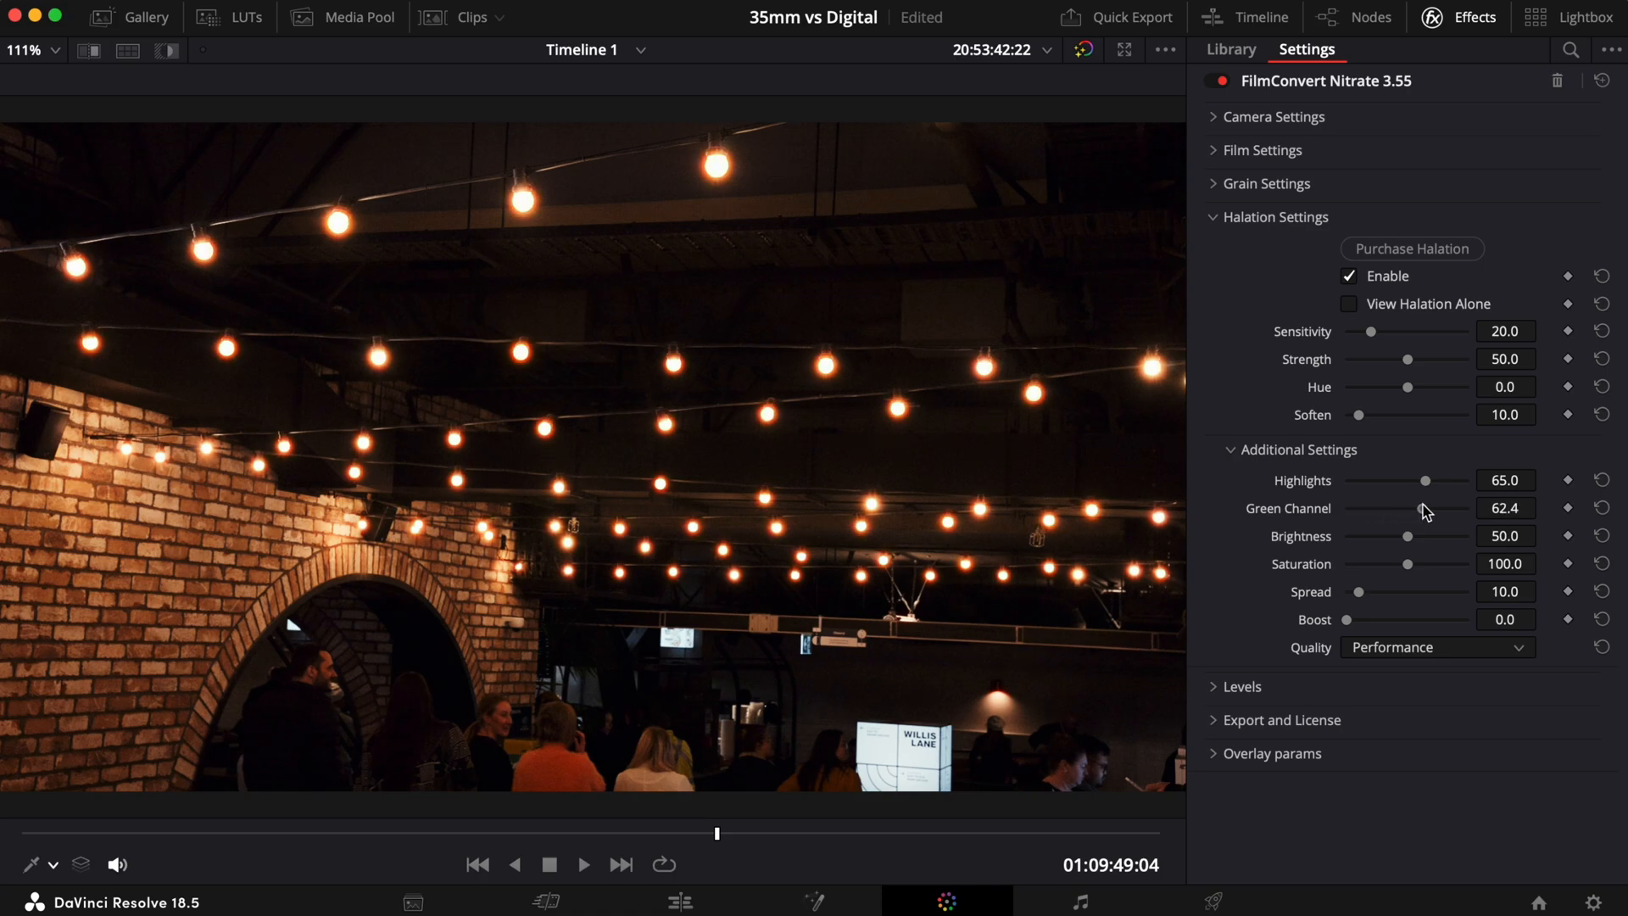
left_click_drag(1426, 508, 1469, 507)
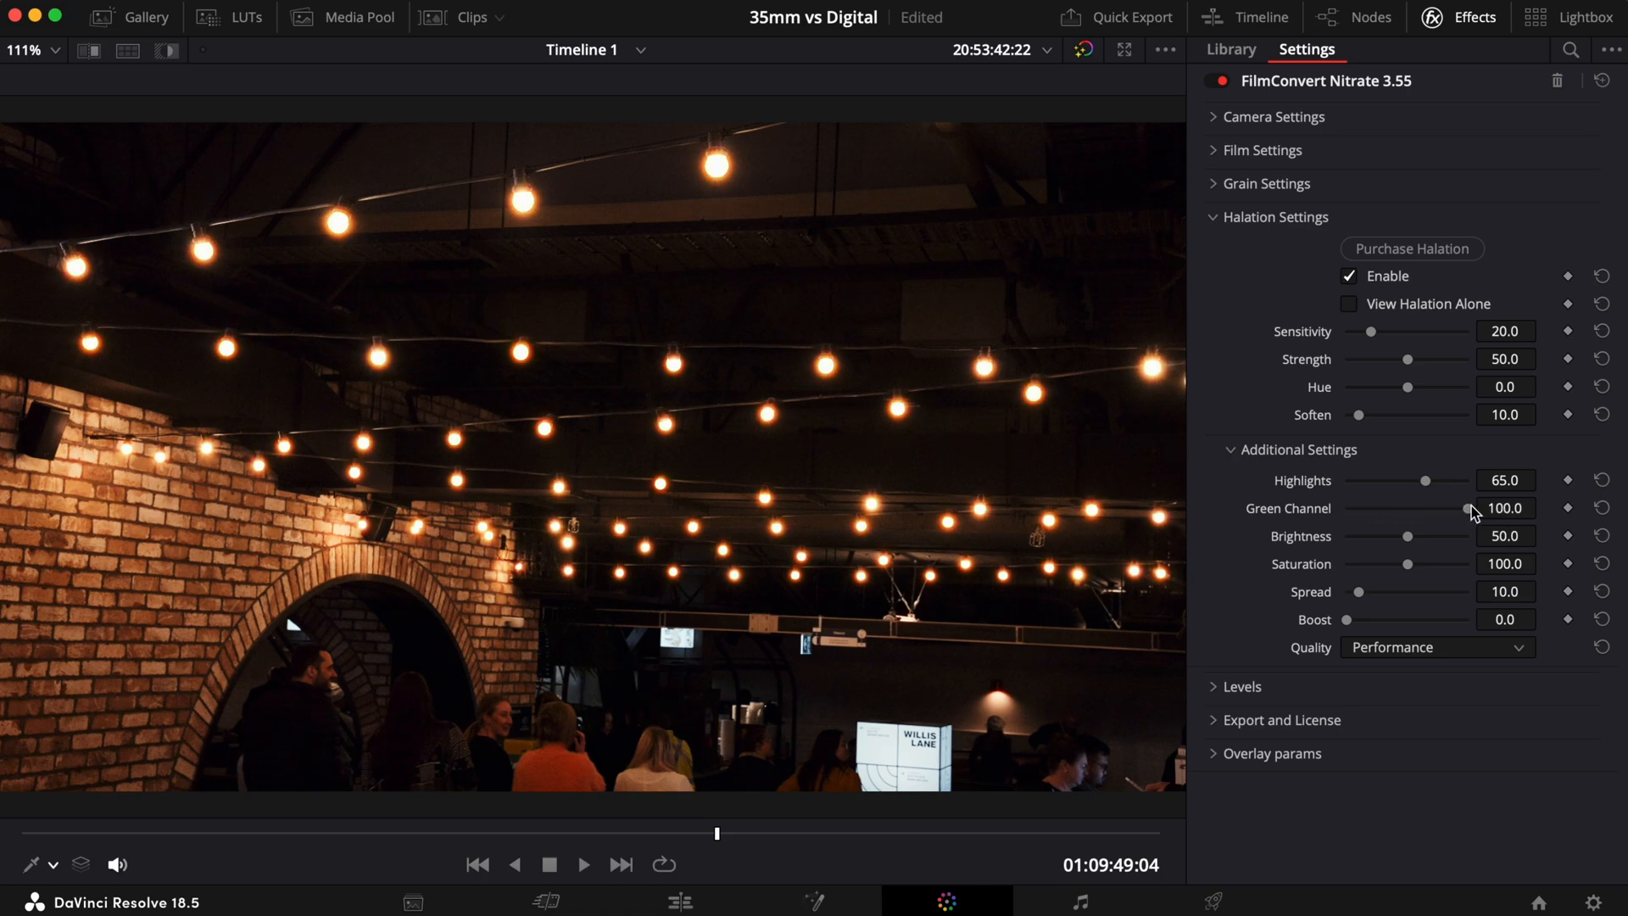
Set Green Channel to 30 and sweep halation Brightness 0–100 with the glow isolated, ending at 100
left_click_drag(1465, 509, 1384, 509)
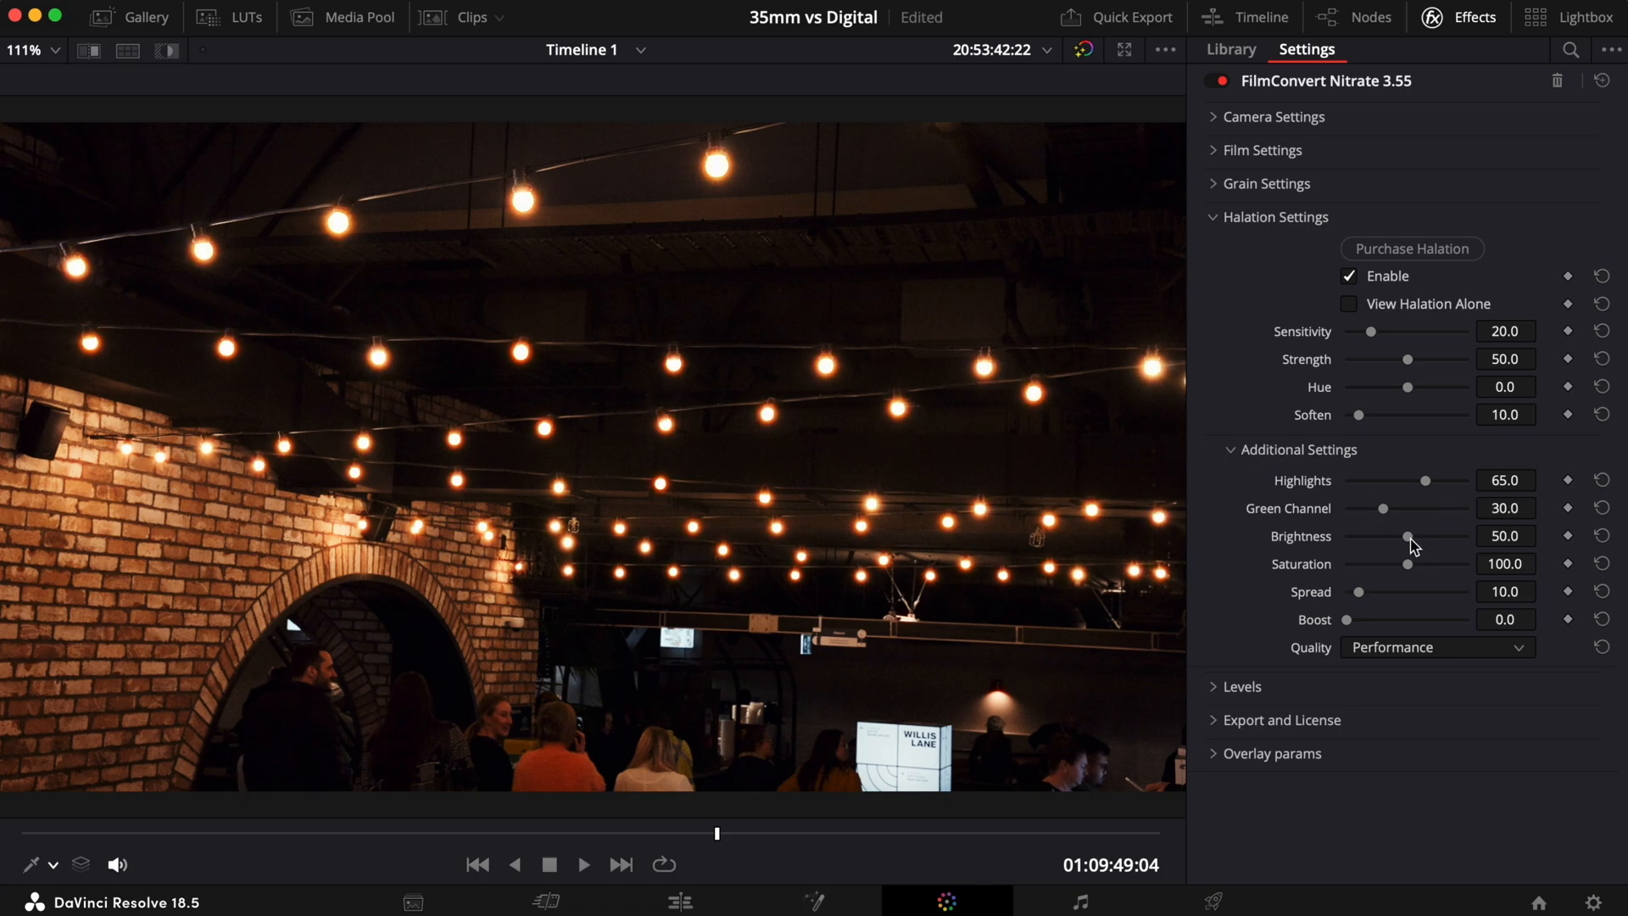
left_click_drag(1407, 535, 1464, 536)
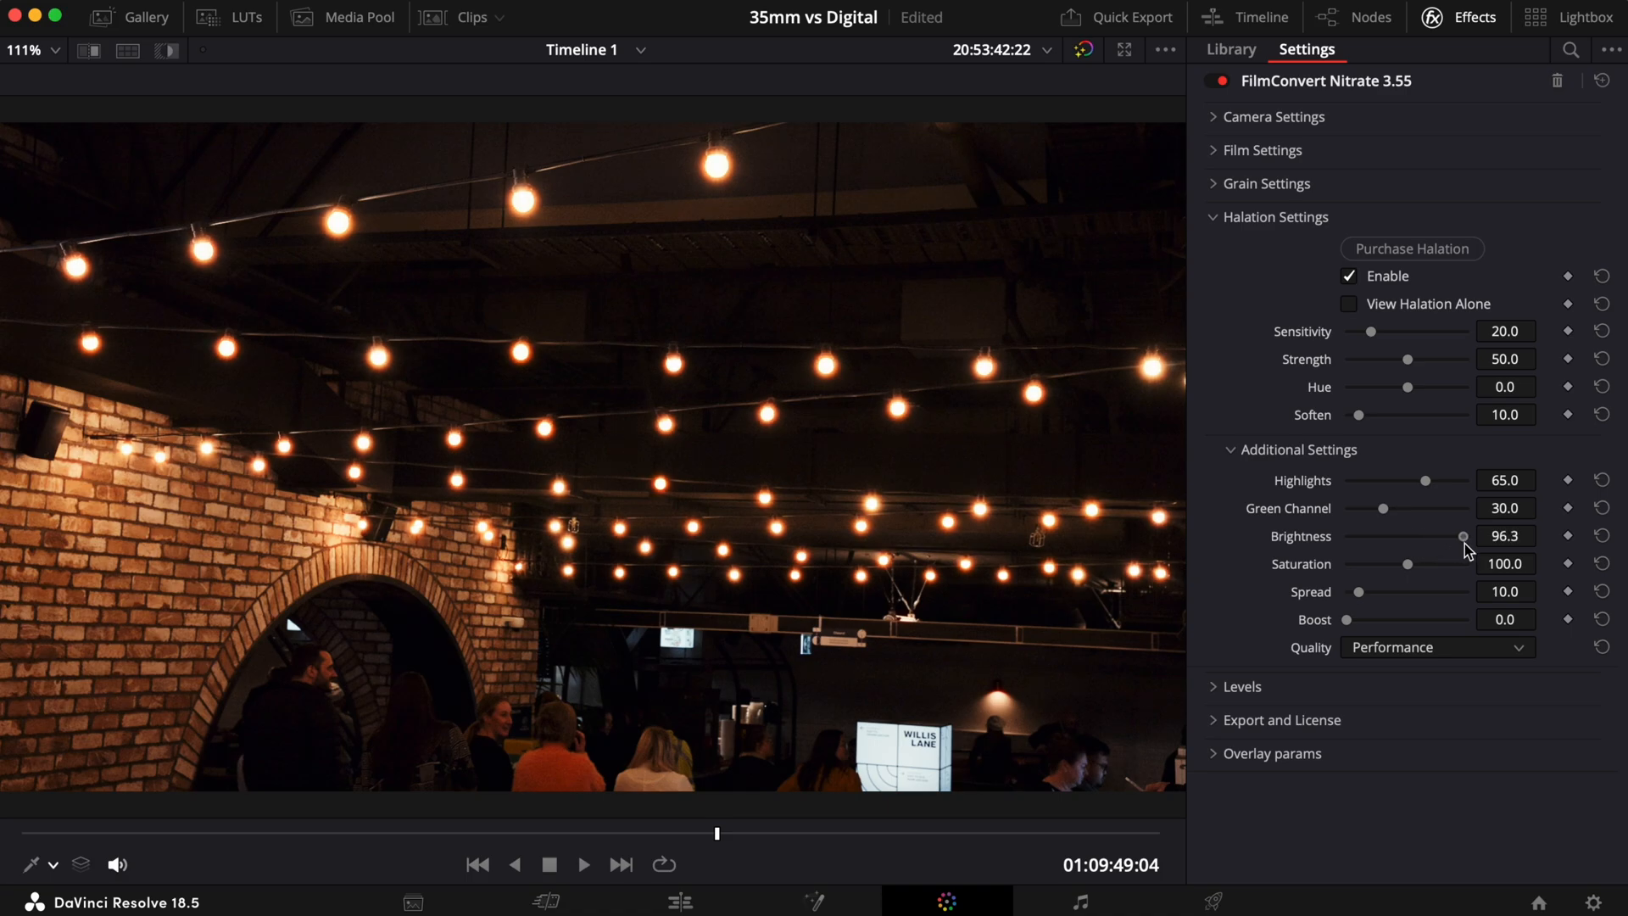
left_click_drag(1463, 536, 1421, 536)
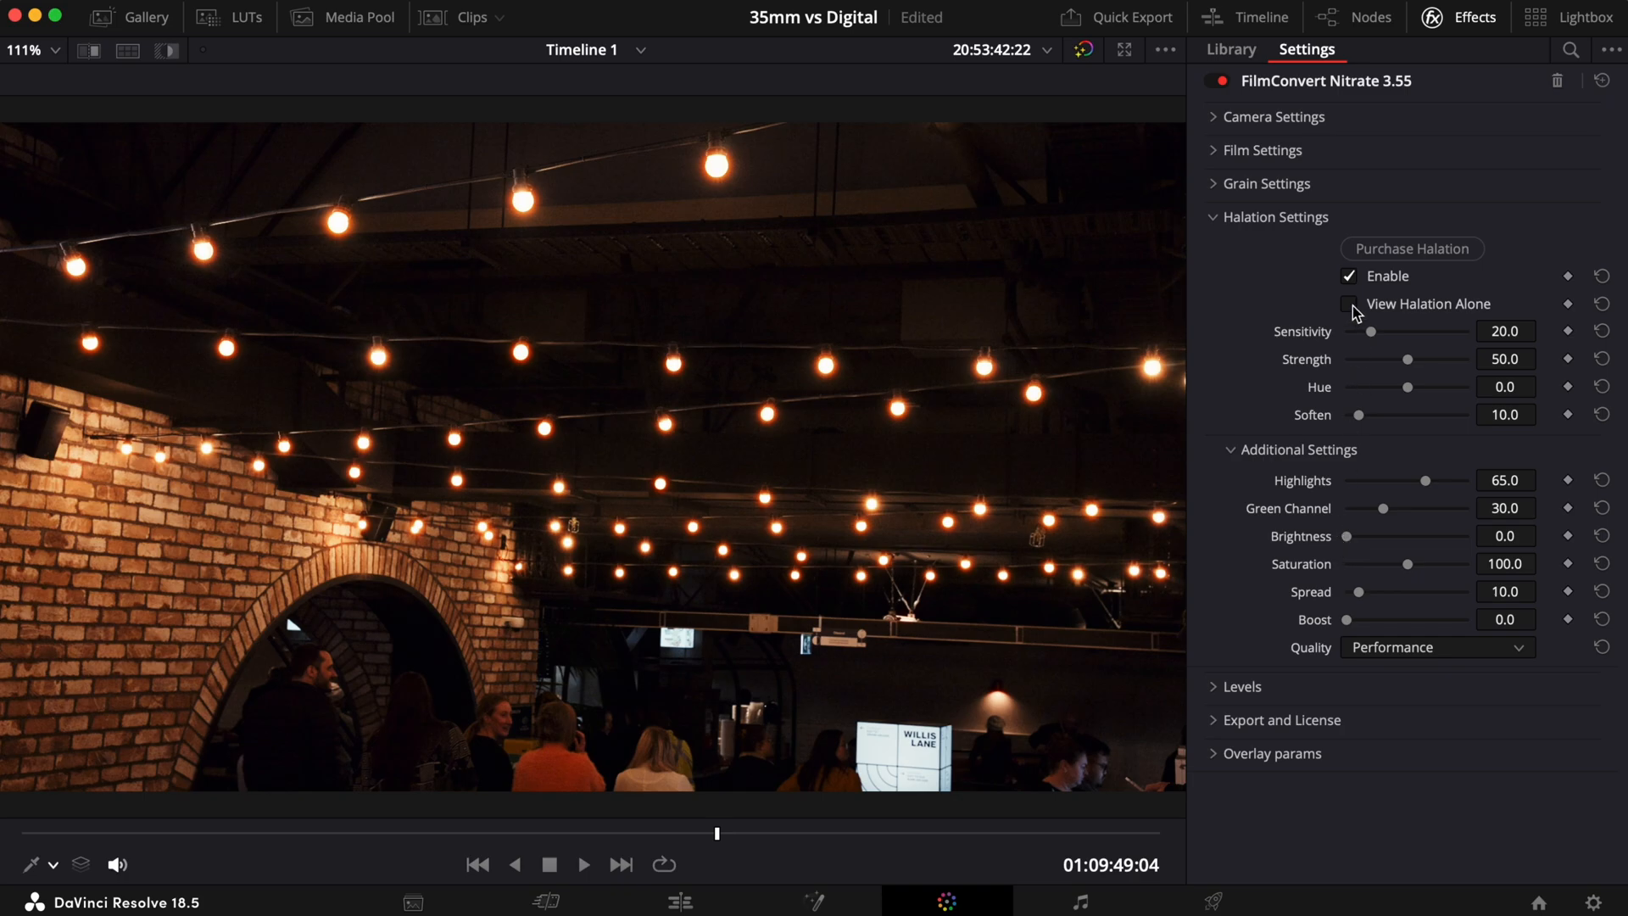
left_click(1349, 304)
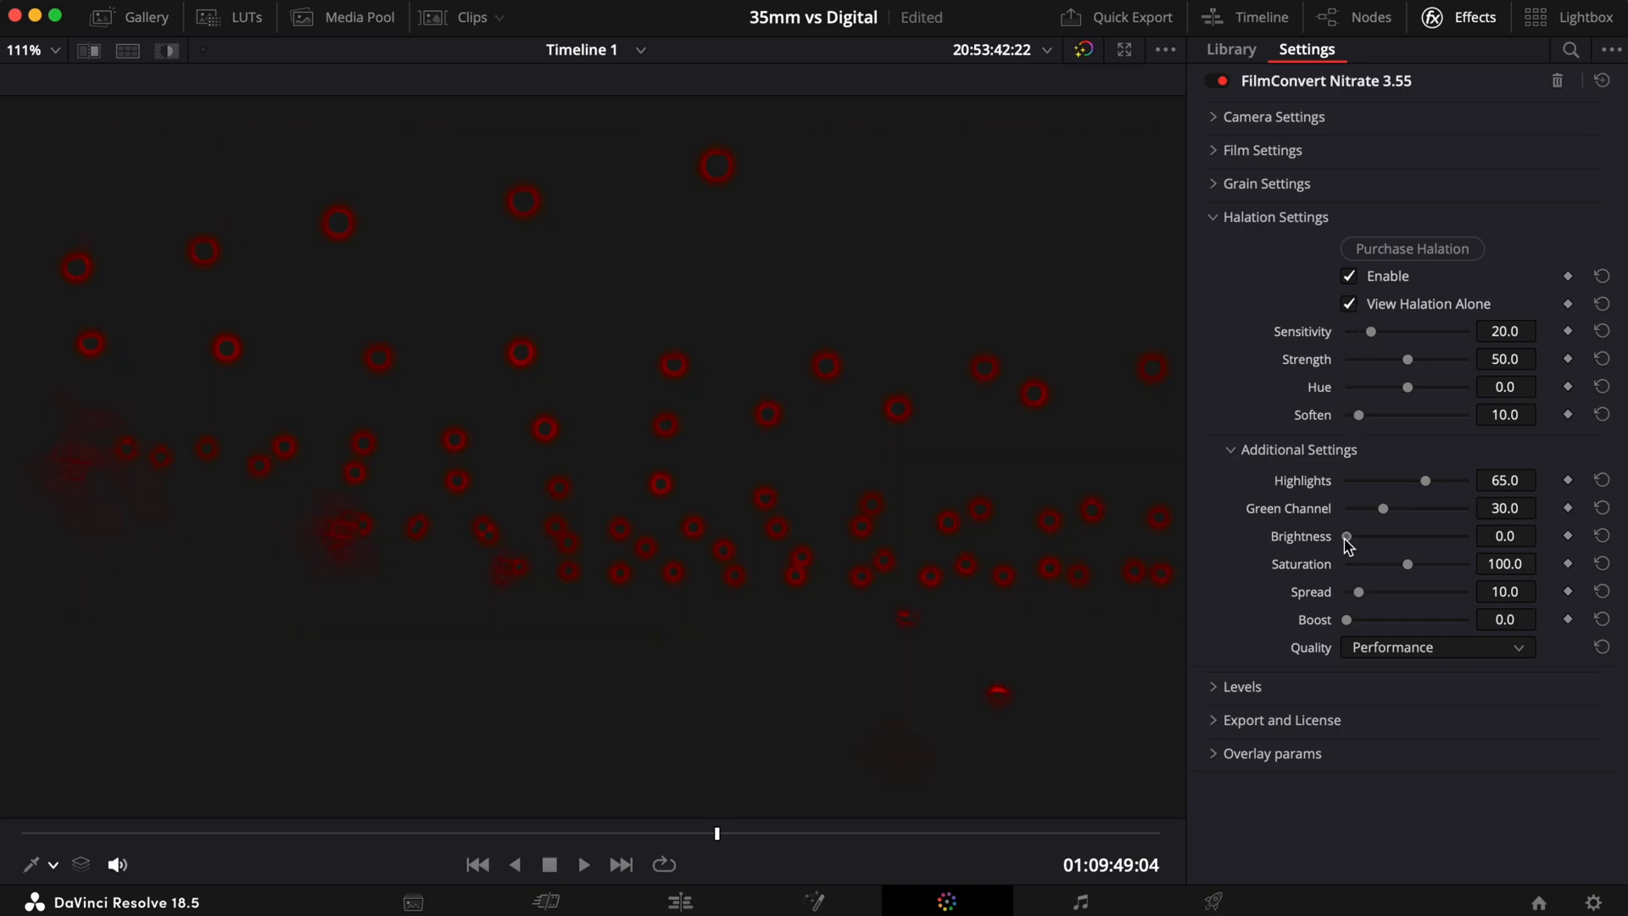
left_click_drag(1346, 536, 1467, 536)
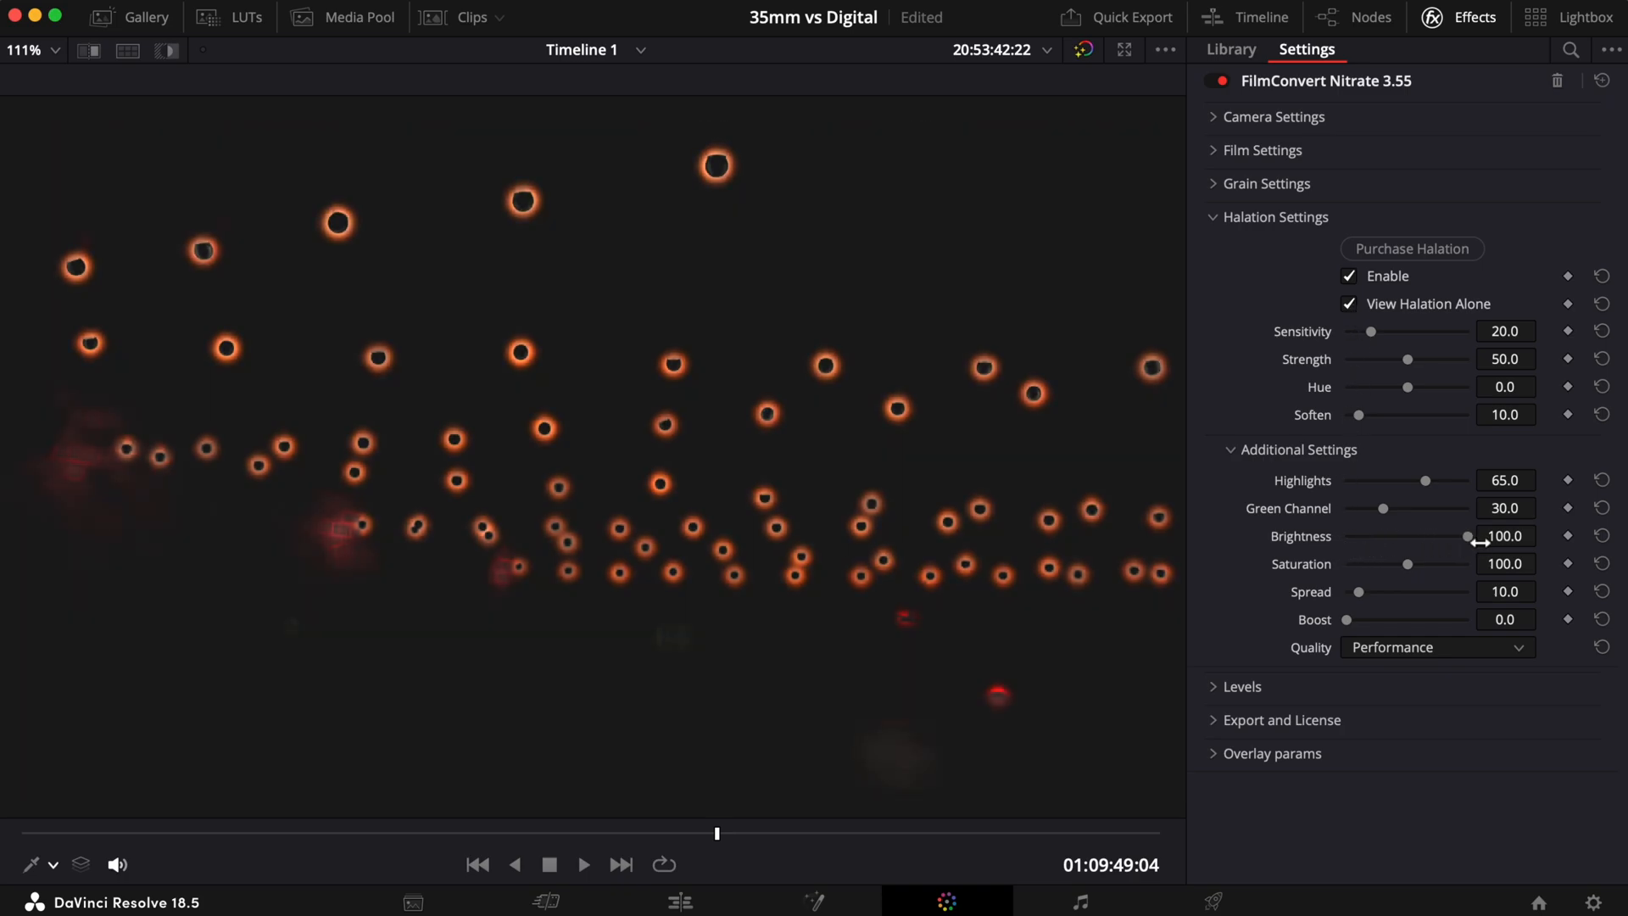
left_click(1348, 303)
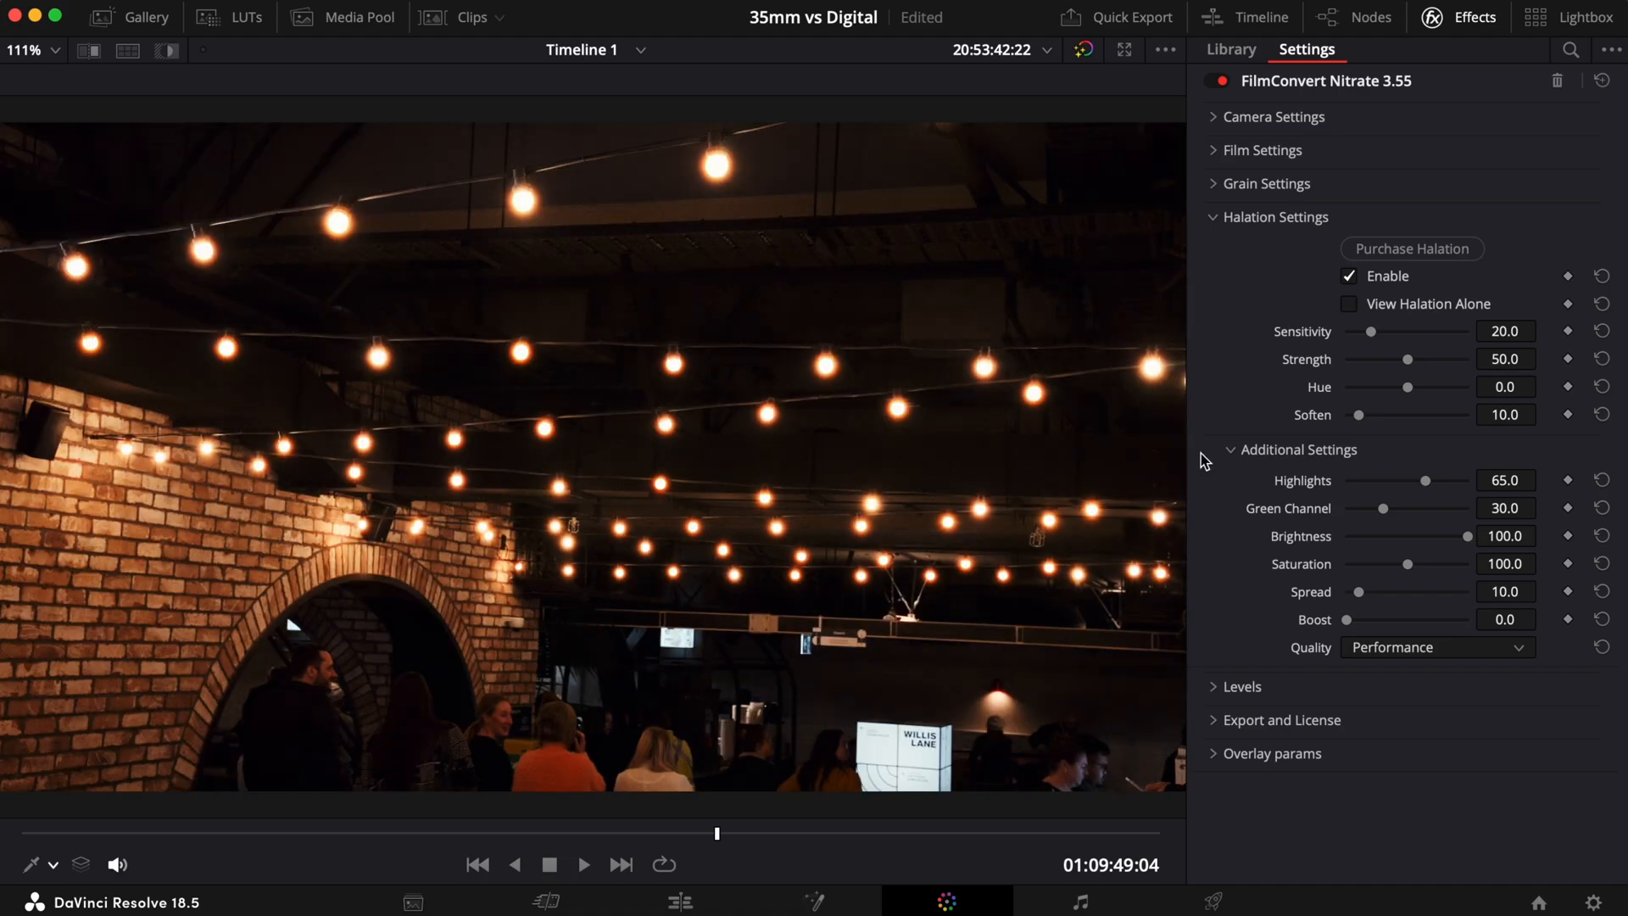
Push halation Saturation to 200 then down to 0, and switch halation off to compare
left_click_drag(1407, 563, 1432, 563)
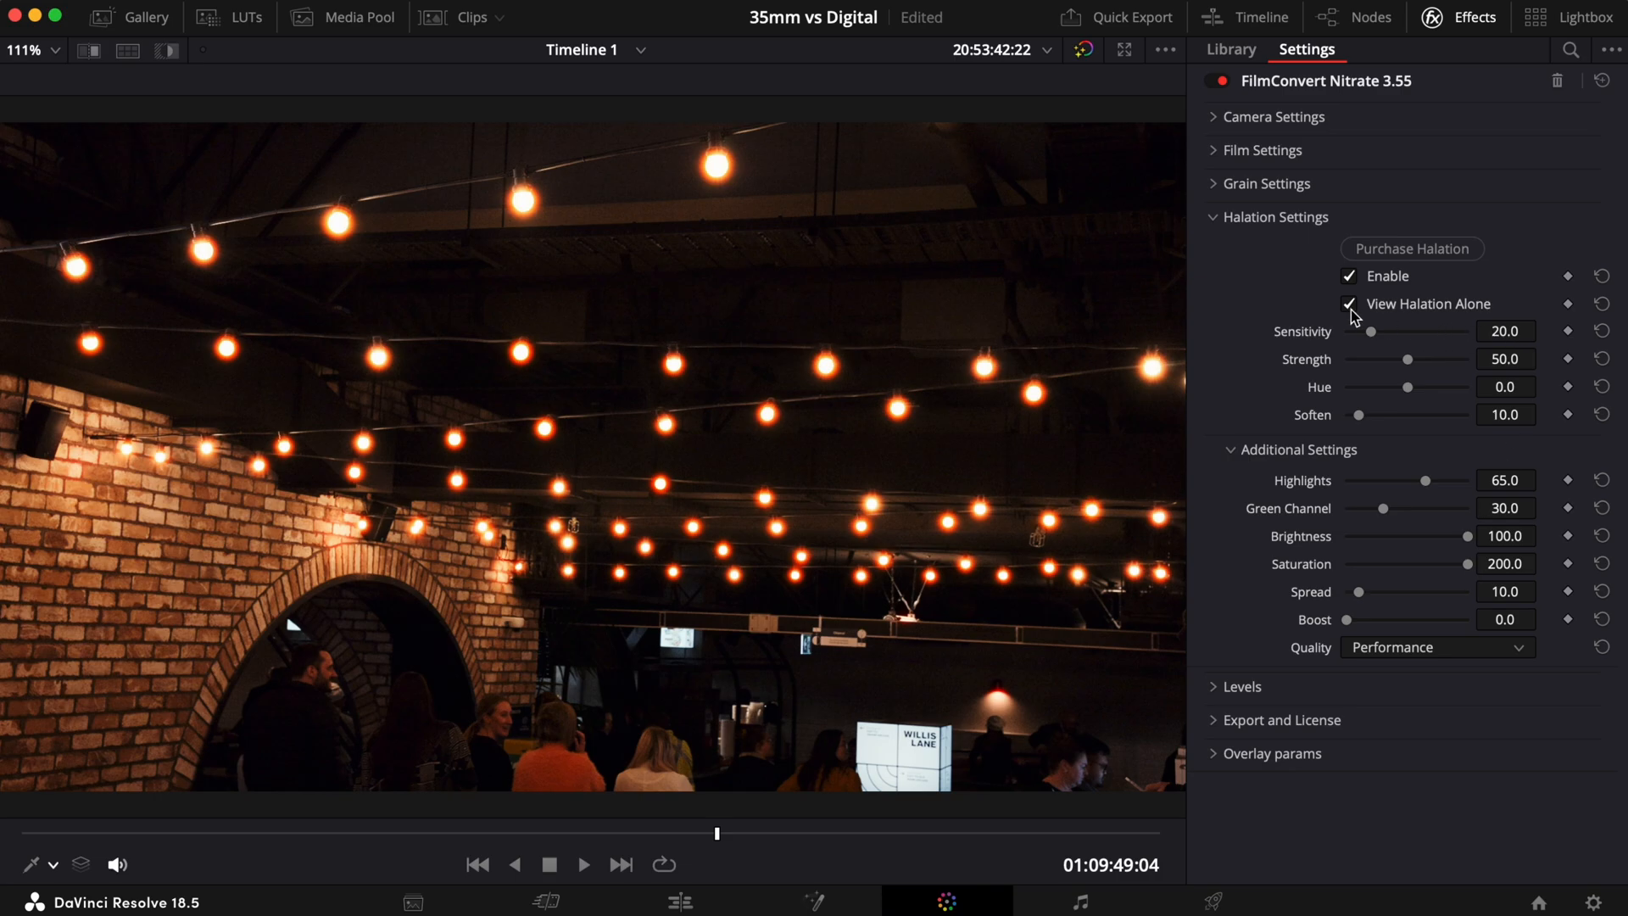
left_click_drag(1469, 563, 1436, 563)
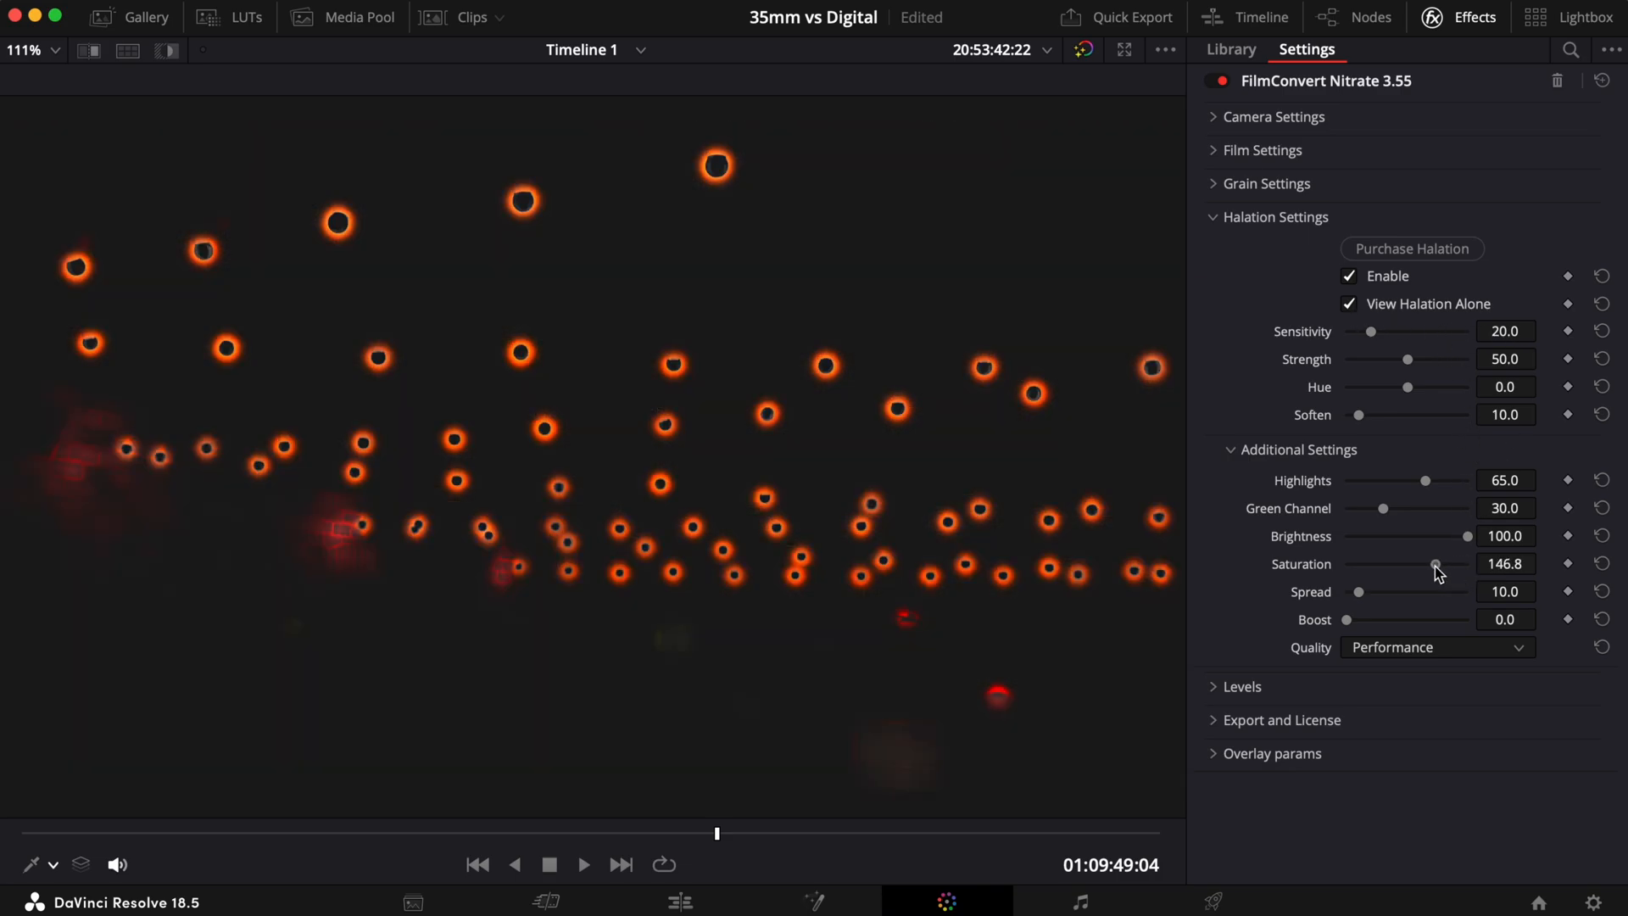
left_click_drag(1437, 563, 1348, 563)
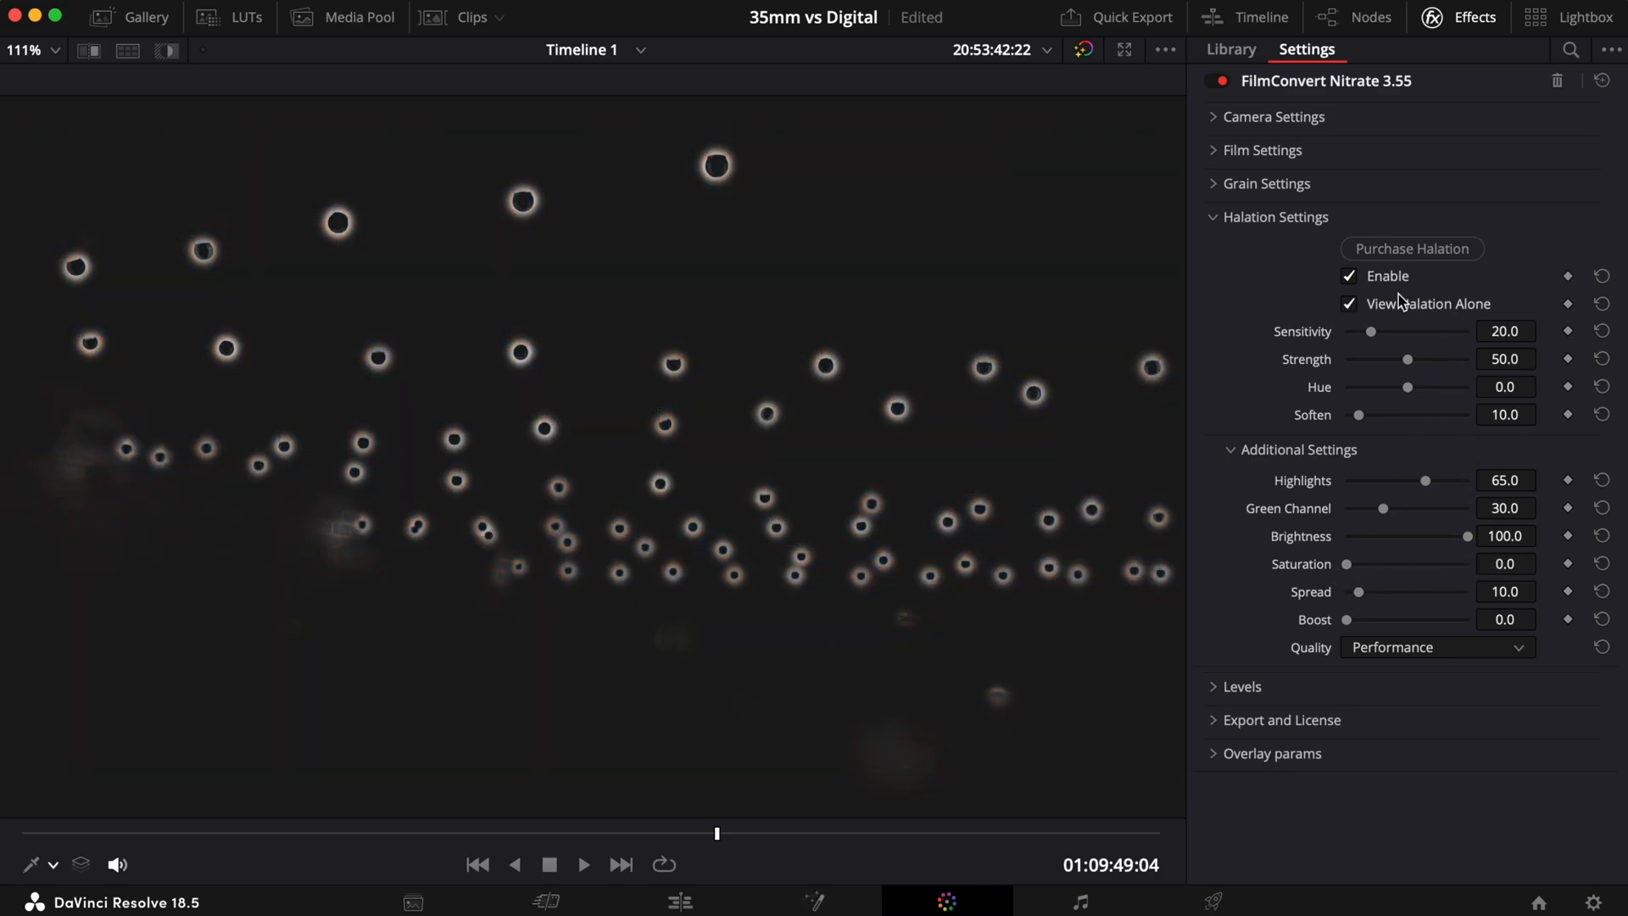
left_click(1350, 276)
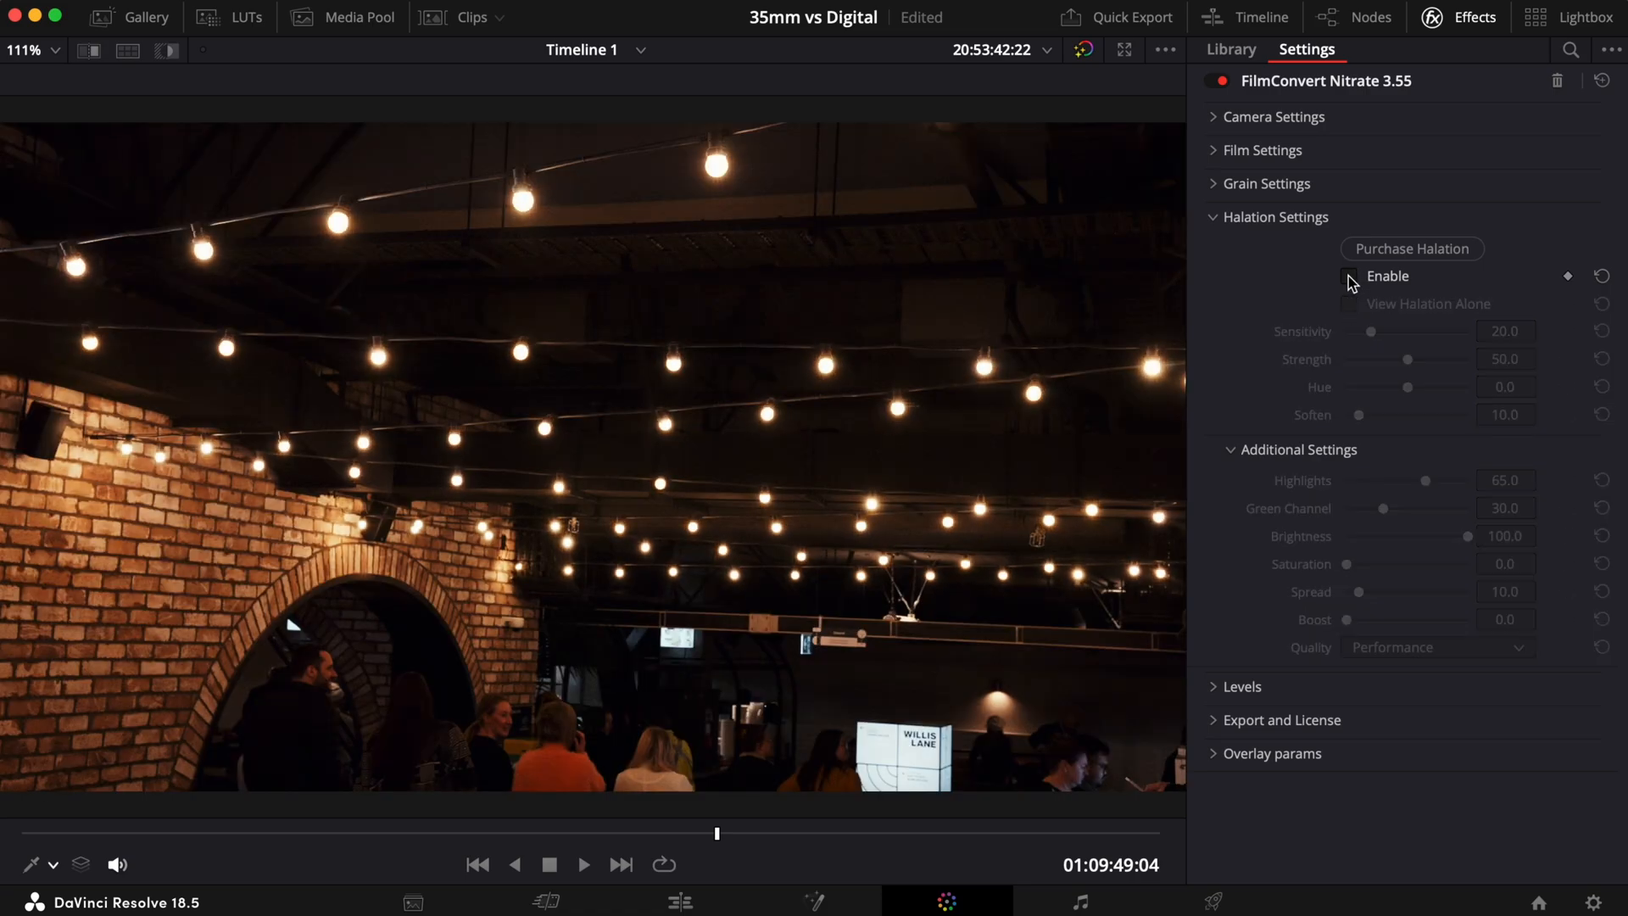
Re-enable halation and sweep the glow Spread from maximum back down to 10
left_click(1348, 277)
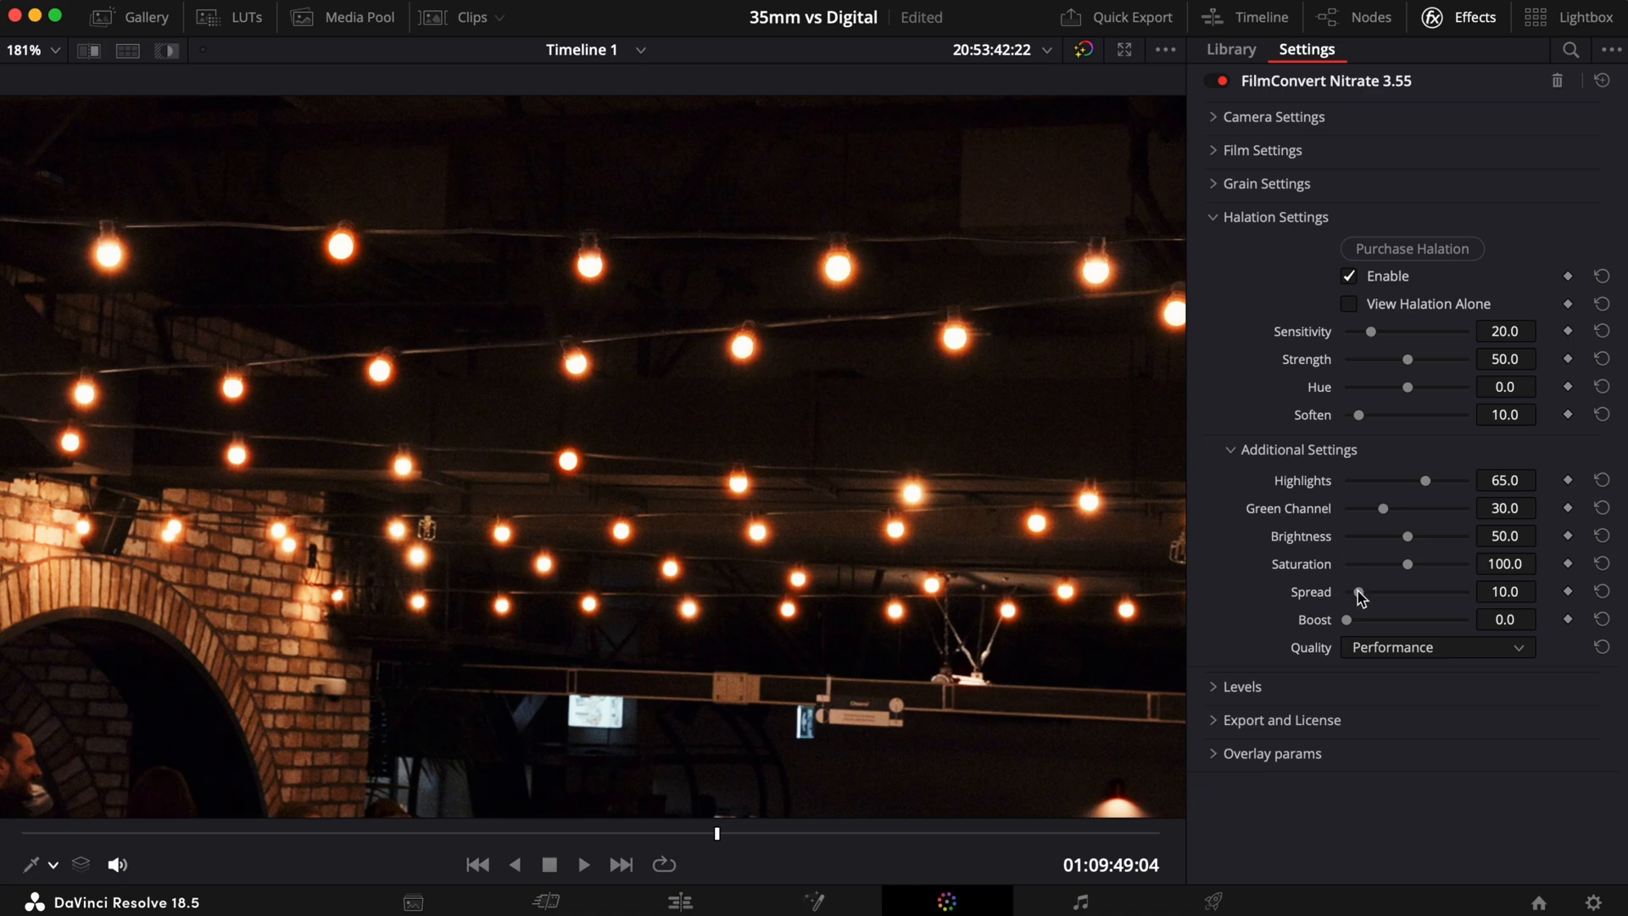
left_click_drag(1355, 597, 1394, 591)
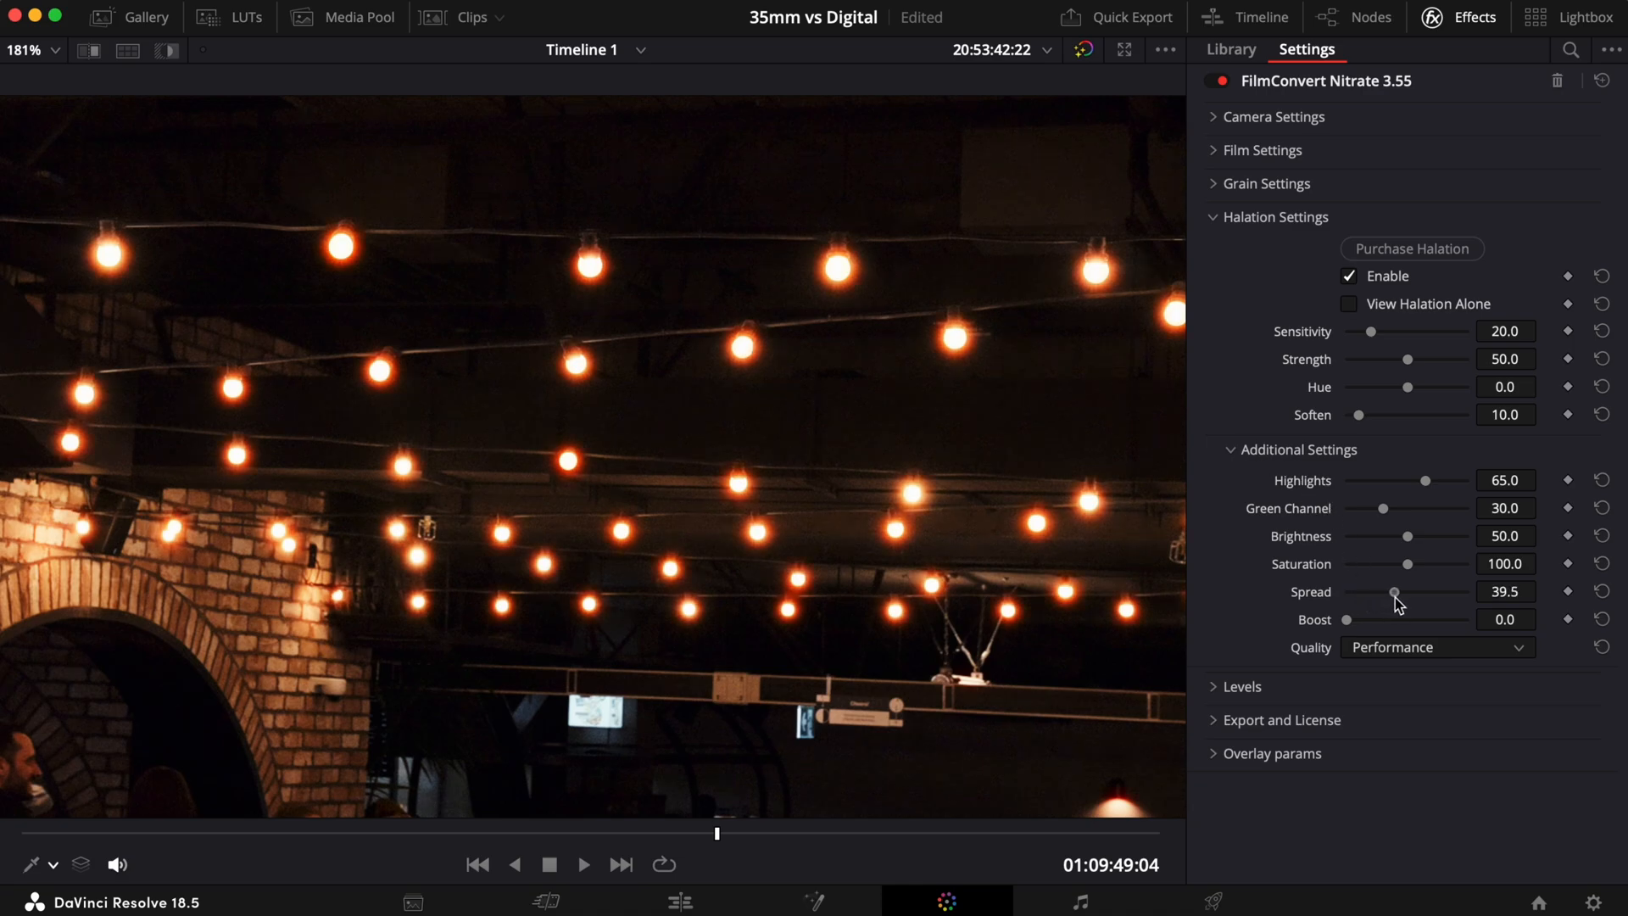
left_click_drag(1394, 592, 1467, 592)
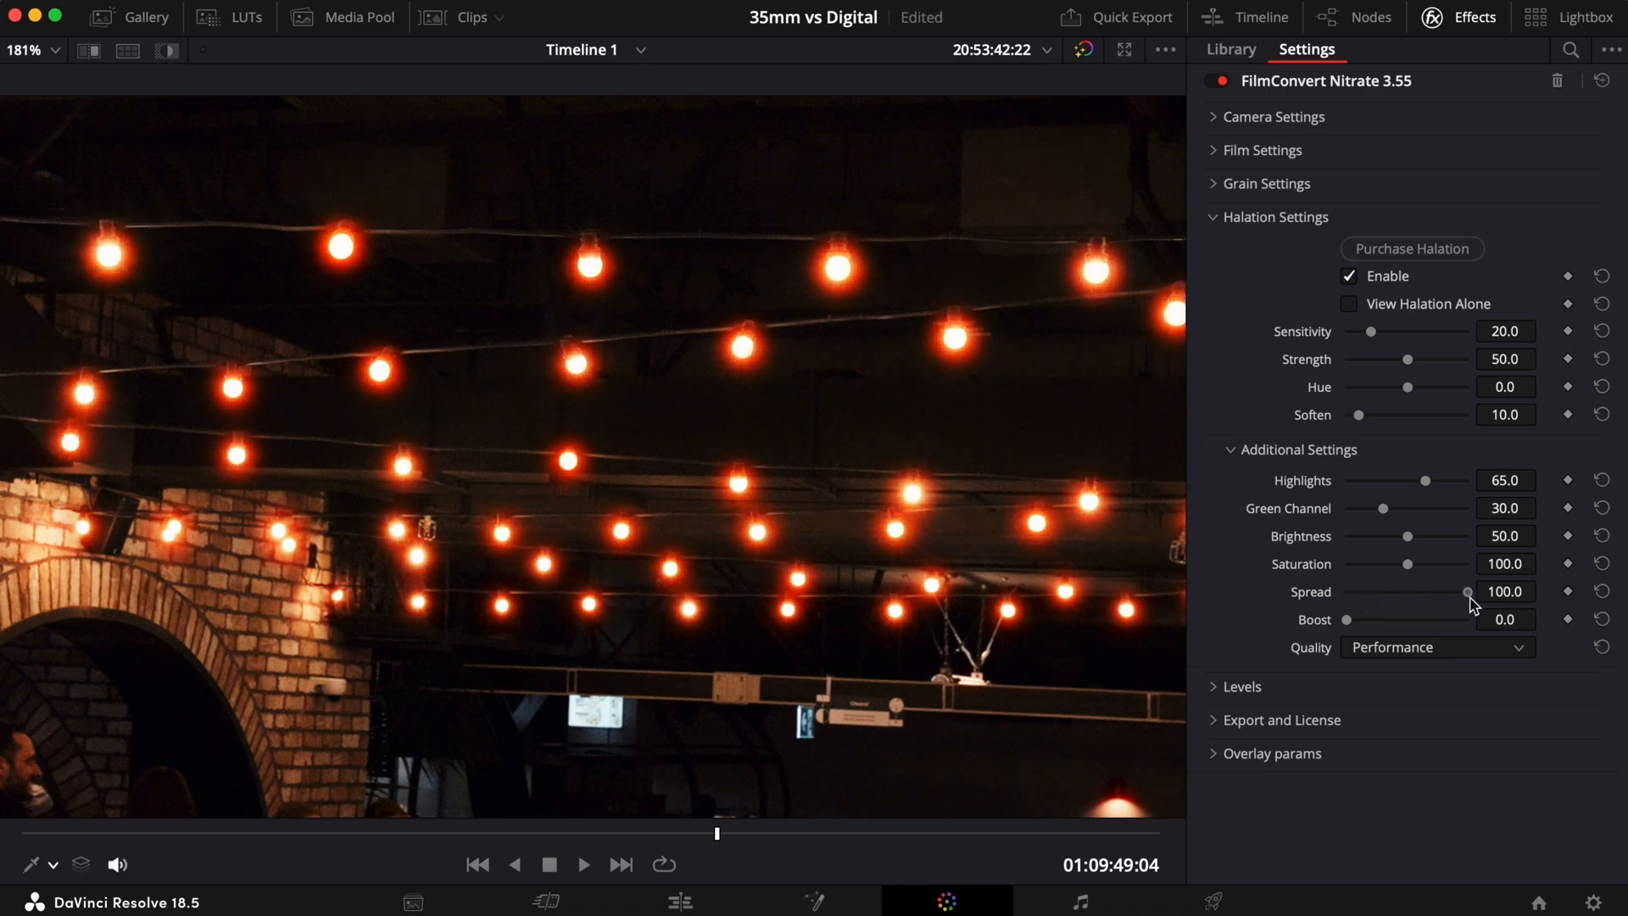
left_click_drag(1467, 592, 1464, 592)
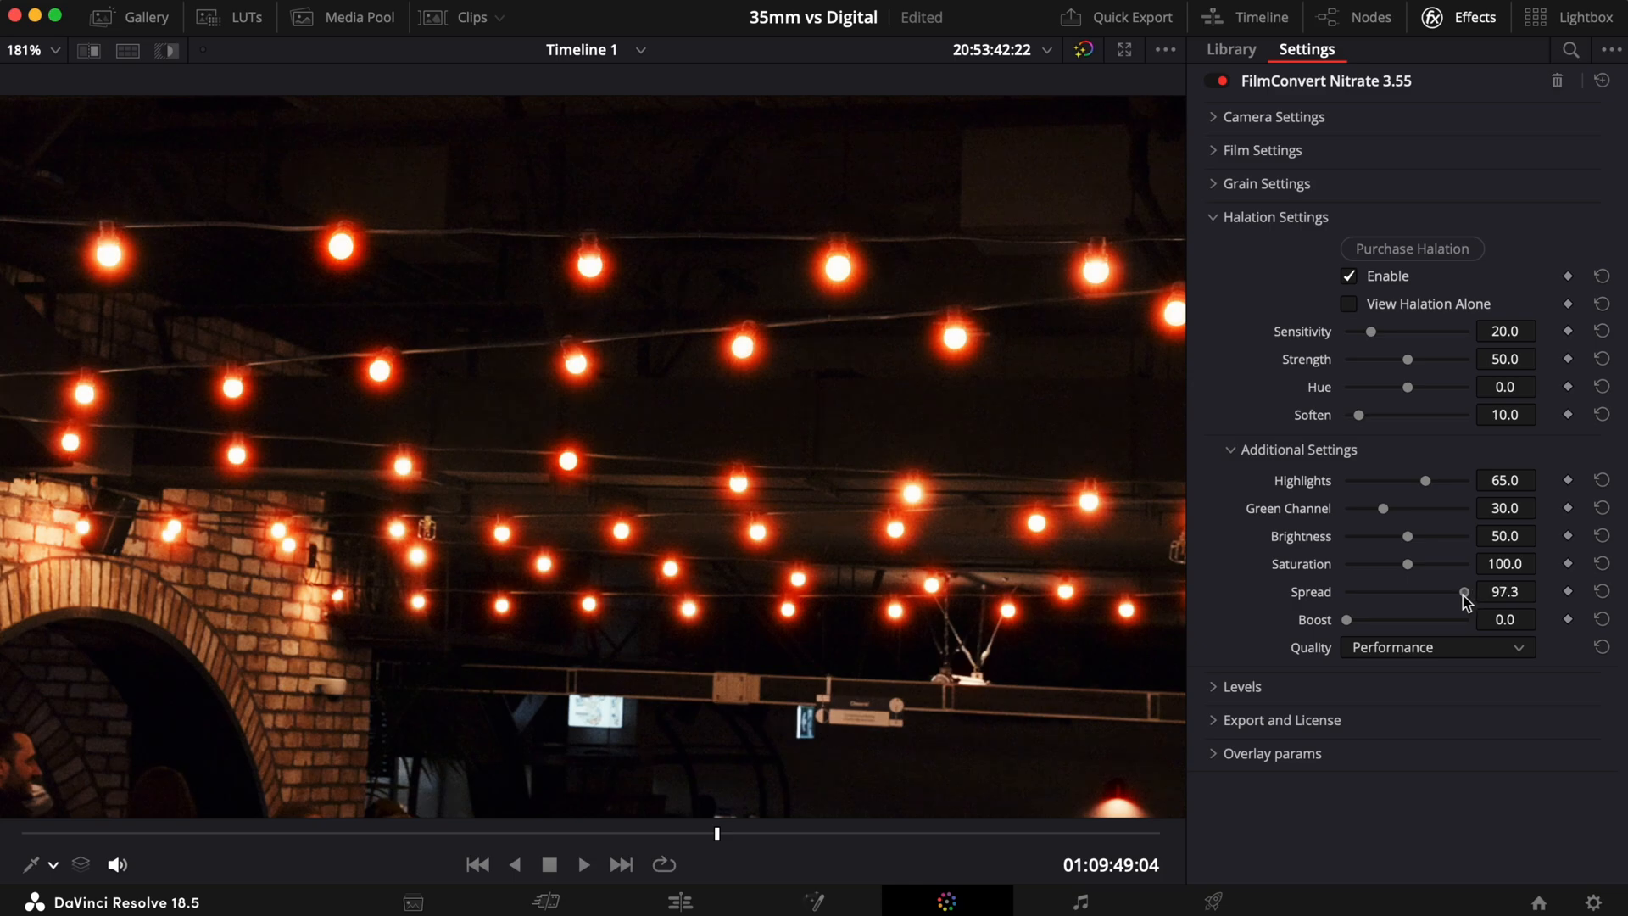
left_click_drag(1464, 590, 1362, 590)
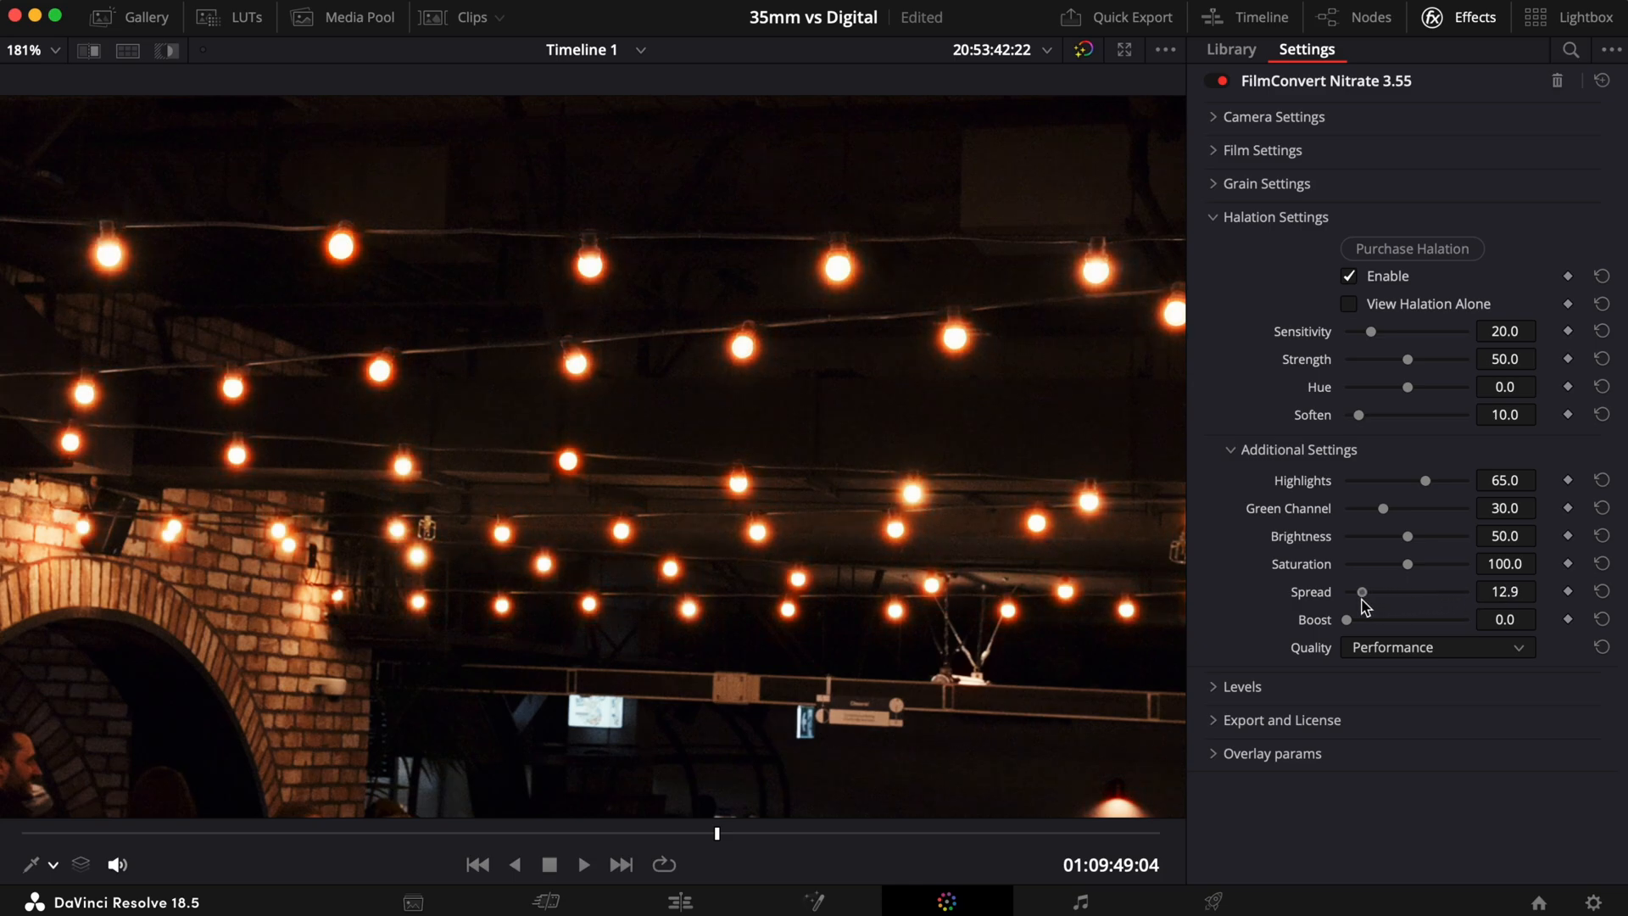
left_click_drag(1361, 592, 1440, 591)
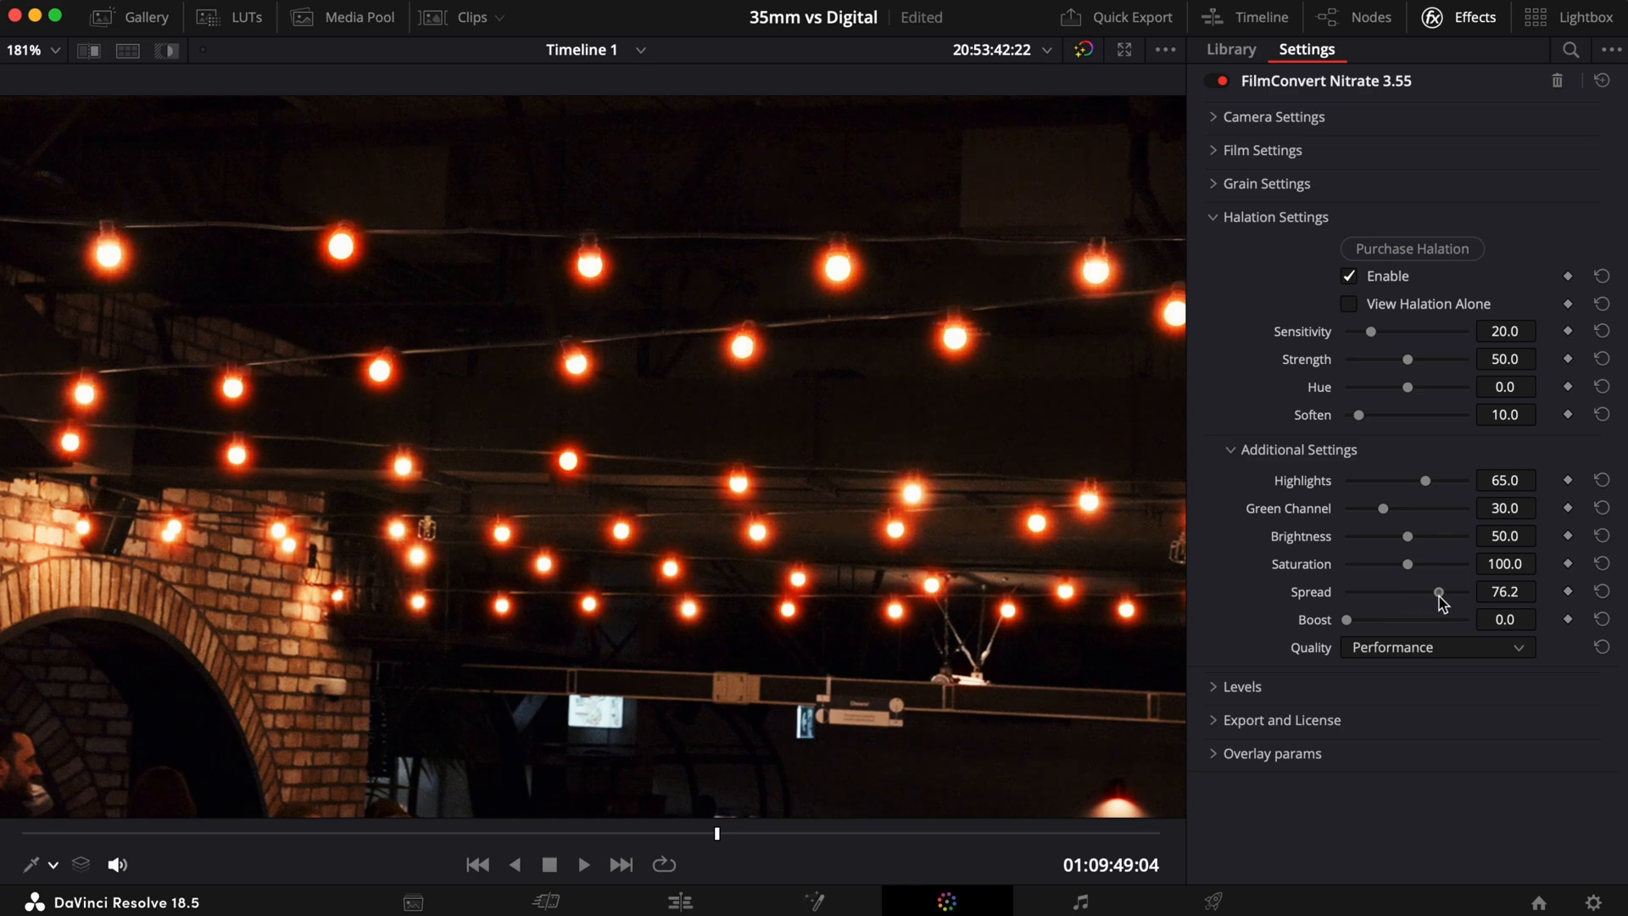
left_click_drag(1438, 592, 1426, 592)
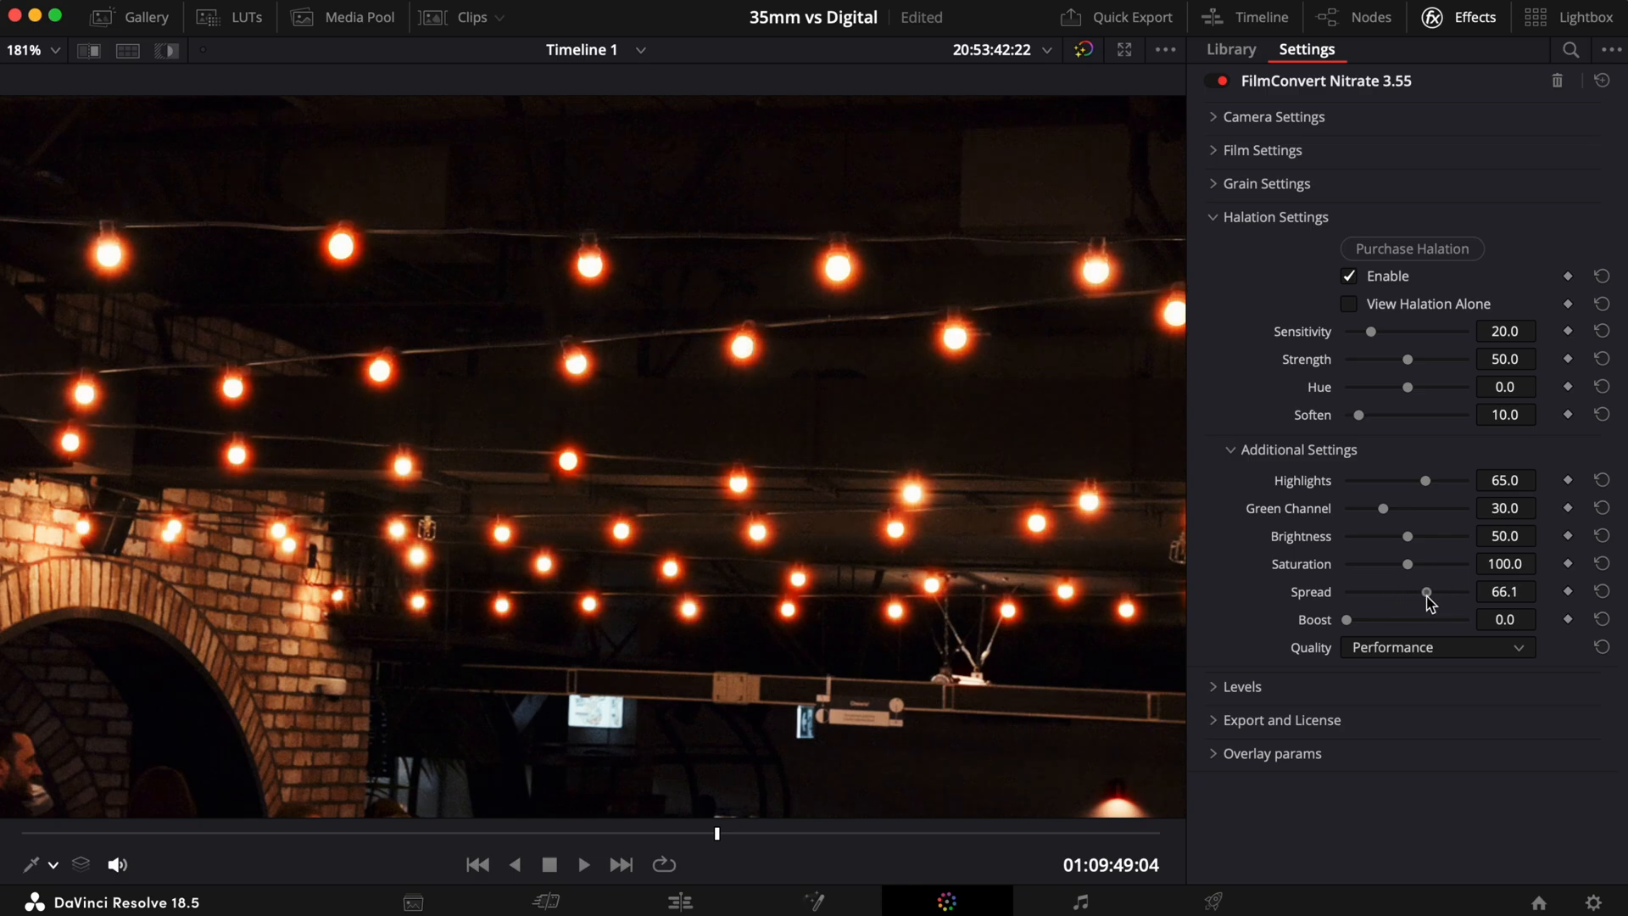
left_click_drag(1426, 592, 1367, 592)
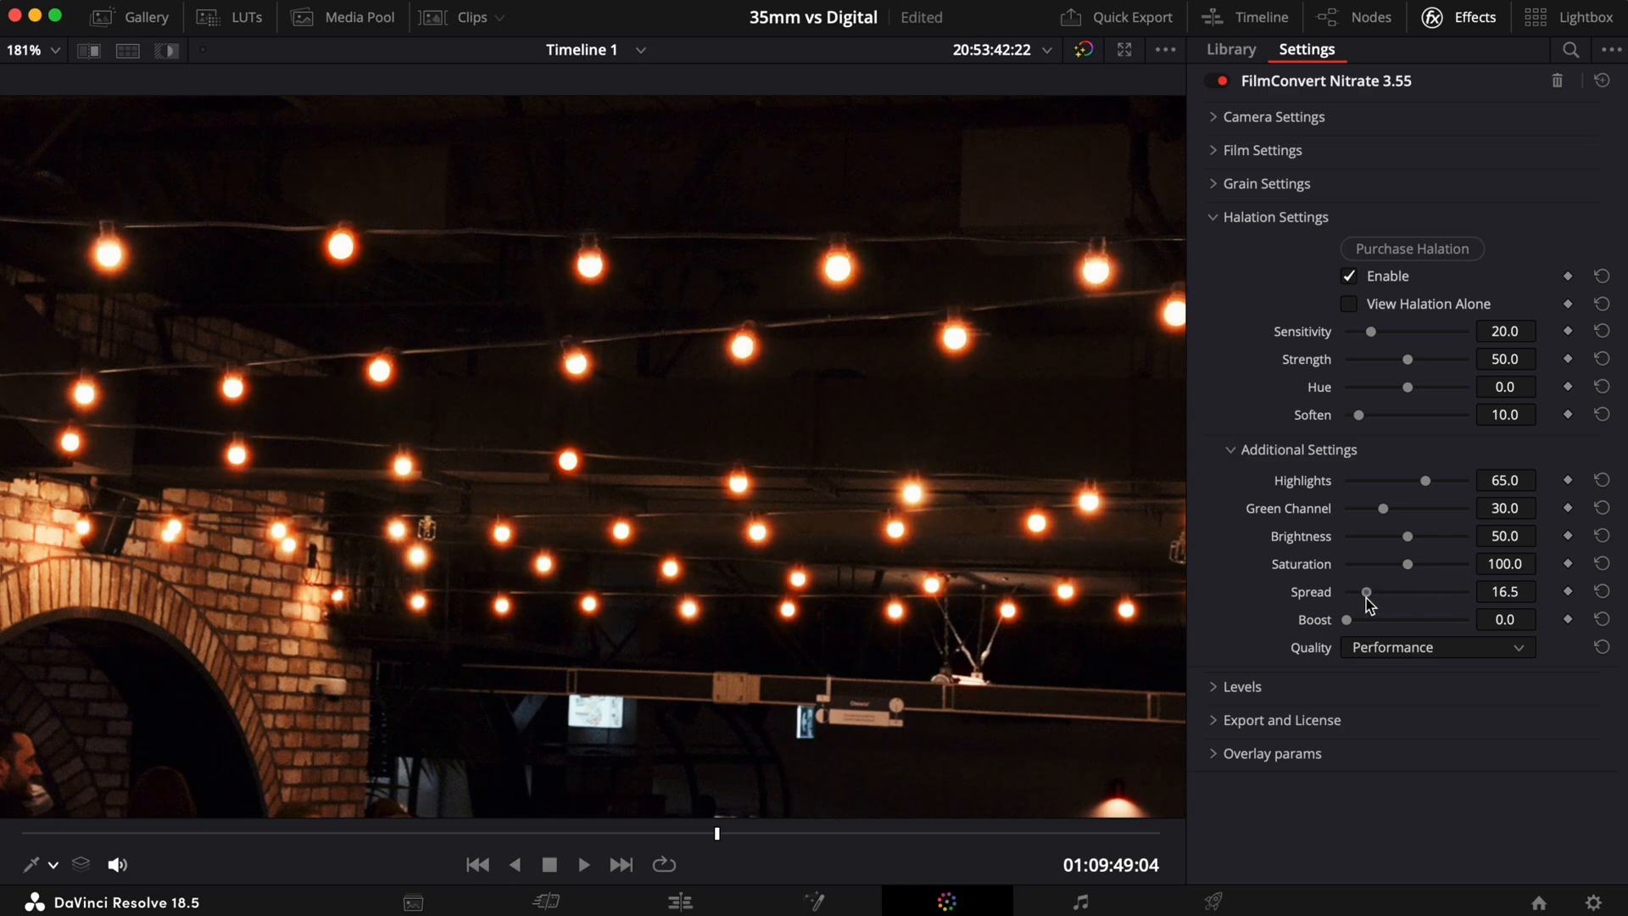
left_click_drag(1365, 592, 1358, 592)
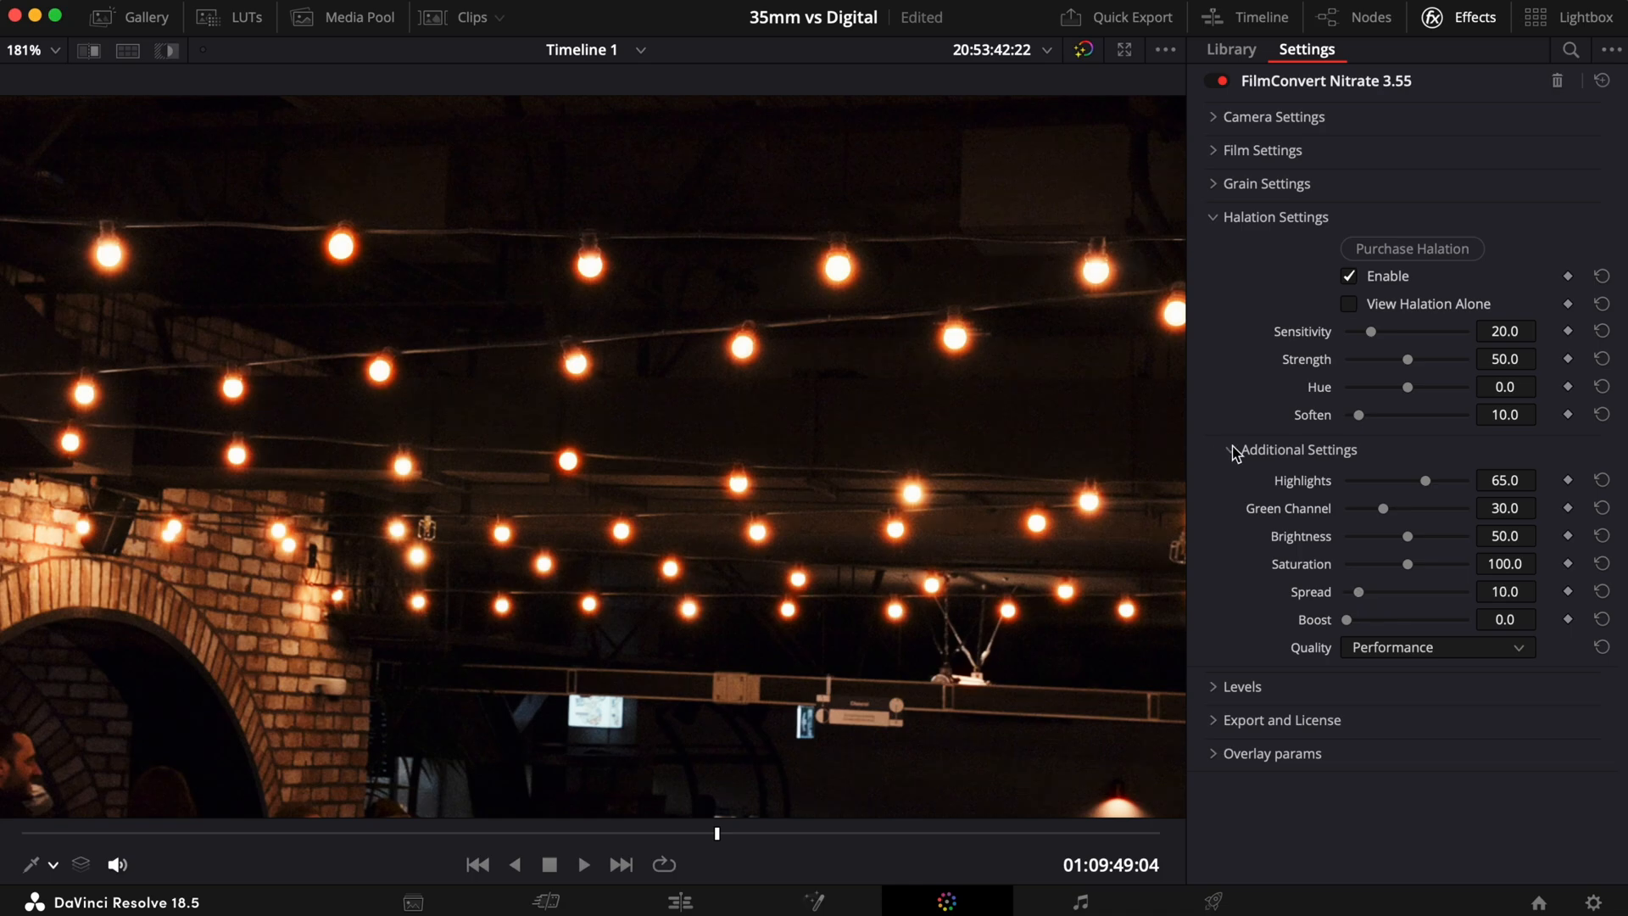
Test the glow Boost, raise Strength to about 80 and return it to about 50
left_click_drag(1350, 619, 1357, 619)
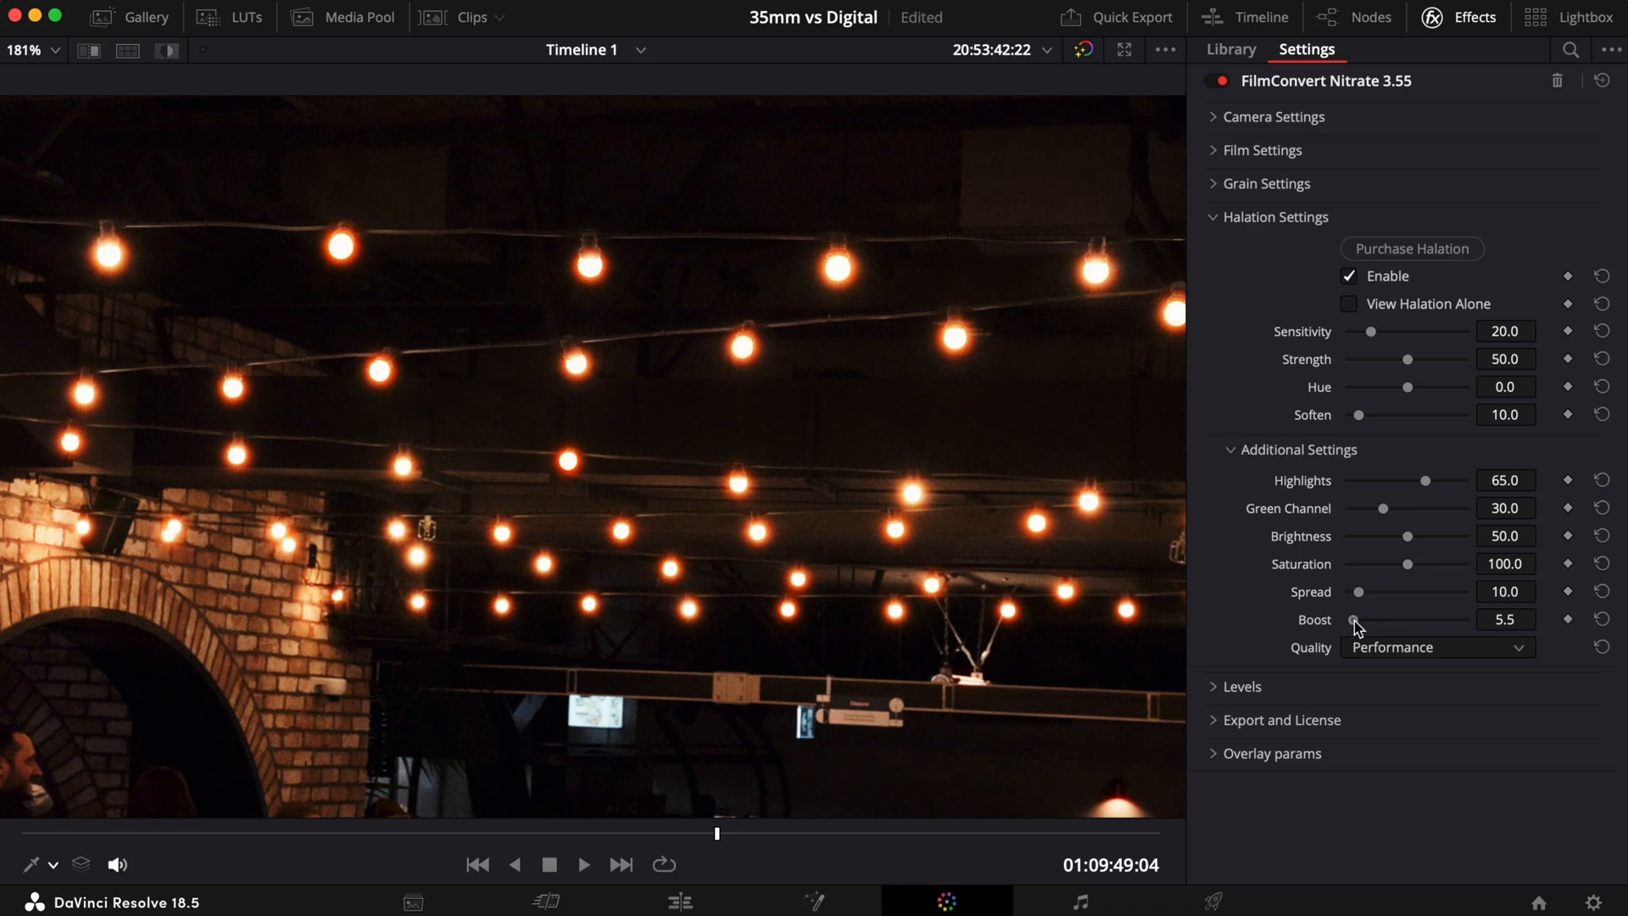
left_click_drag(1355, 620, 1447, 621)
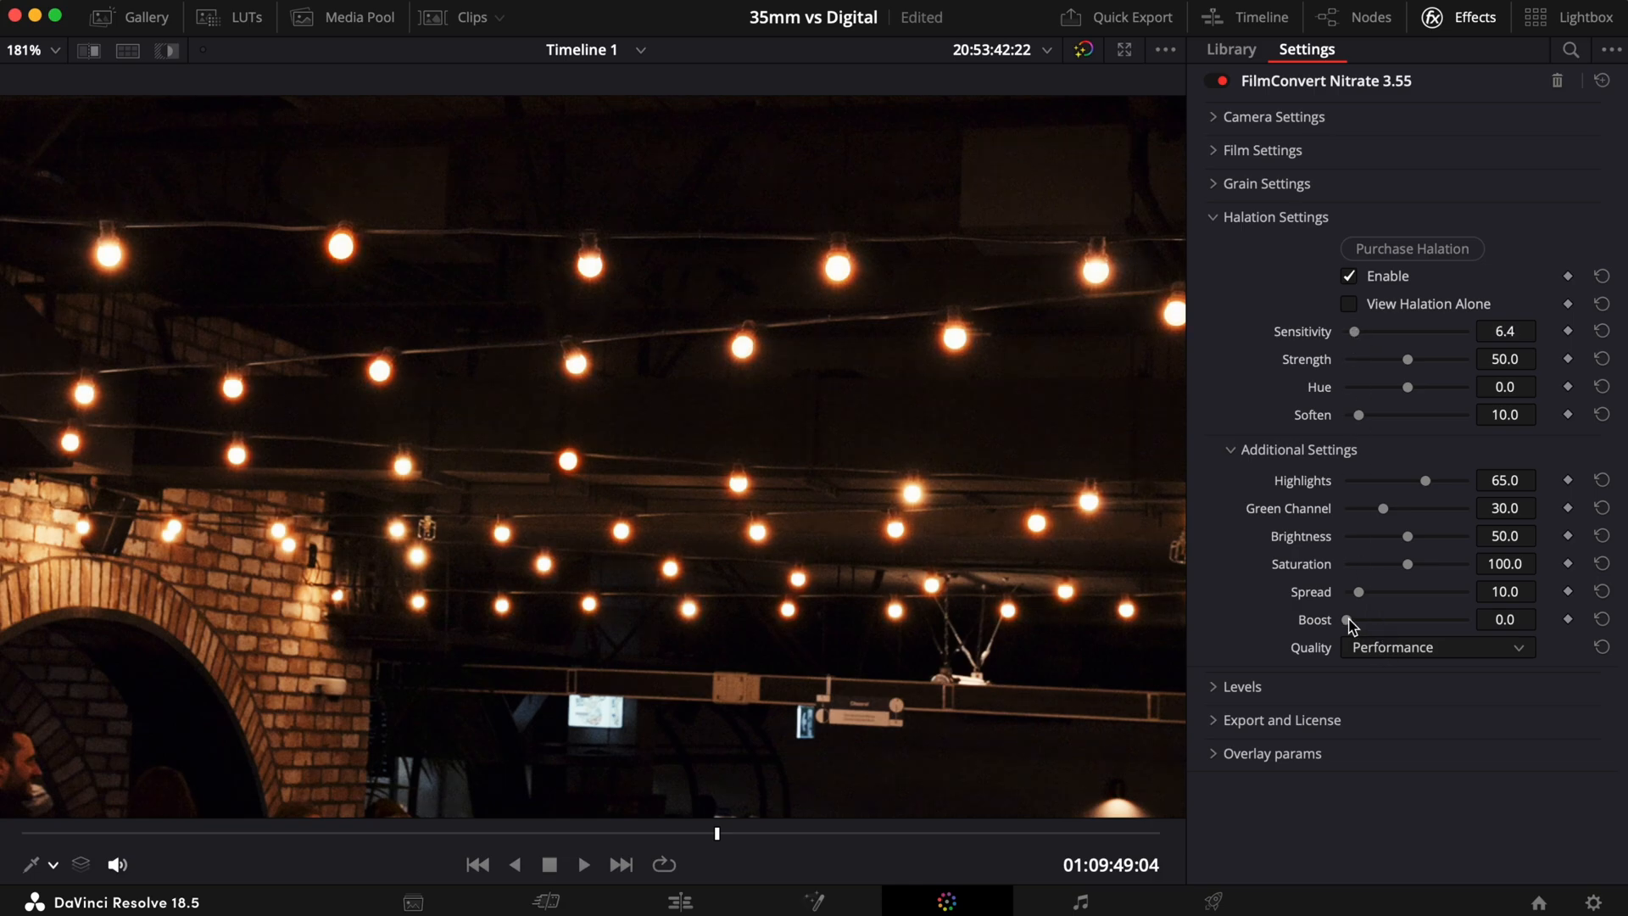
left_click_drag(1349, 621, 1386, 621)
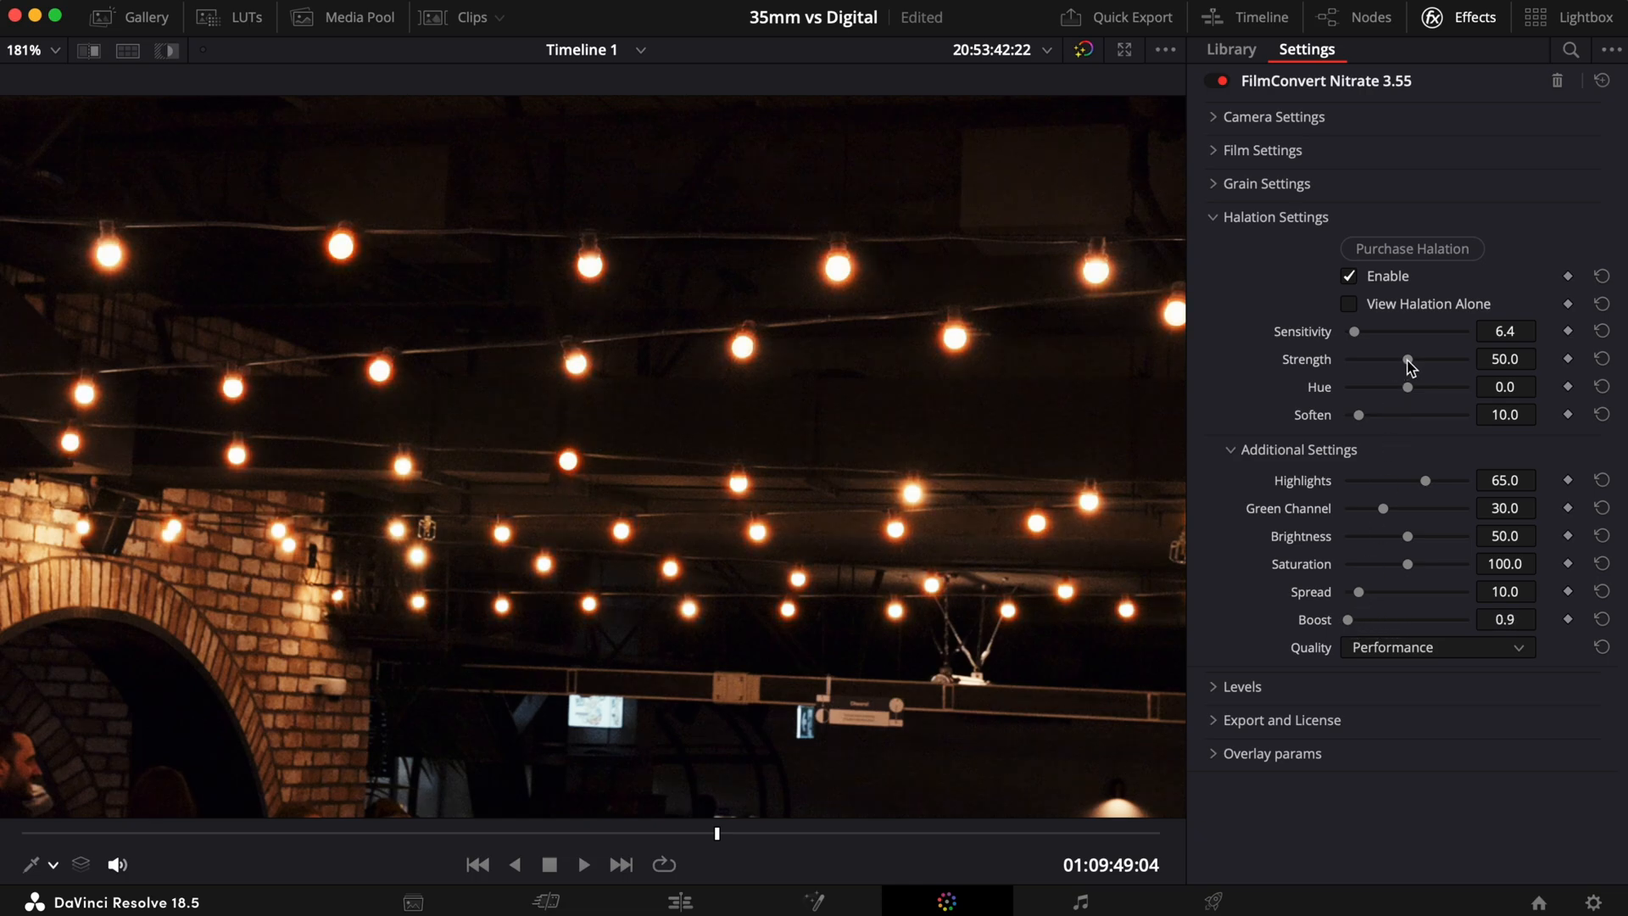
left_click_drag(1410, 360, 1442, 359)
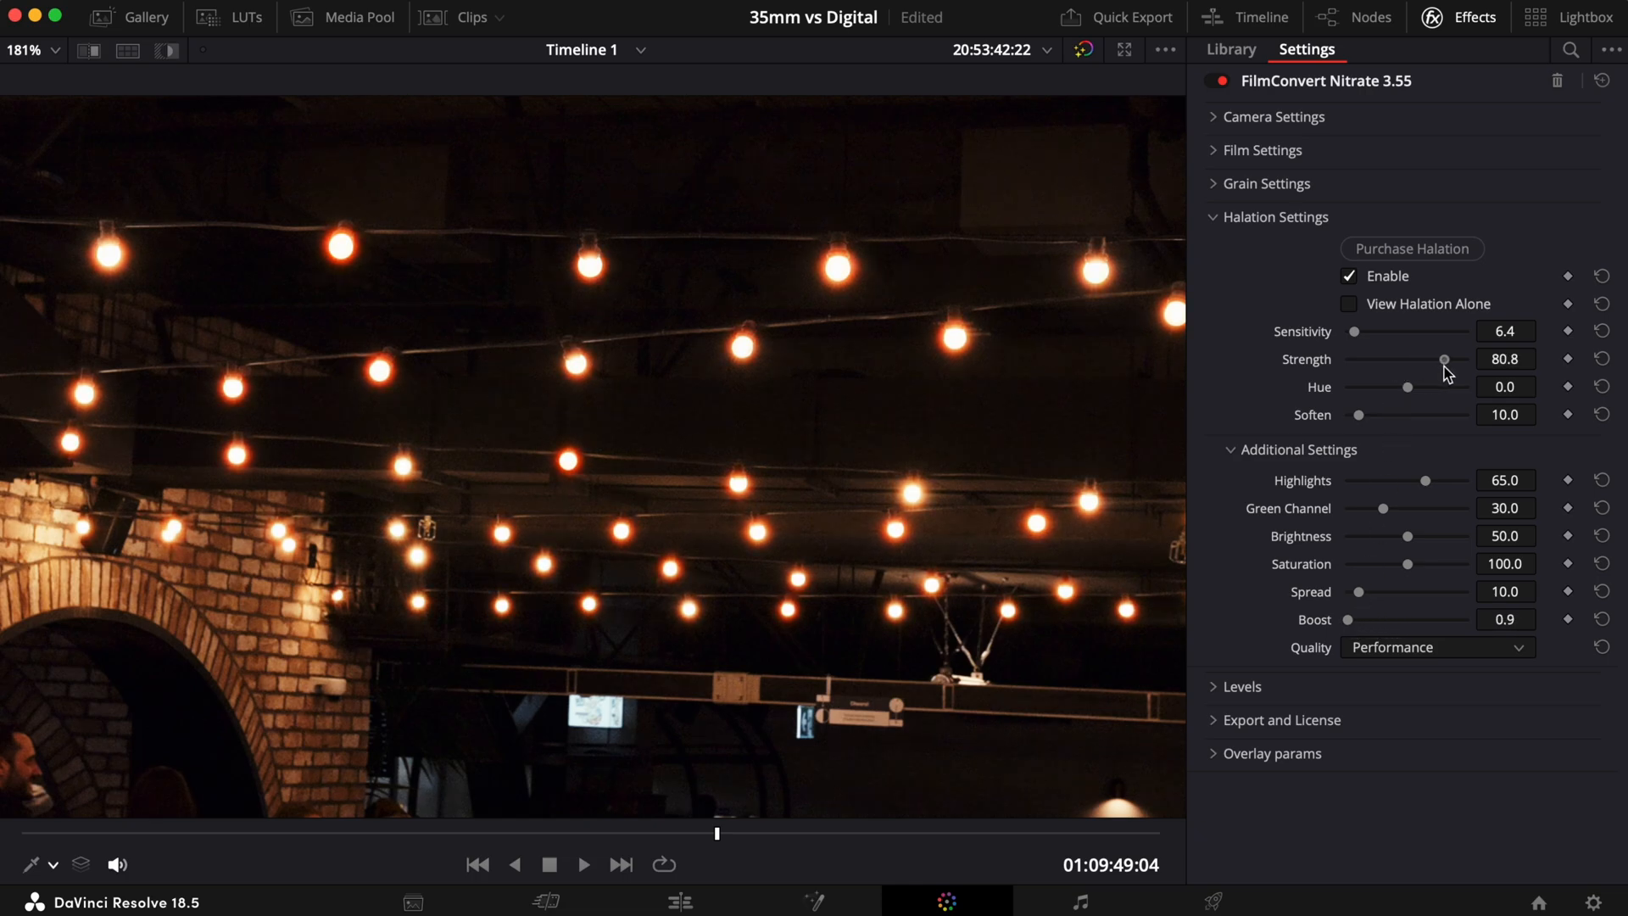
left_click_drag(1444, 359, 1408, 360)
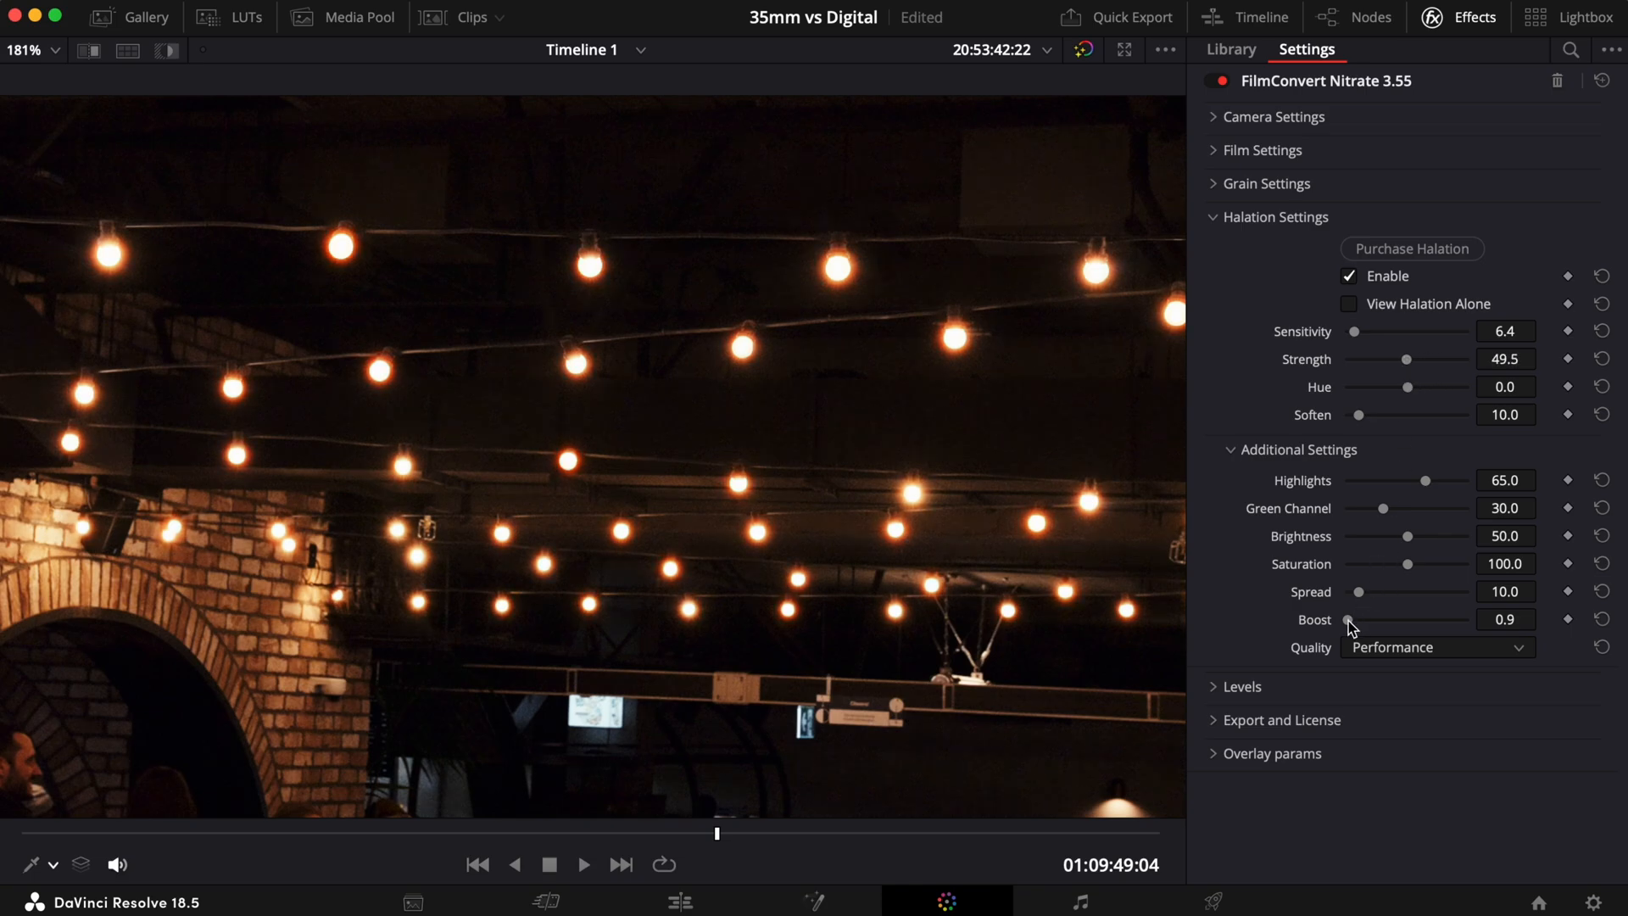
left_click_drag(1350, 621, 1404, 621)
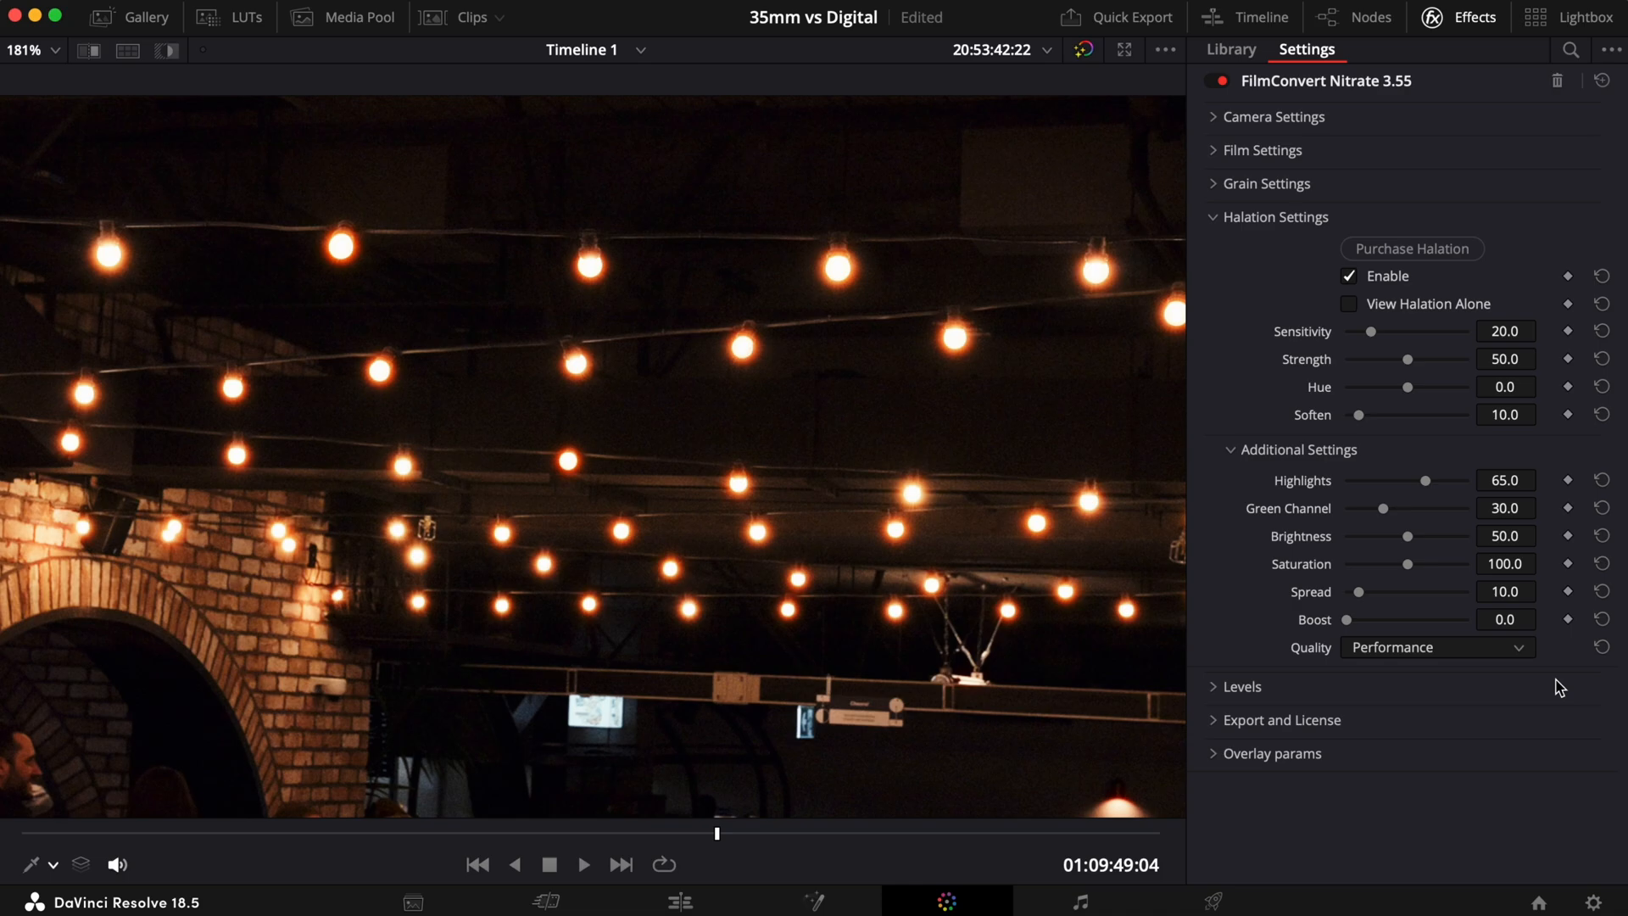
Set halation Quality to Balanced, then to the highest Quality option
left_click(1437, 646)
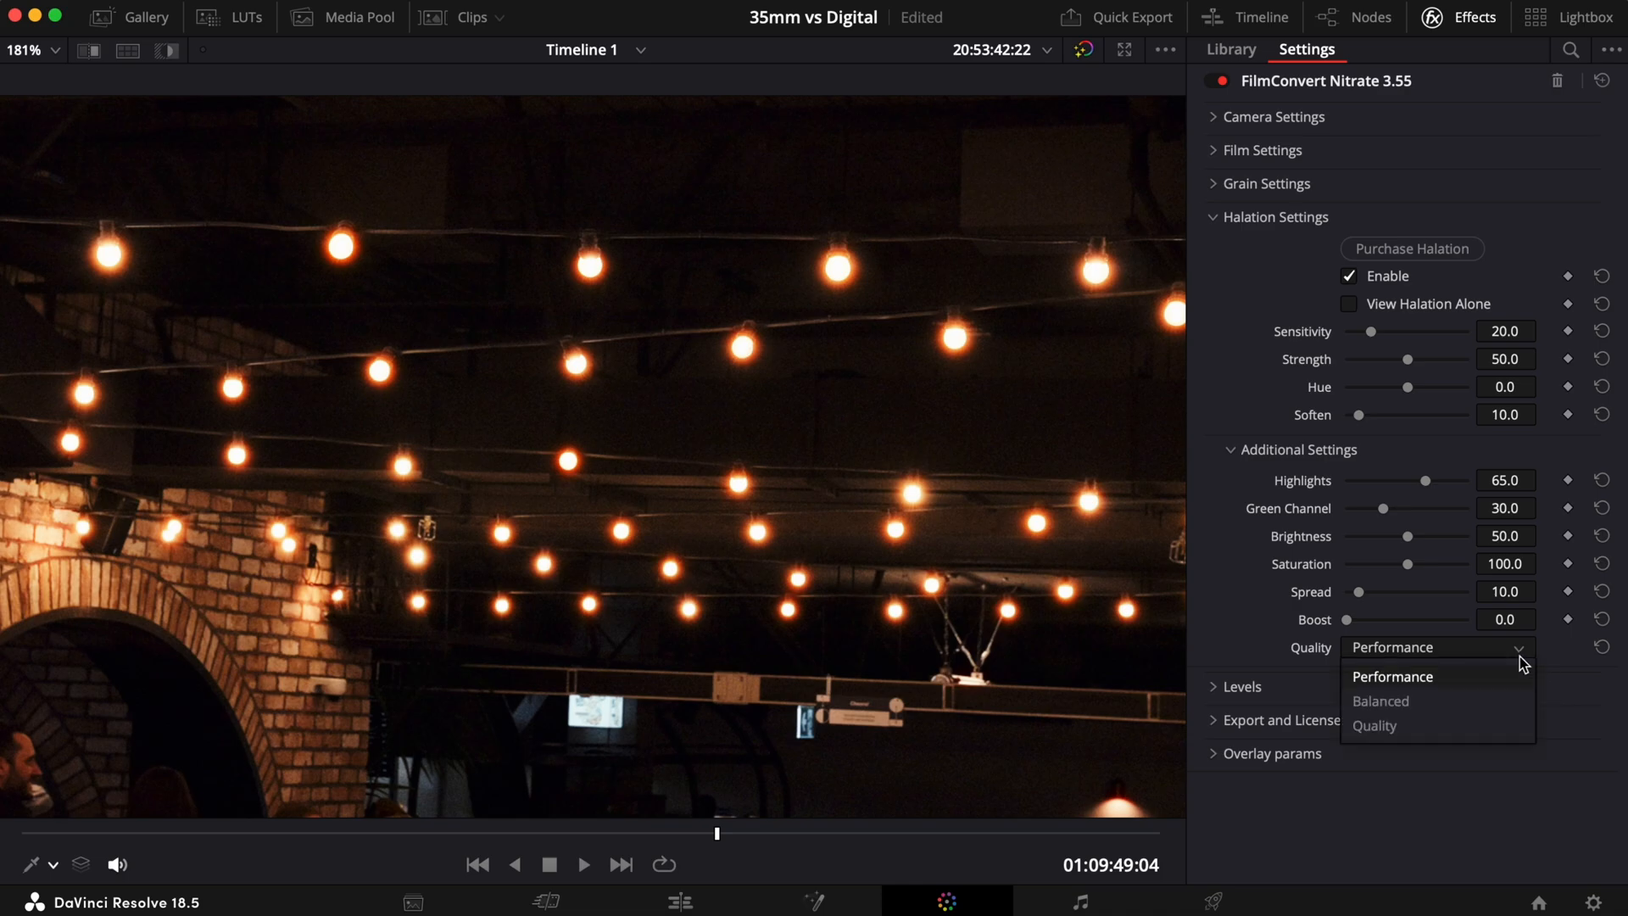
left_click(1380, 701)
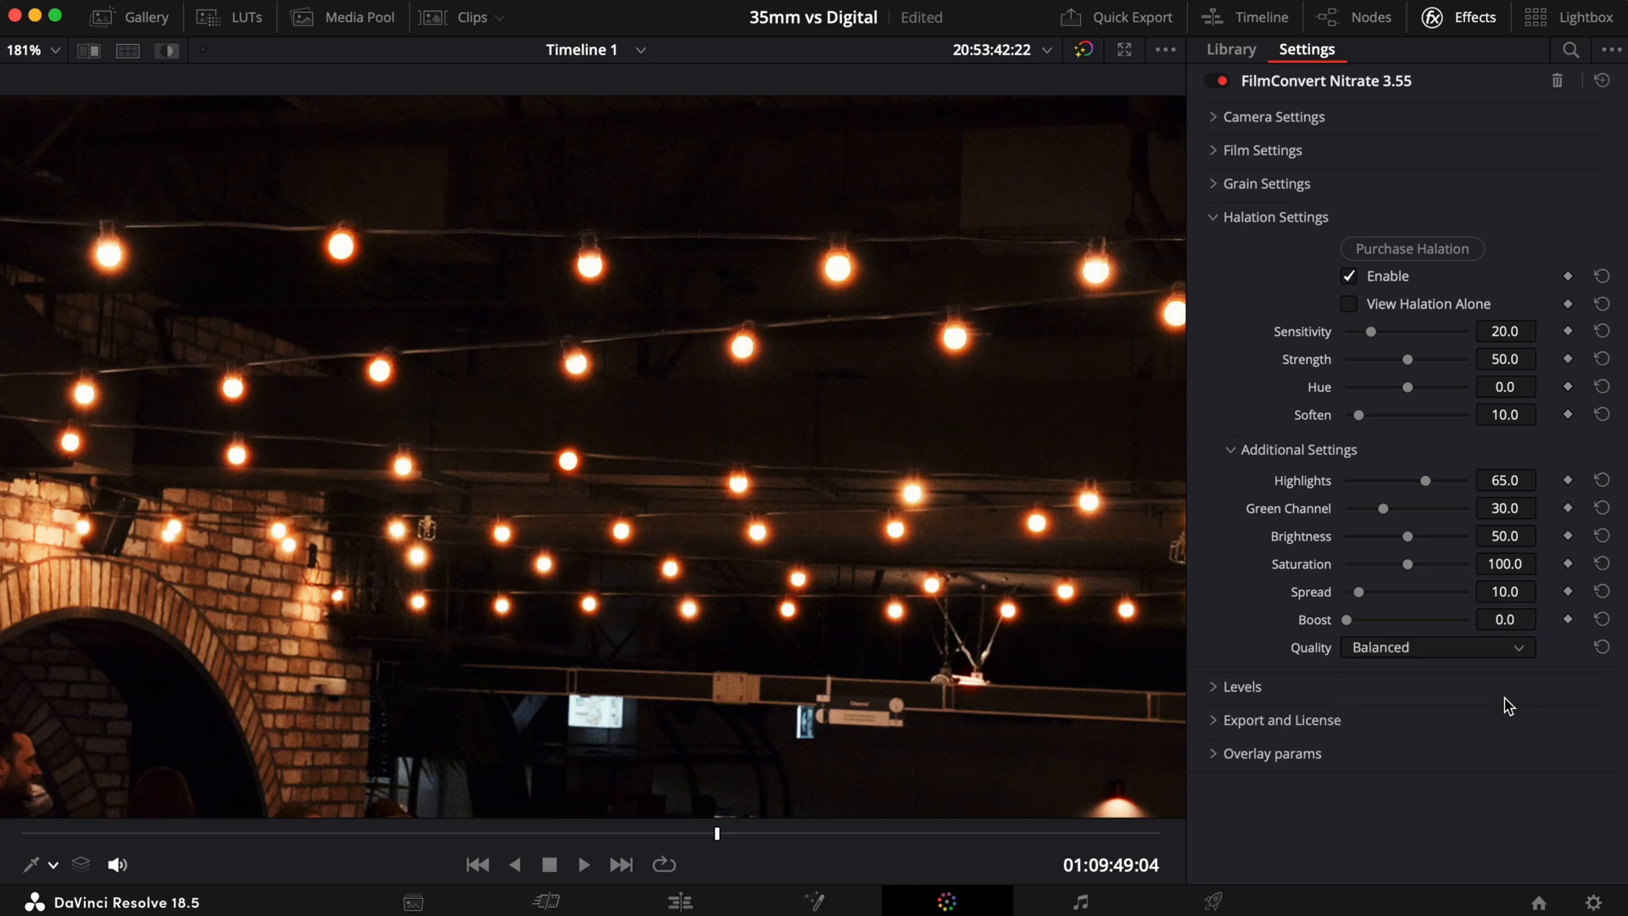
left_click(1437, 646)
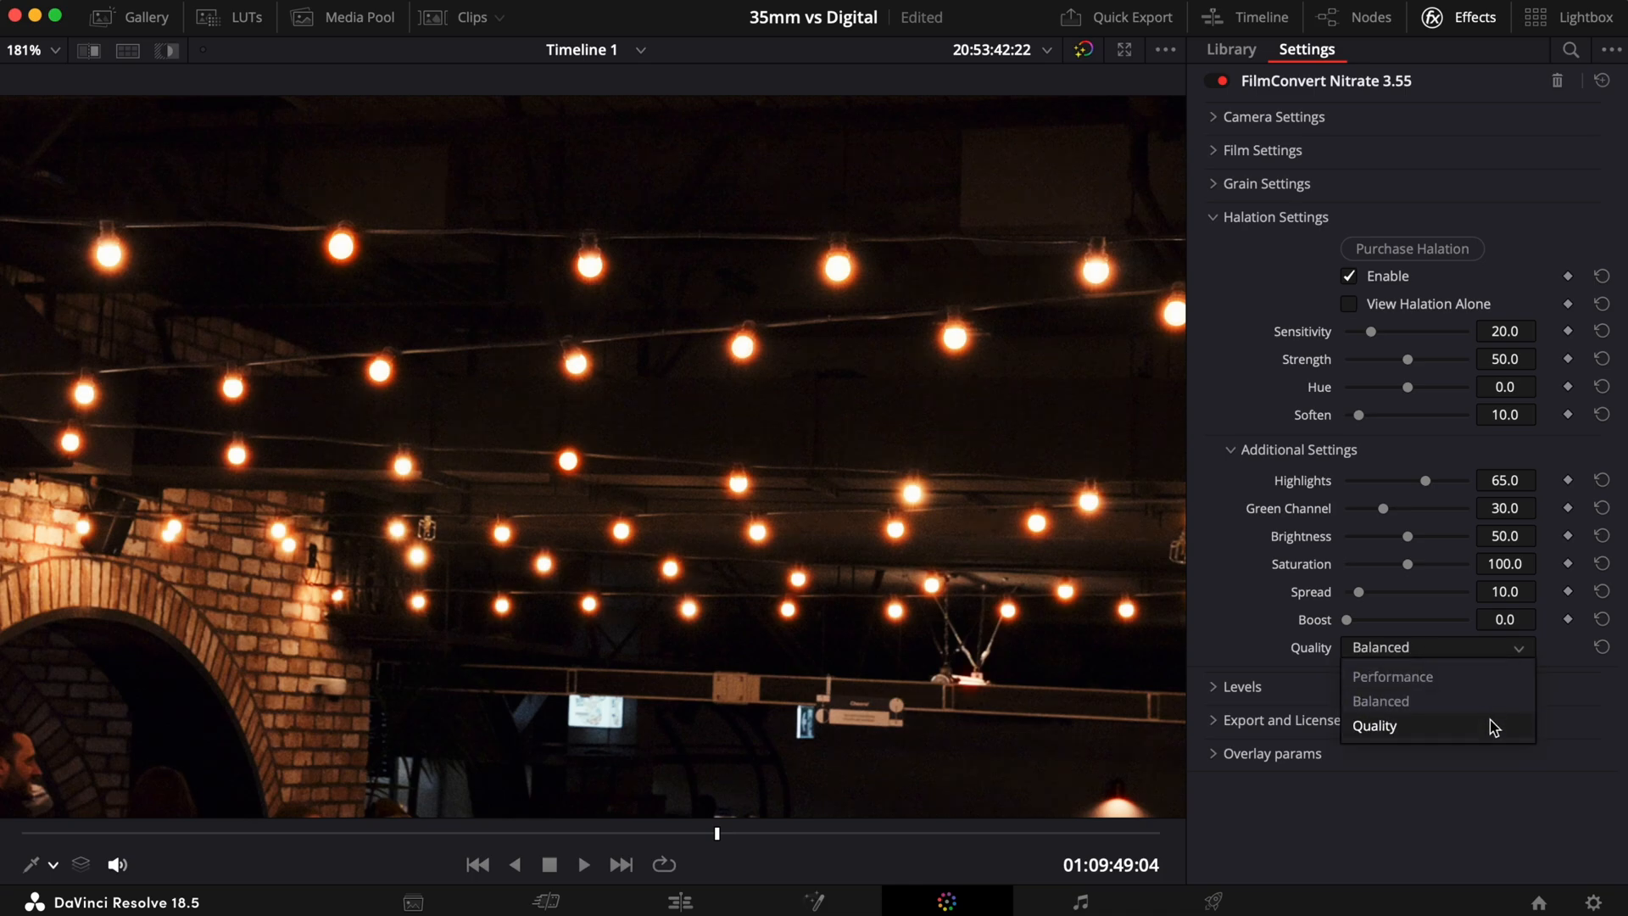
left_click(1372, 726)
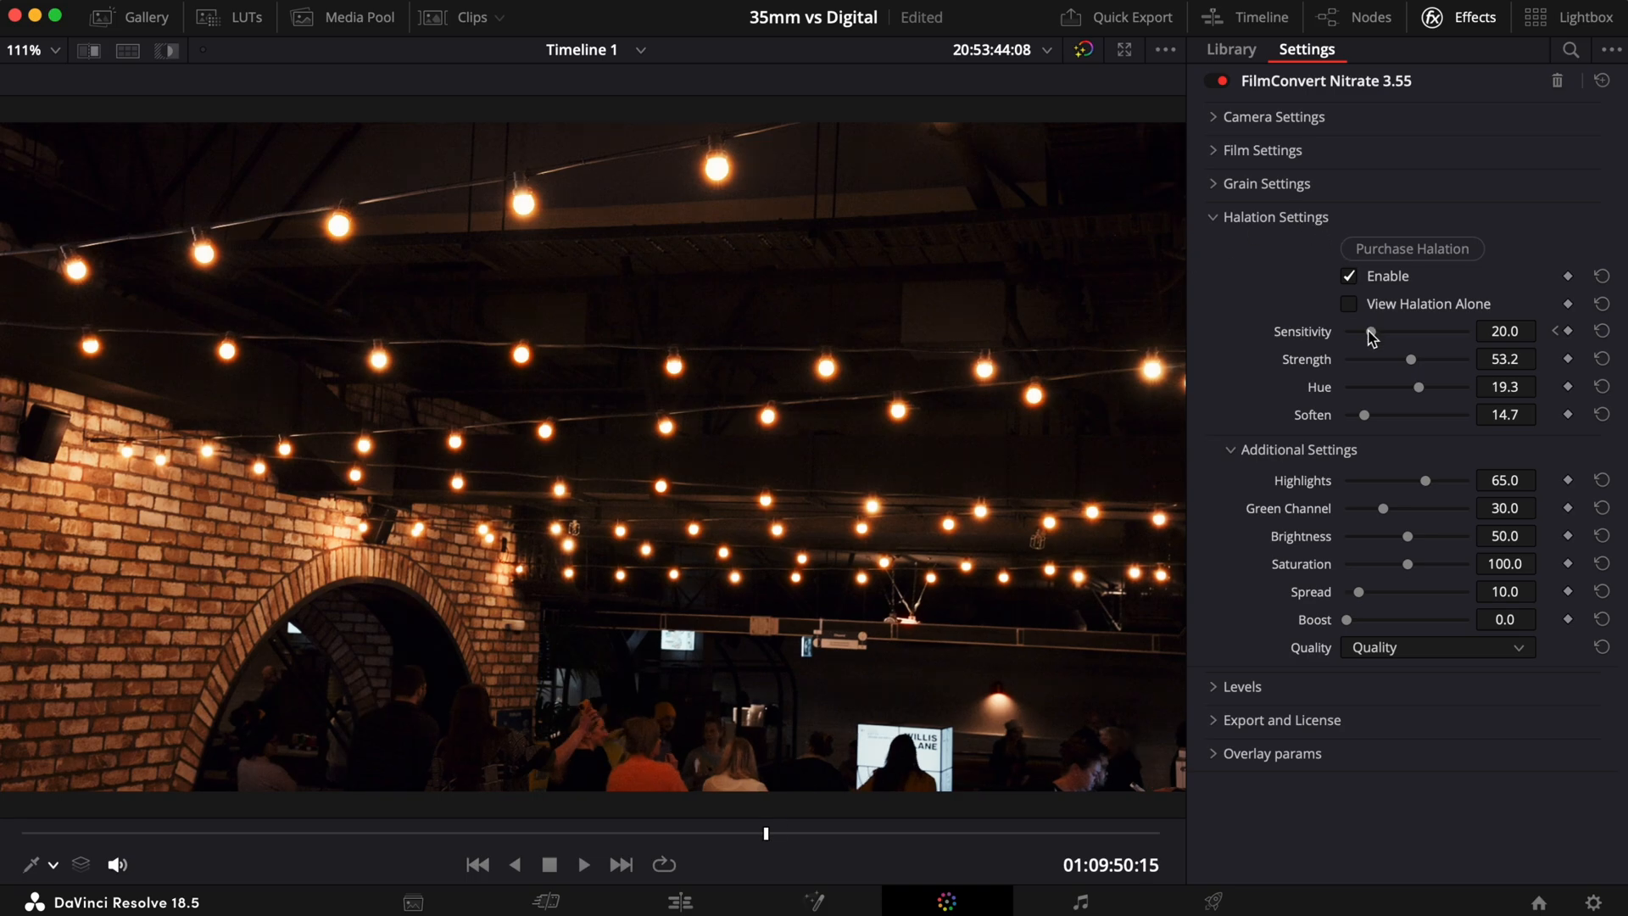
Nudge halation Sensitivity and reset Strength to its default 50
left_click_drag(1367, 330, 1406, 331)
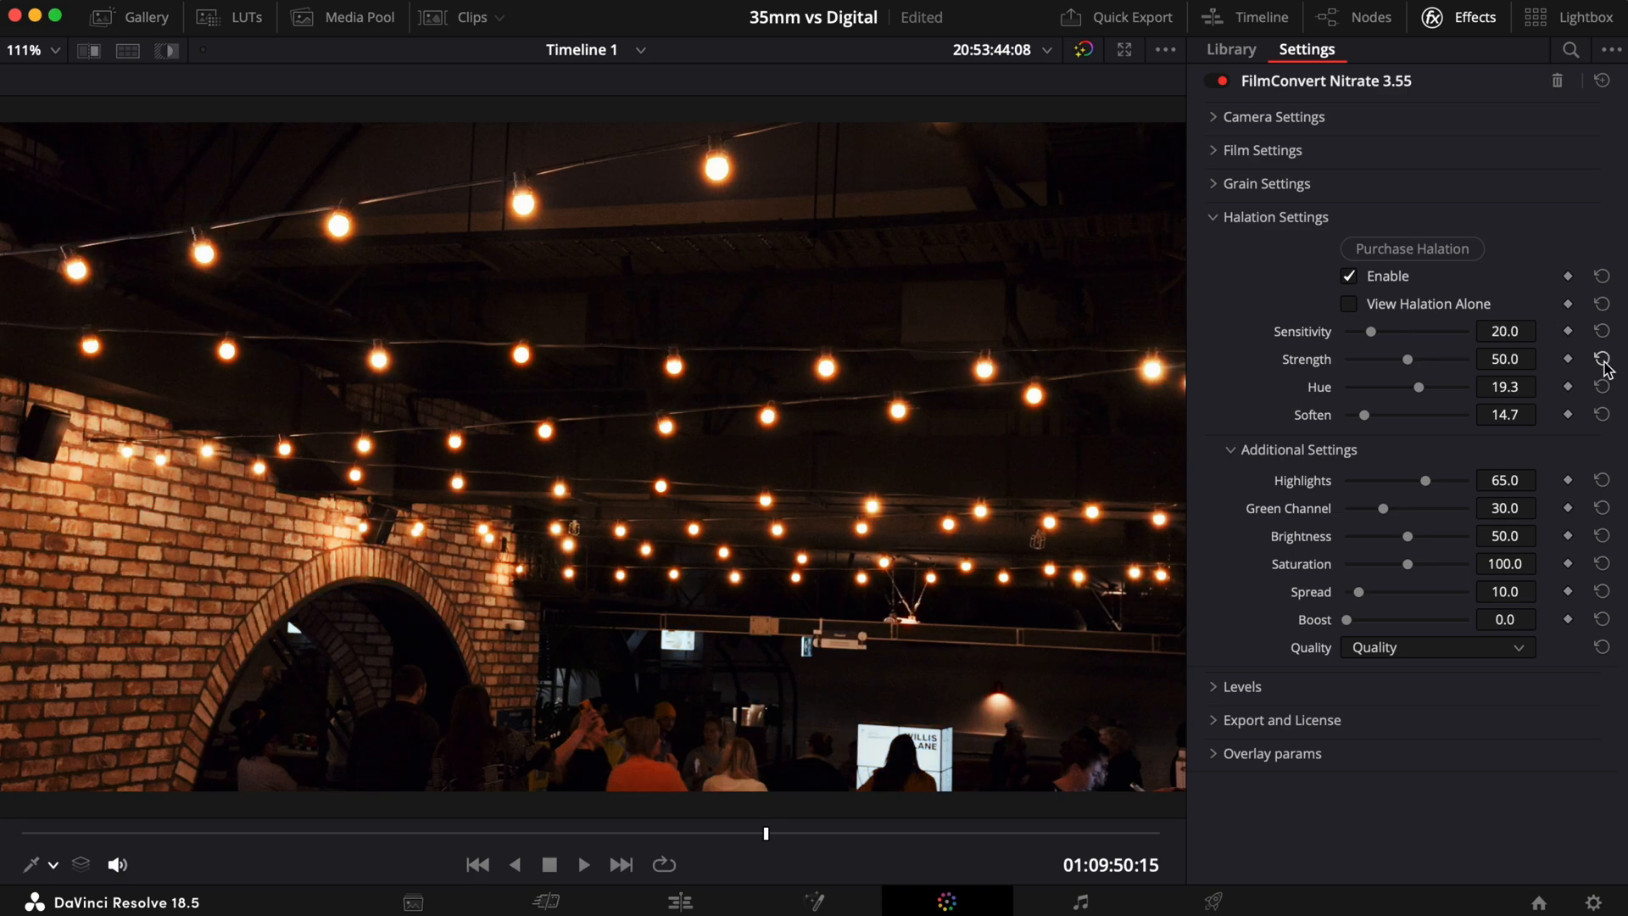
left_click(1603, 386)
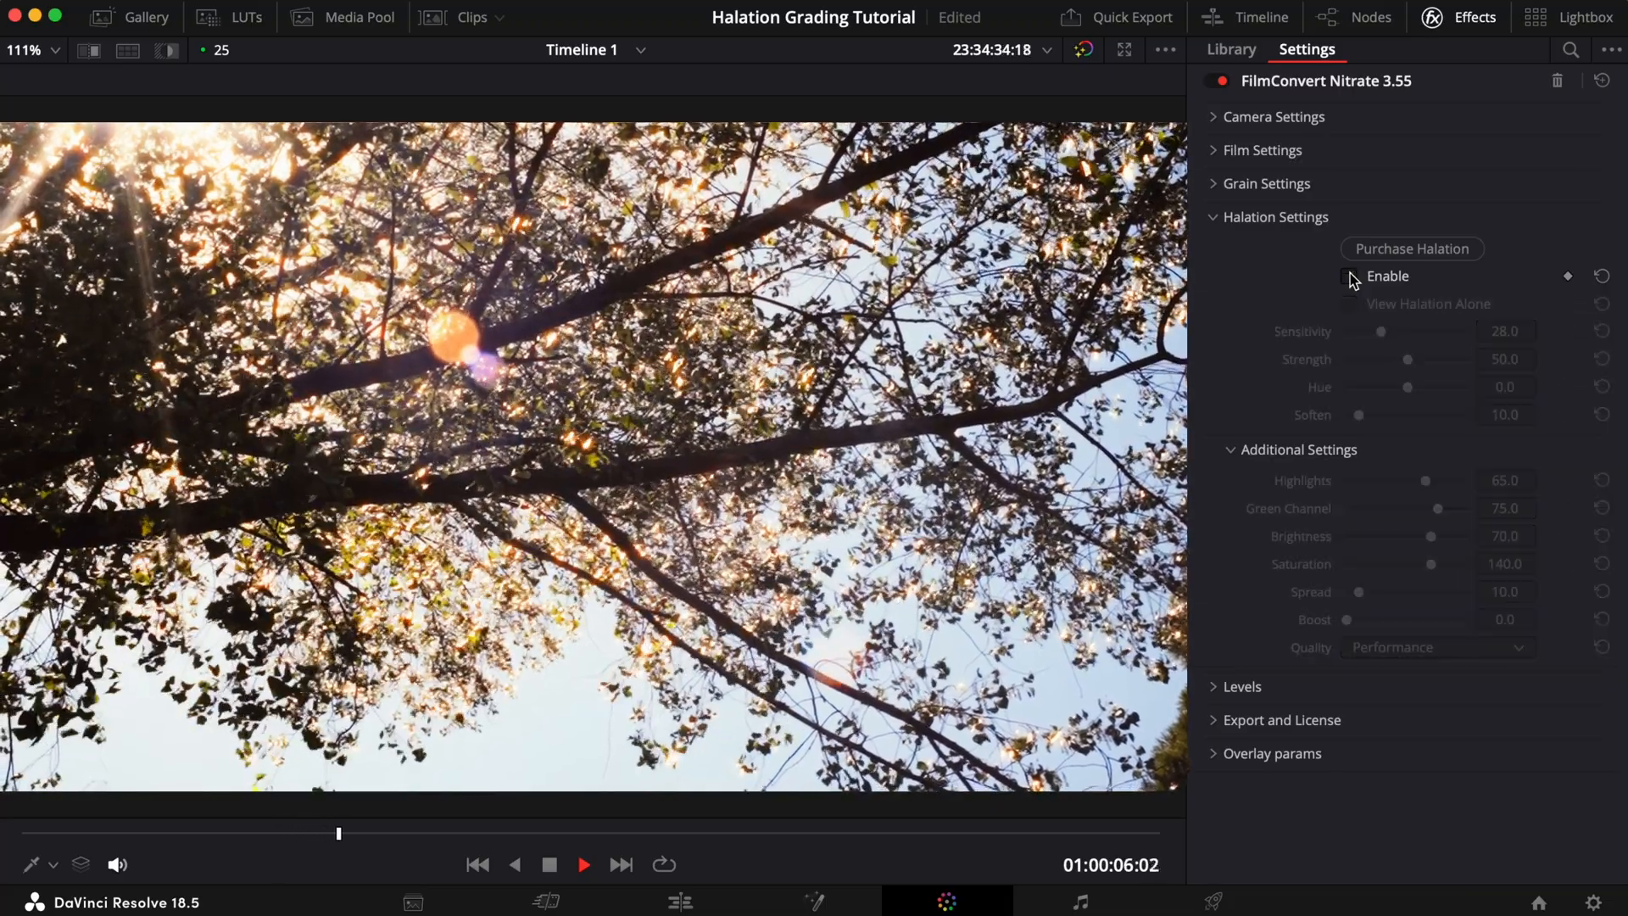
Toggle halation on and off on the sunlit tree clip to compare
left_click(1351, 276)
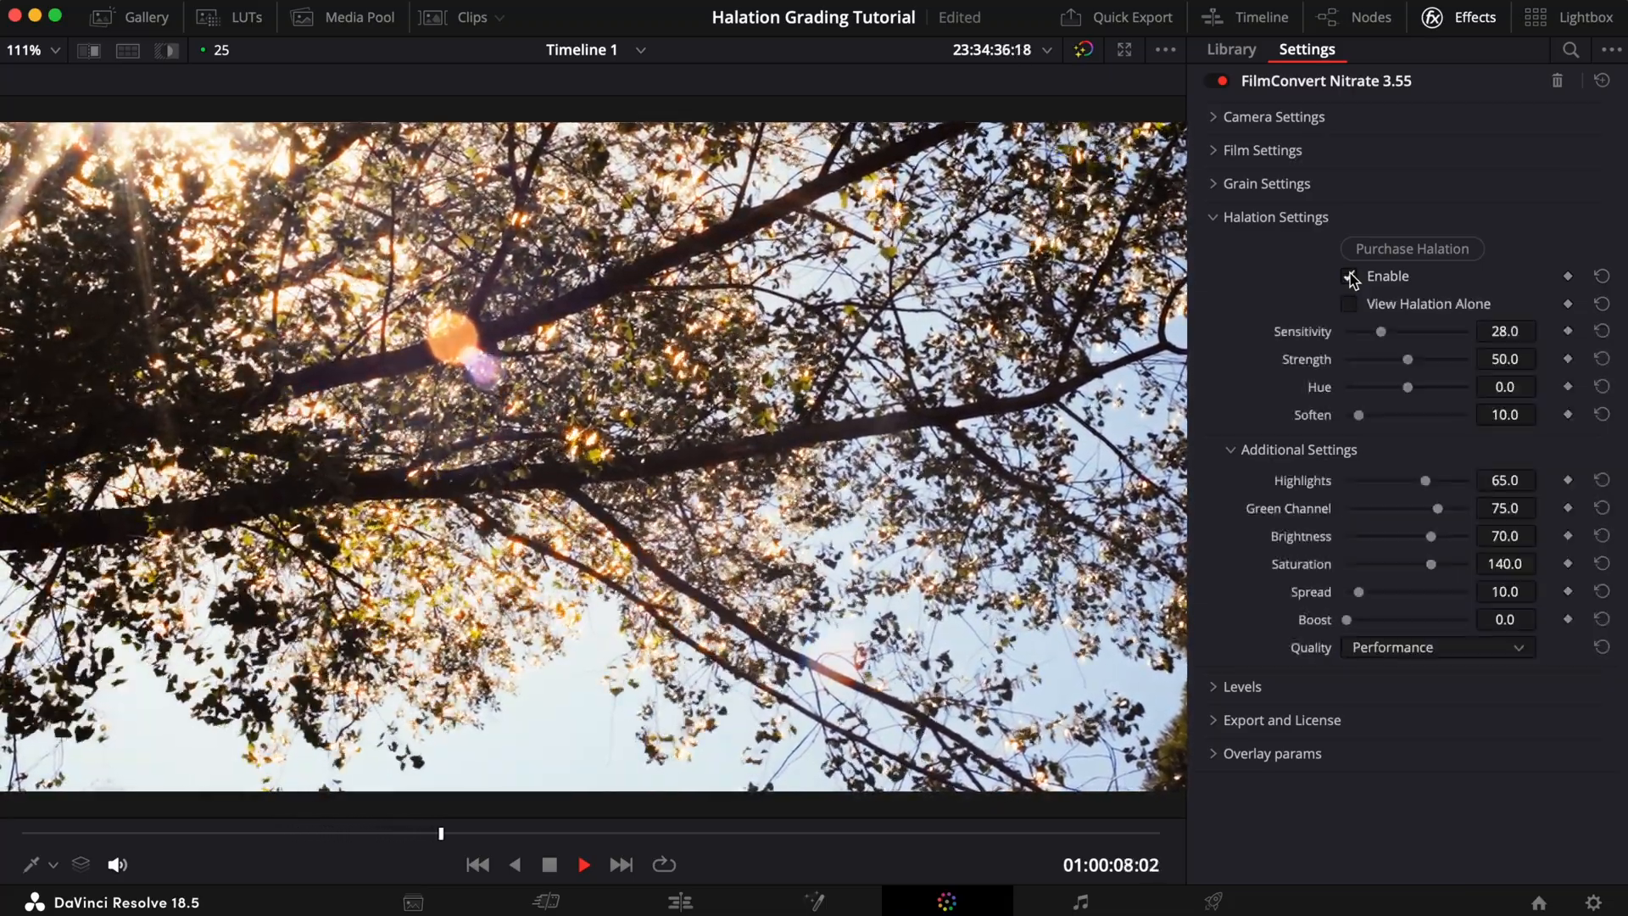
left_click(1350, 276)
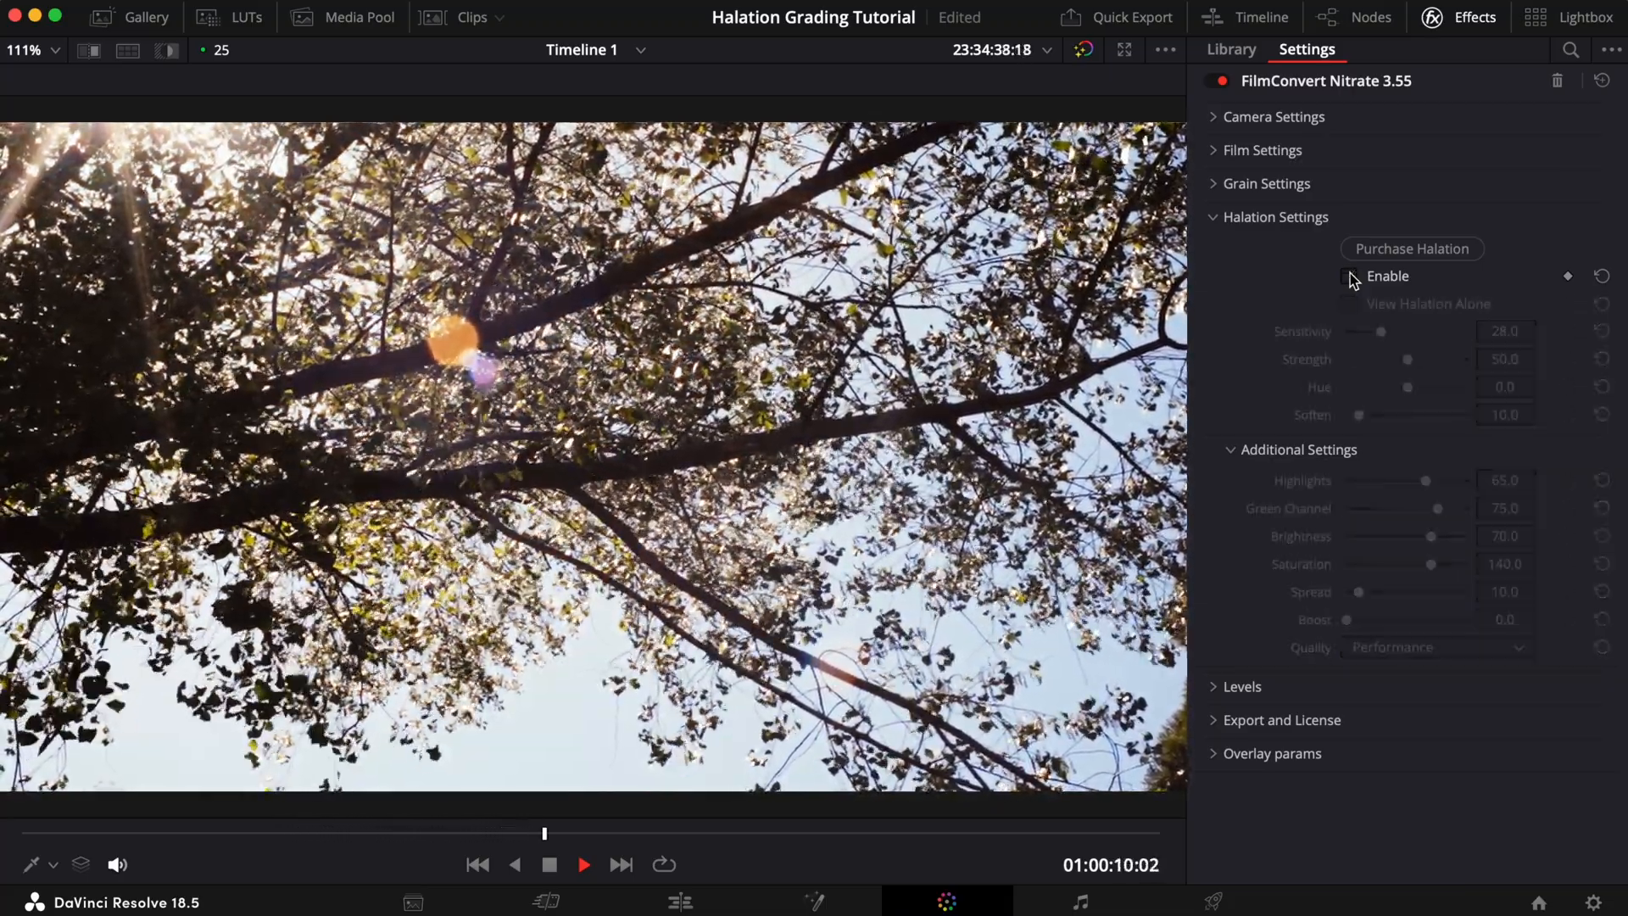
left_click(1348, 276)
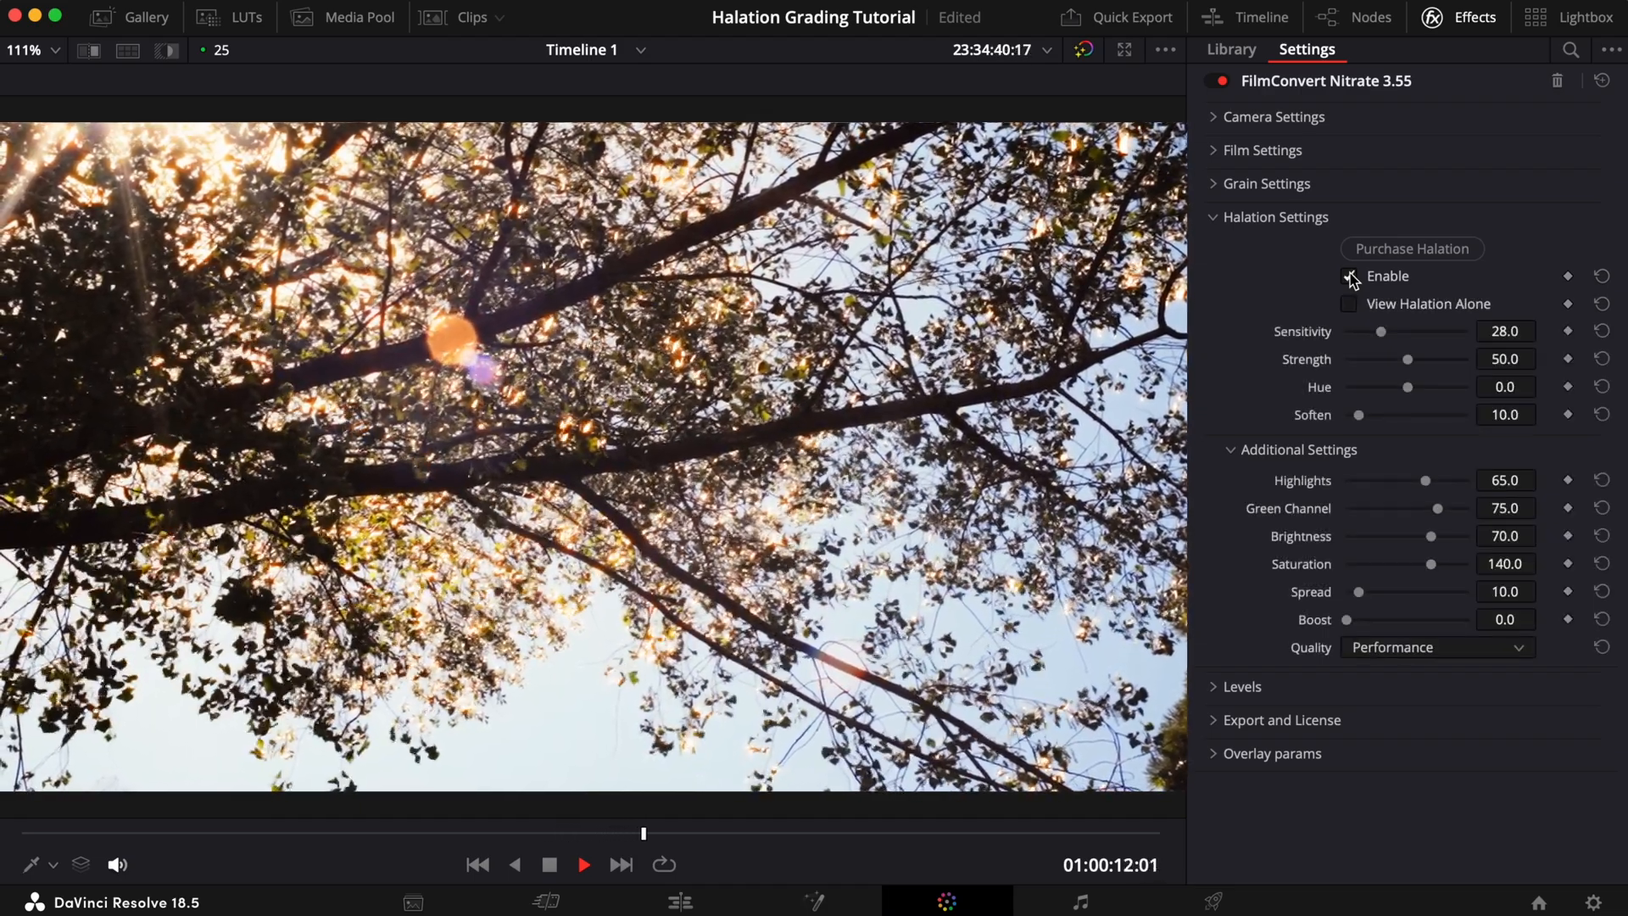
left_click(1349, 277)
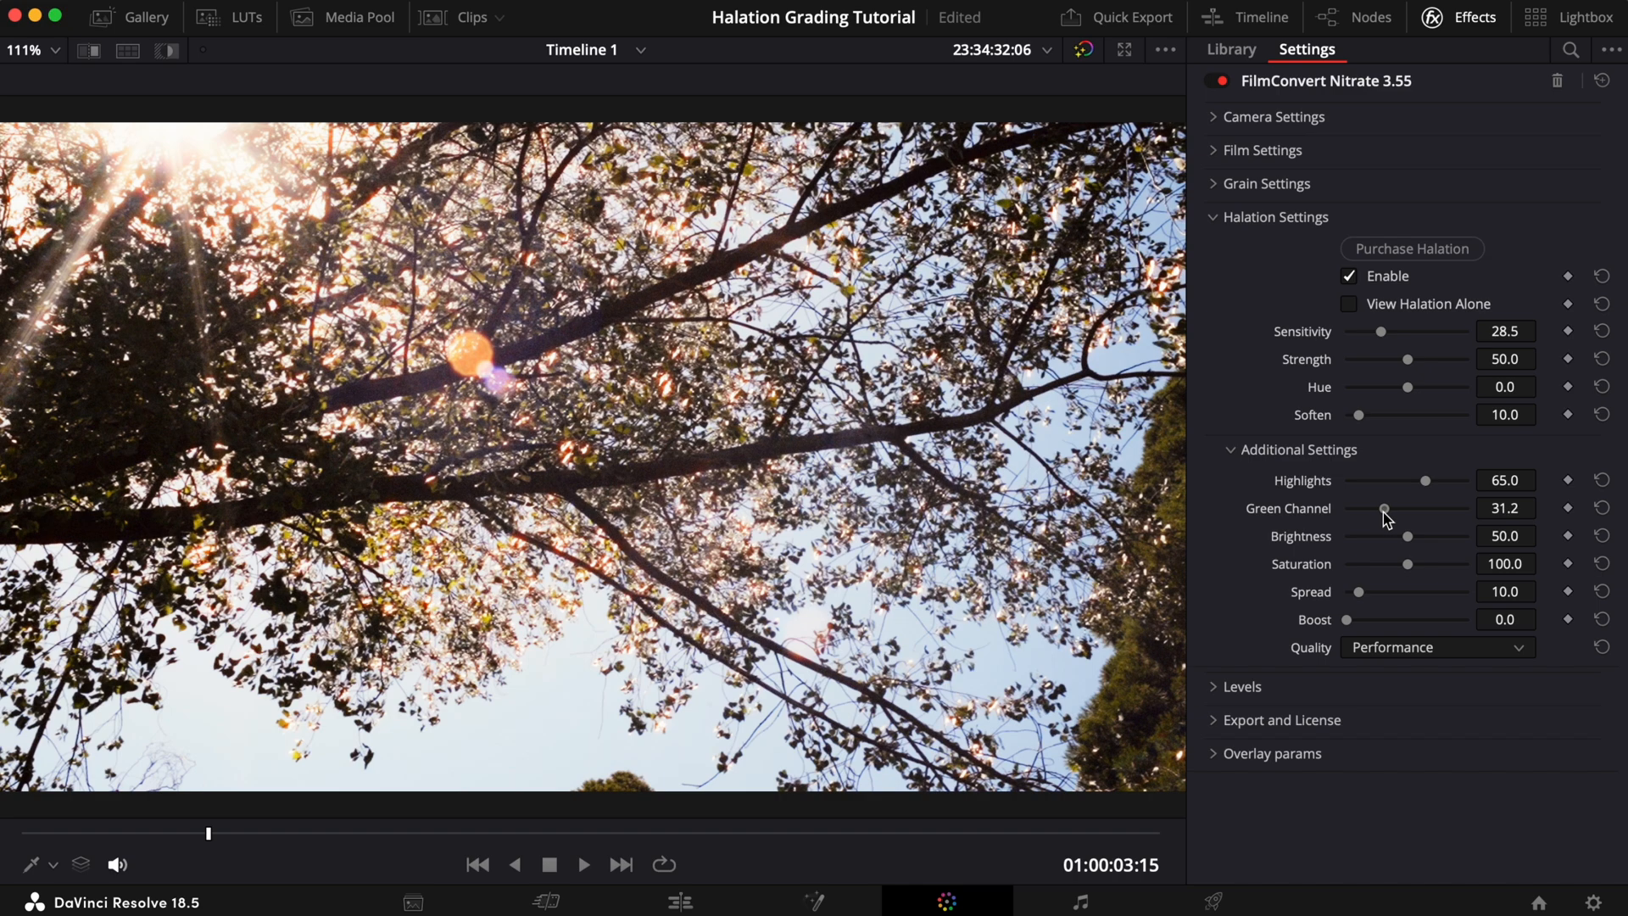
Raise the glow's Green Channel to about 72 and toggle halation again
left_click_drag(1385, 507, 1423, 507)
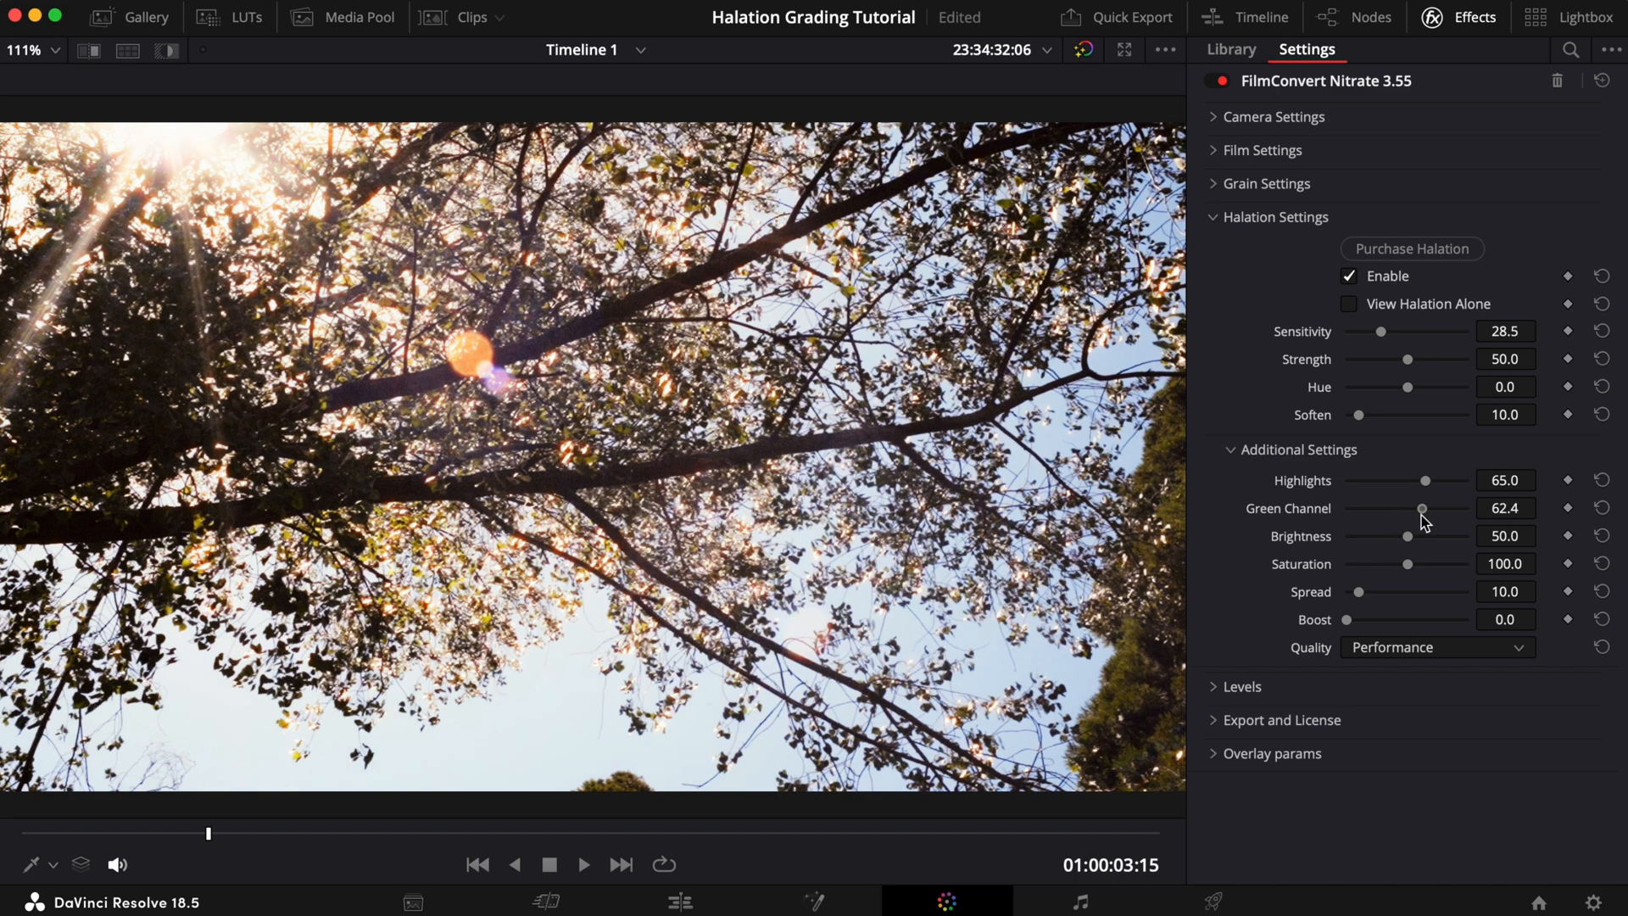
left_click_drag(1423, 507, 1437, 507)
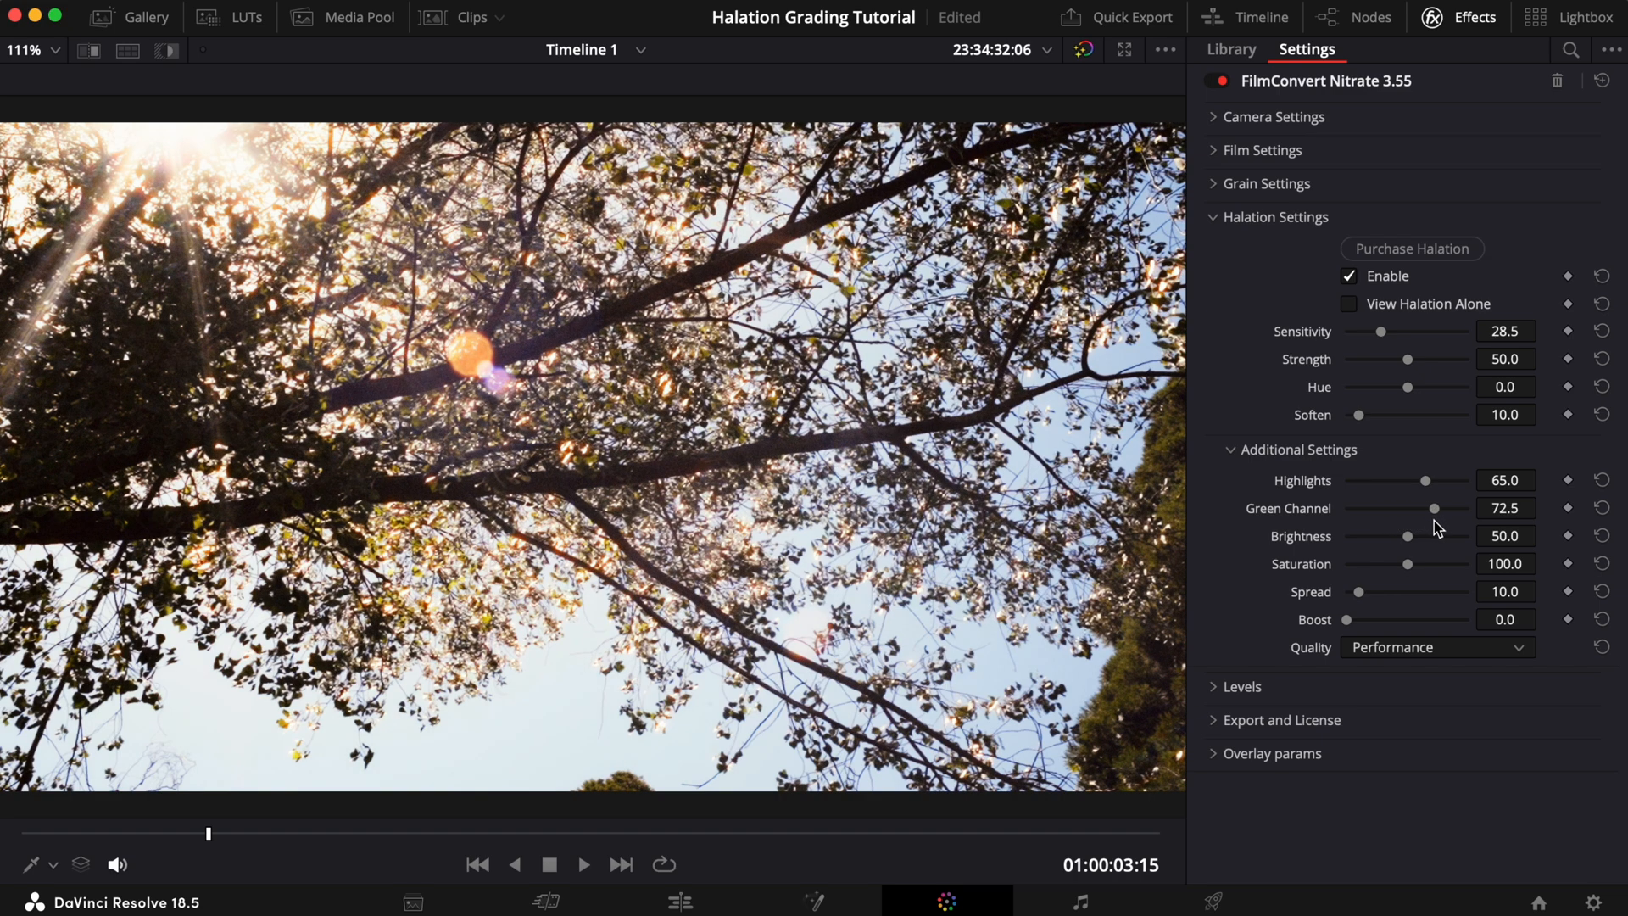
left_click(1349, 276)
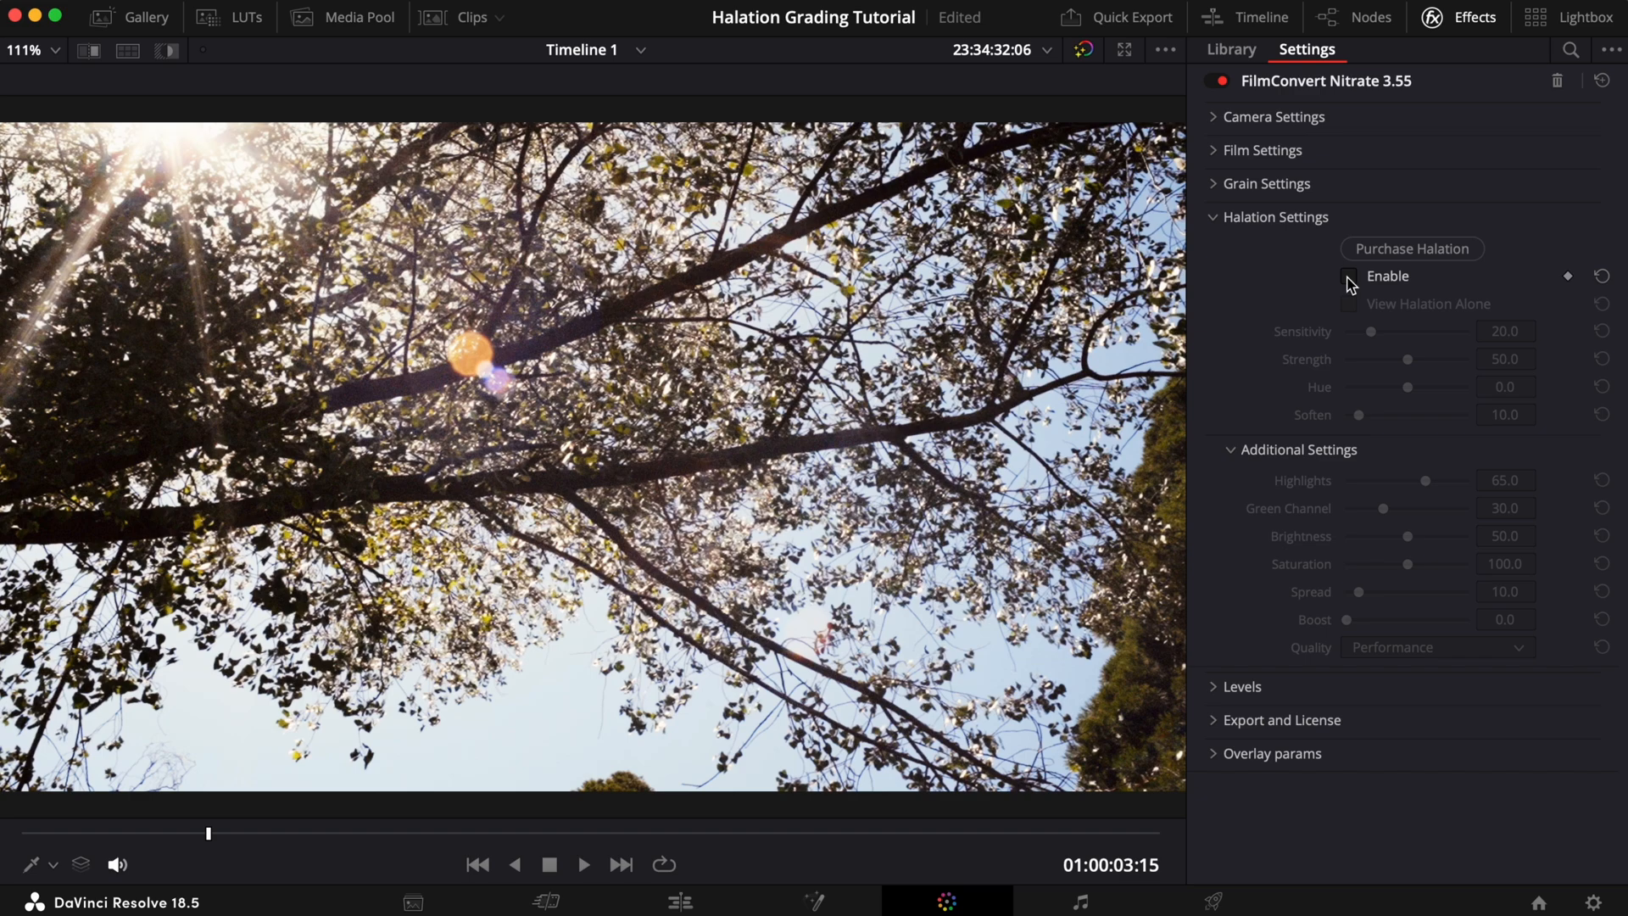
Enable halation on the tree clip, raise Sensitivity to 28 and try Strength 64 before returning to 50
left_click(1348, 277)
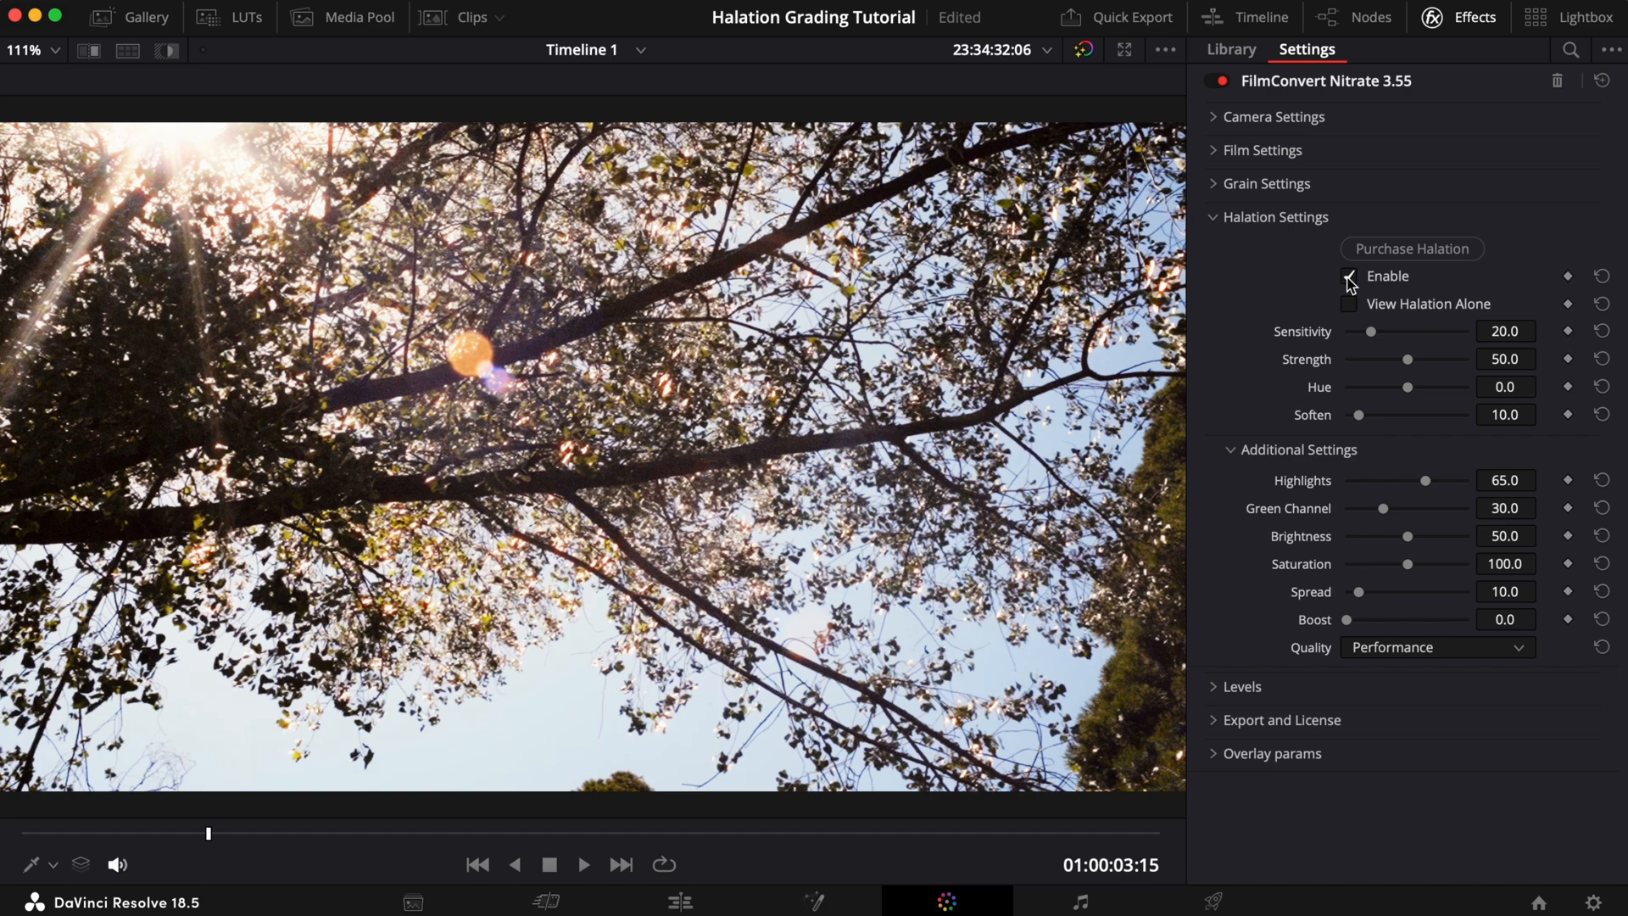
left_click(1349, 276)
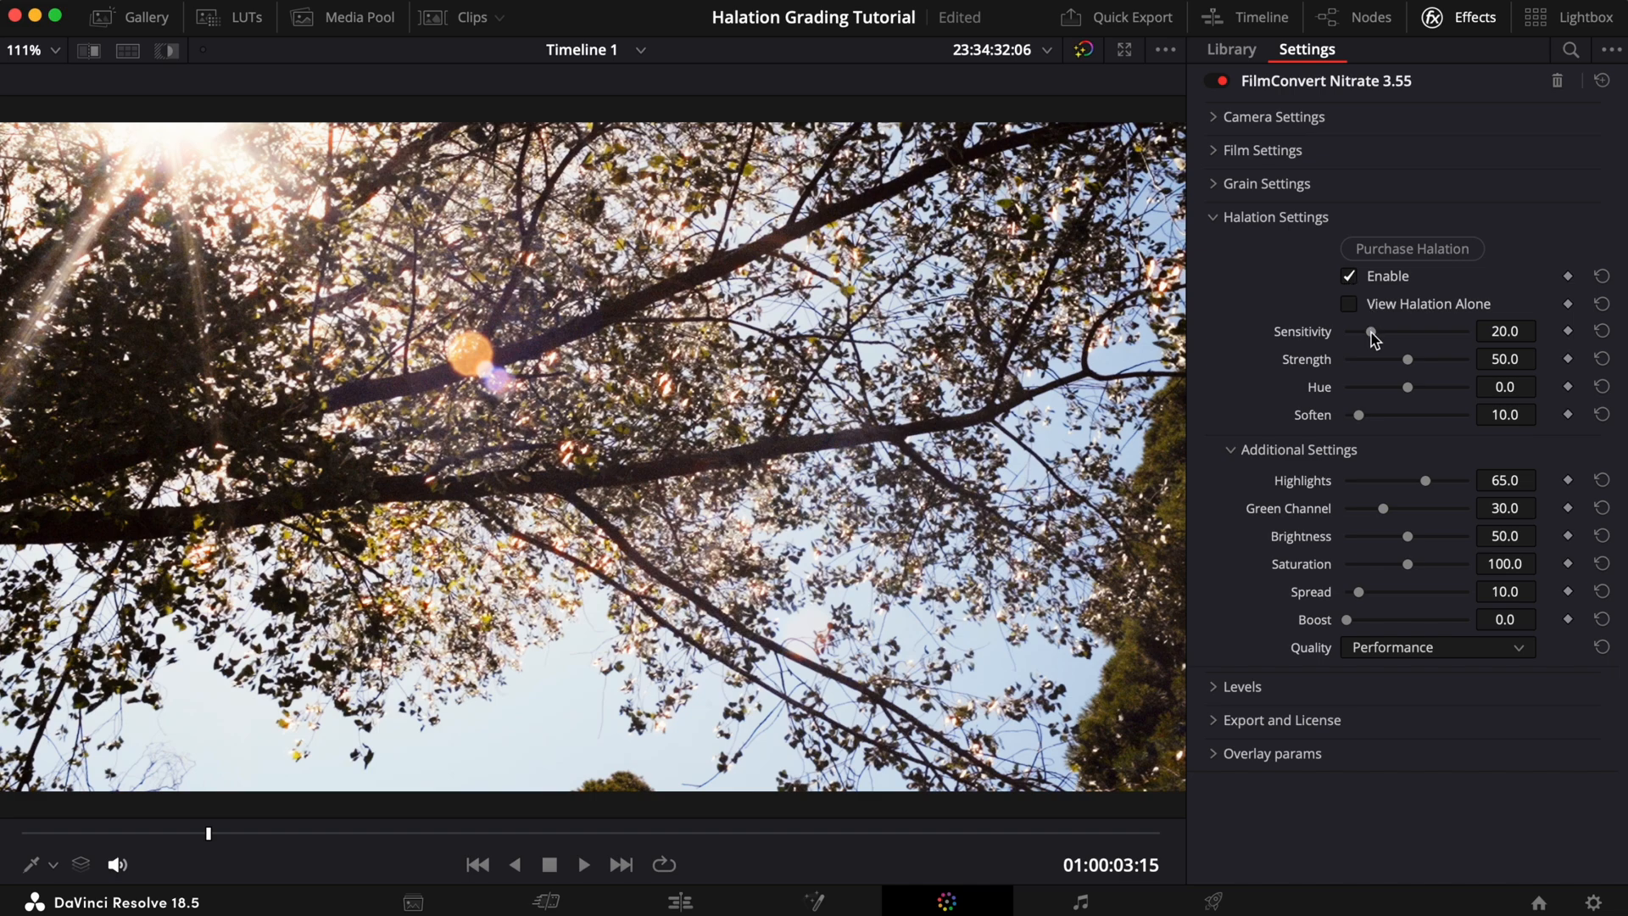
left_click_drag(1371, 331, 1384, 331)
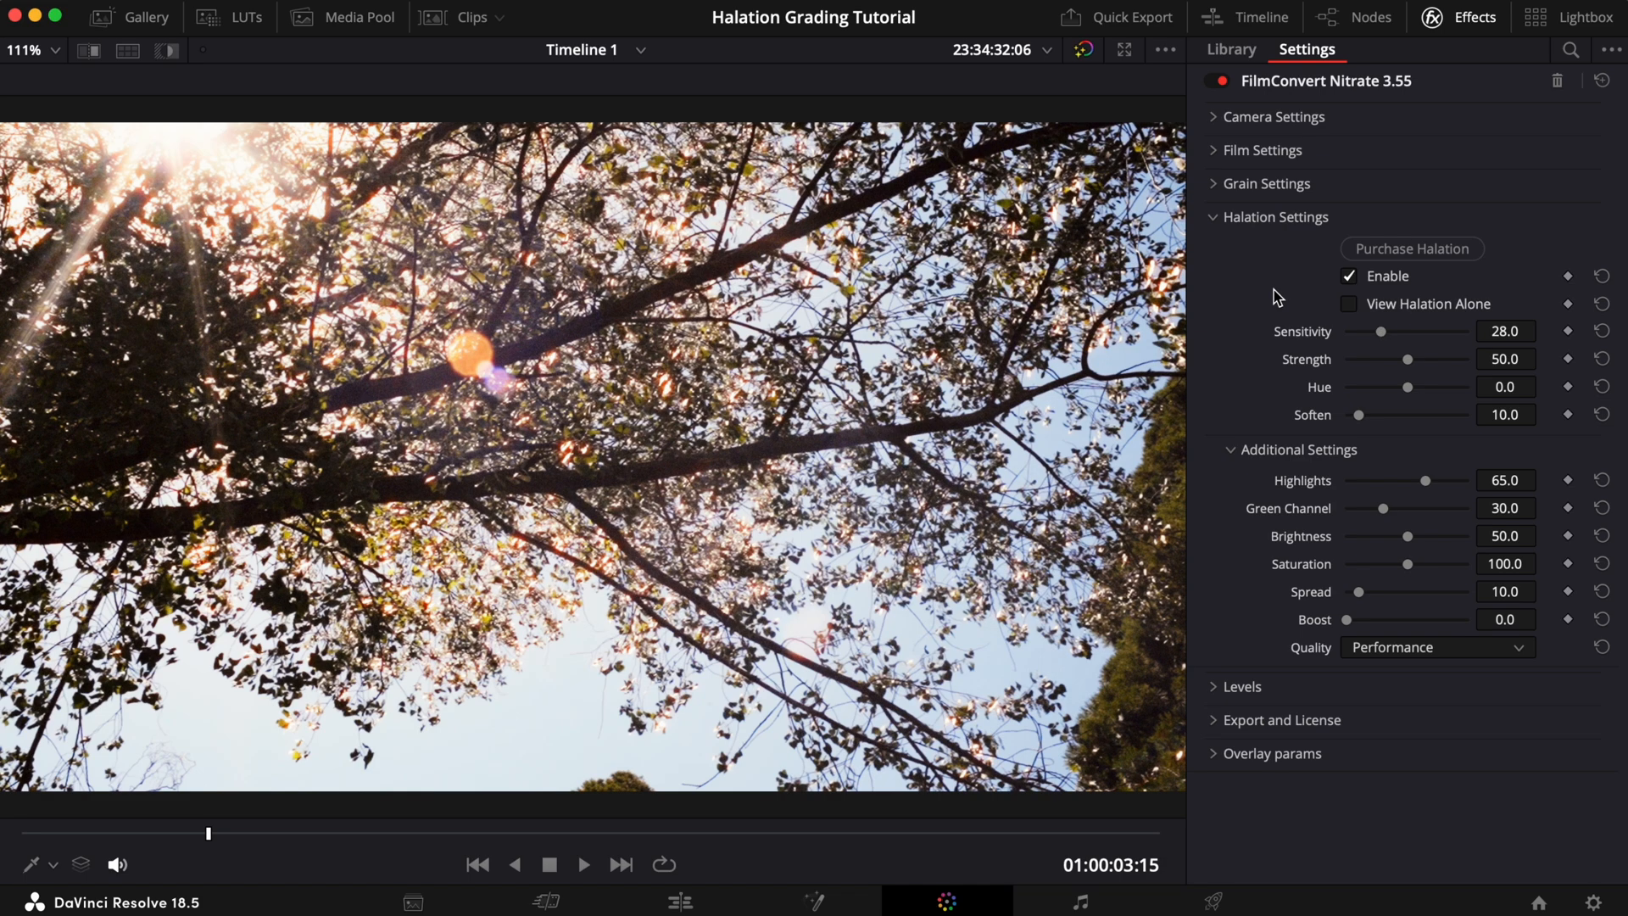
left_click_drag(1410, 359, 1415, 360)
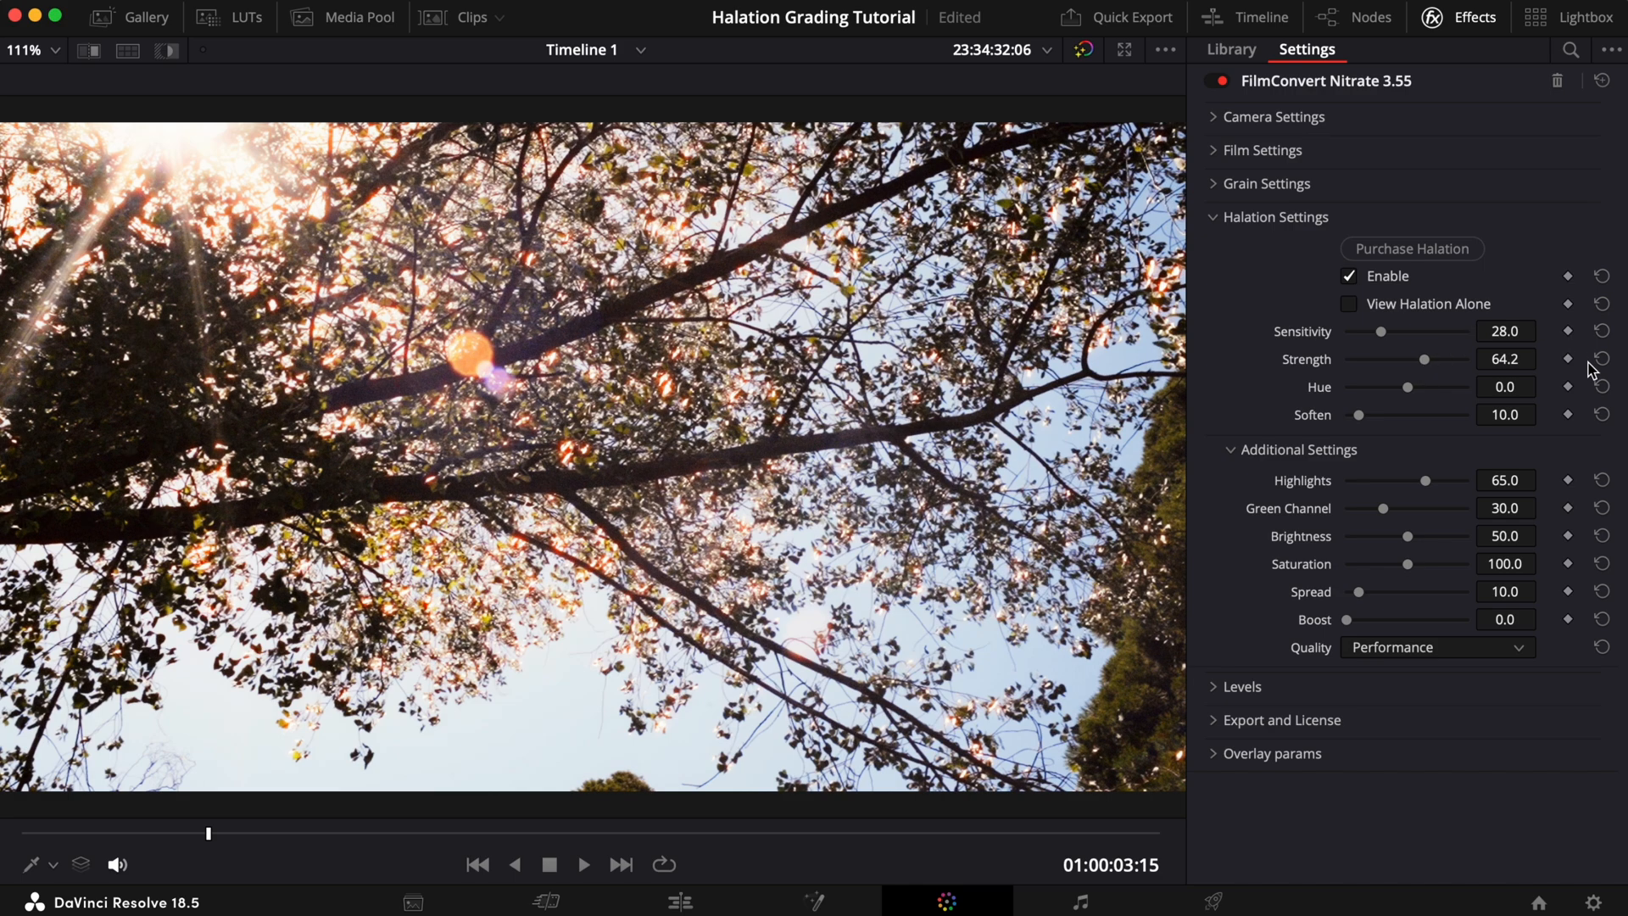
left_click_drag(1443, 359, 1407, 360)
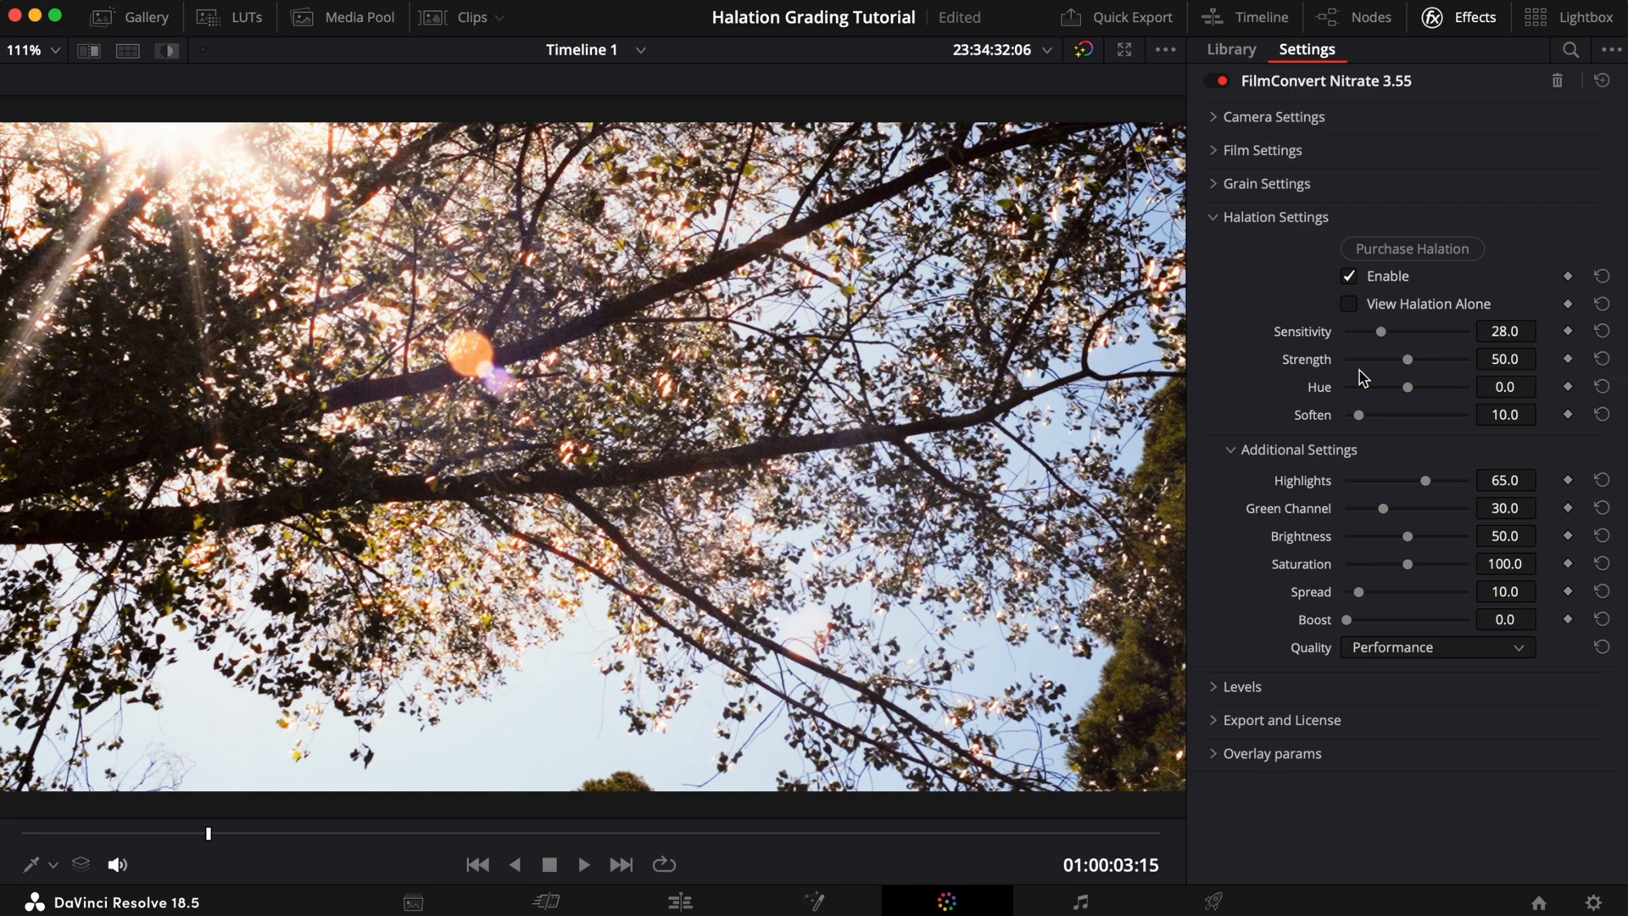
mouse_move(1345, 431)
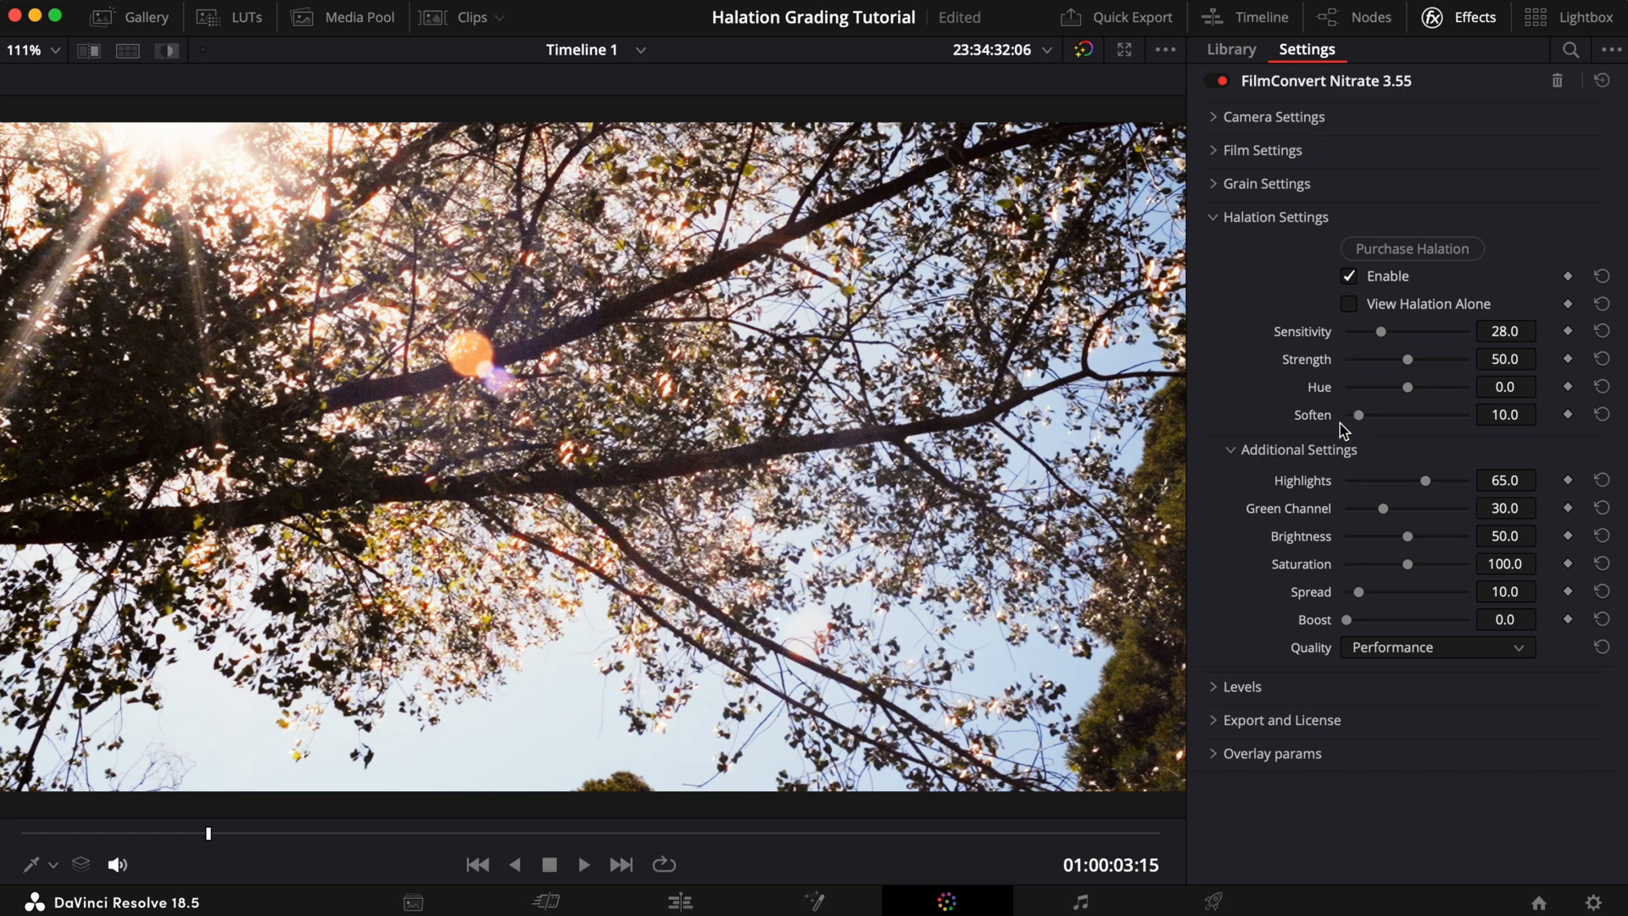
mouse_move(1346, 491)
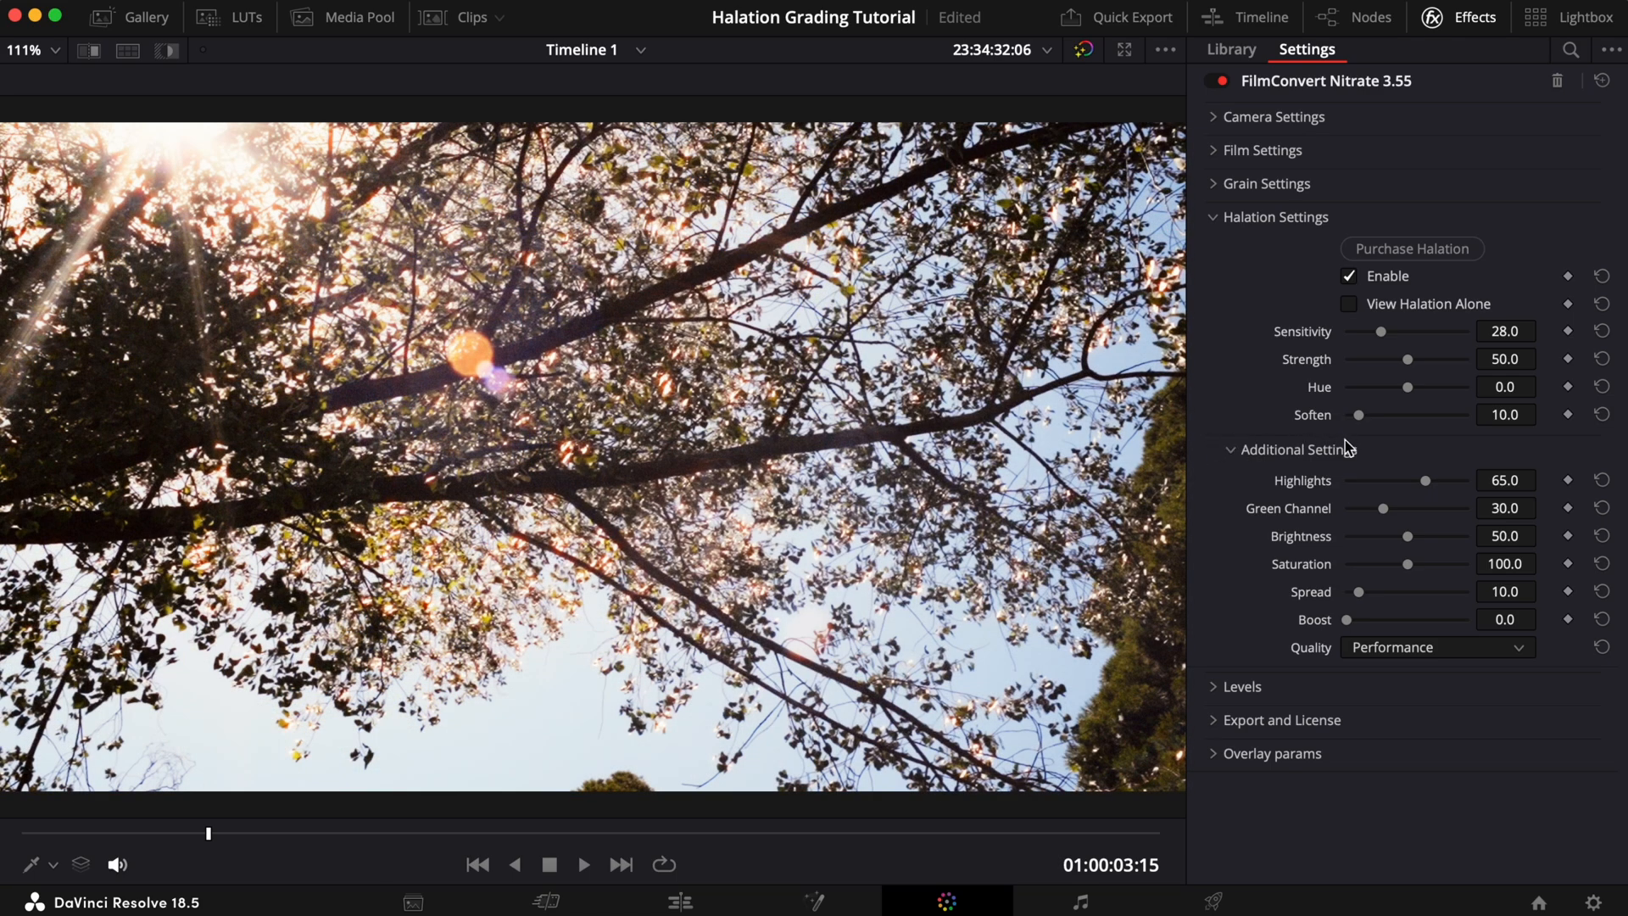
Set the tree clip's halation Green Channel to 75 and Brightness to 70
left_click_drag(1384, 507, 1416, 507)
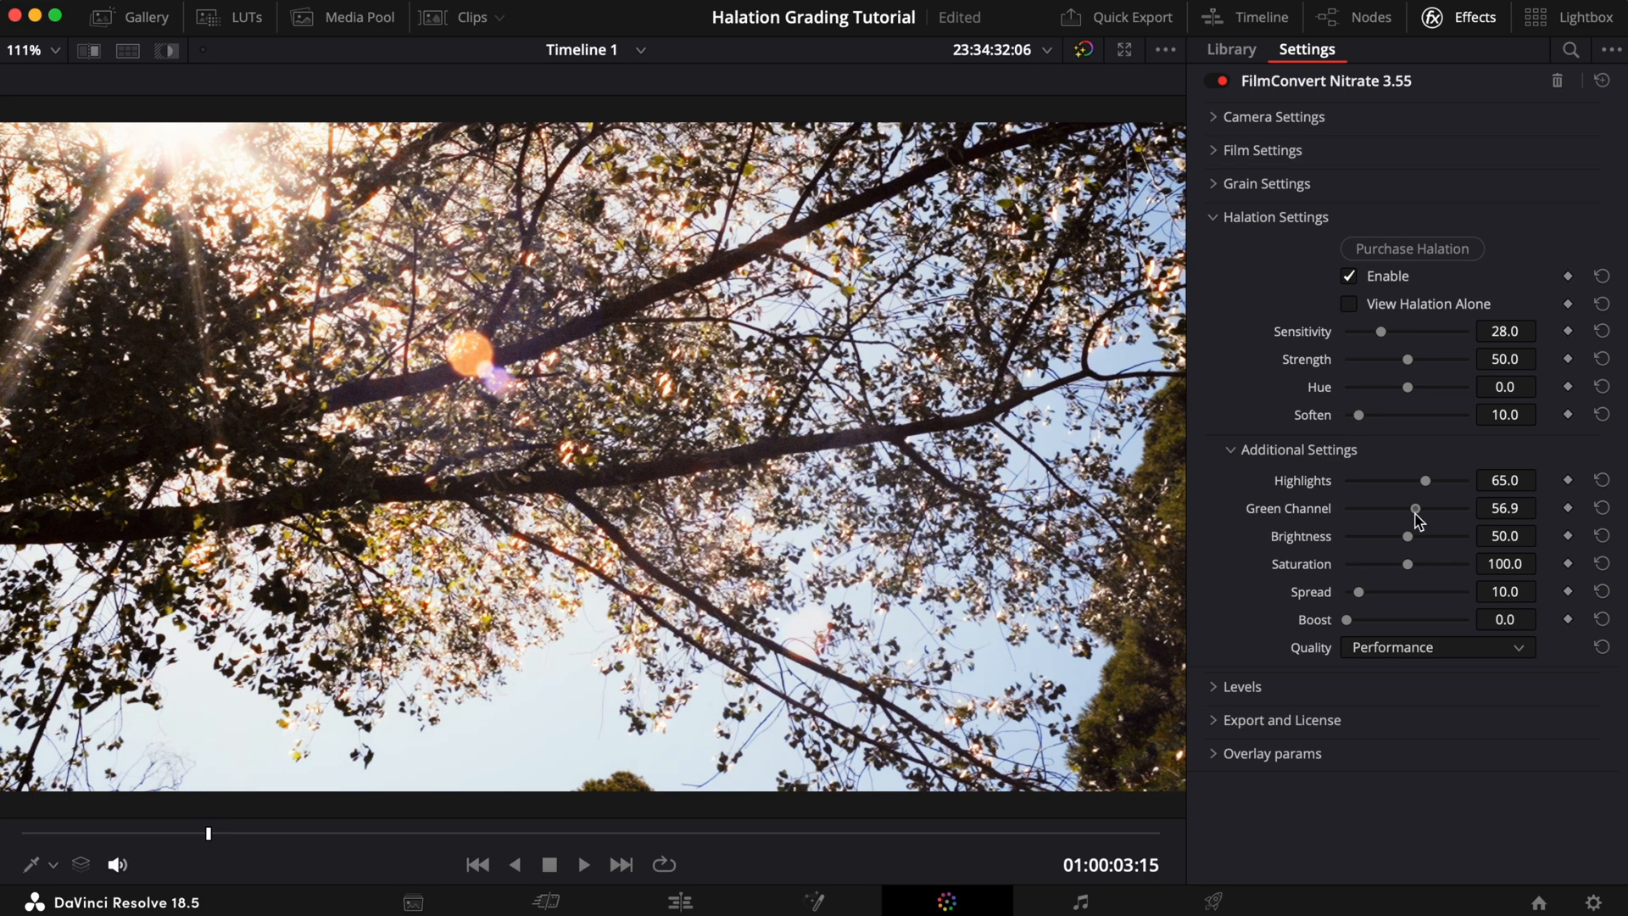
left_click_drag(1416, 507, 1440, 507)
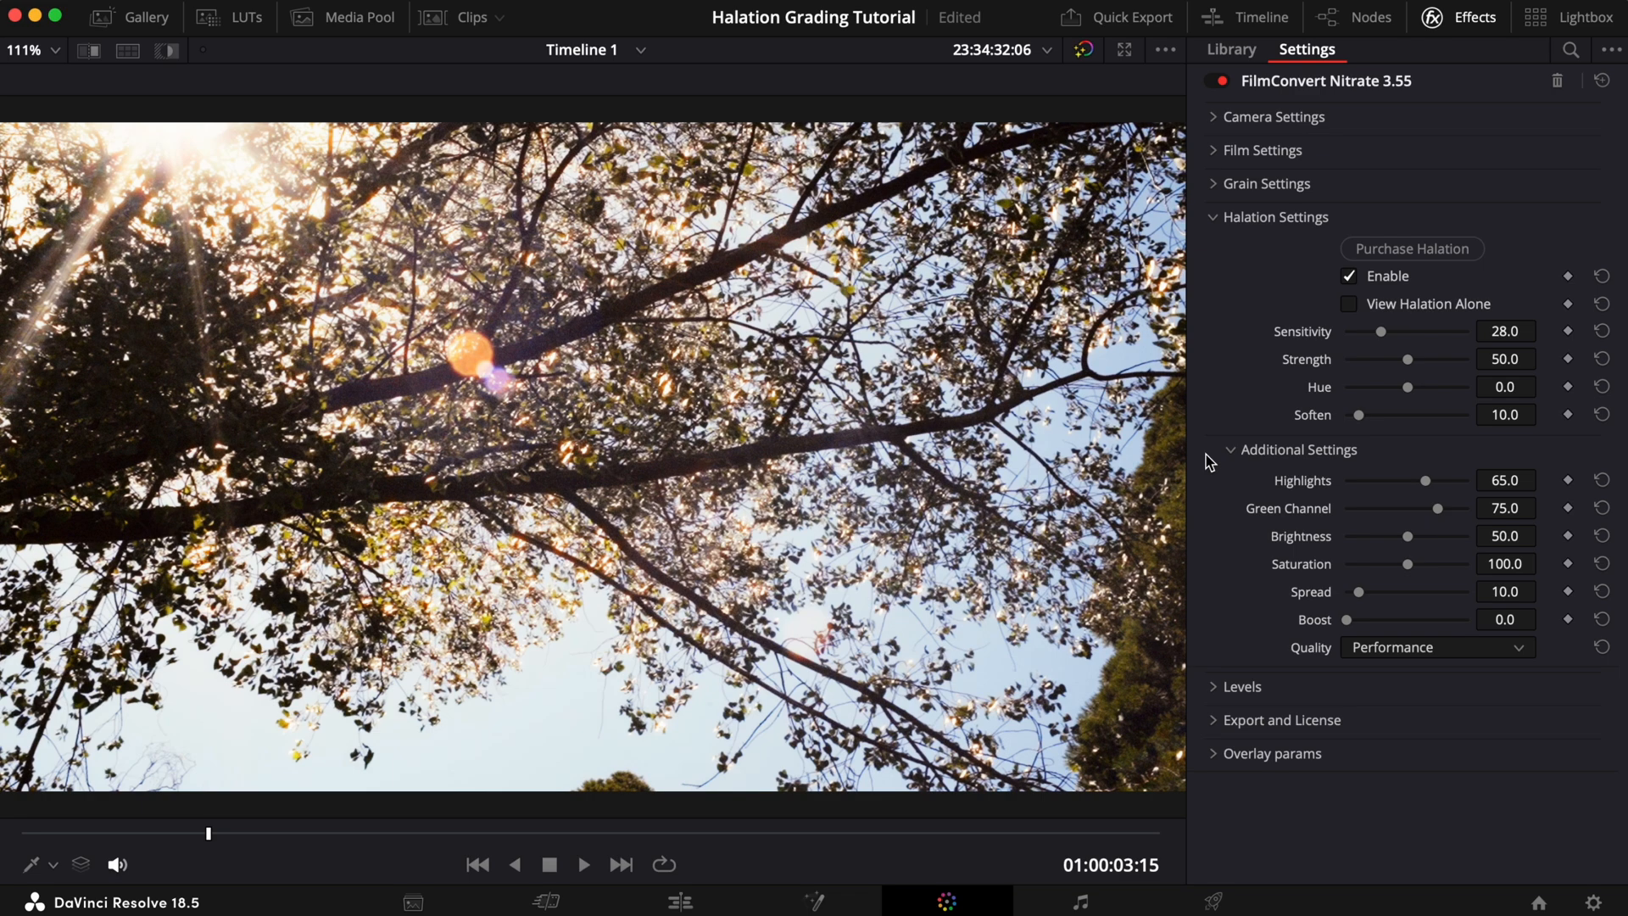
mouse_move(607, 305)
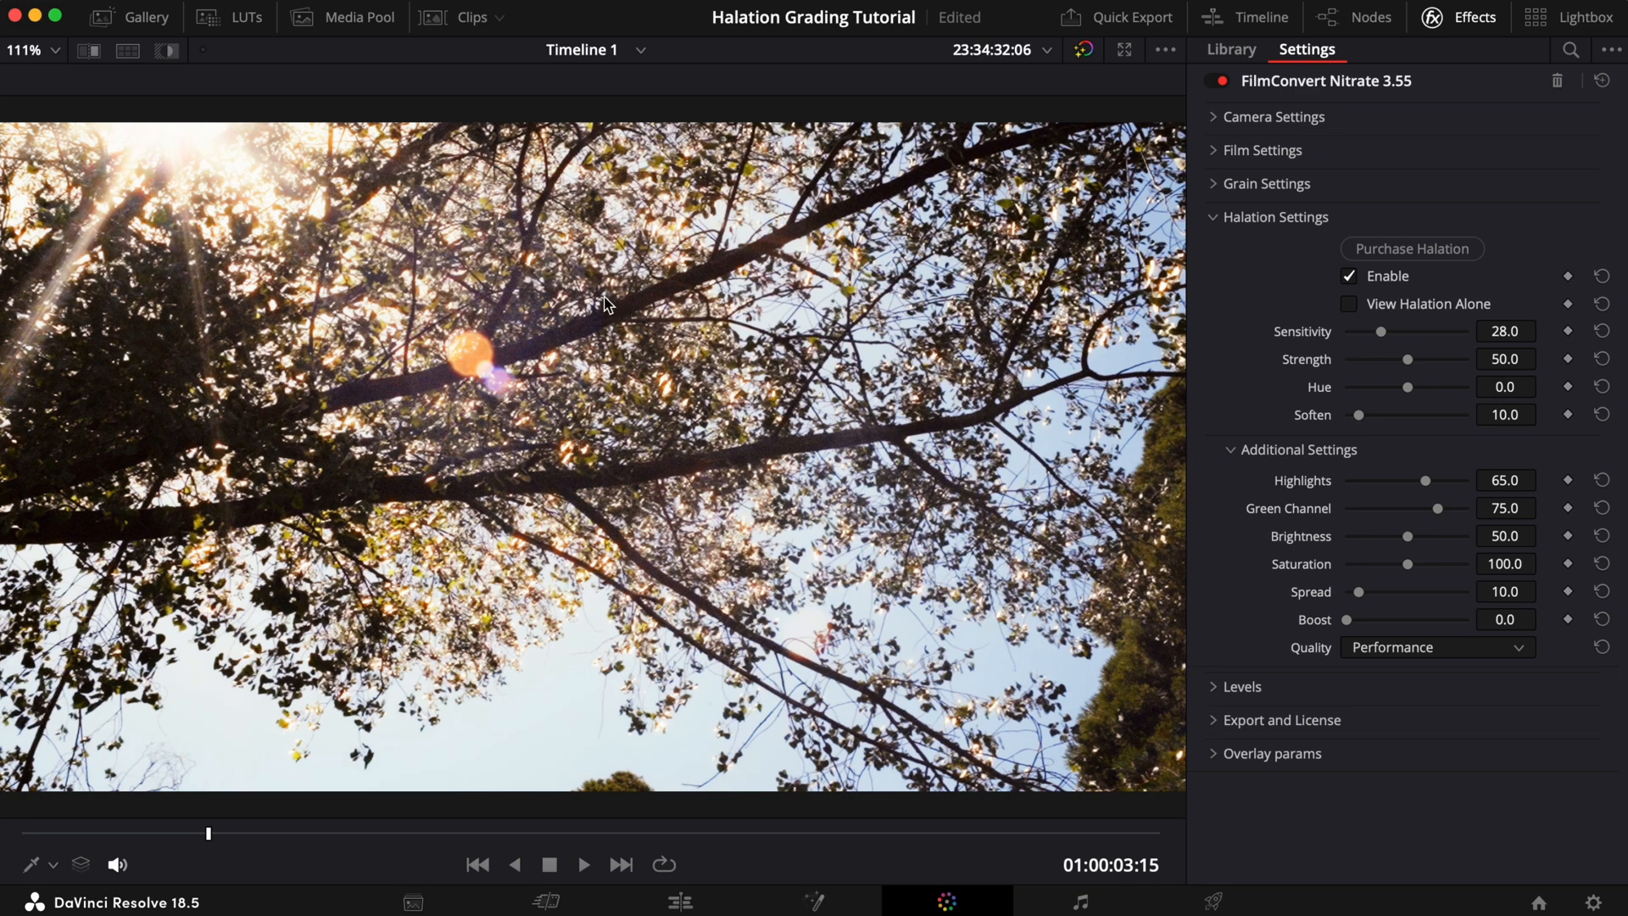
mouse_move(229, 216)
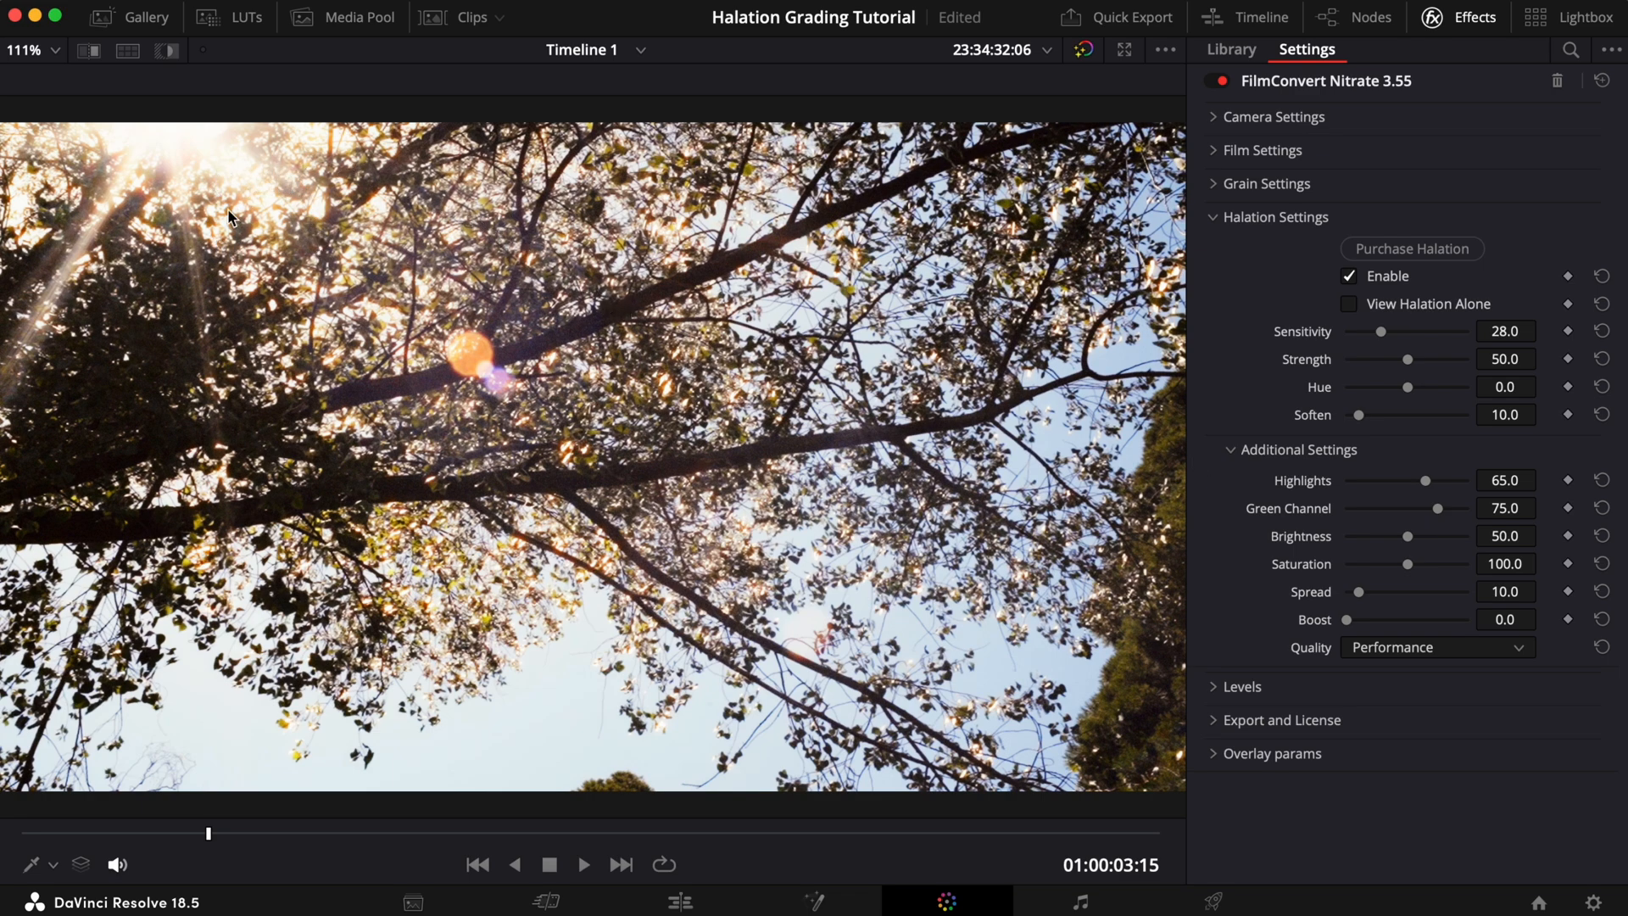
mouse_move(645, 475)
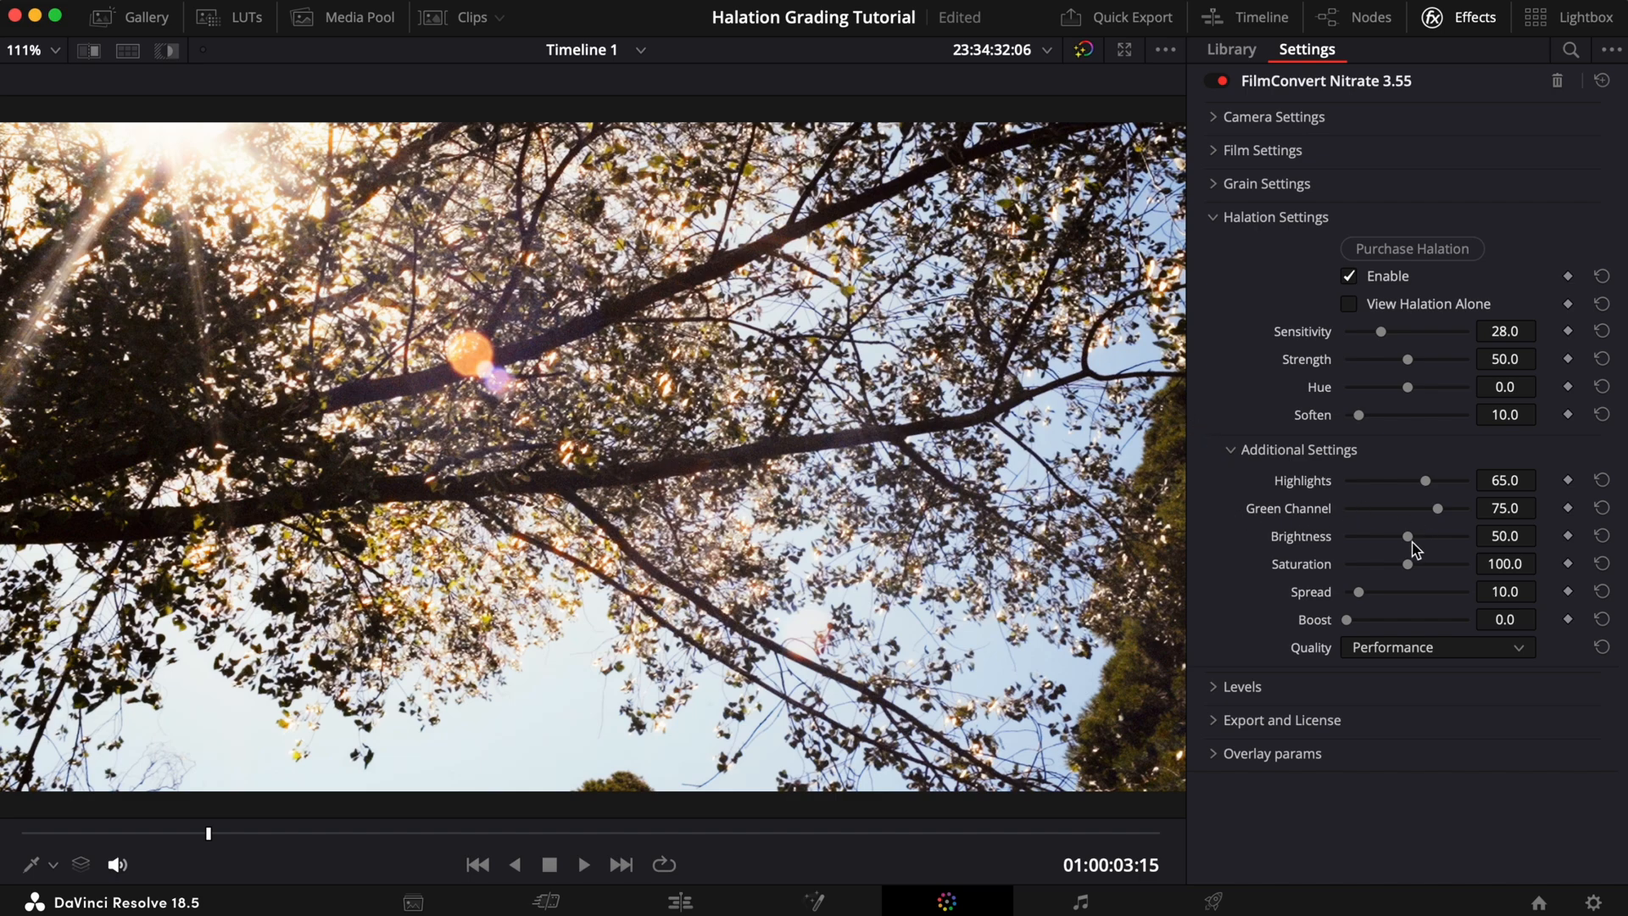
left_click_drag(1408, 536, 1424, 536)
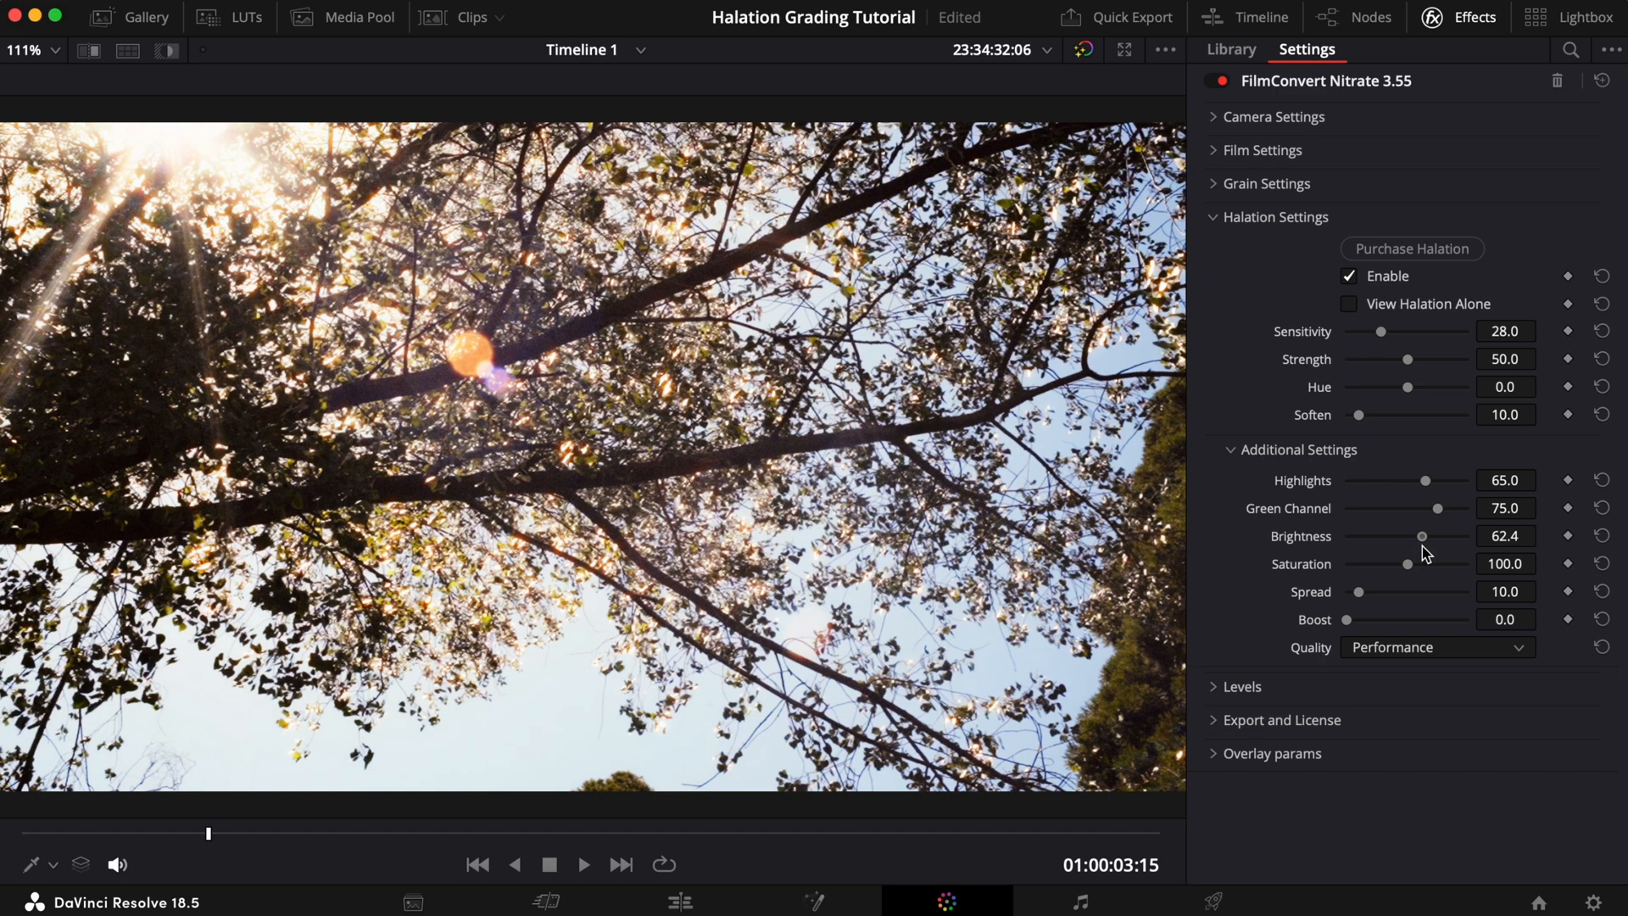
left_click_drag(1421, 535, 1433, 535)
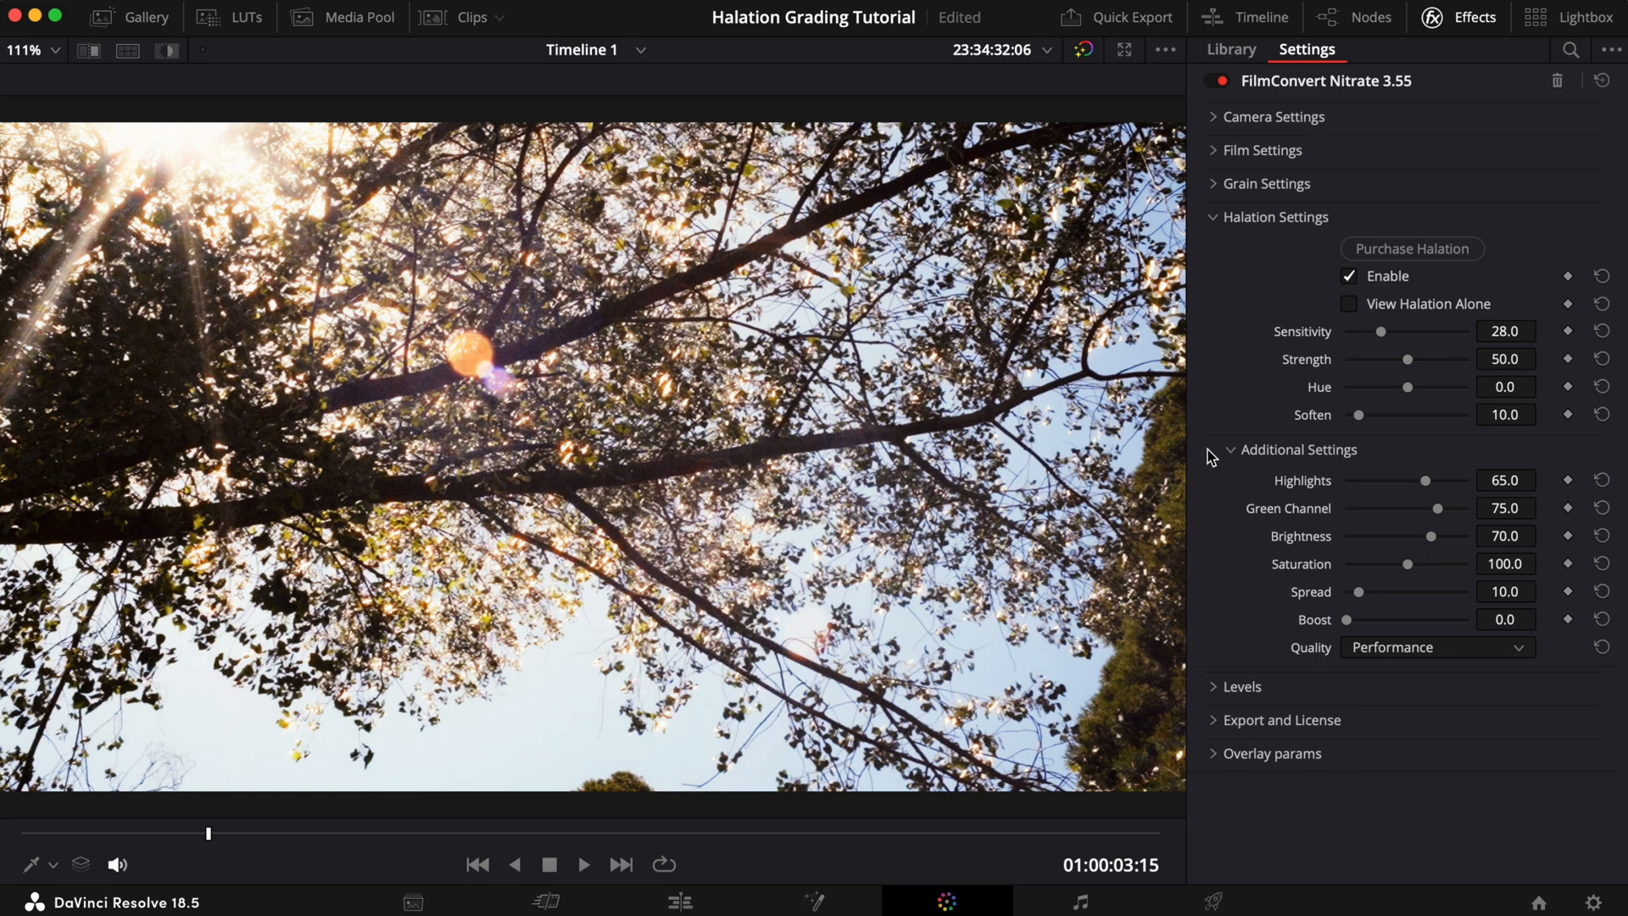
Raise halation Saturation to 140 for a stronger orange glow
left_click_drag(1408, 563, 1419, 563)
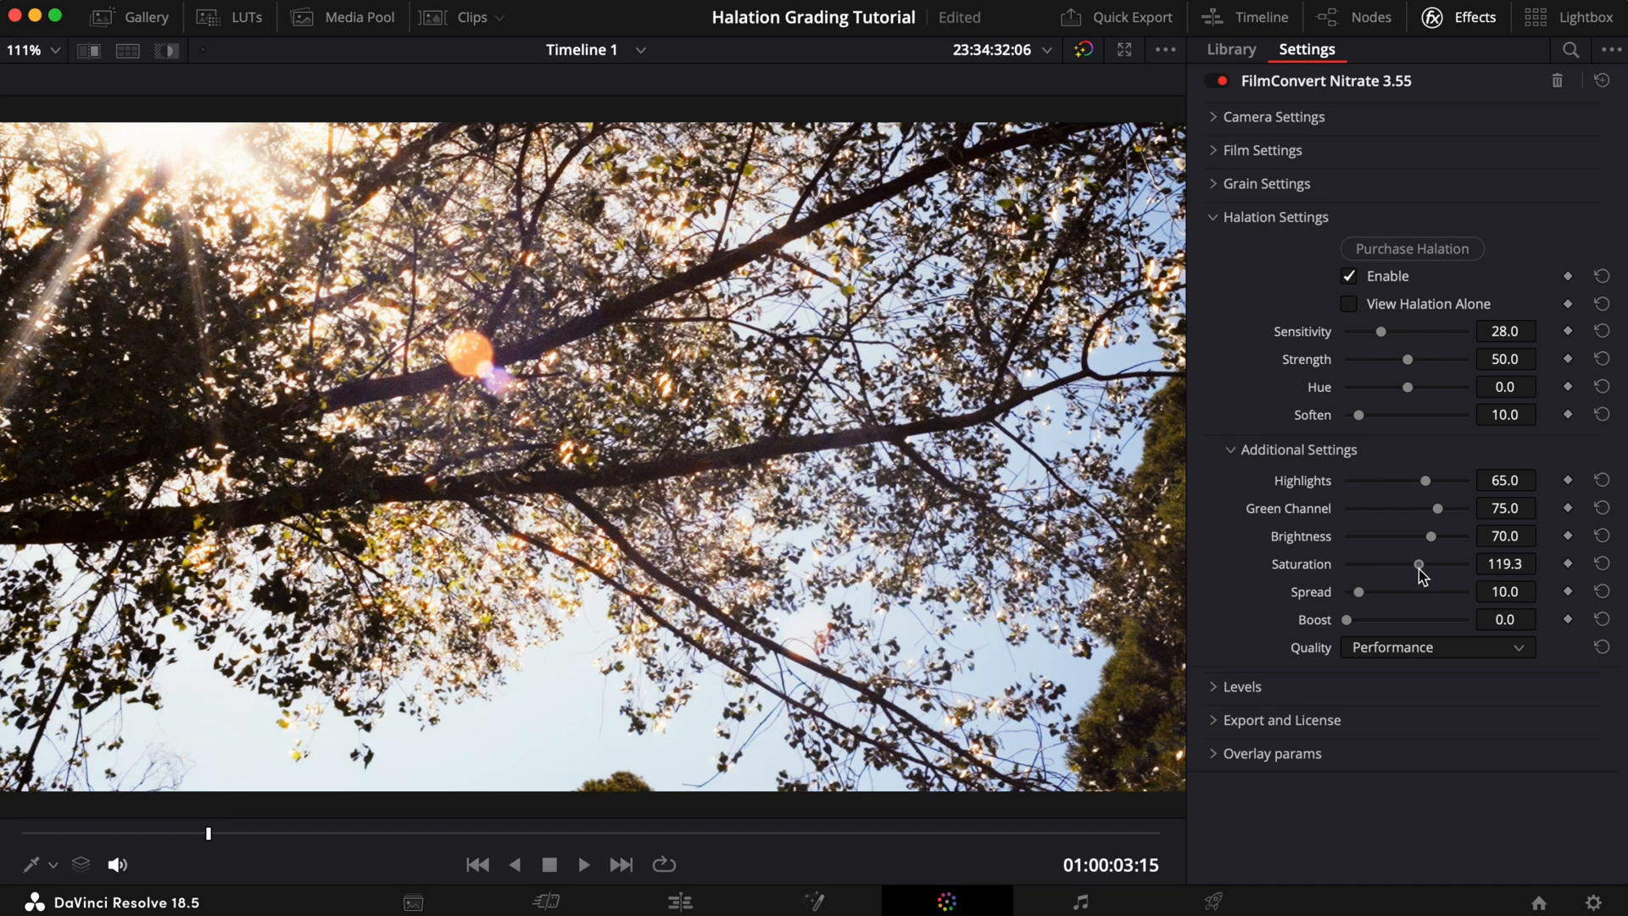
left_click_drag(1420, 563, 1433, 563)
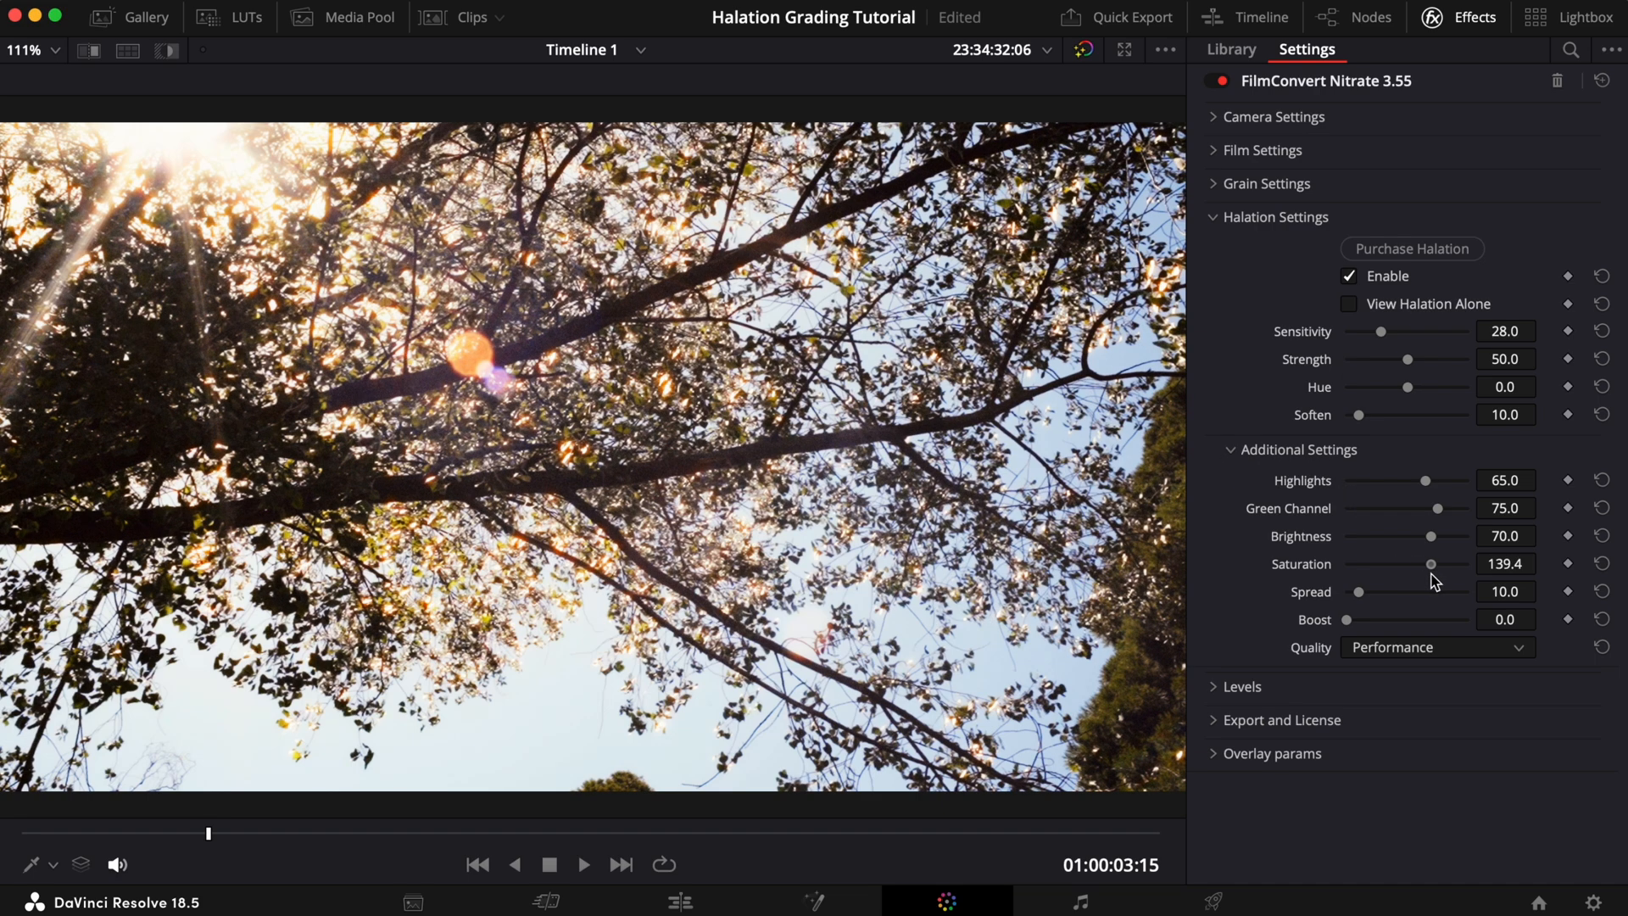
left_click_drag(1431, 563, 1434, 563)
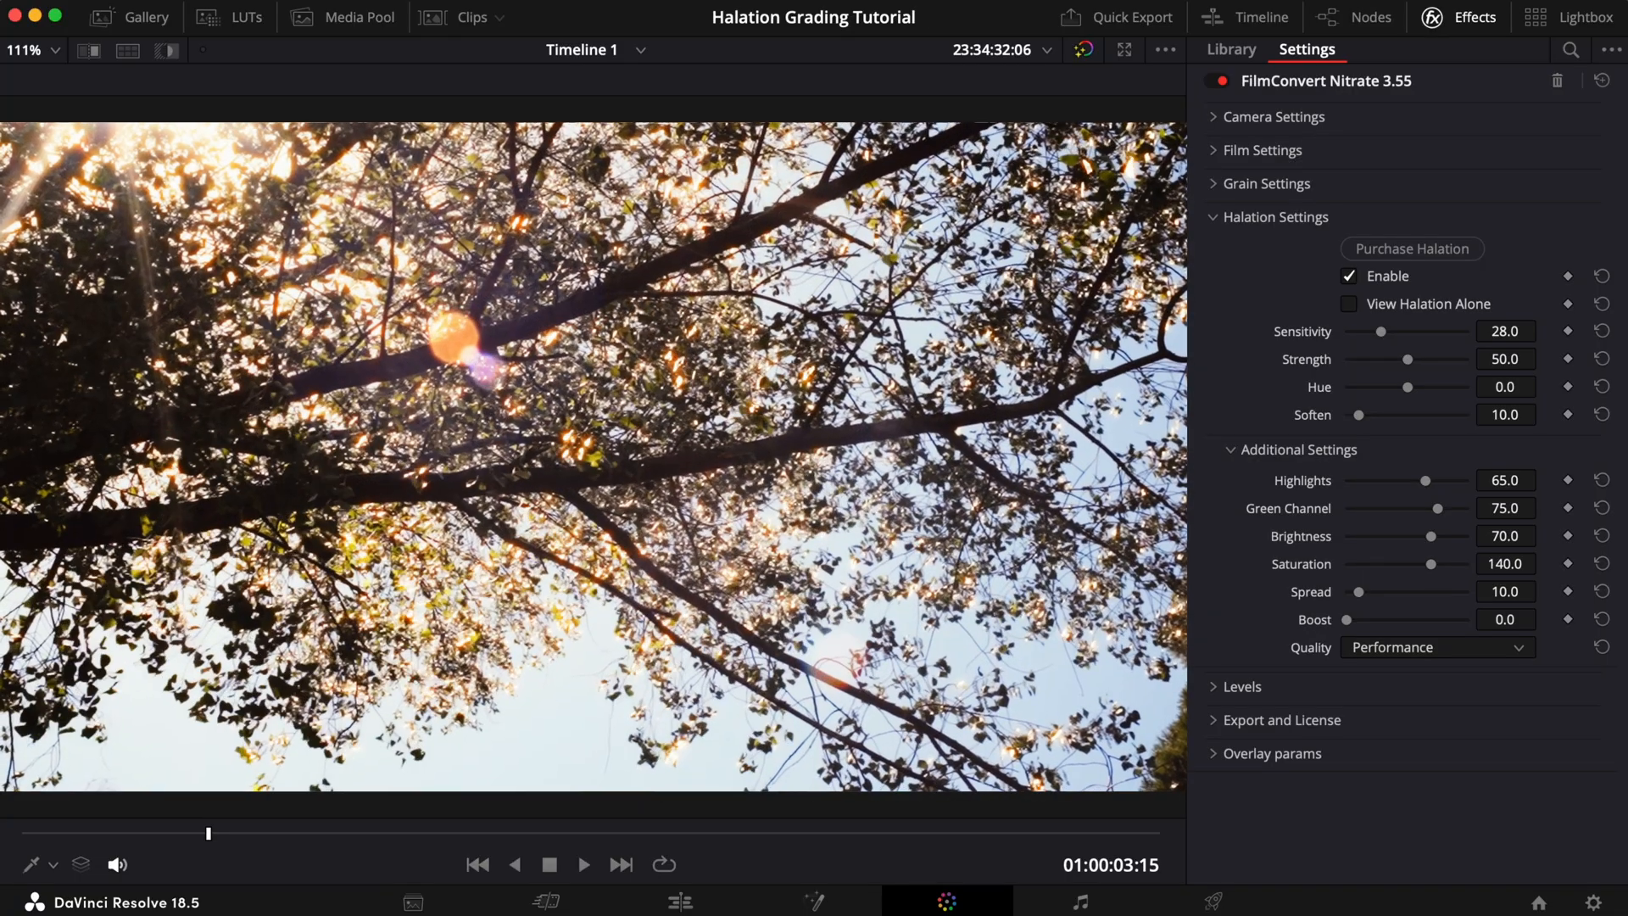
left_click(584, 863)
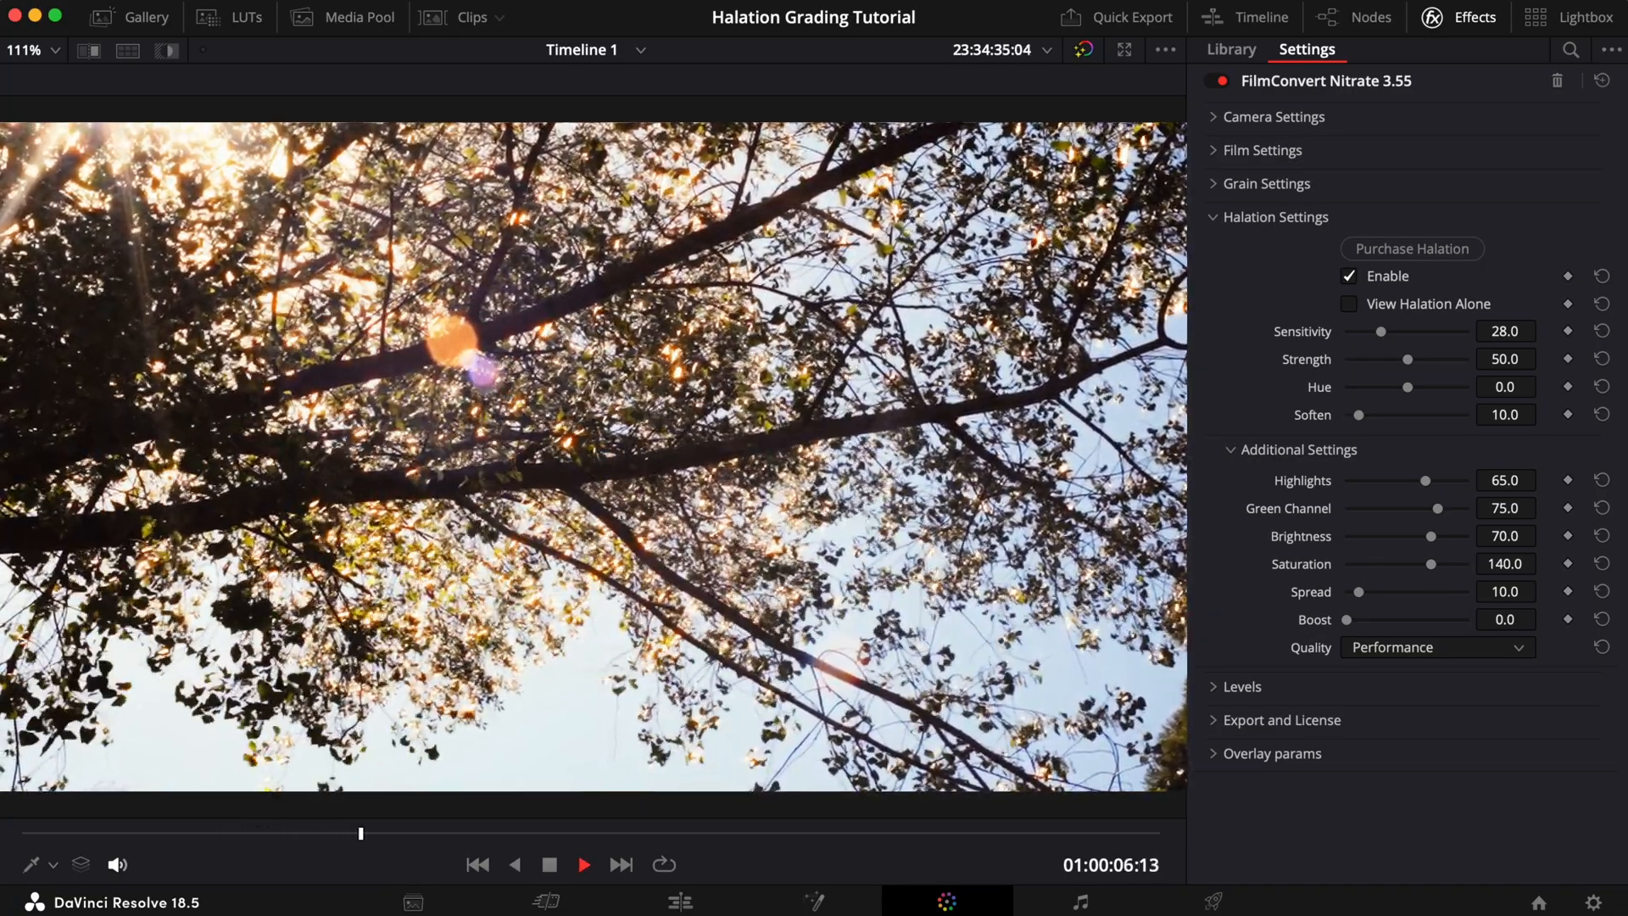
left_click(1349, 277)
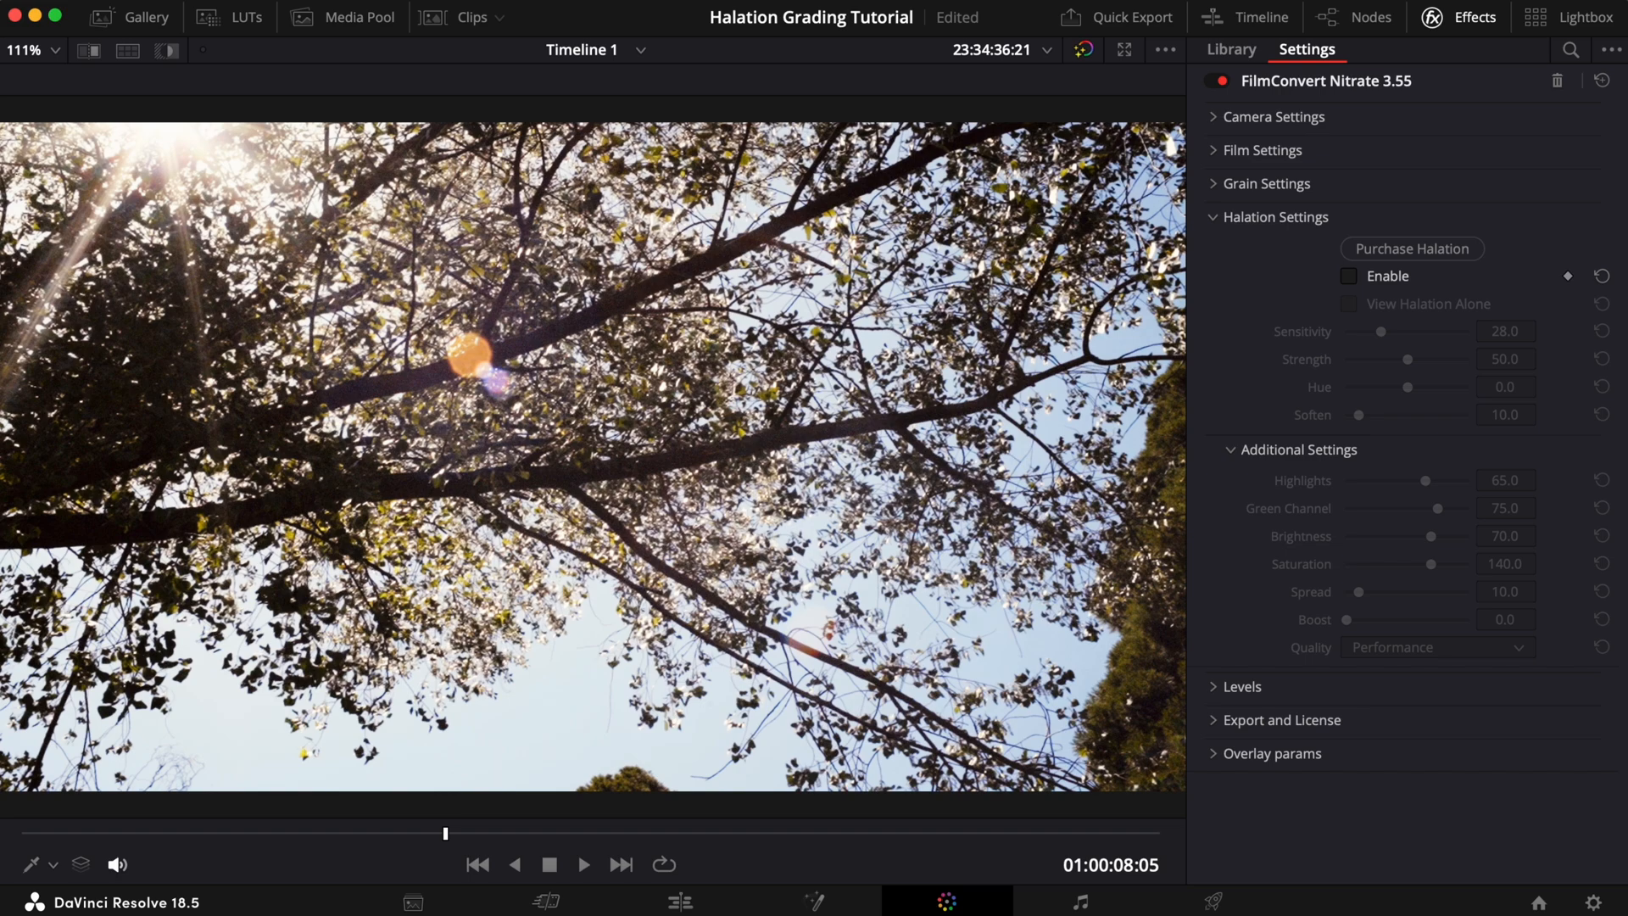
left_click(1348, 275)
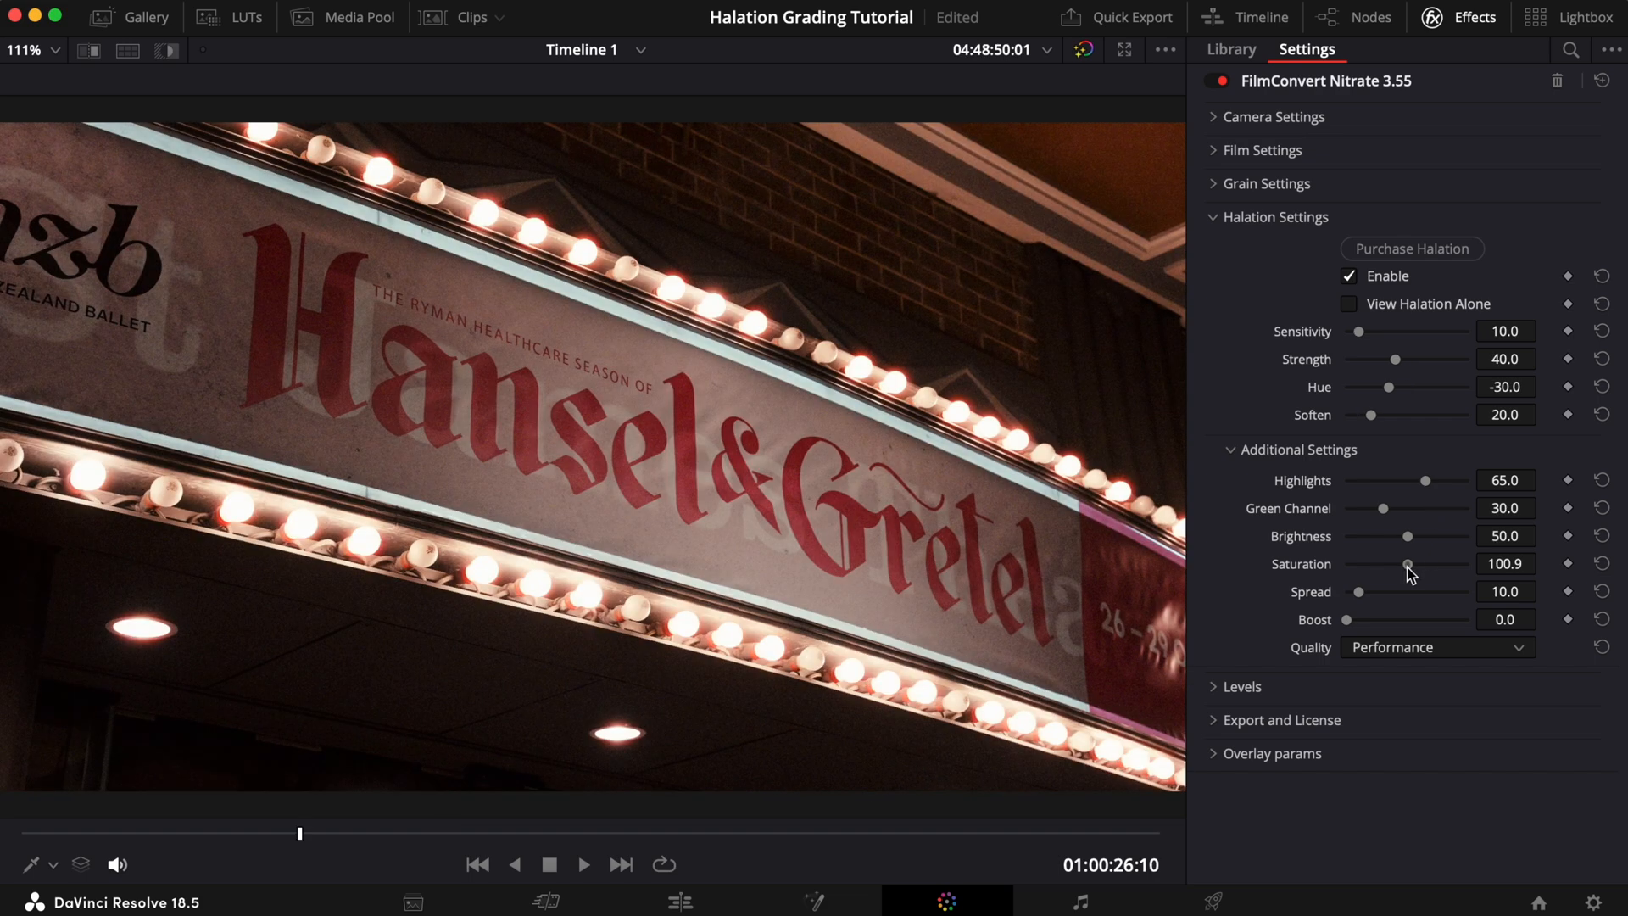
Lower Saturation to about 90, reset halation to defaults and re-enable it on the marquee clip
left_click_drag(1409, 563, 1401, 563)
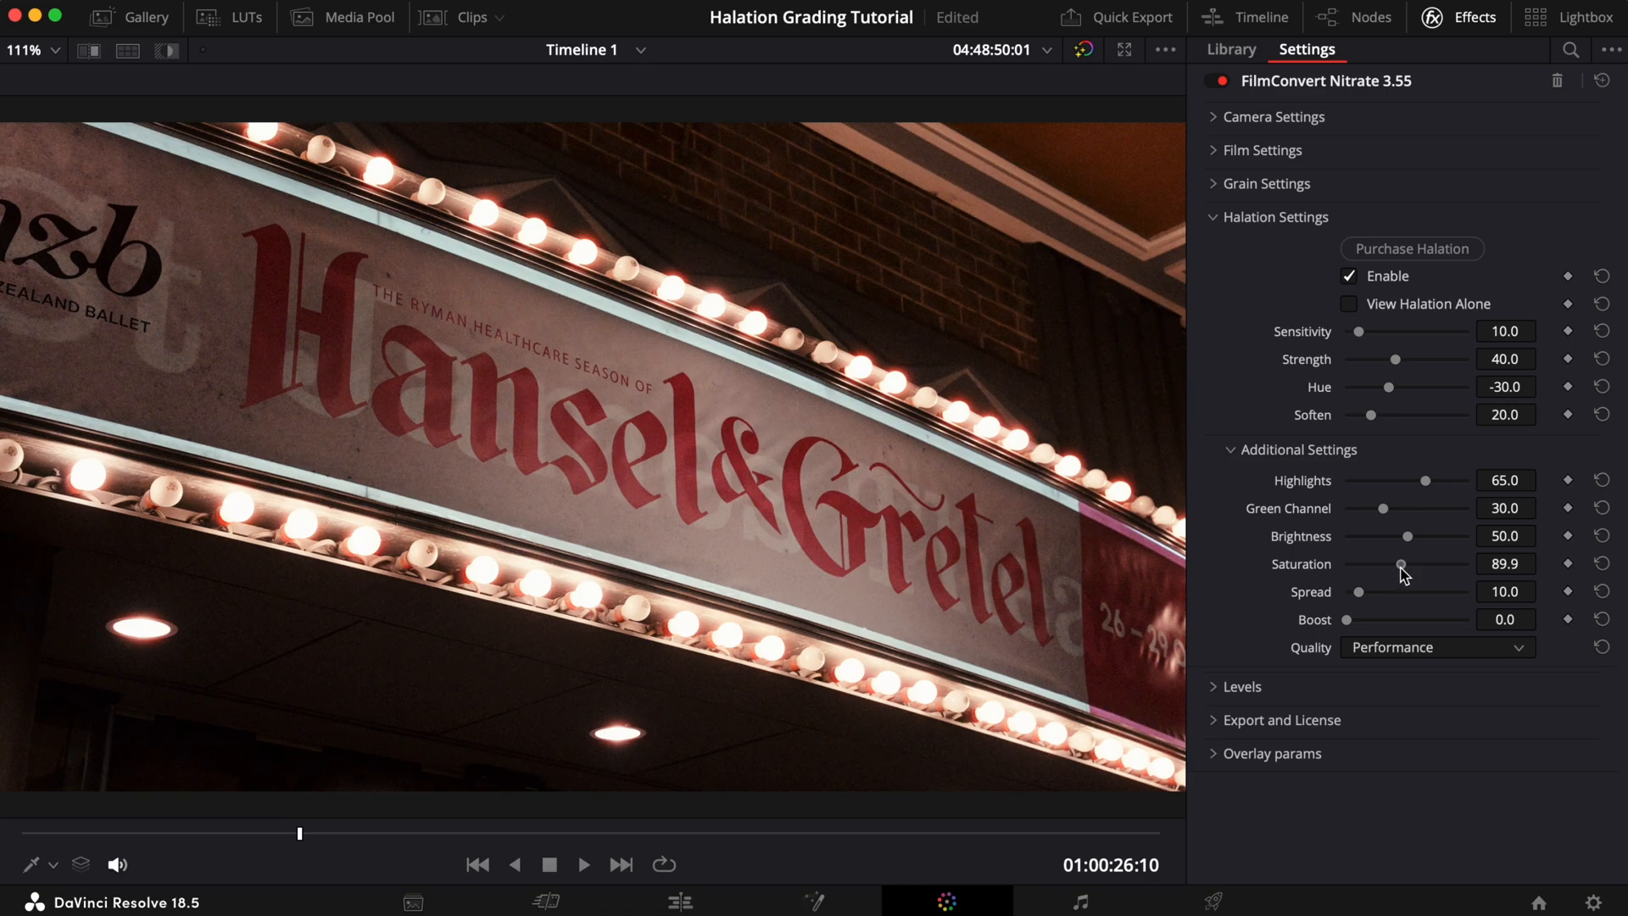
mouse_move(1418, 731)
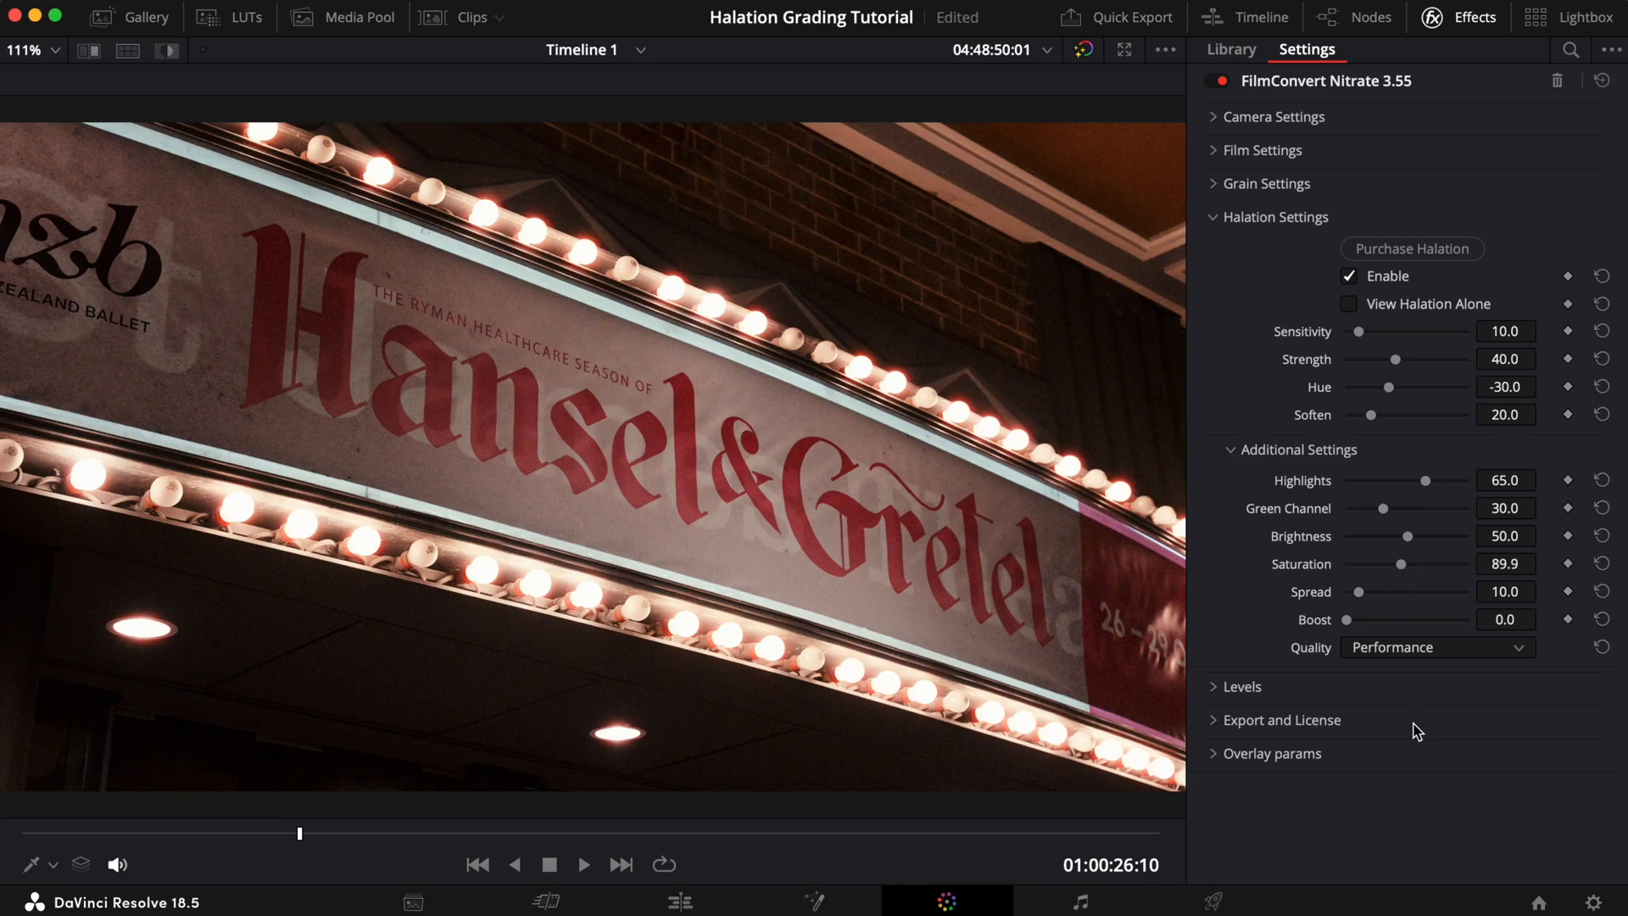
left_click(1348, 275)
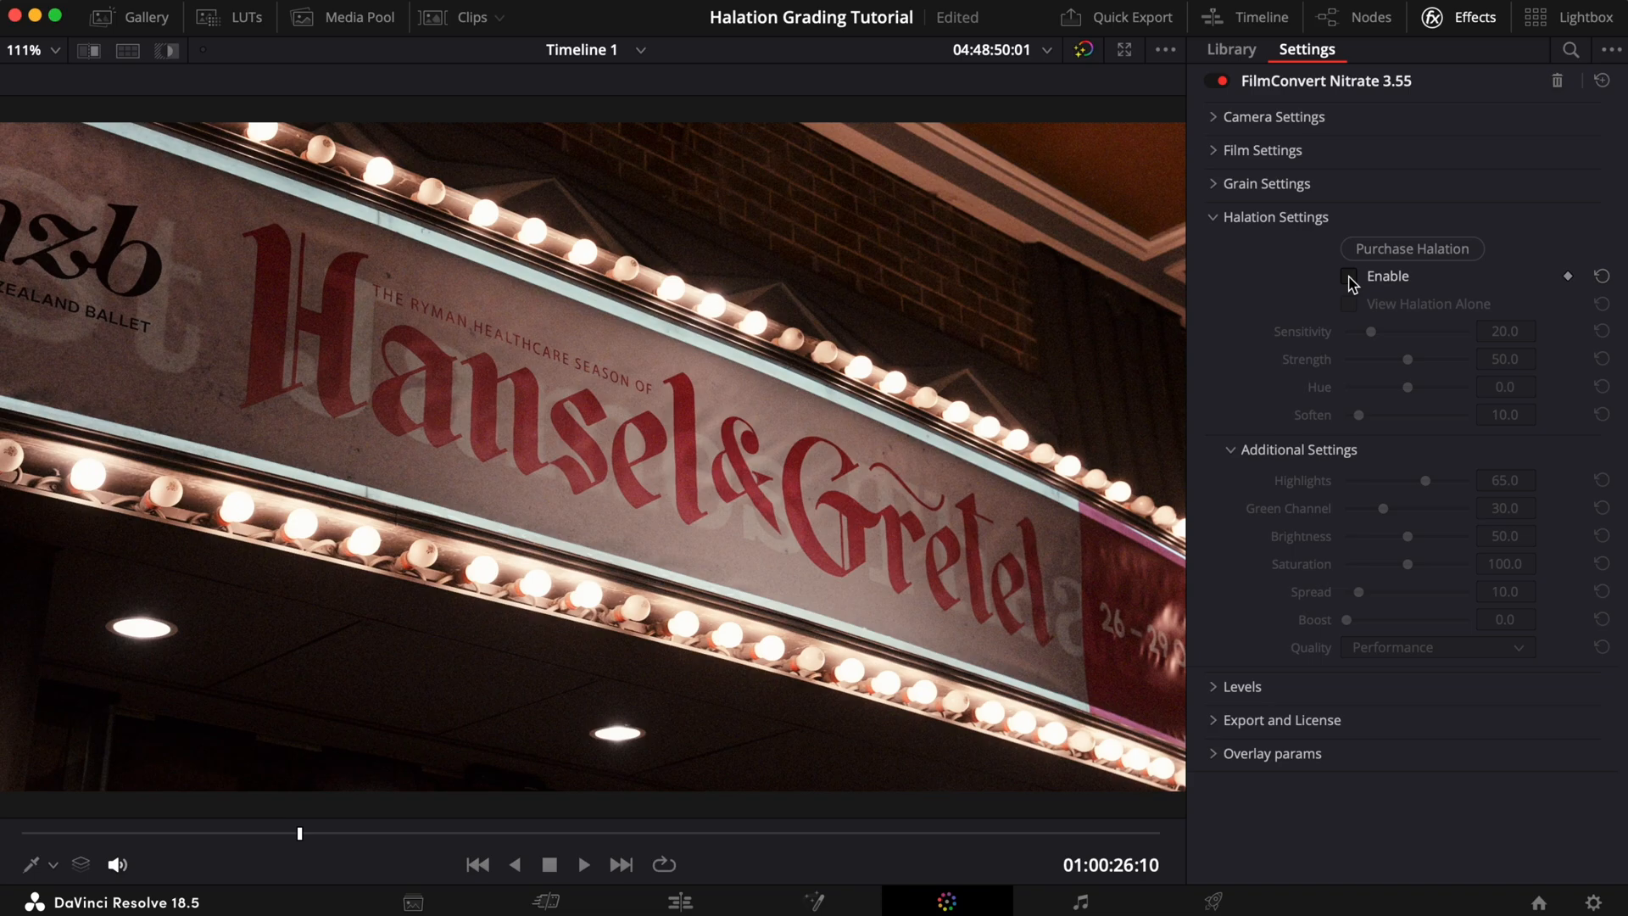
left_click(1350, 275)
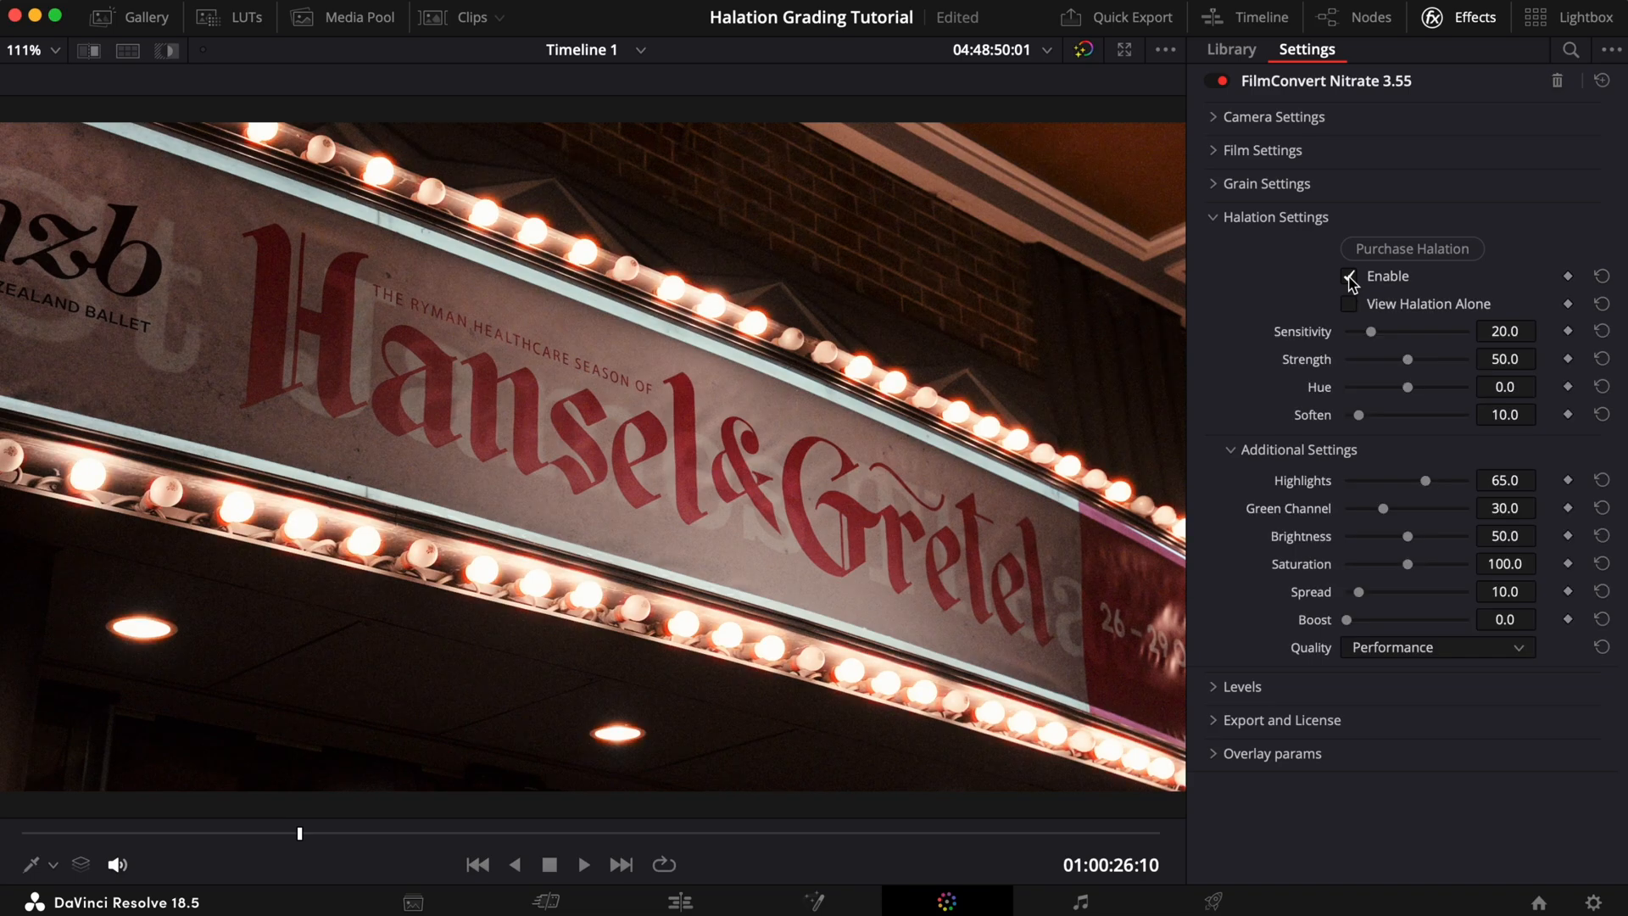
left_click(1349, 277)
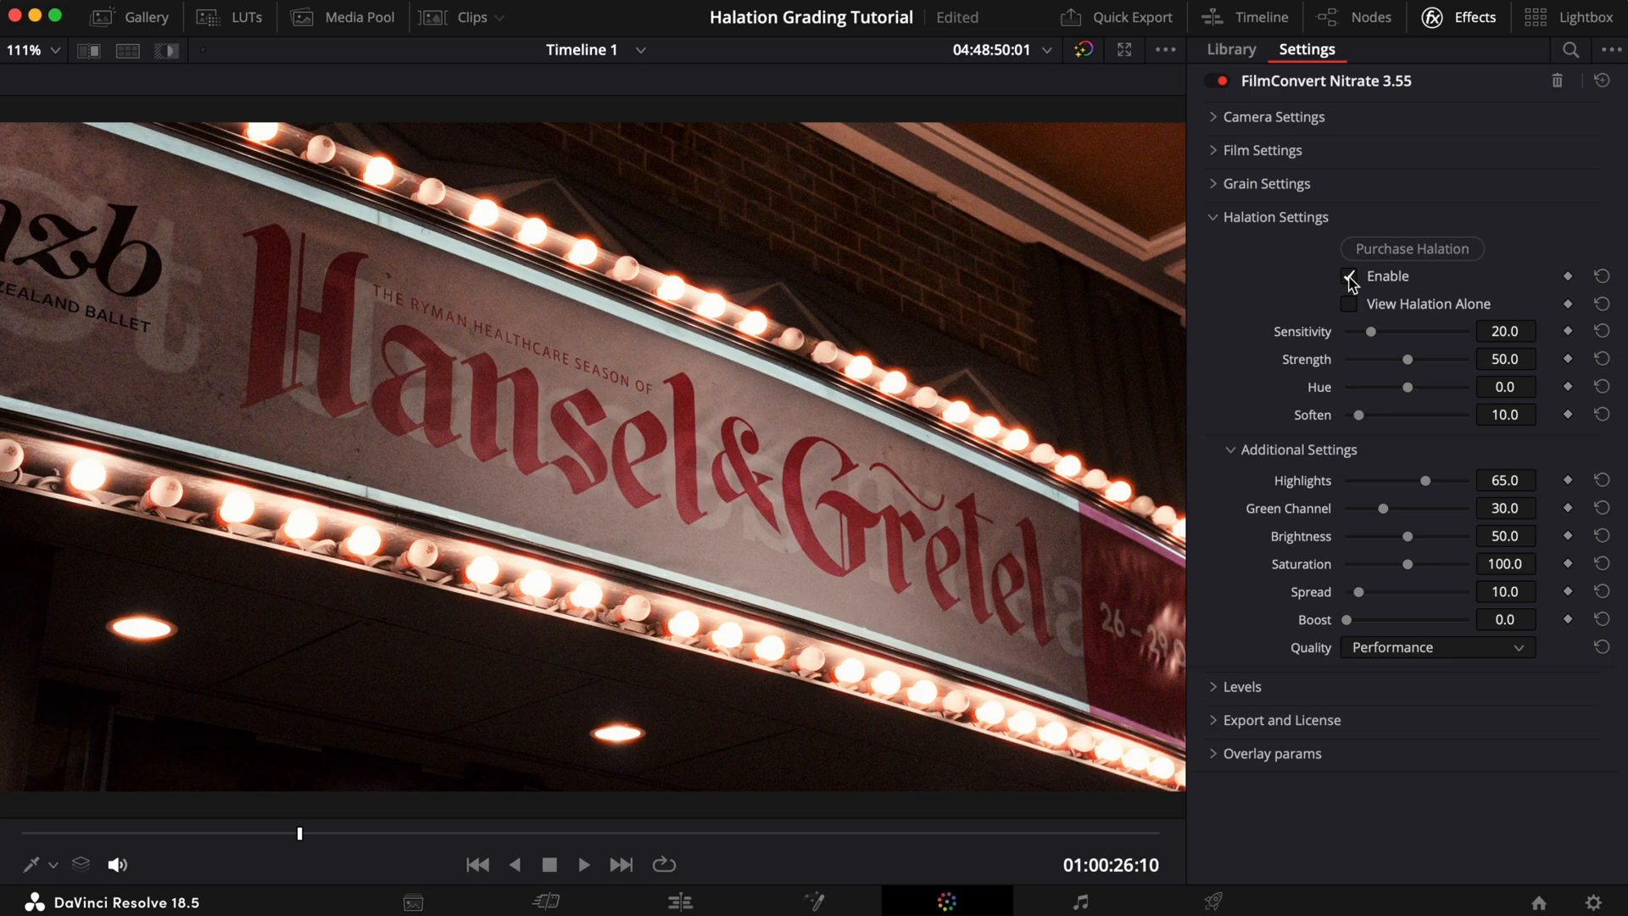
With the glow isolated, lower halation Sensitivity to 10 so only the brightest bulbs glow
left_click(1350, 275)
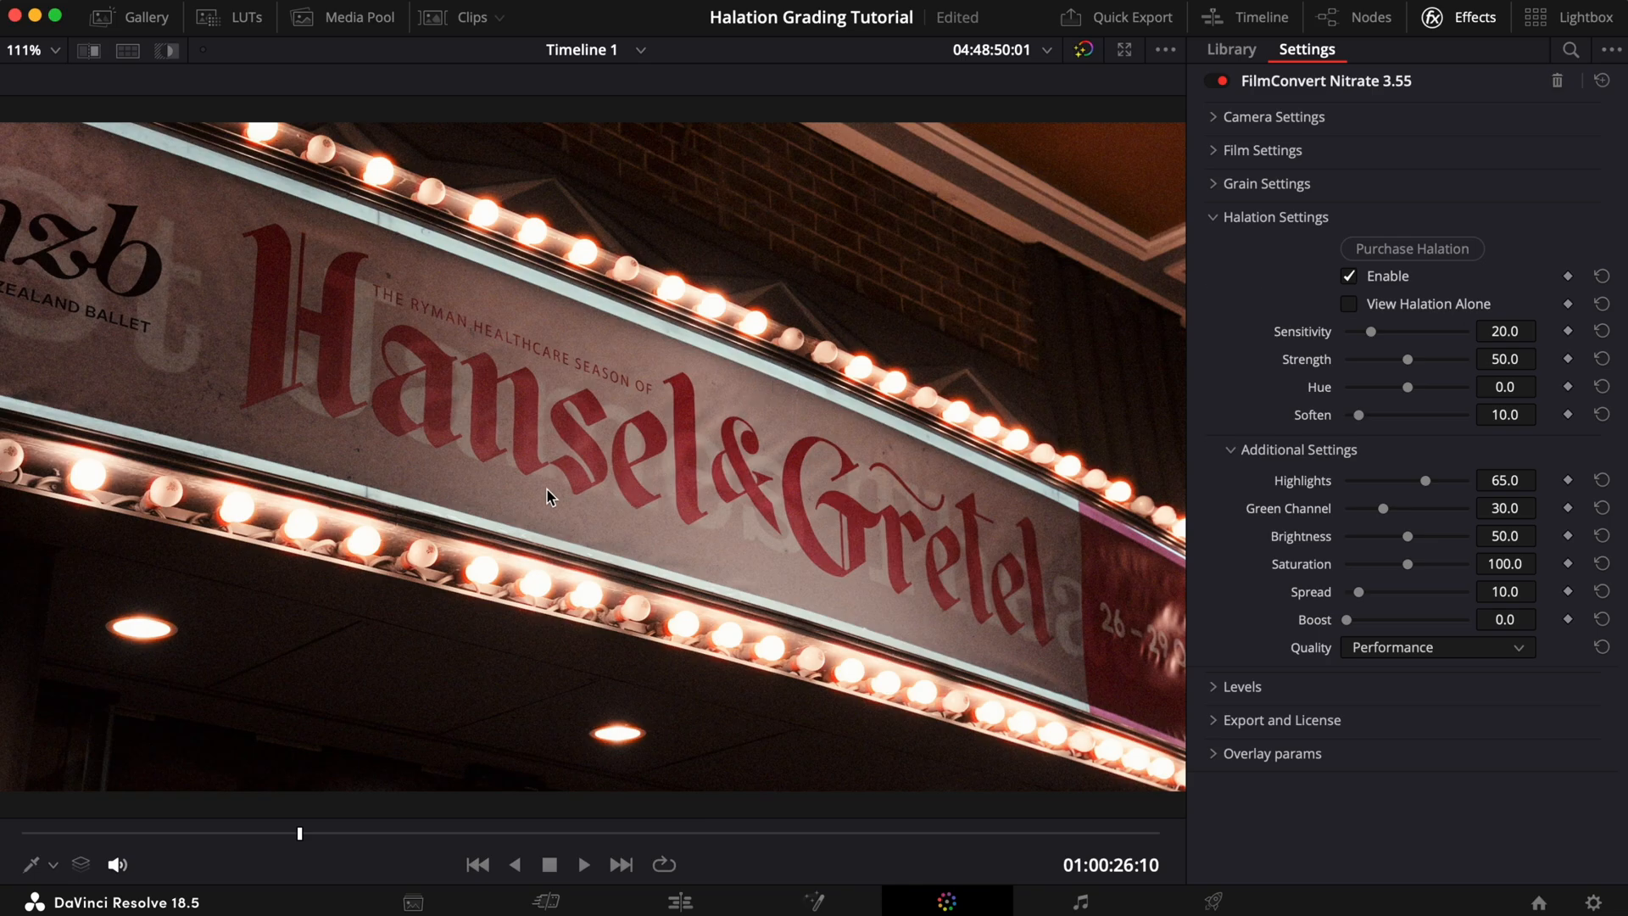
mouse_move(542, 563)
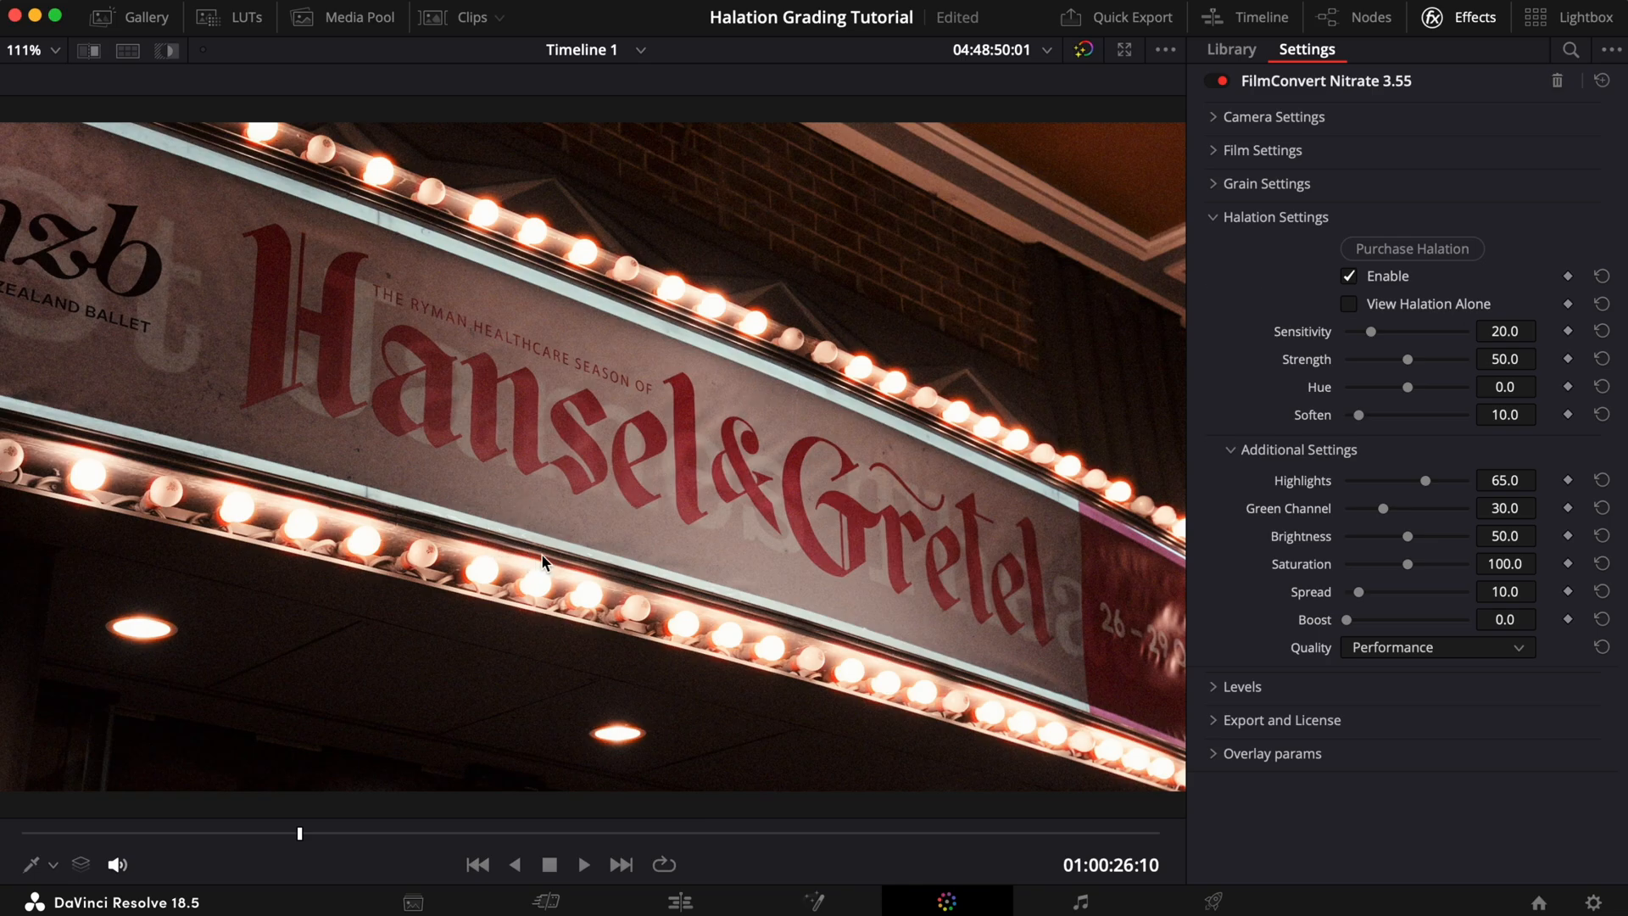
mouse_move(694, 608)
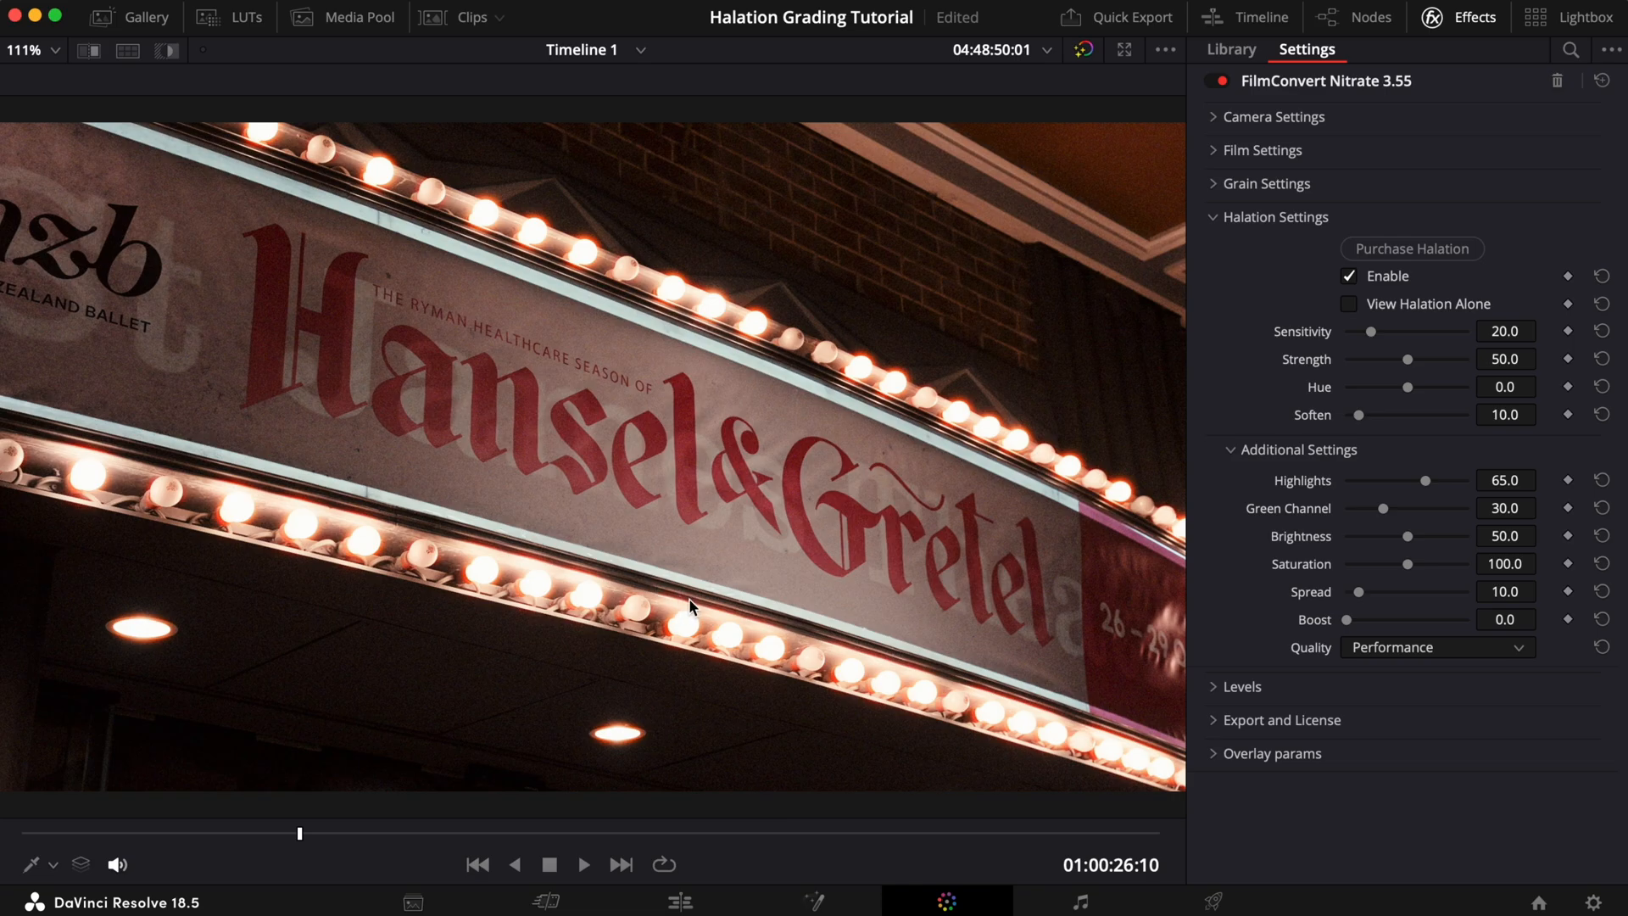
mouse_move(757, 625)
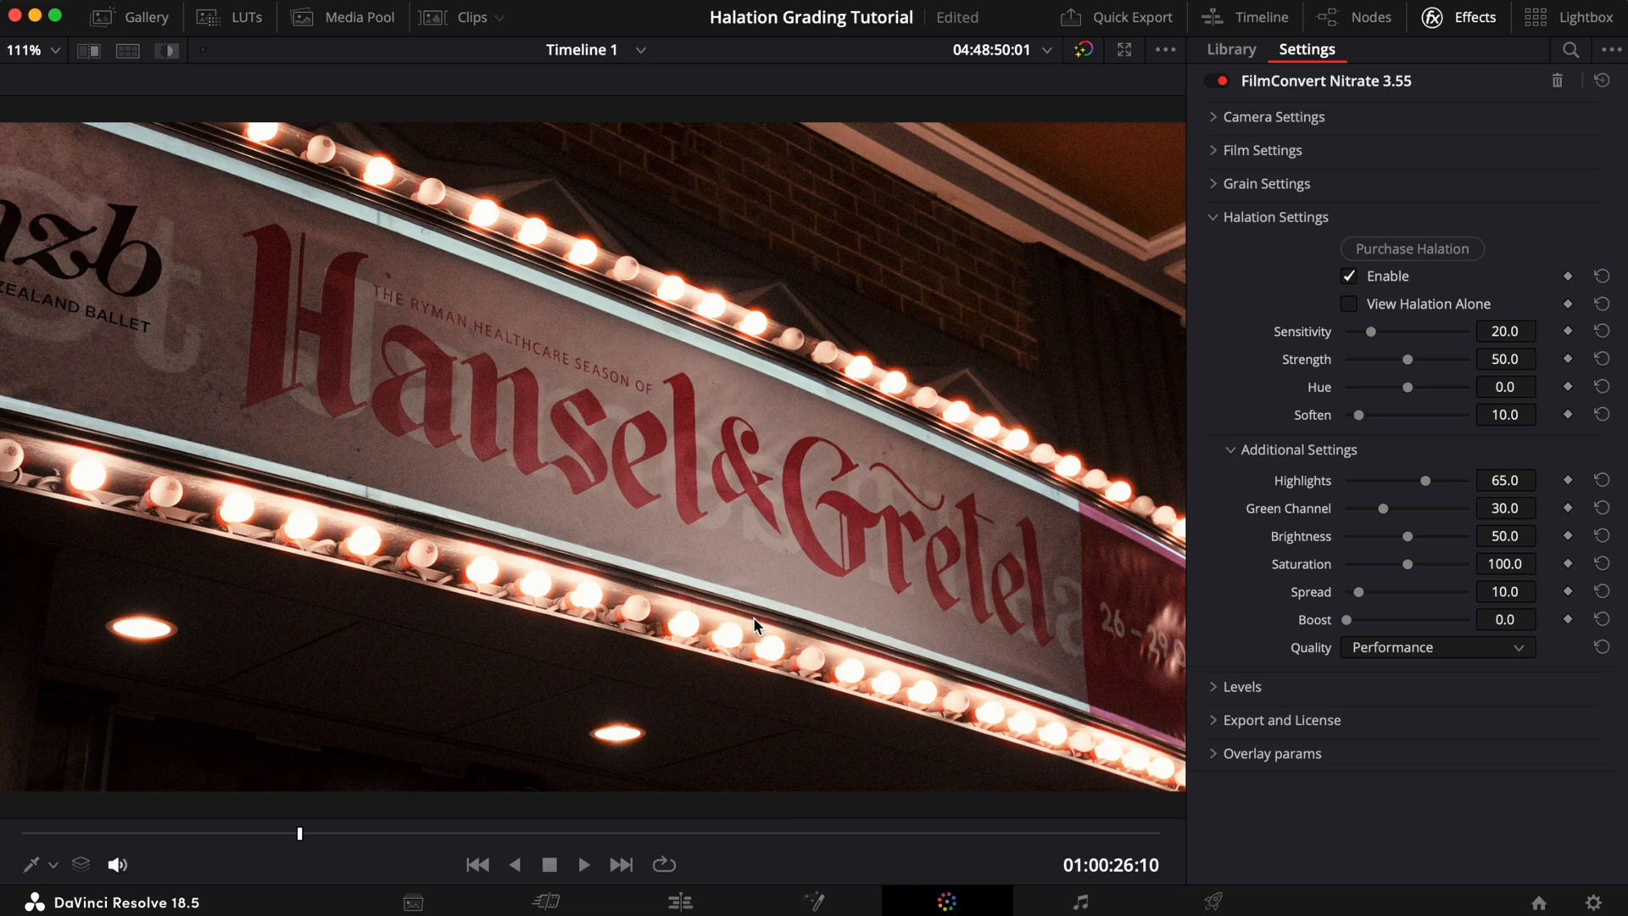
left_click(1348, 304)
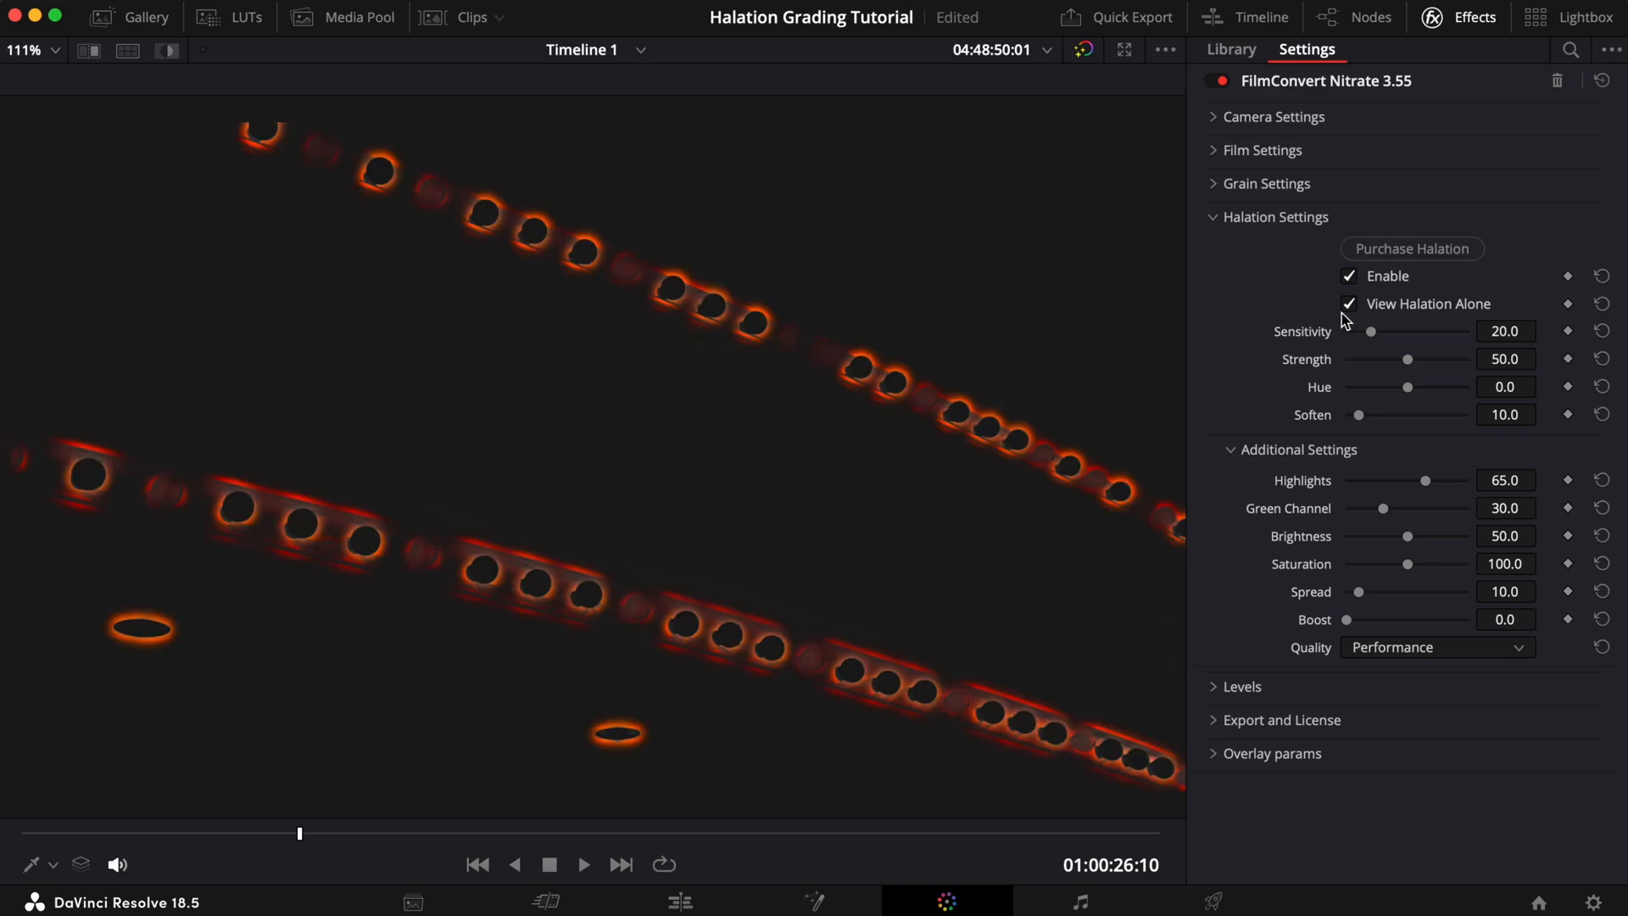
left_click_drag(1371, 330, 1357, 334)
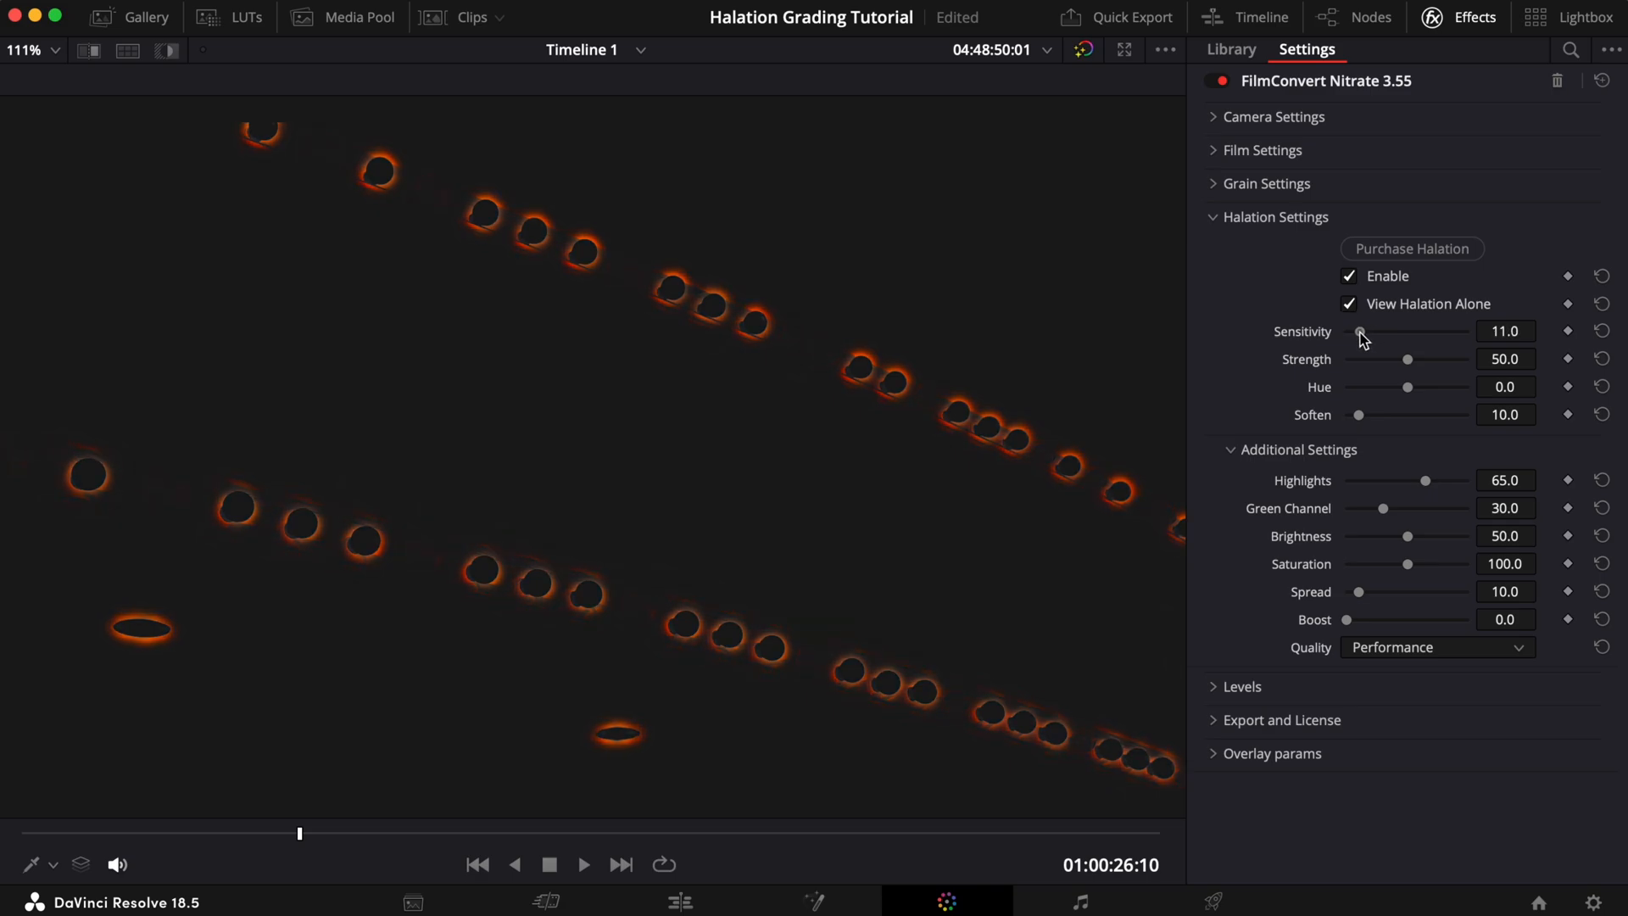
left_click_drag(1358, 333, 1356, 333)
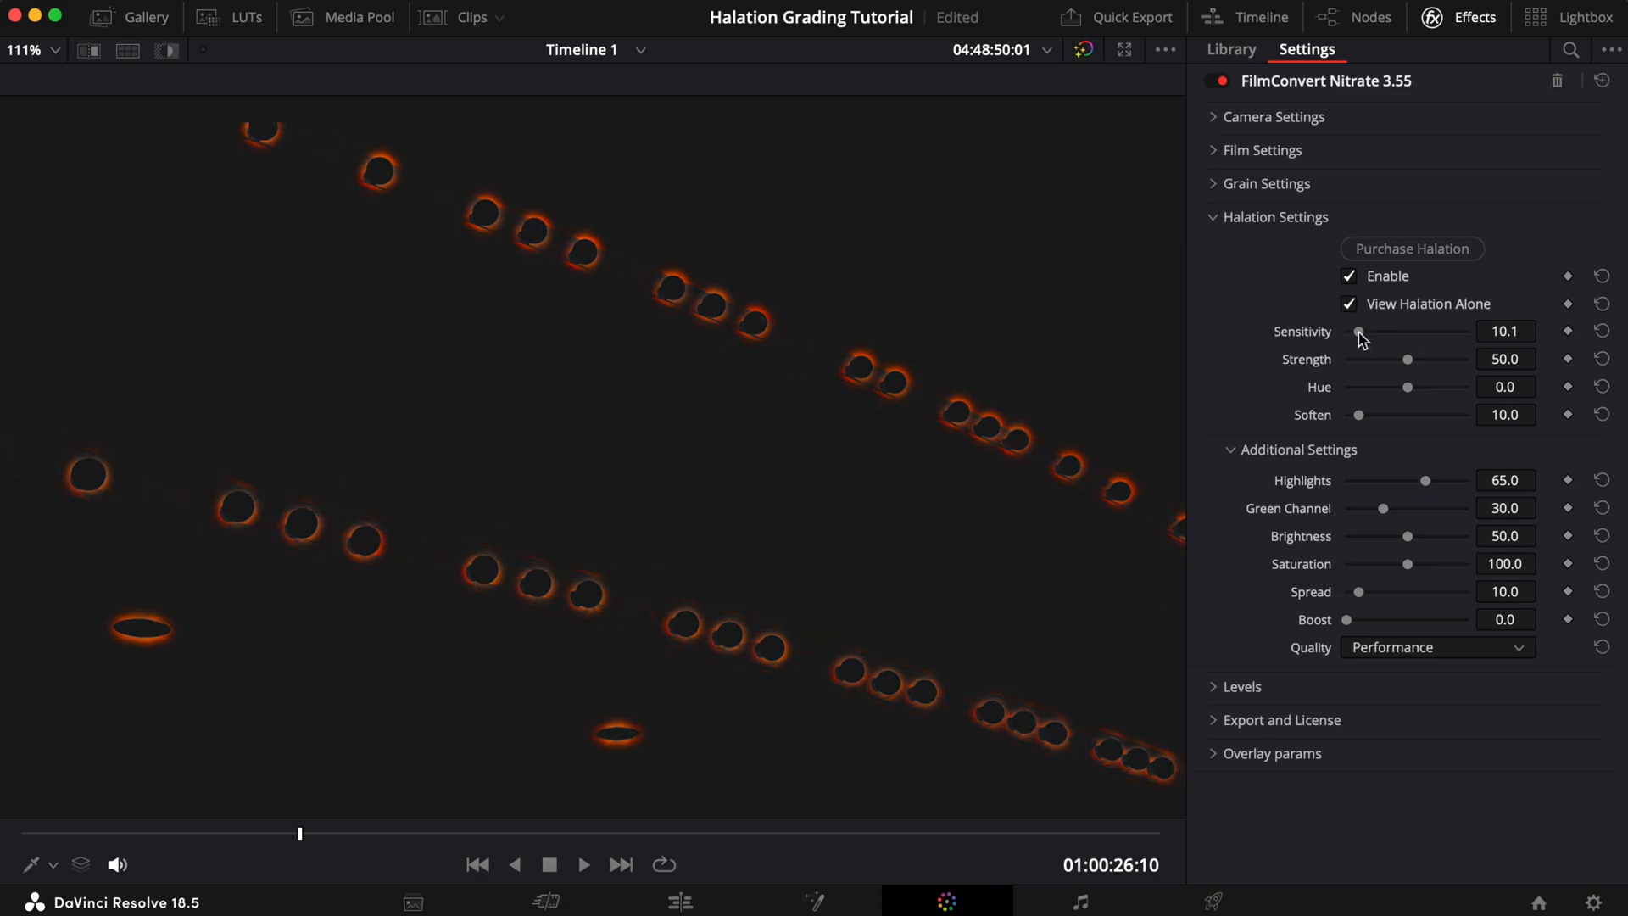
left_click(1348, 303)
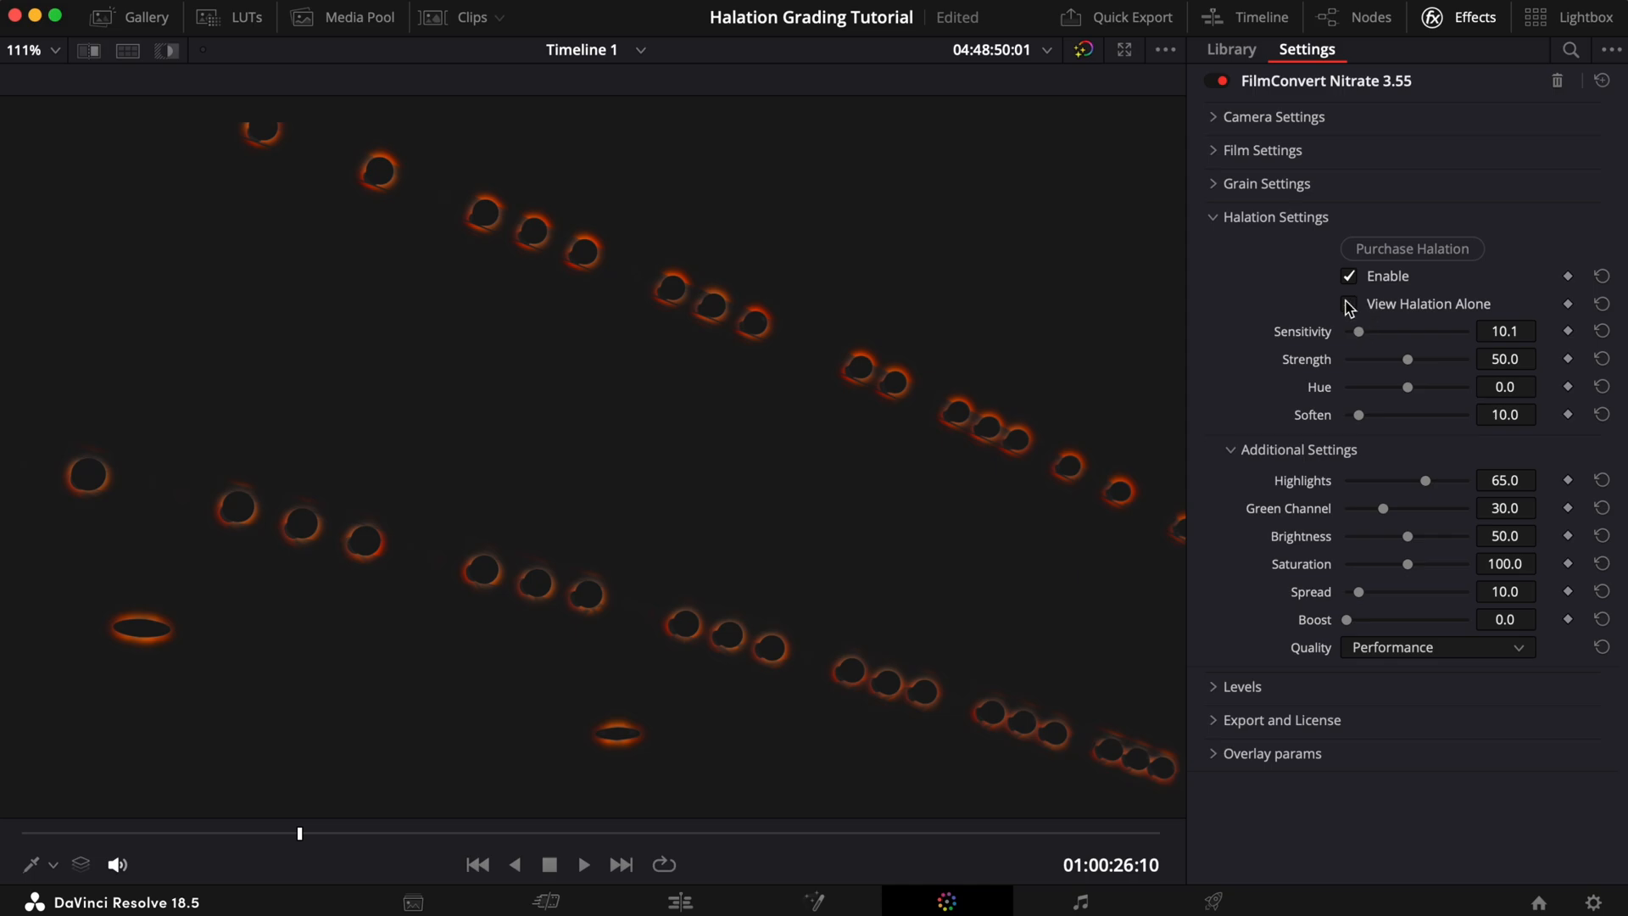
left_click(1348, 303)
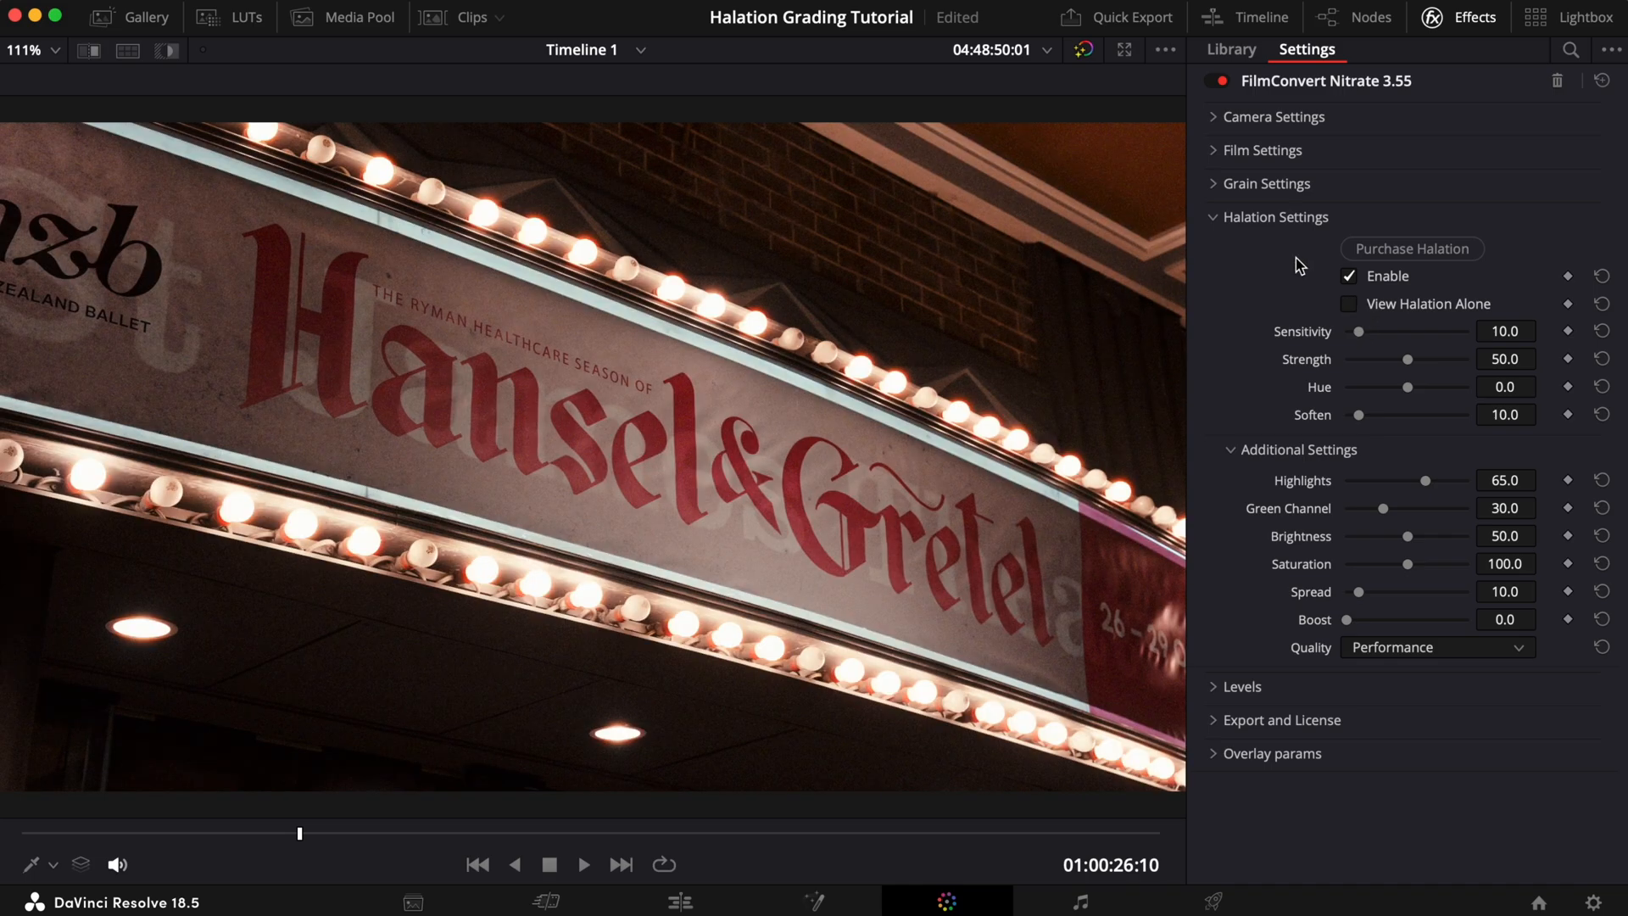
Drag halation strength to 40, hue to -30 toward red, soften to 20 and saturation to 90
left_click_drag(1409, 358, 1401, 358)
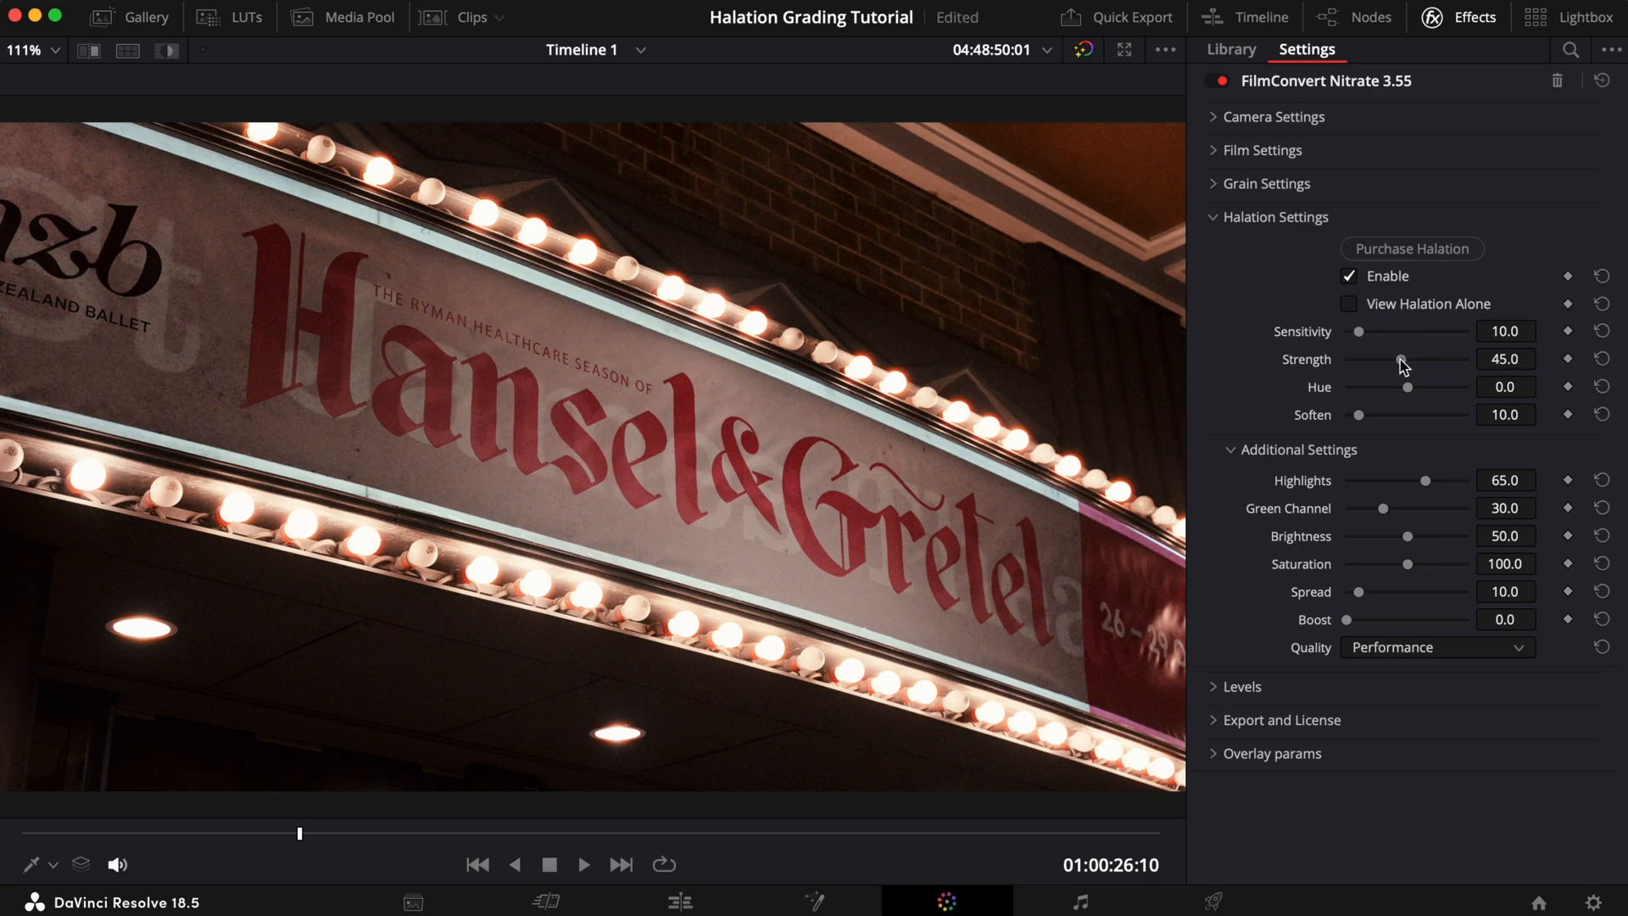
left_click_drag(1403, 357, 1396, 358)
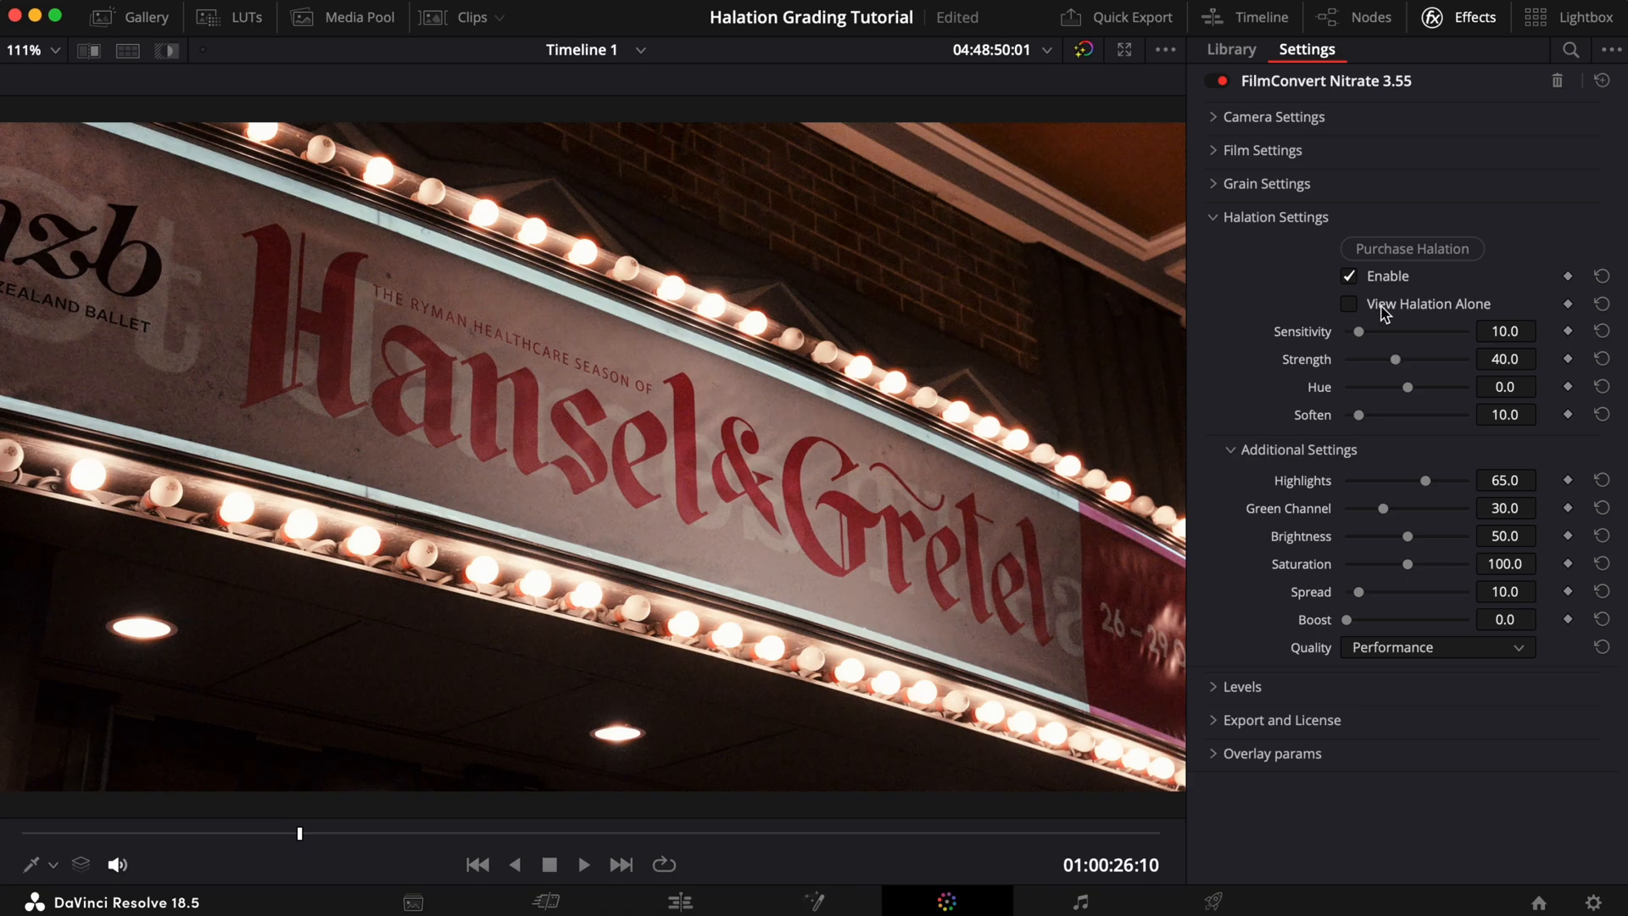
left_click_drag(1407, 386, 1396, 386)
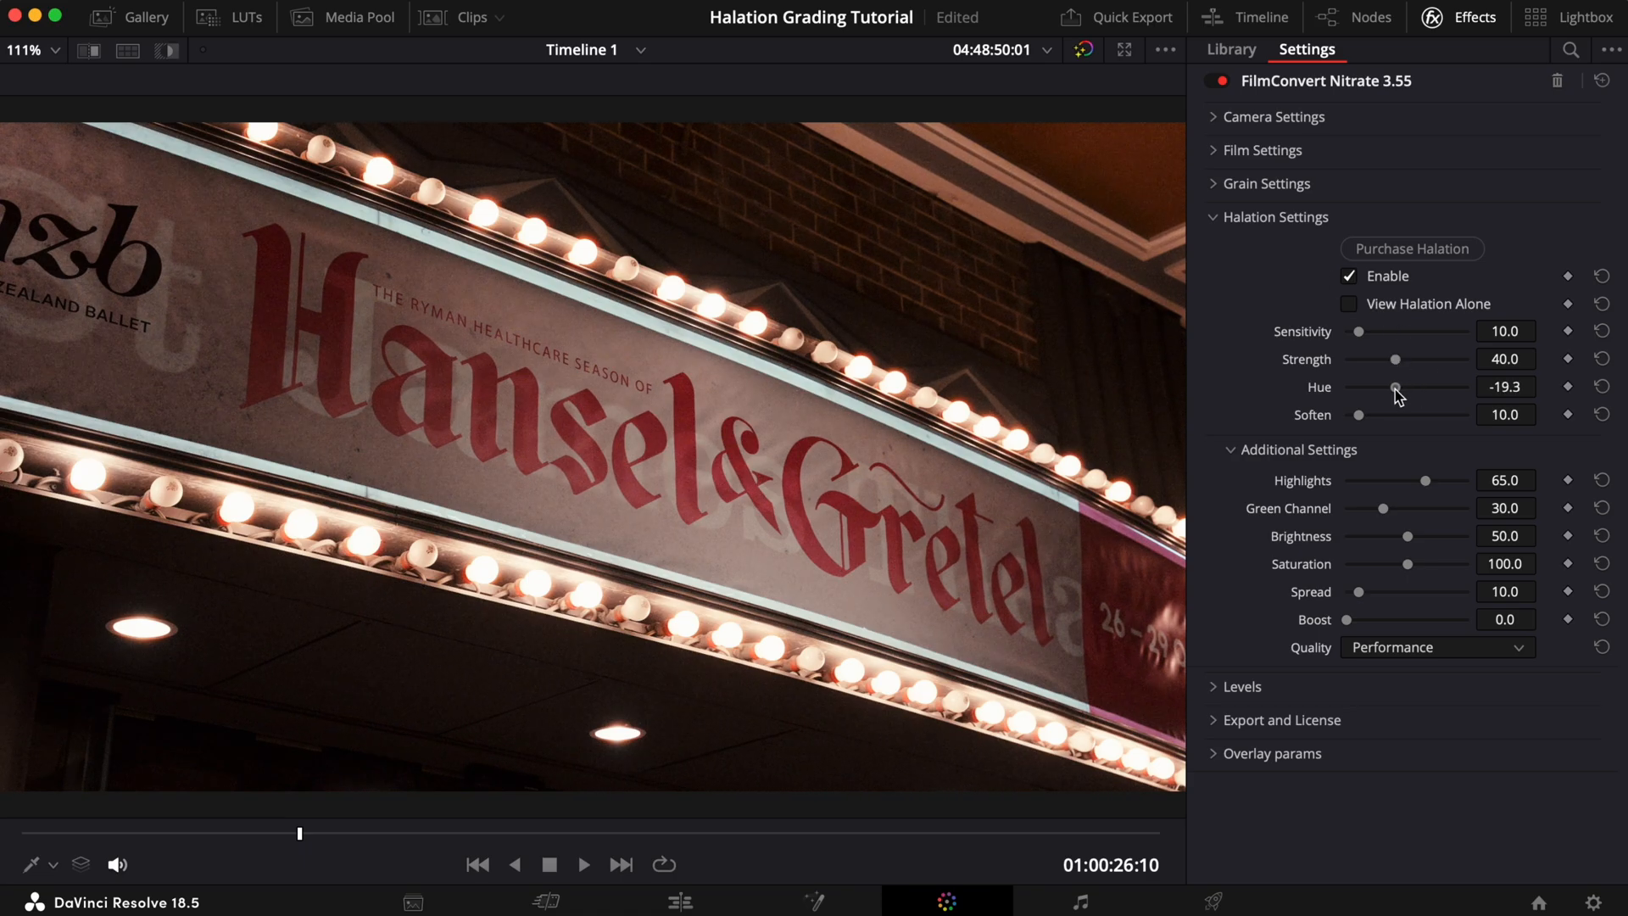
left_click_drag(1396, 387, 1389, 387)
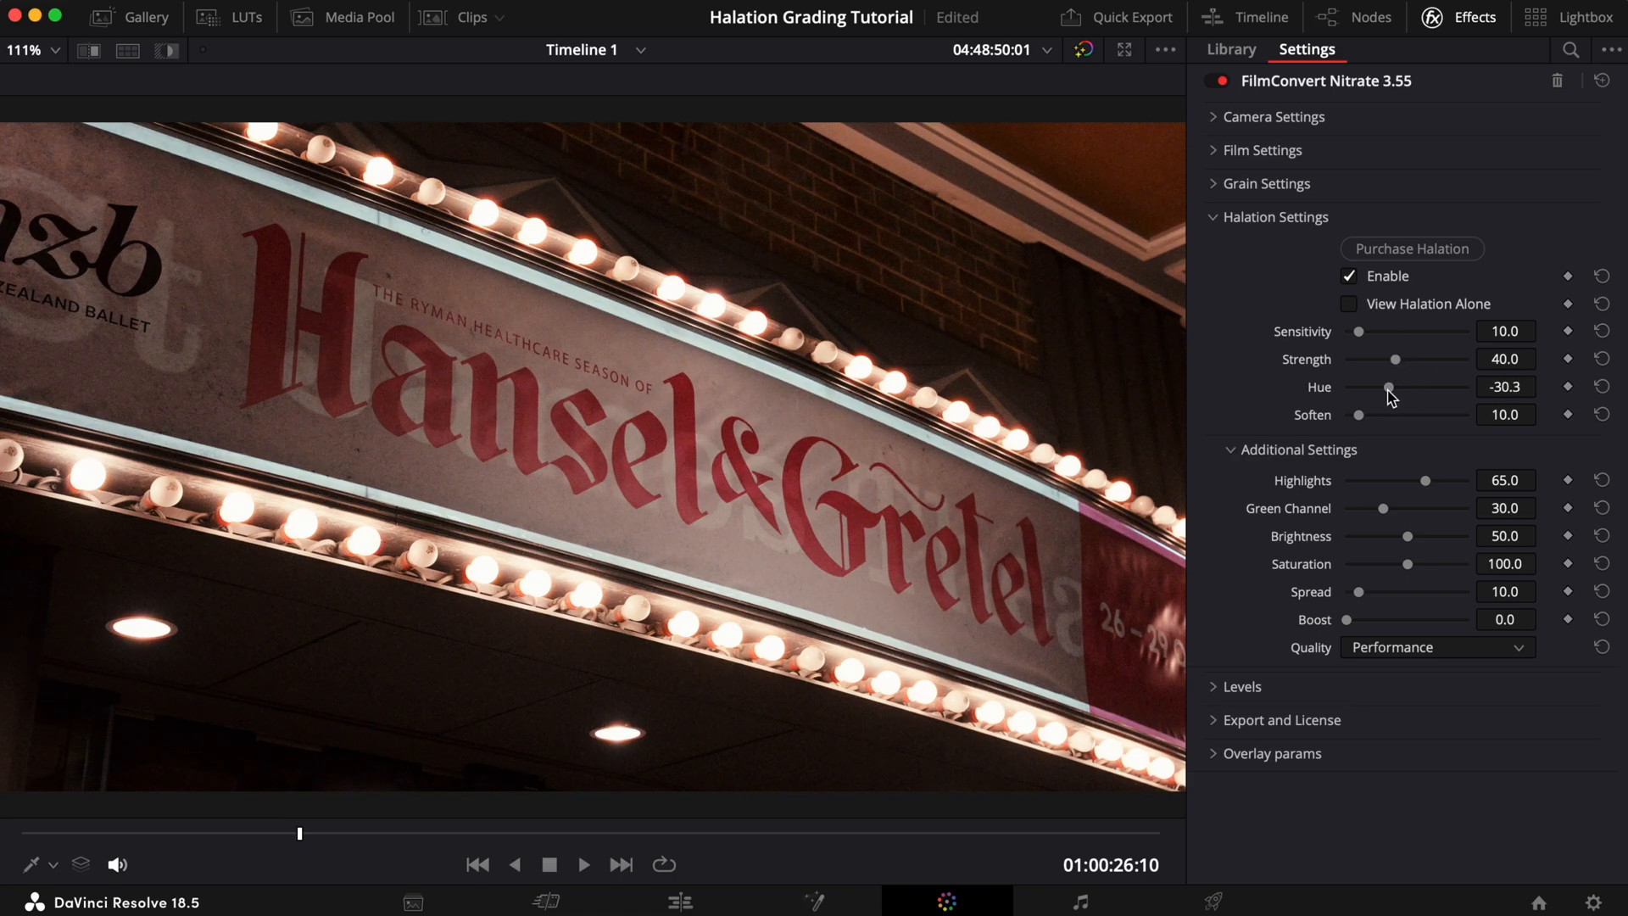
left_click_drag(1389, 386, 1361, 414)
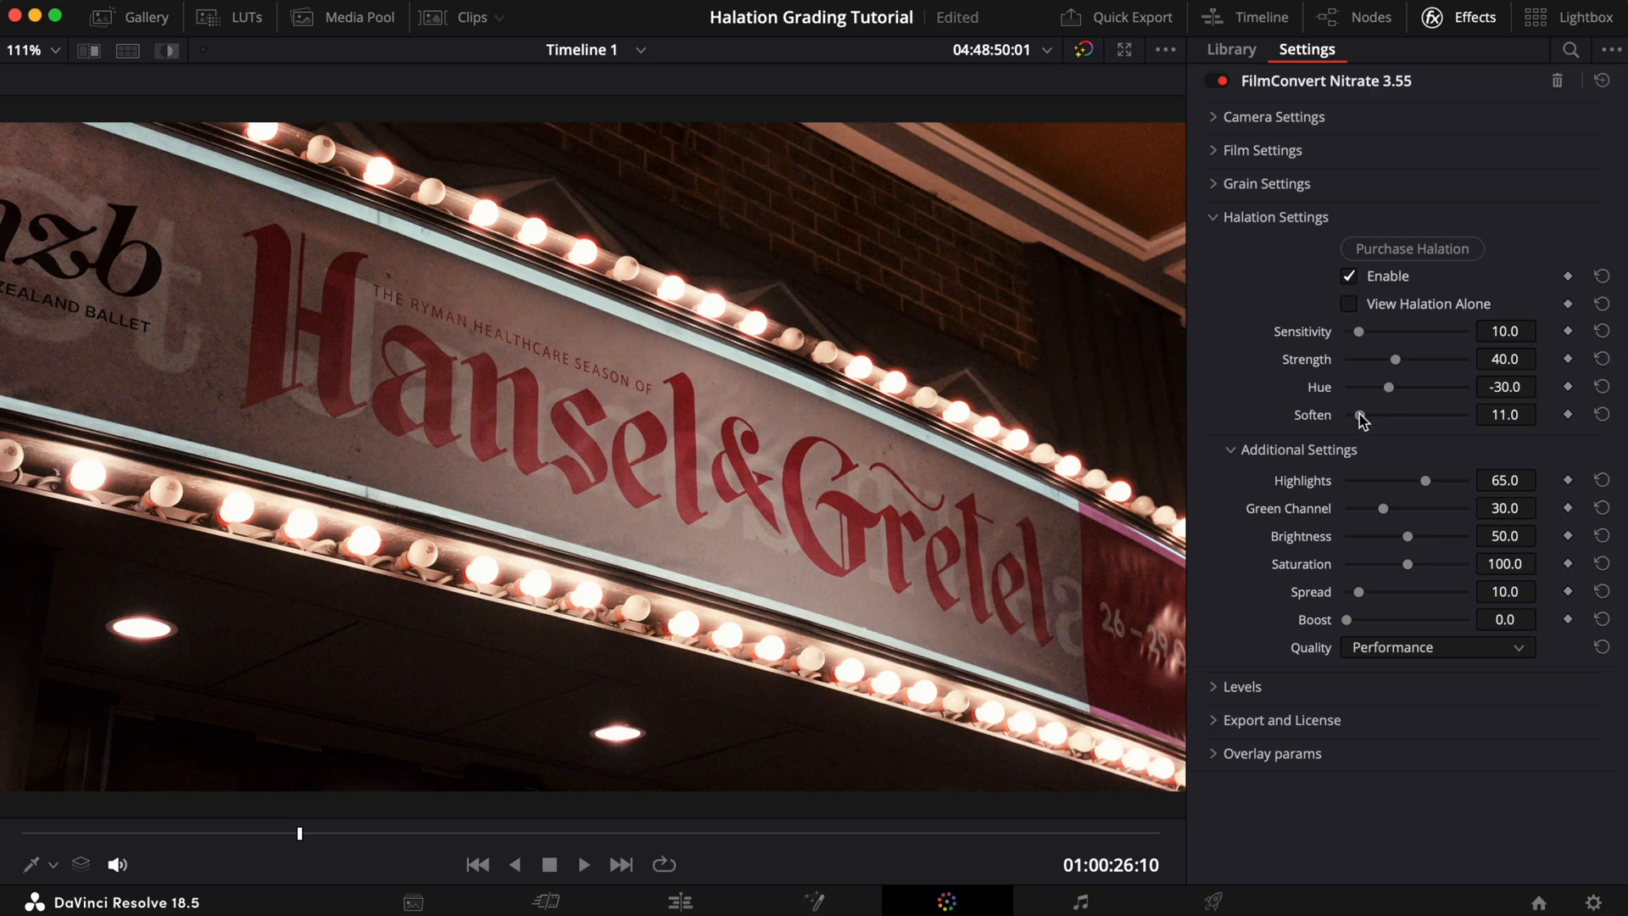
left_click_drag(1364, 414, 1381, 414)
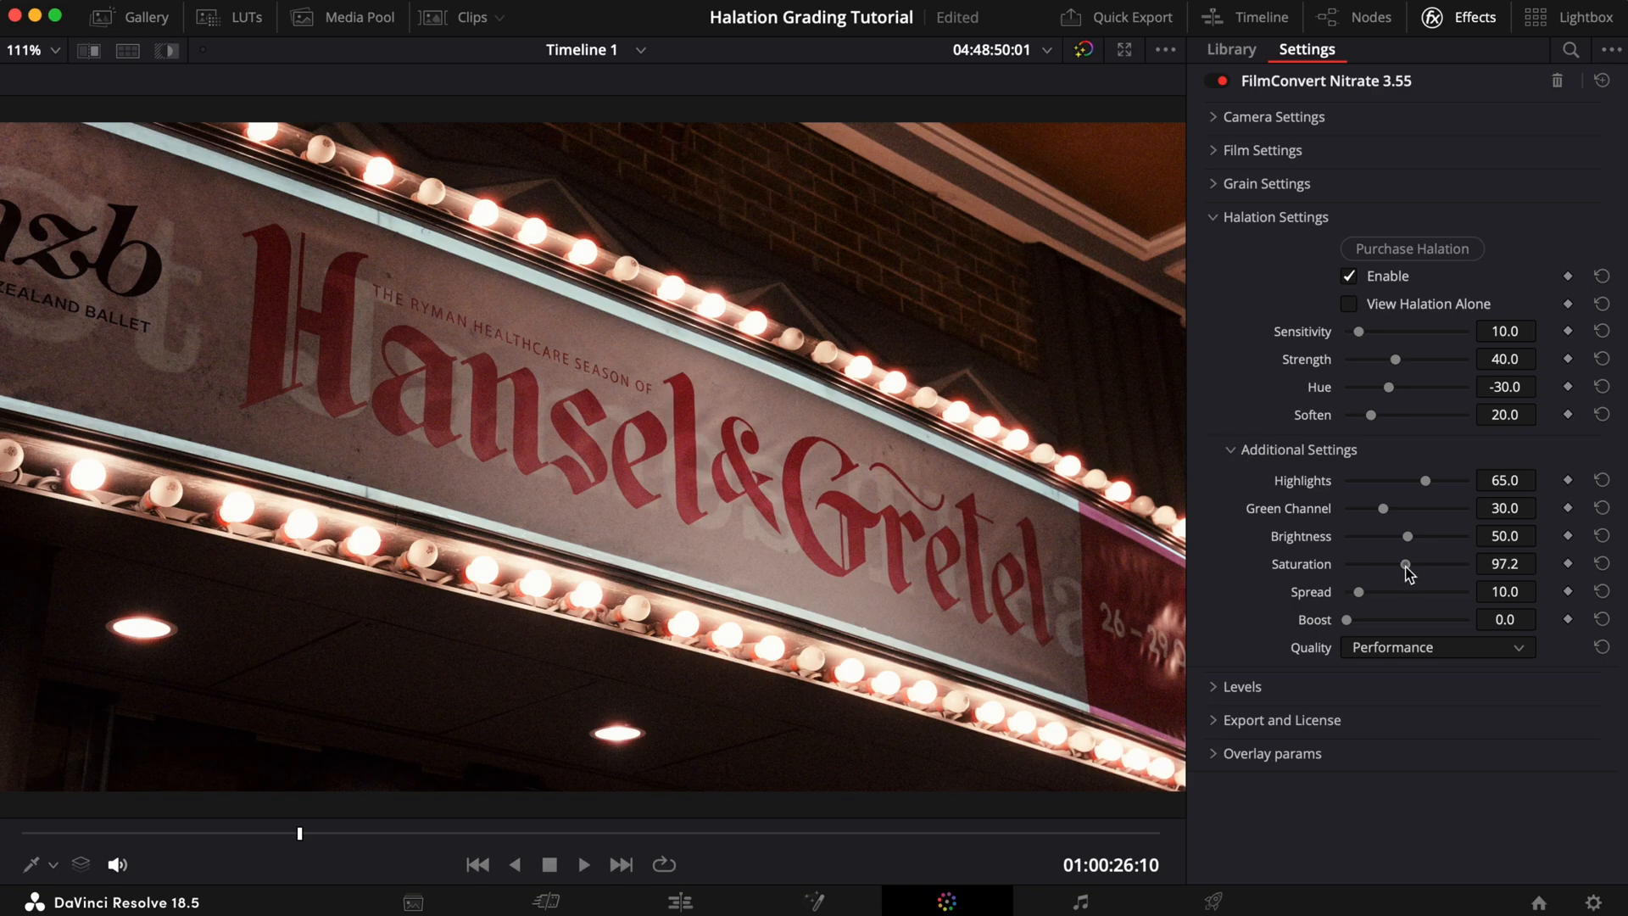
left_click_drag(1406, 563, 1401, 563)
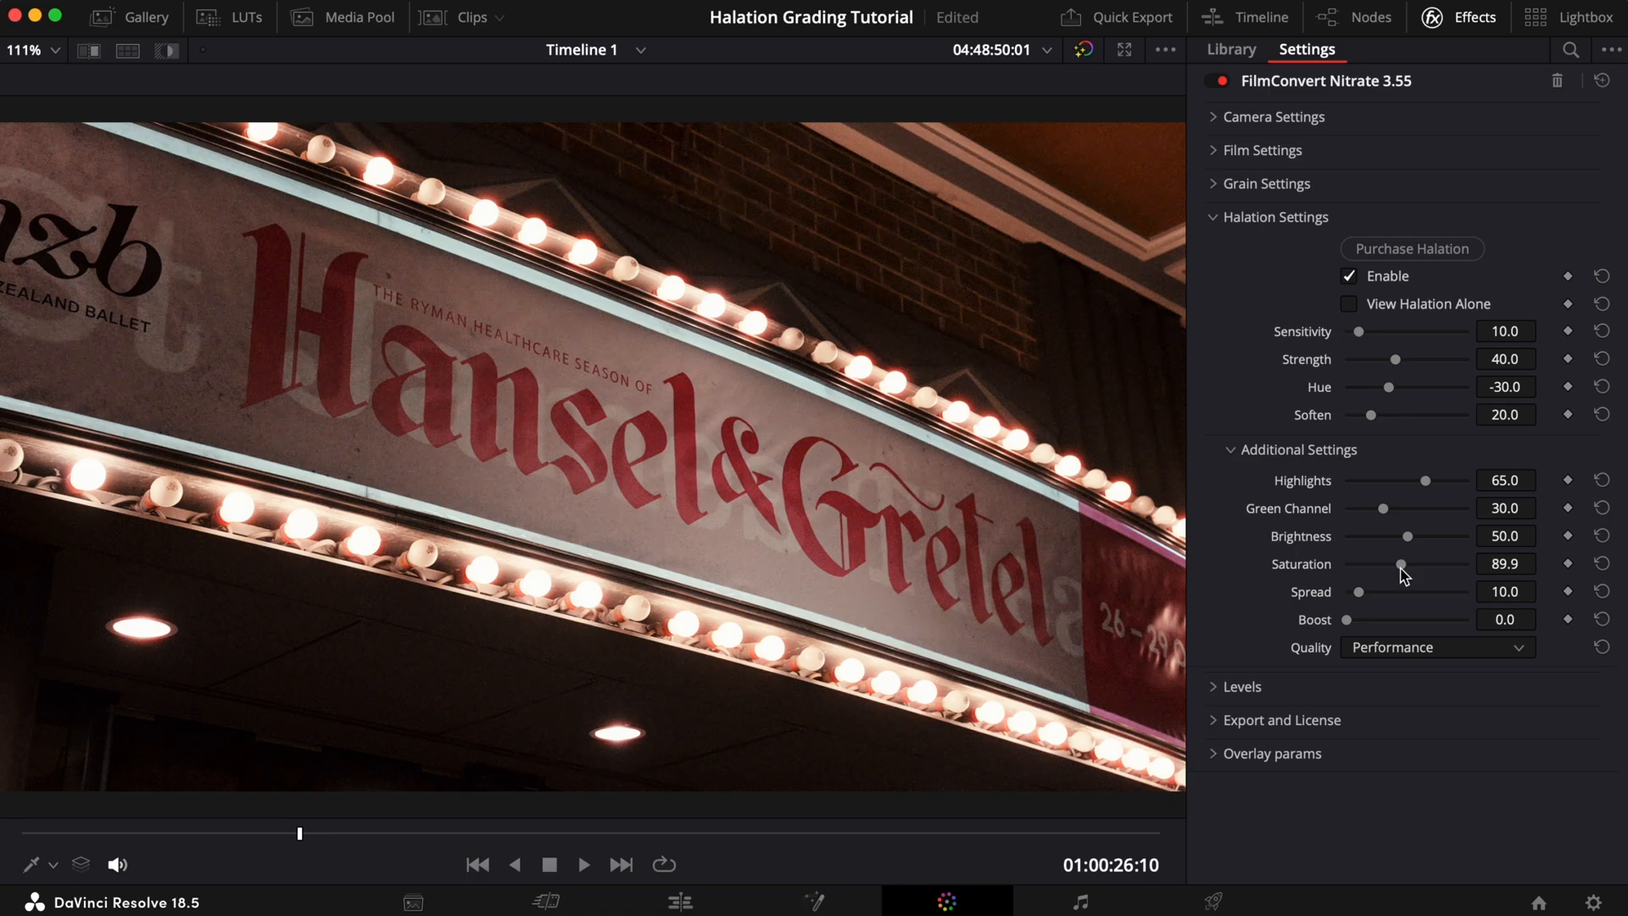
left_click_drag(1401, 564, 1404, 563)
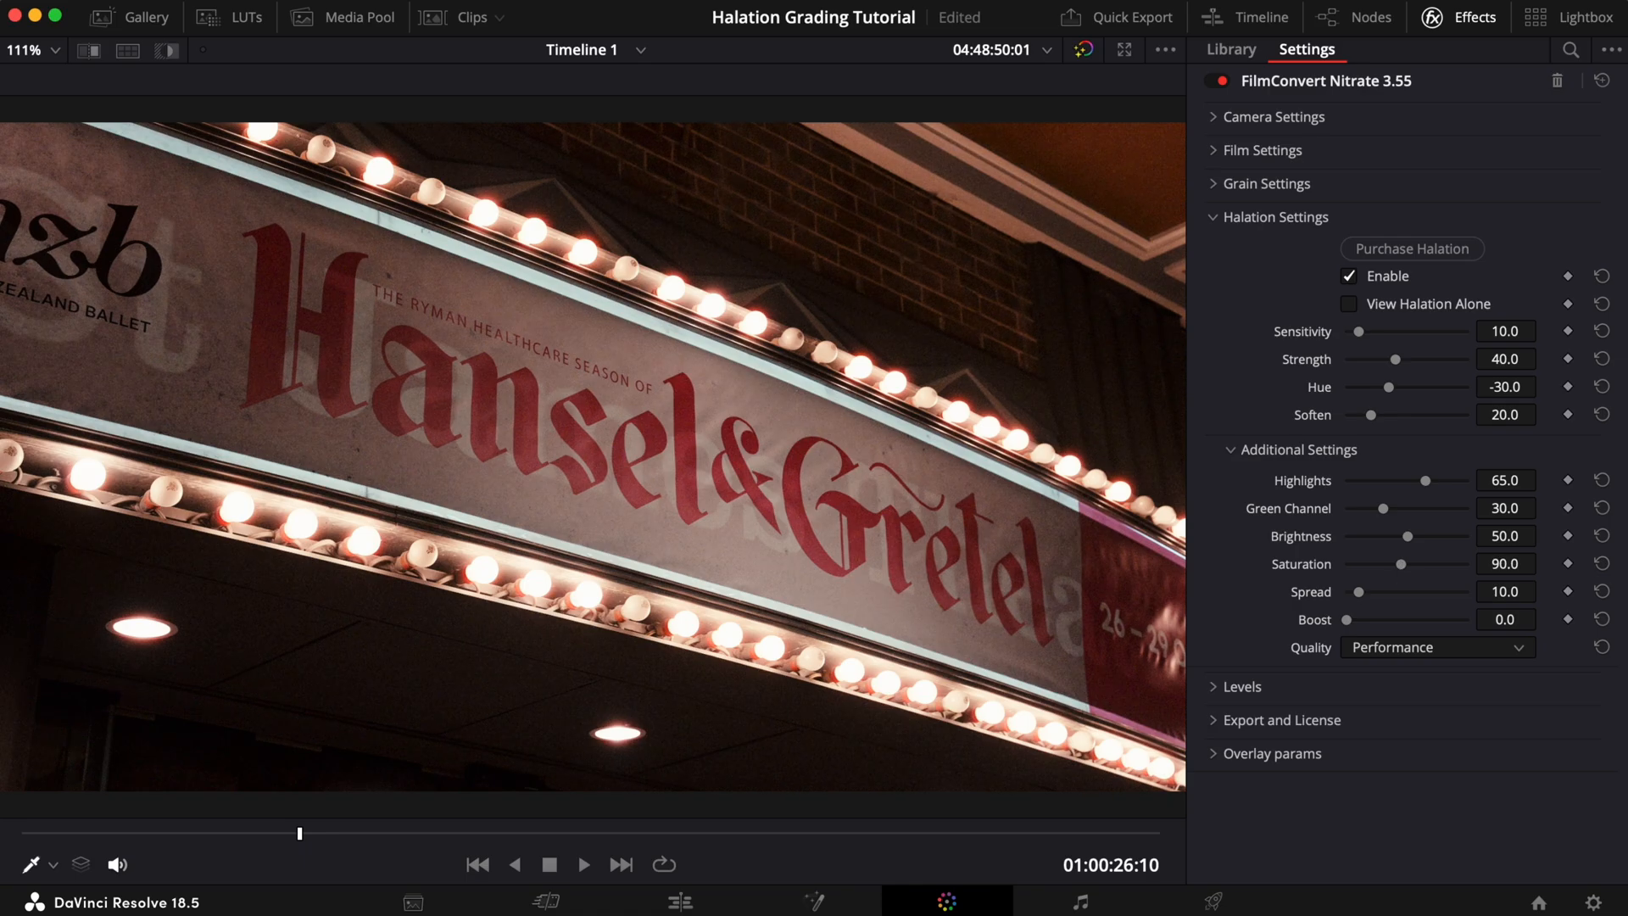
Play the marquee clip and toggle halation Enable off and on to compare the glow
left_click(584, 864)
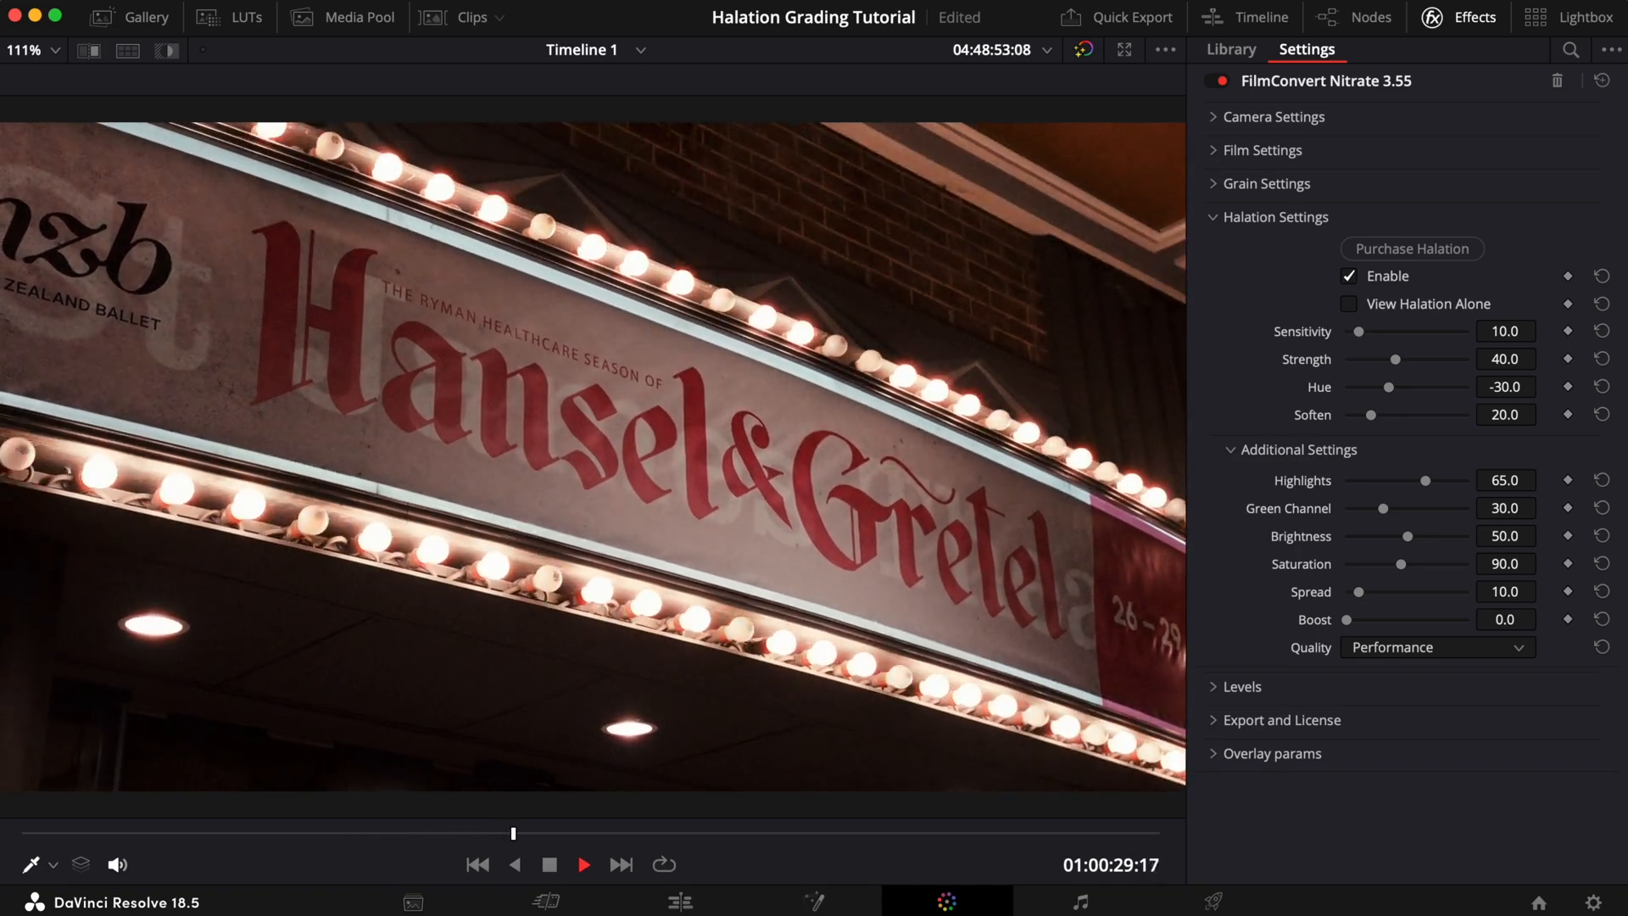
left_click(1348, 276)
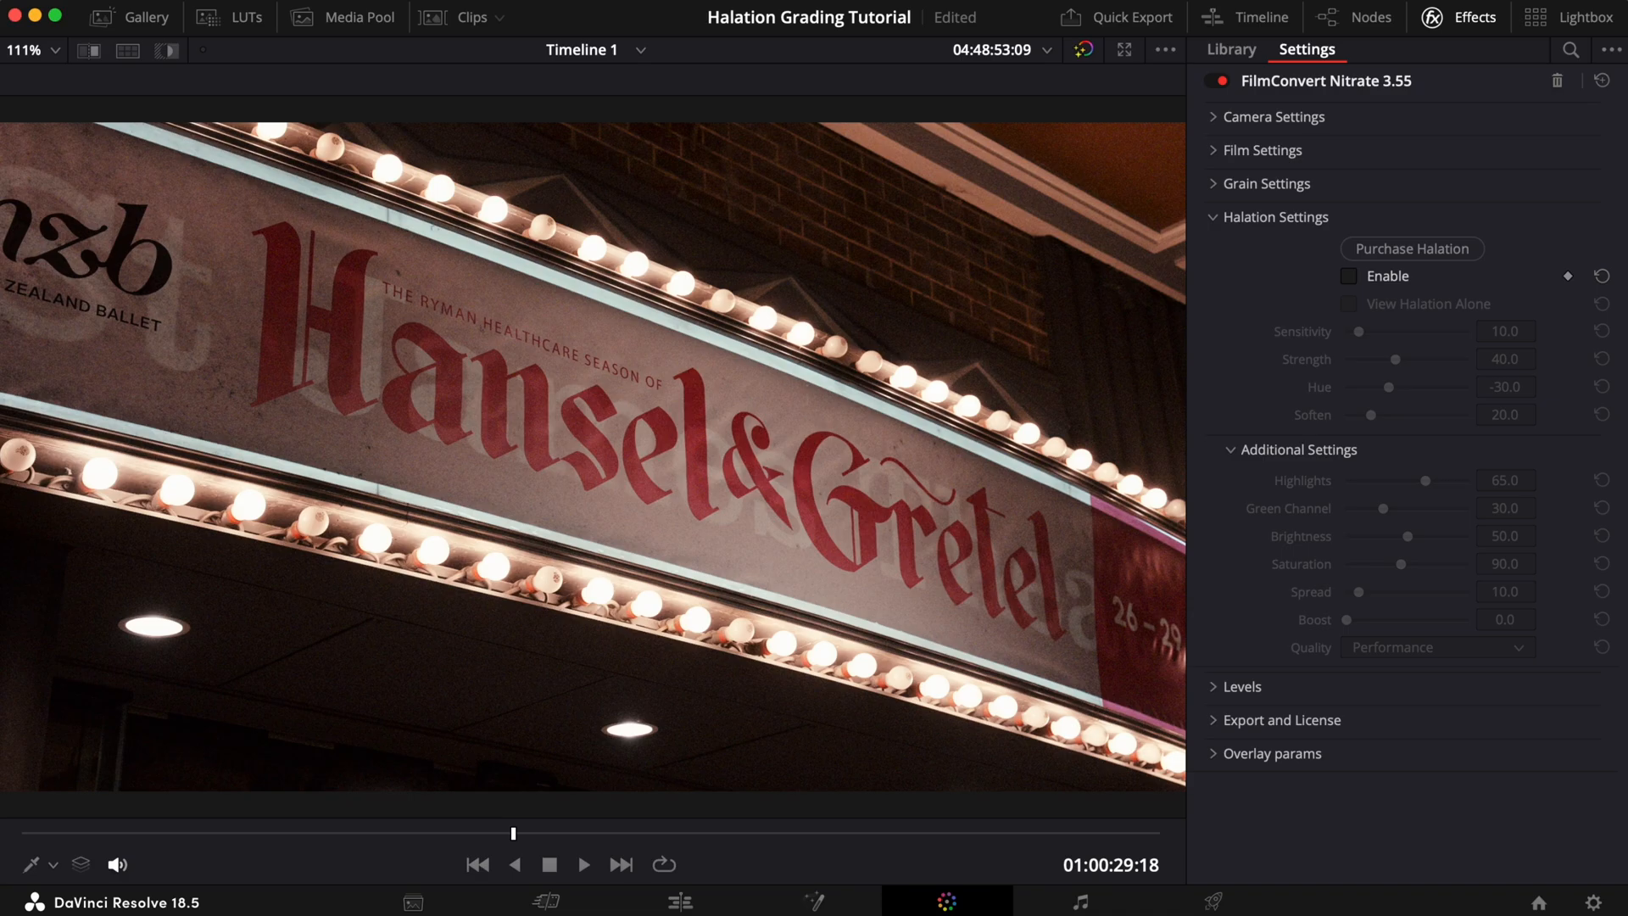
left_click(1348, 276)
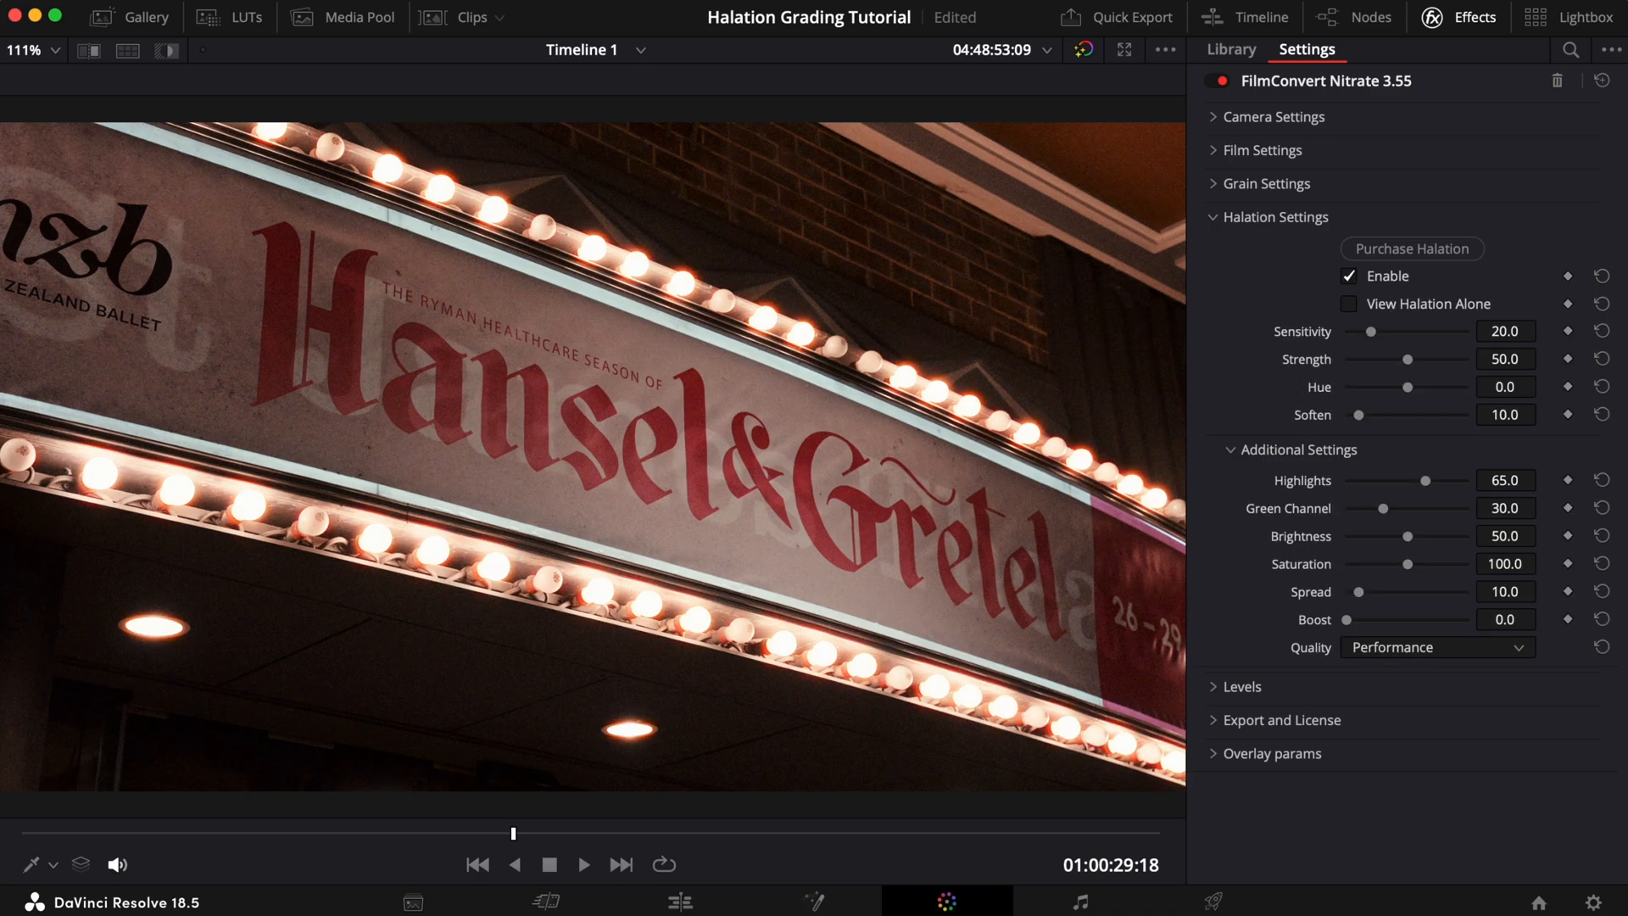